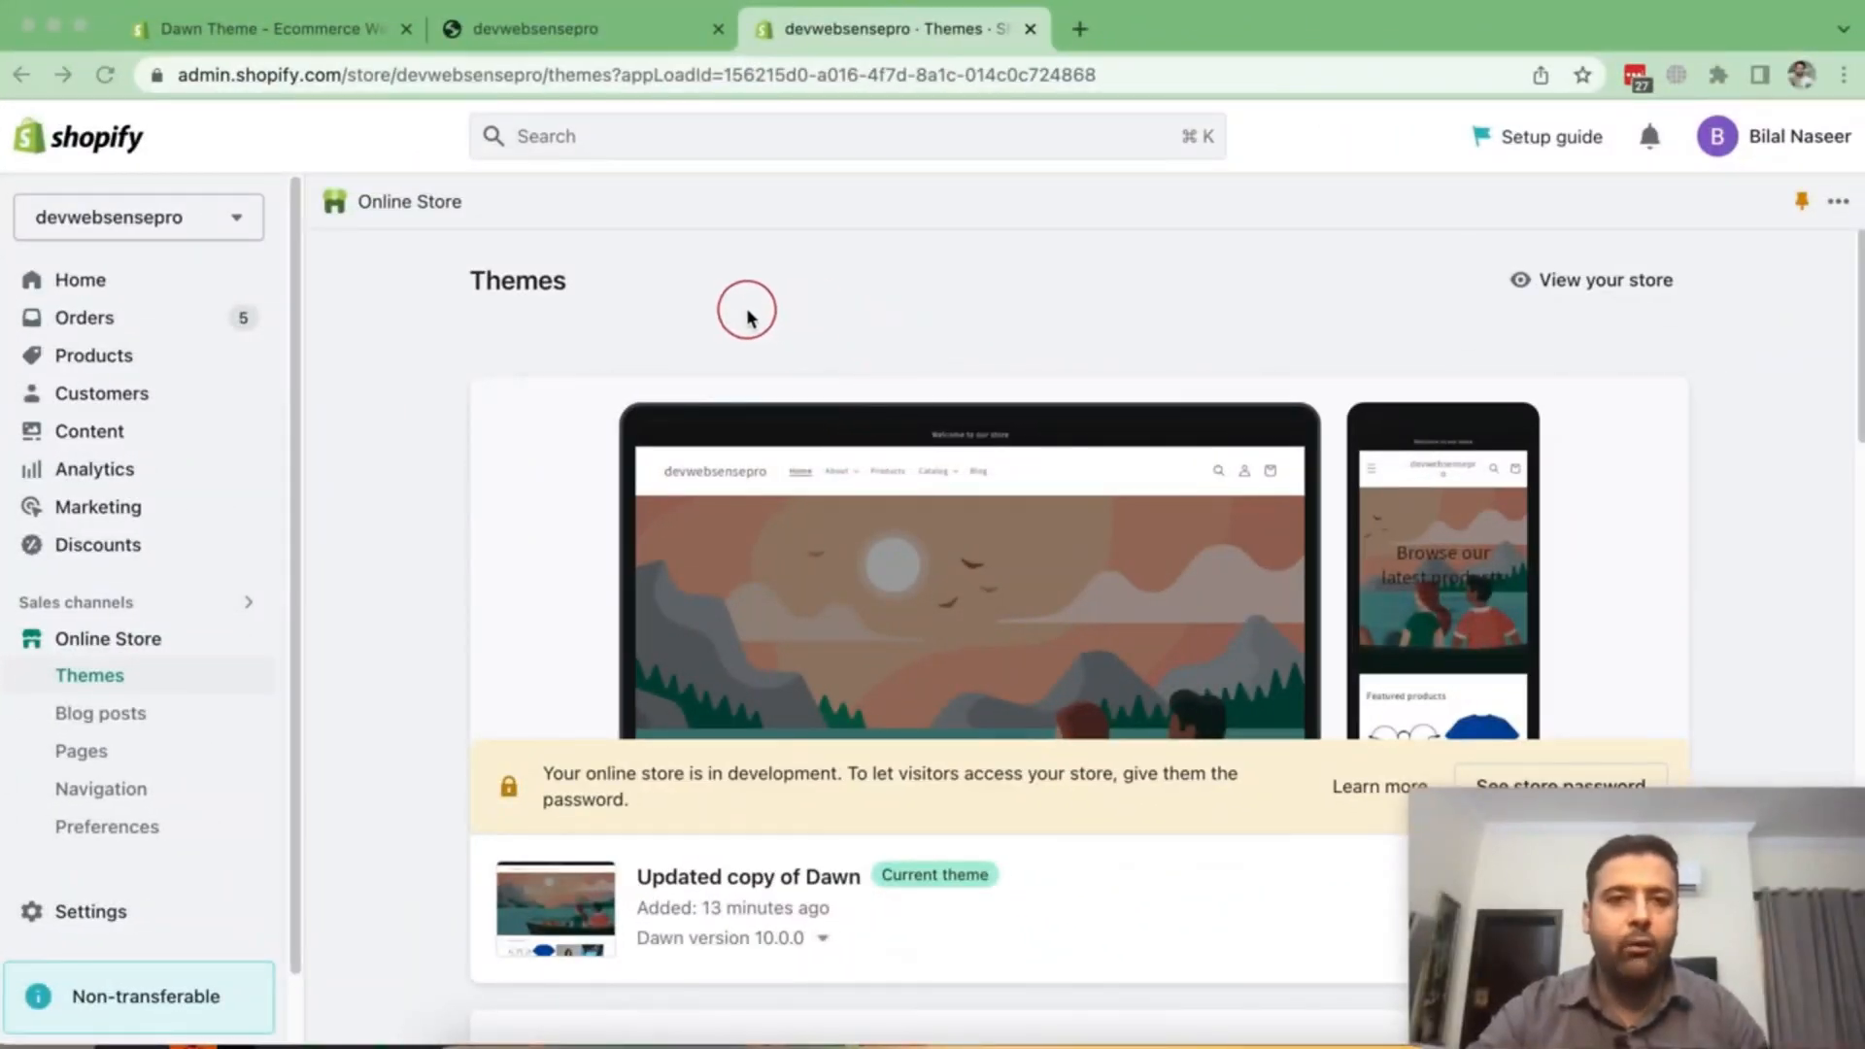
Step: Scroll the Themes page toward the Dawn 10.0.0 release notes
{"action": "scroll", "scroll_direction": "down", "scroll_amount": 3}
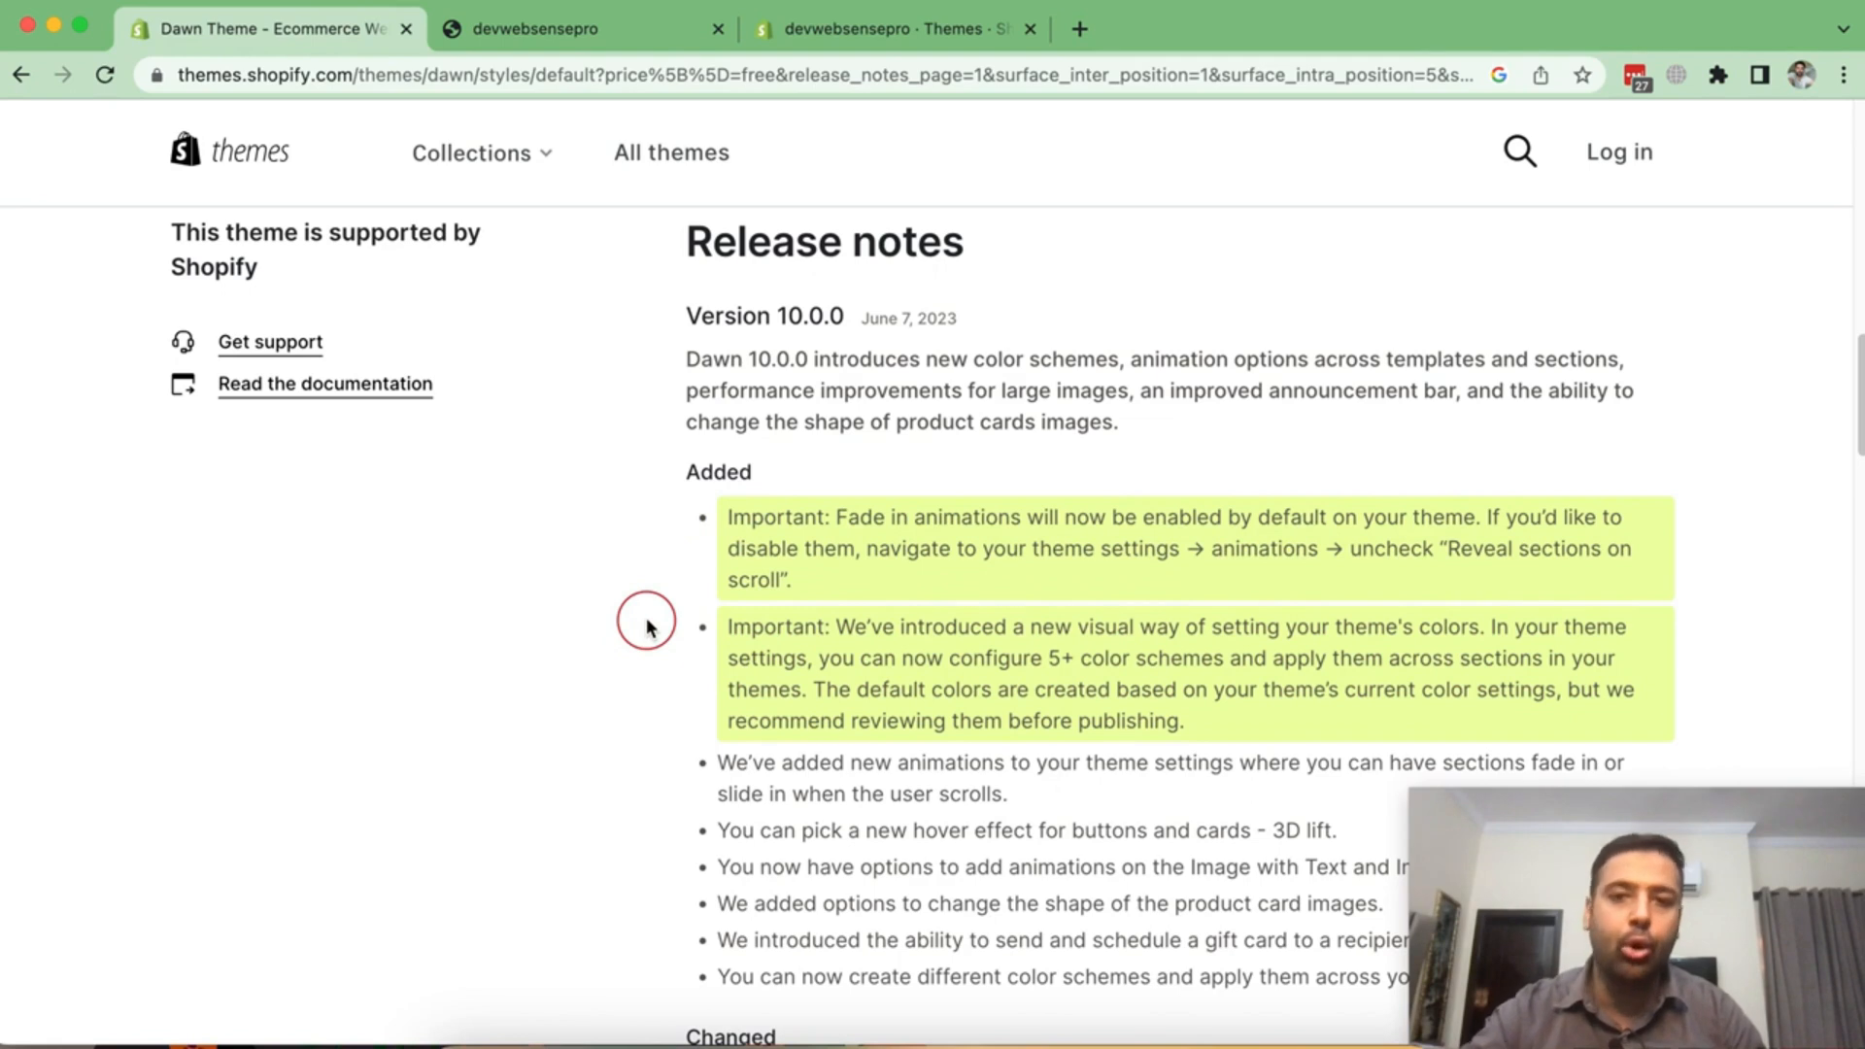
{"action": "mouse_move", "coordinate": [634, 429]}
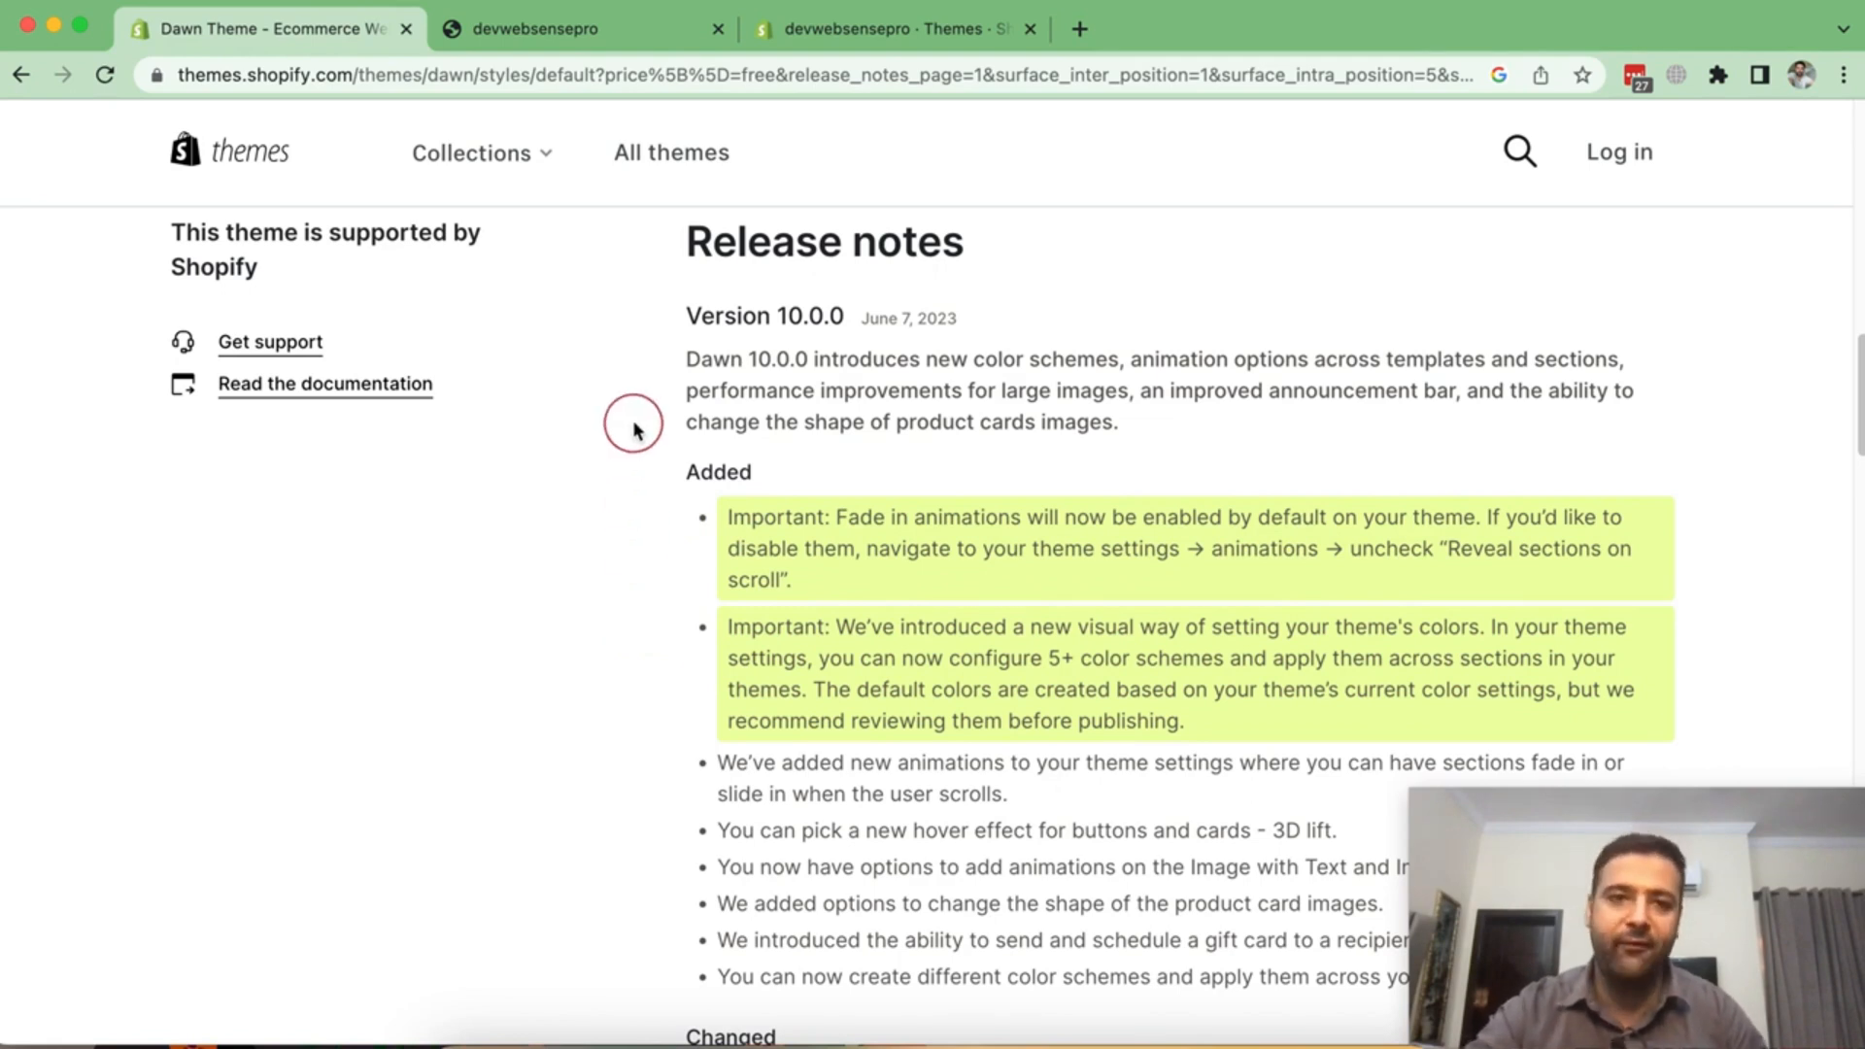
Step: Review the storefront home page and featured products, then return to the admin Themes tab
{"action": "left_click", "coordinate": [542, 28]}
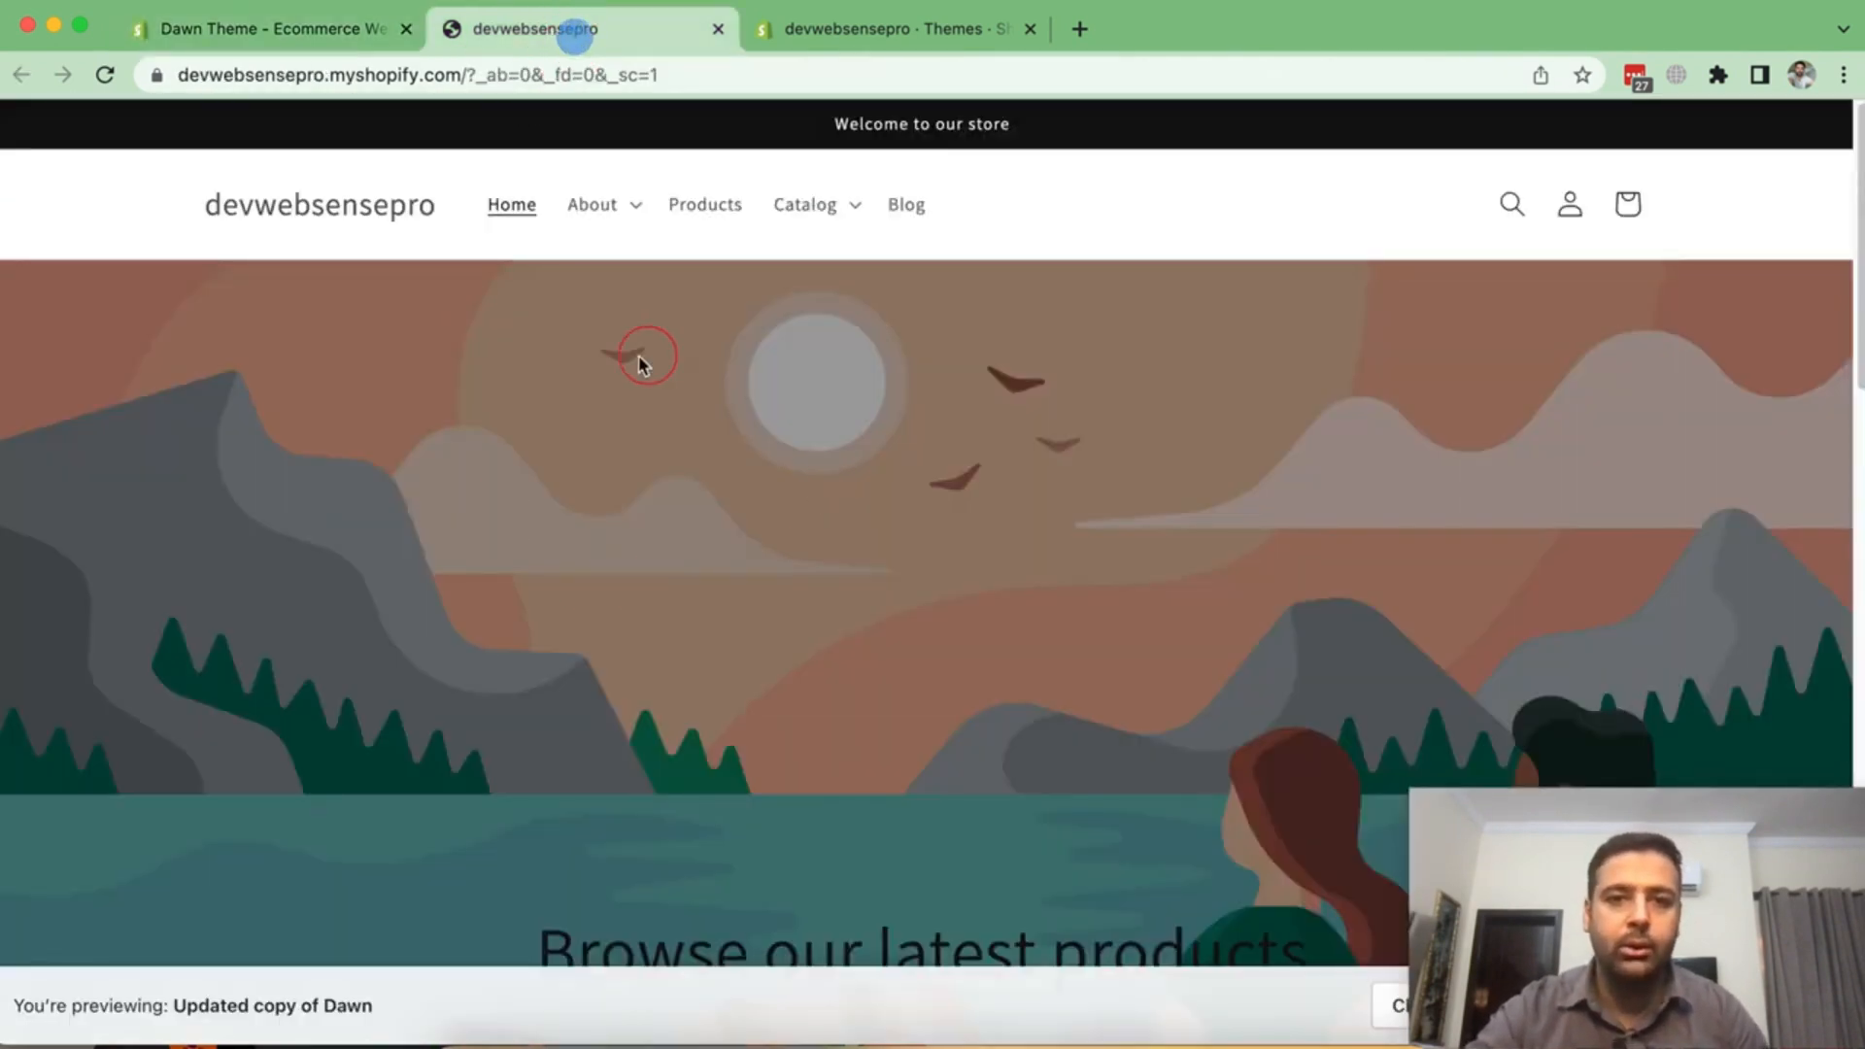
{"action": "scroll", "scroll_direction": "down", "scroll_amount": 3}
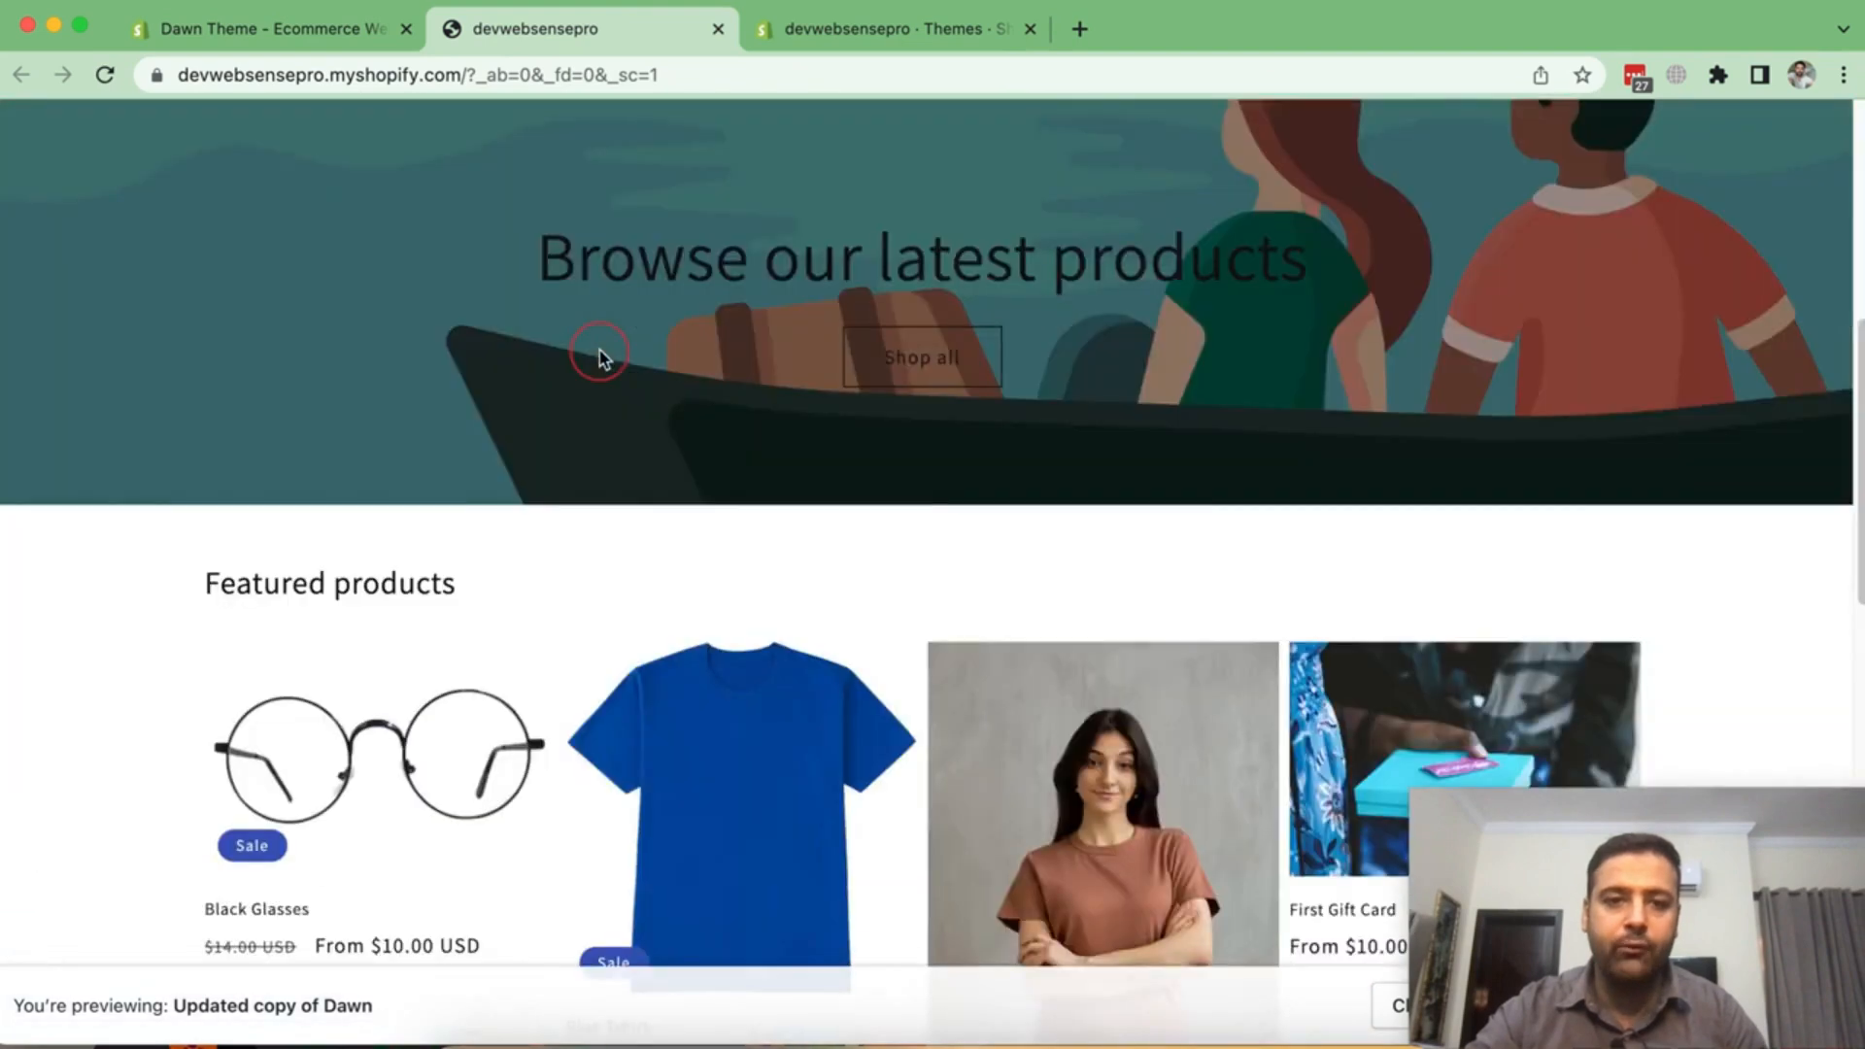
{"action": "scroll", "scroll_direction": "down", "scroll_amount": 3}
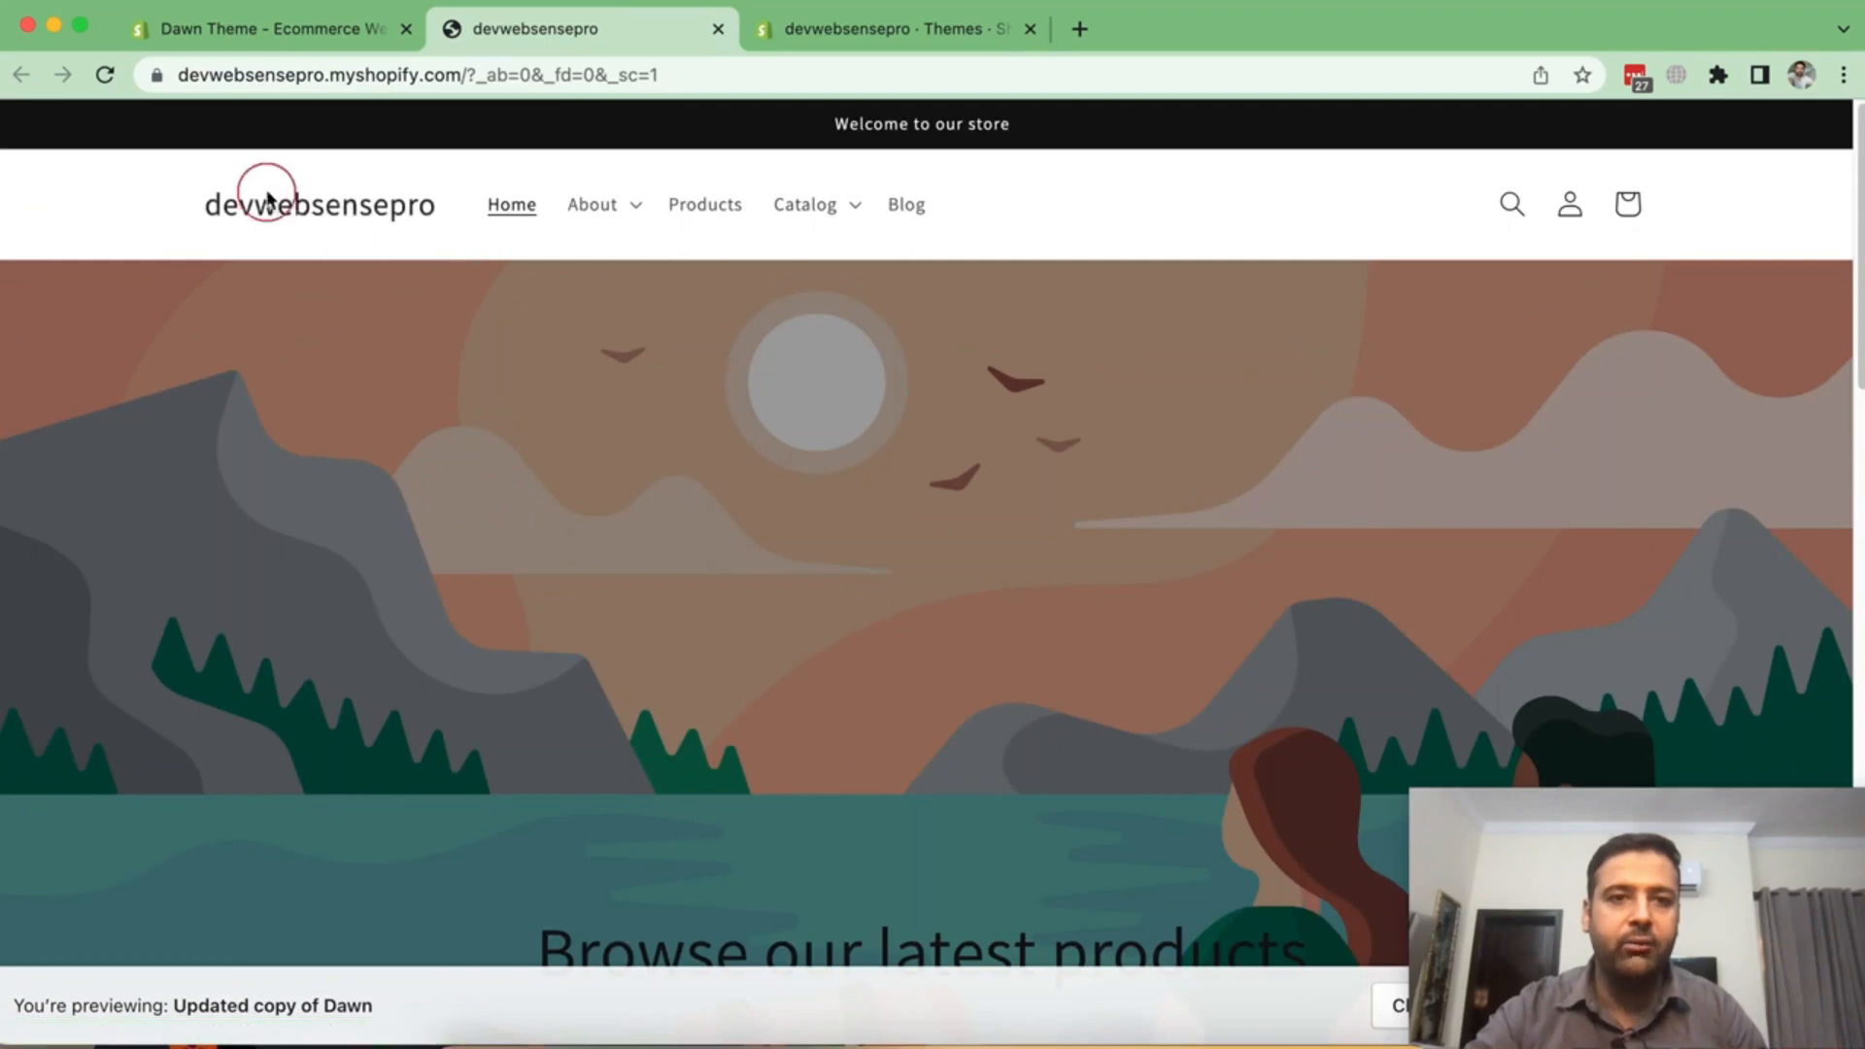
{"action": "left_click", "coordinate": [318, 202]}
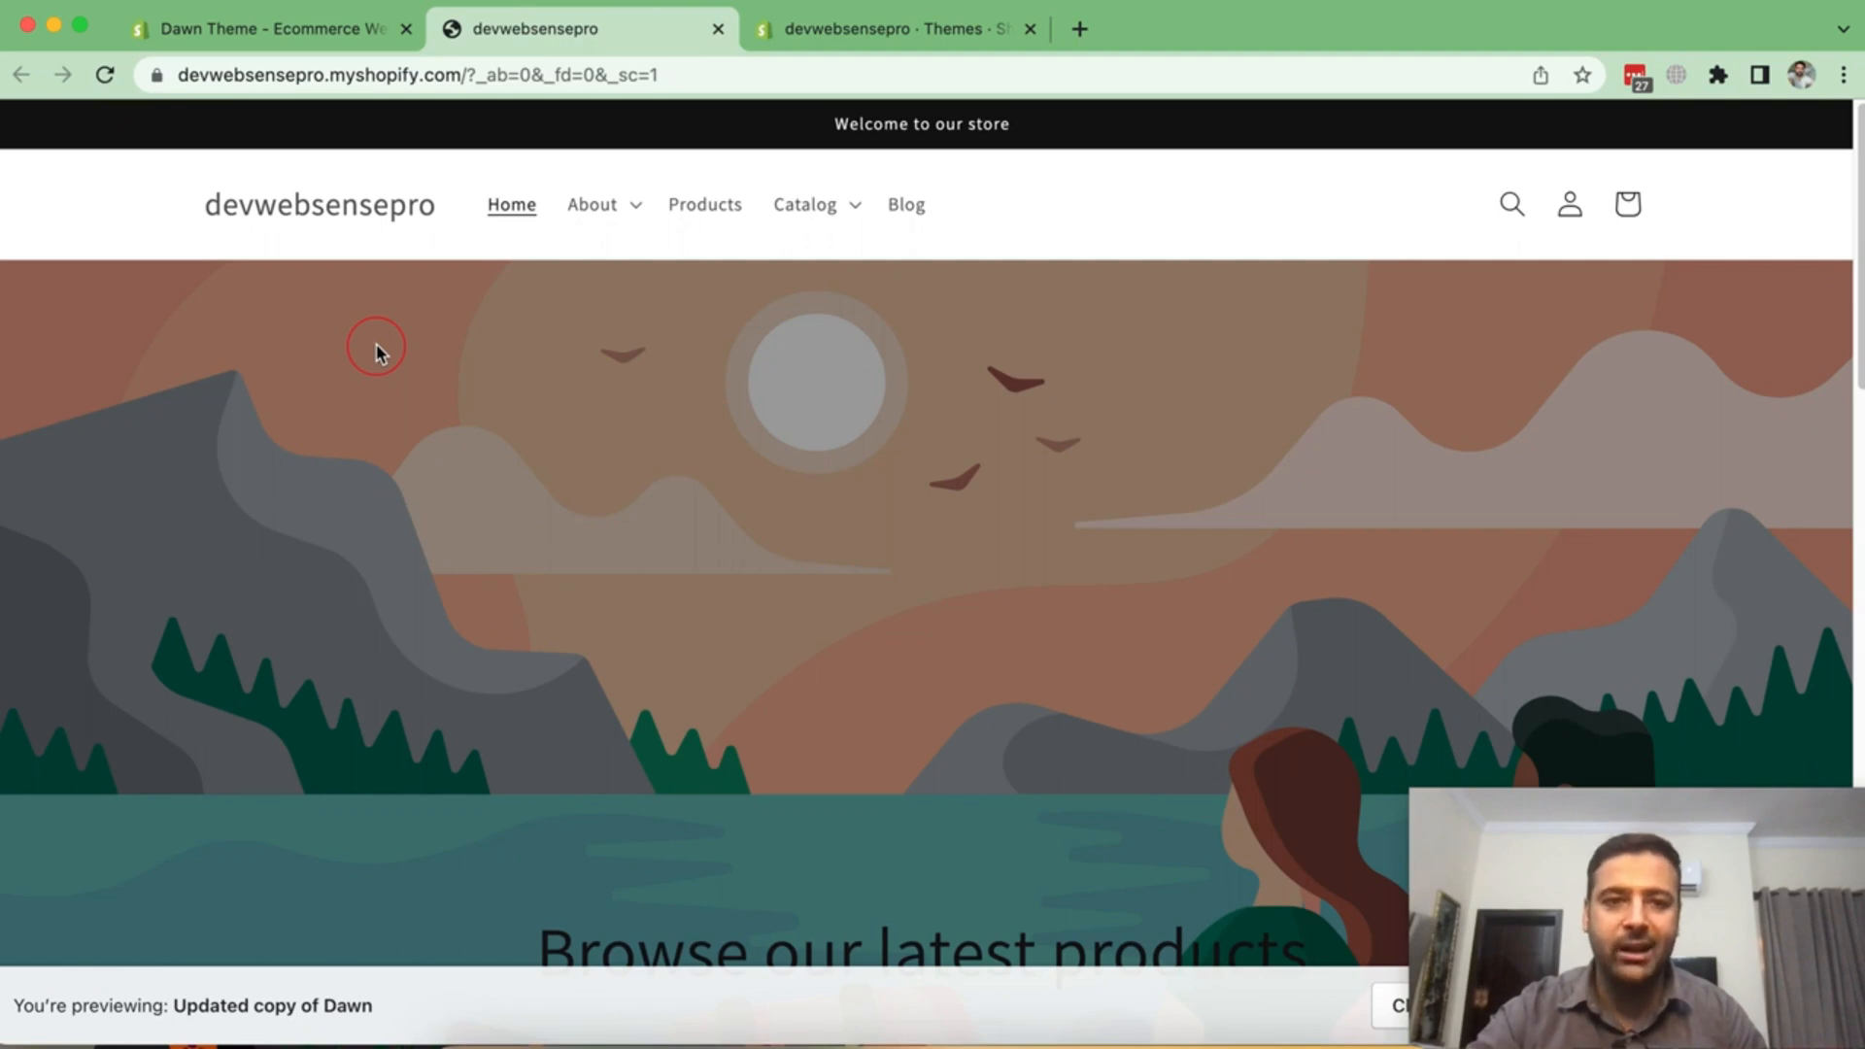
{"action": "scroll", "scroll_direction": "down", "scroll_amount": 3}
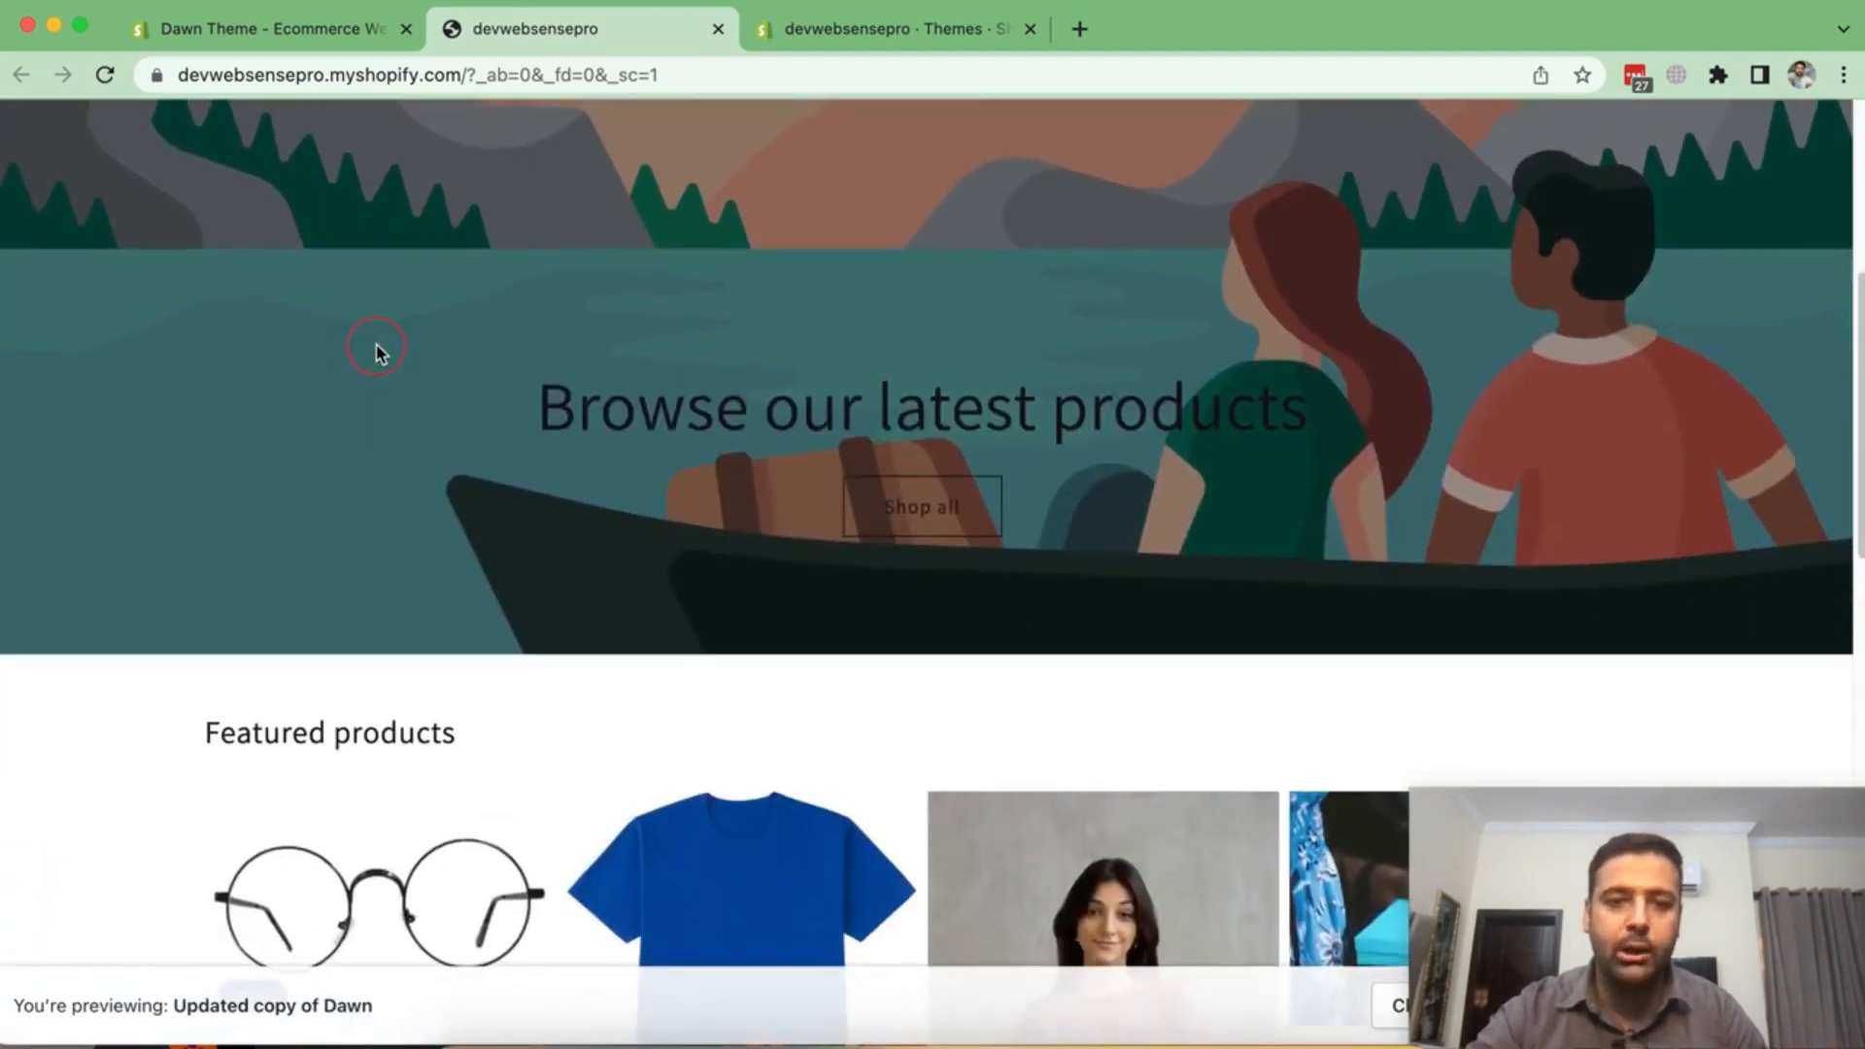
{"action": "scroll", "scroll_direction": "down", "scroll_amount": 3}
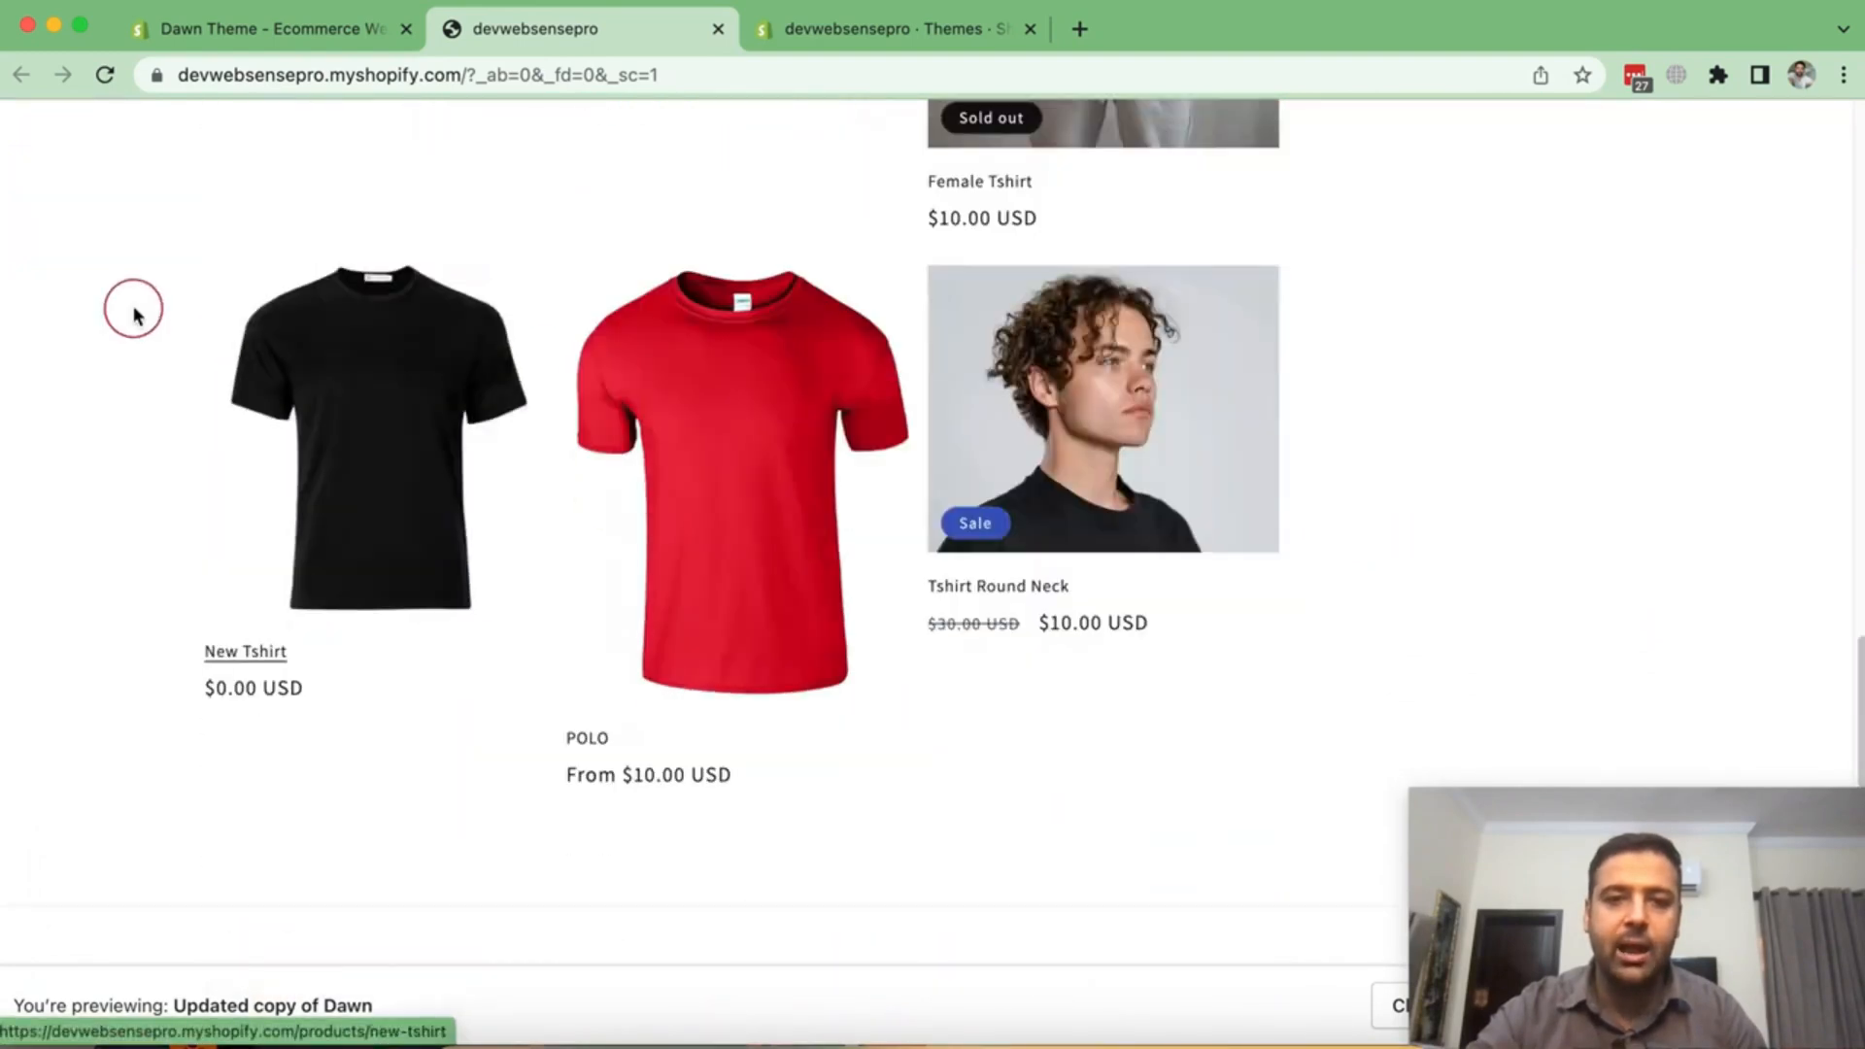
{"action": "scroll", "scroll_direction": "down", "scroll_amount": 3}
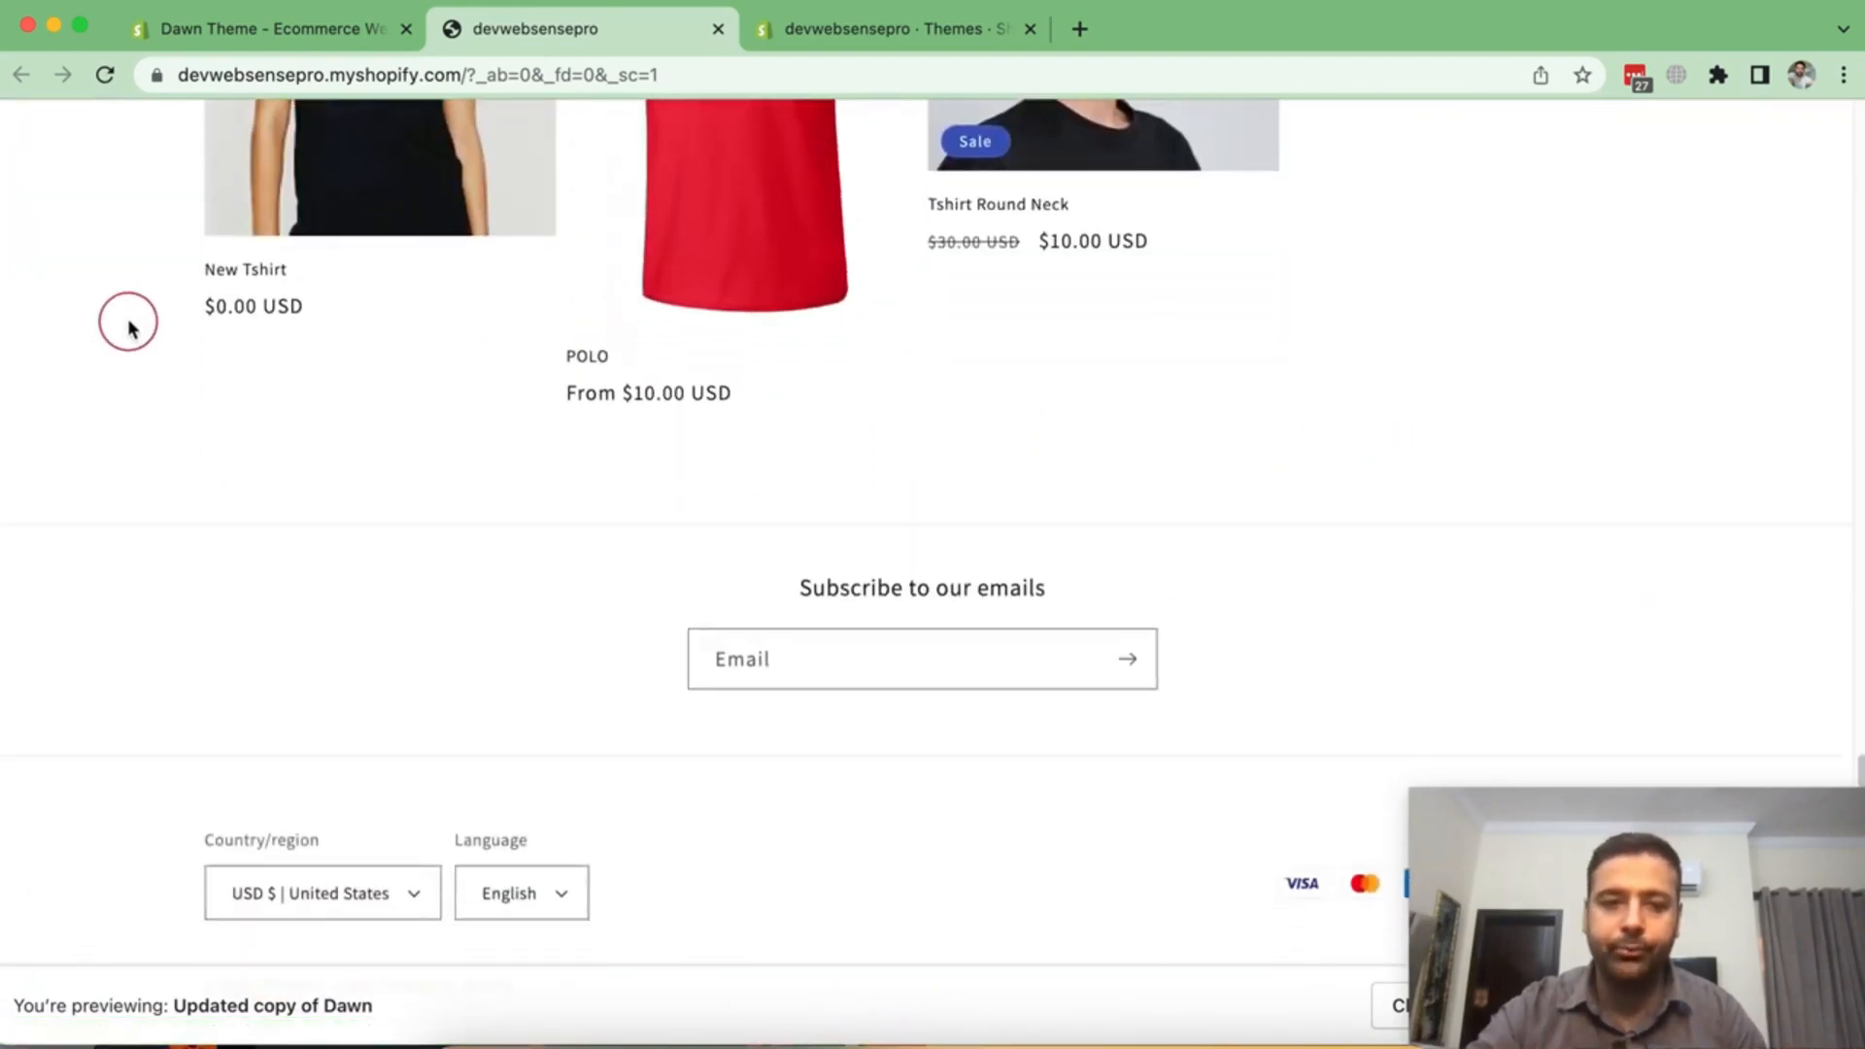
{"action": "scroll", "scroll_direction": "up", "scroll_amount": 3}
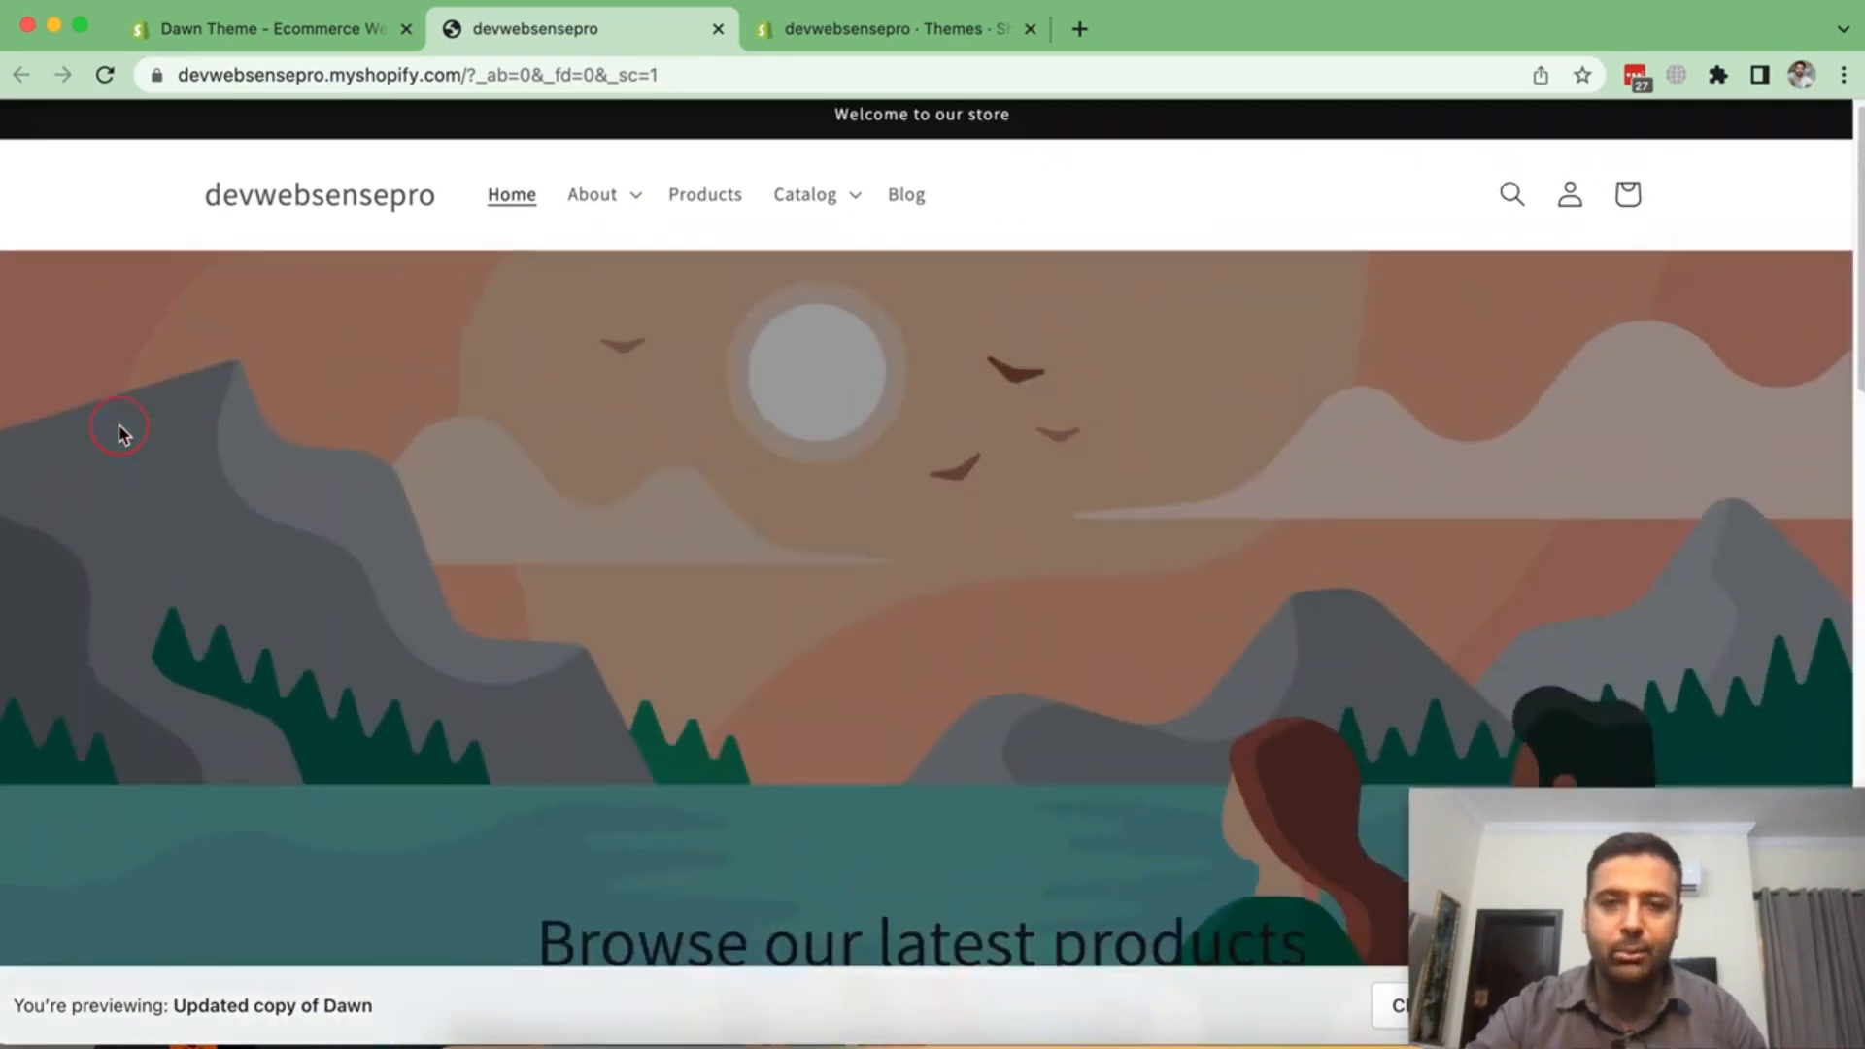
{"action": "mouse_move", "coordinate": [664, 118]}
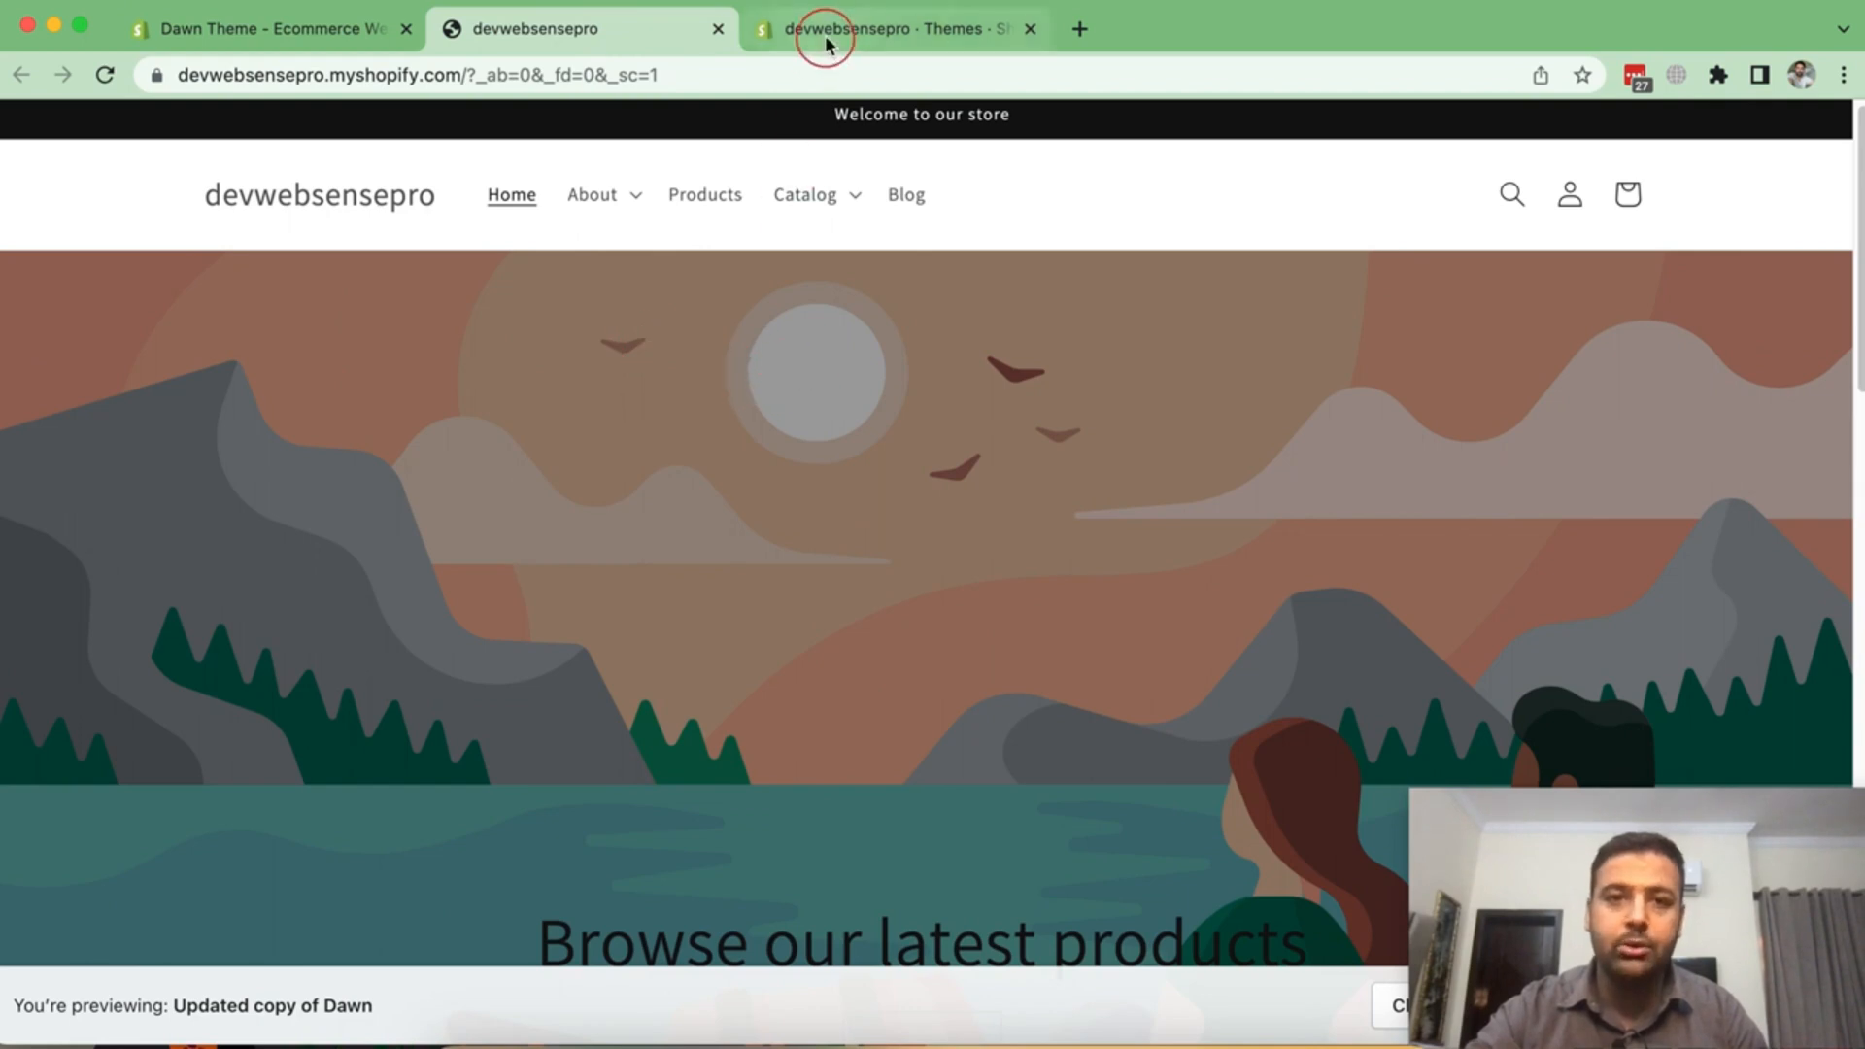
{"action": "left_click", "coordinate": [894, 29]}
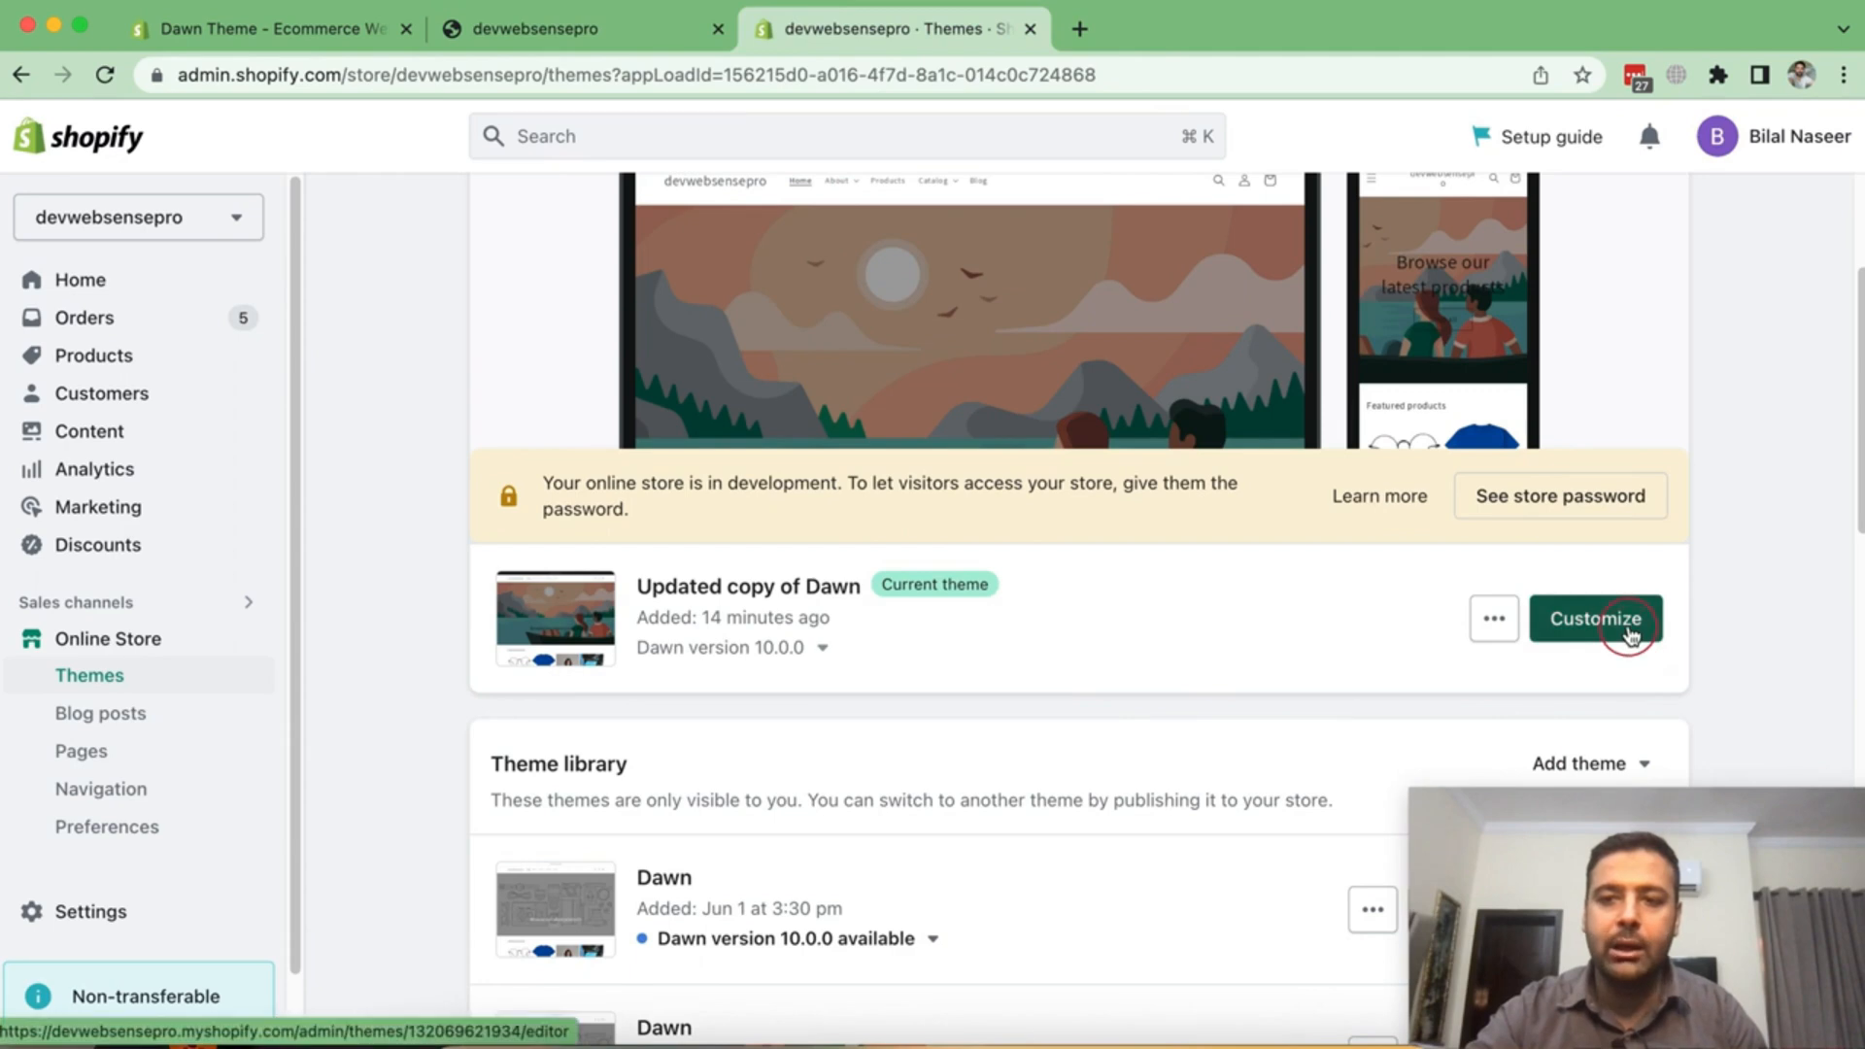
Step: Customize 'Updated copy of Dawn', expand Animations with reveal-on-scroll unchecked, and save
{"action": "left_click", "coordinate": [1595, 618]}
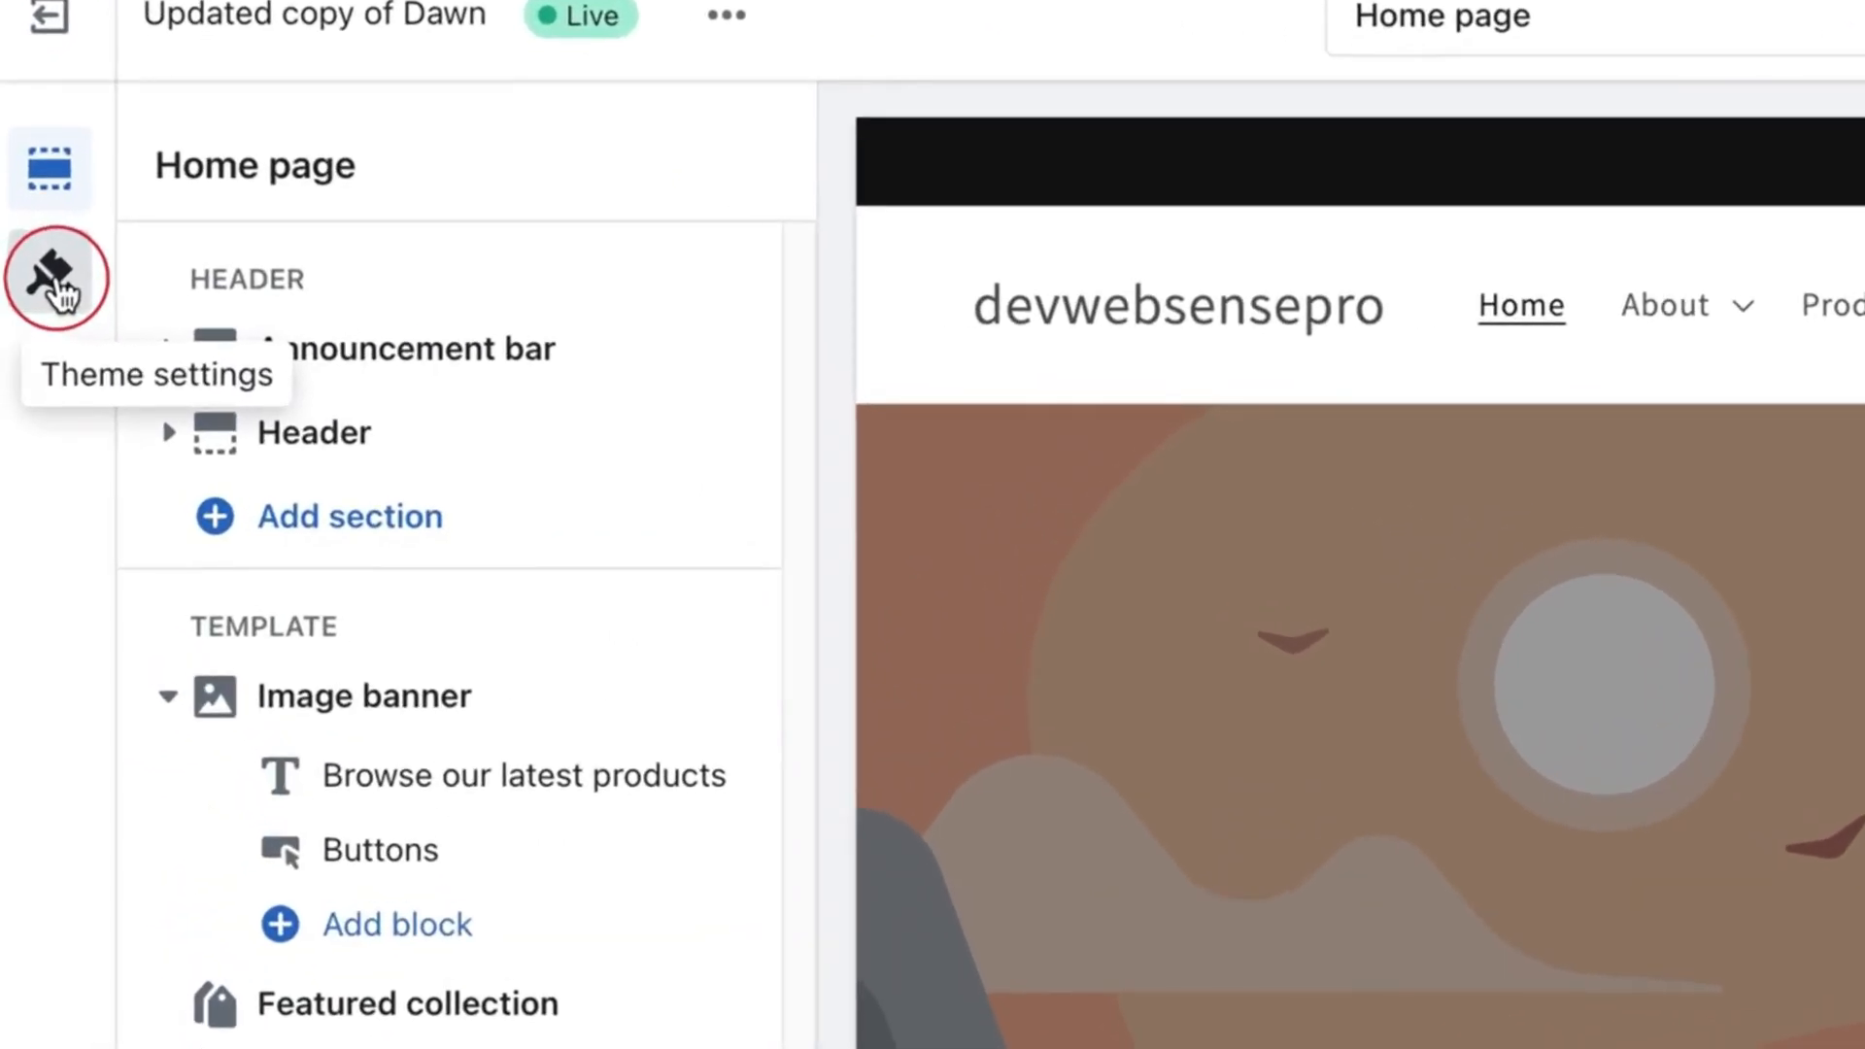
{"action": "left_click", "coordinate": [53, 277]}
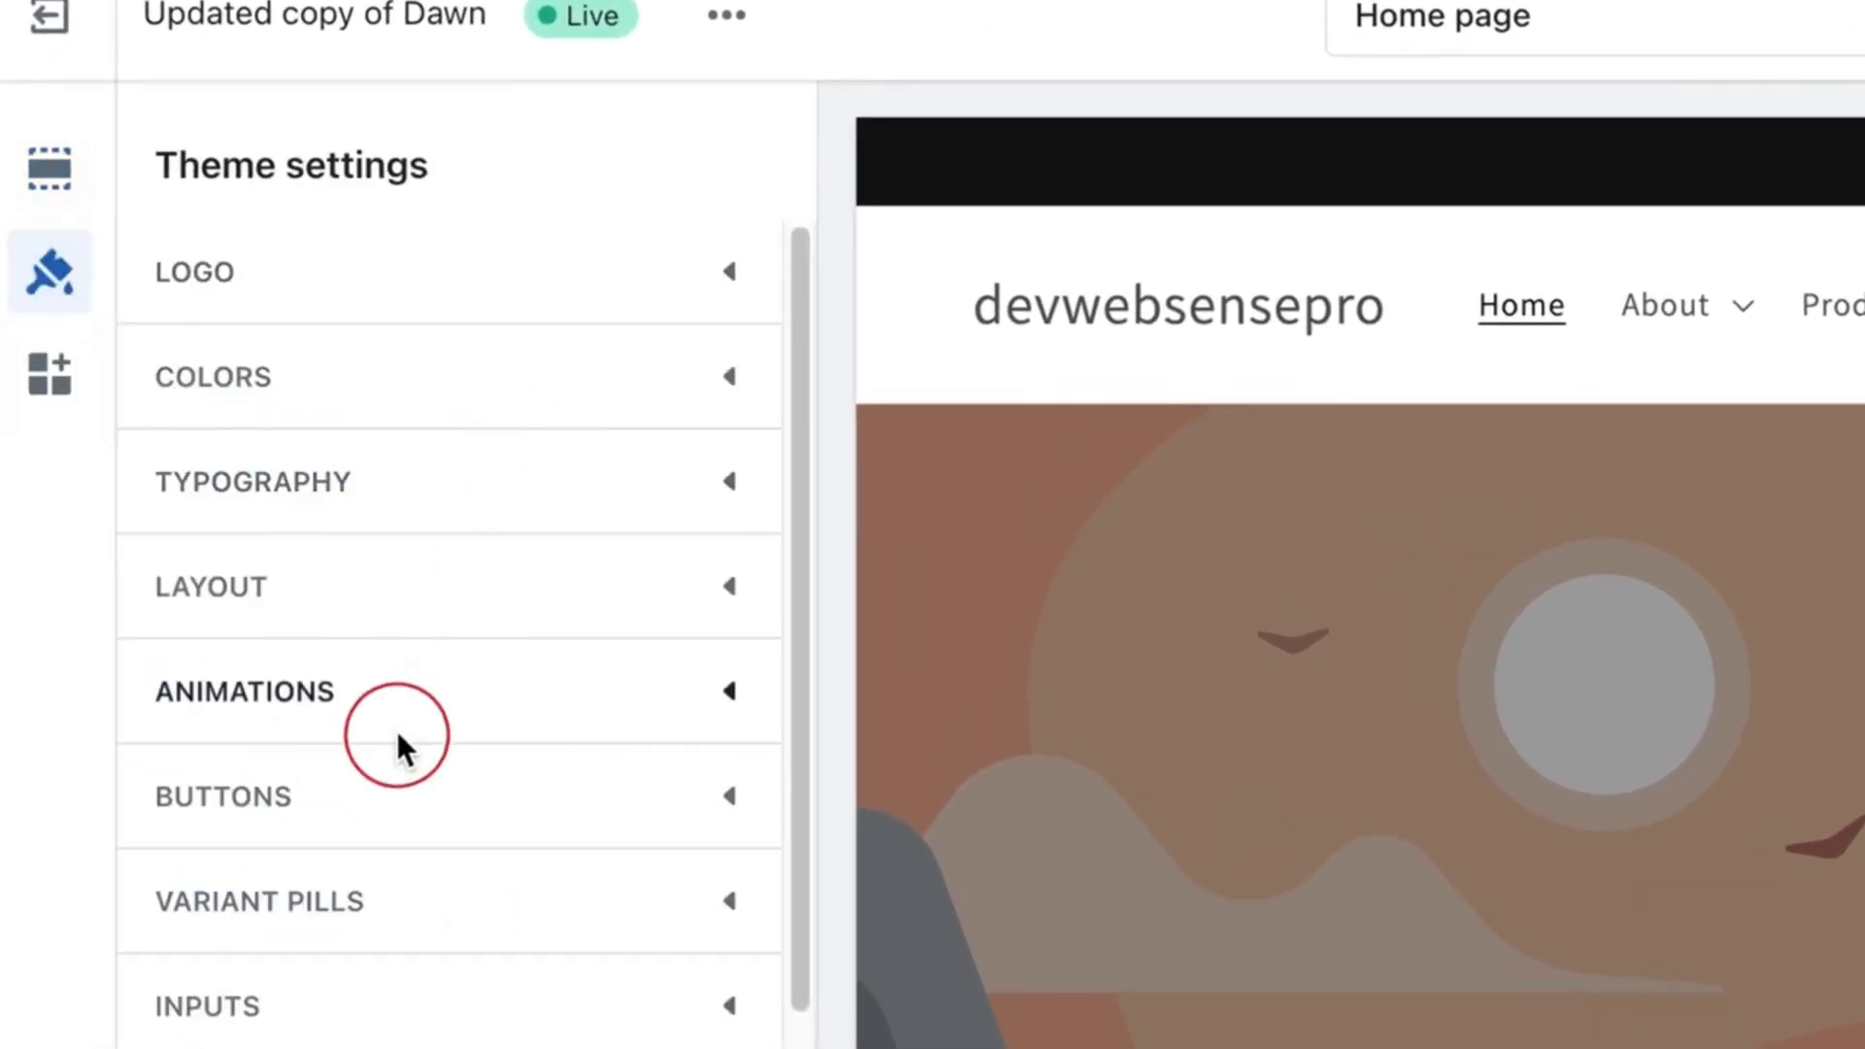
{"action": "mouse_move", "coordinate": [291, 711]}
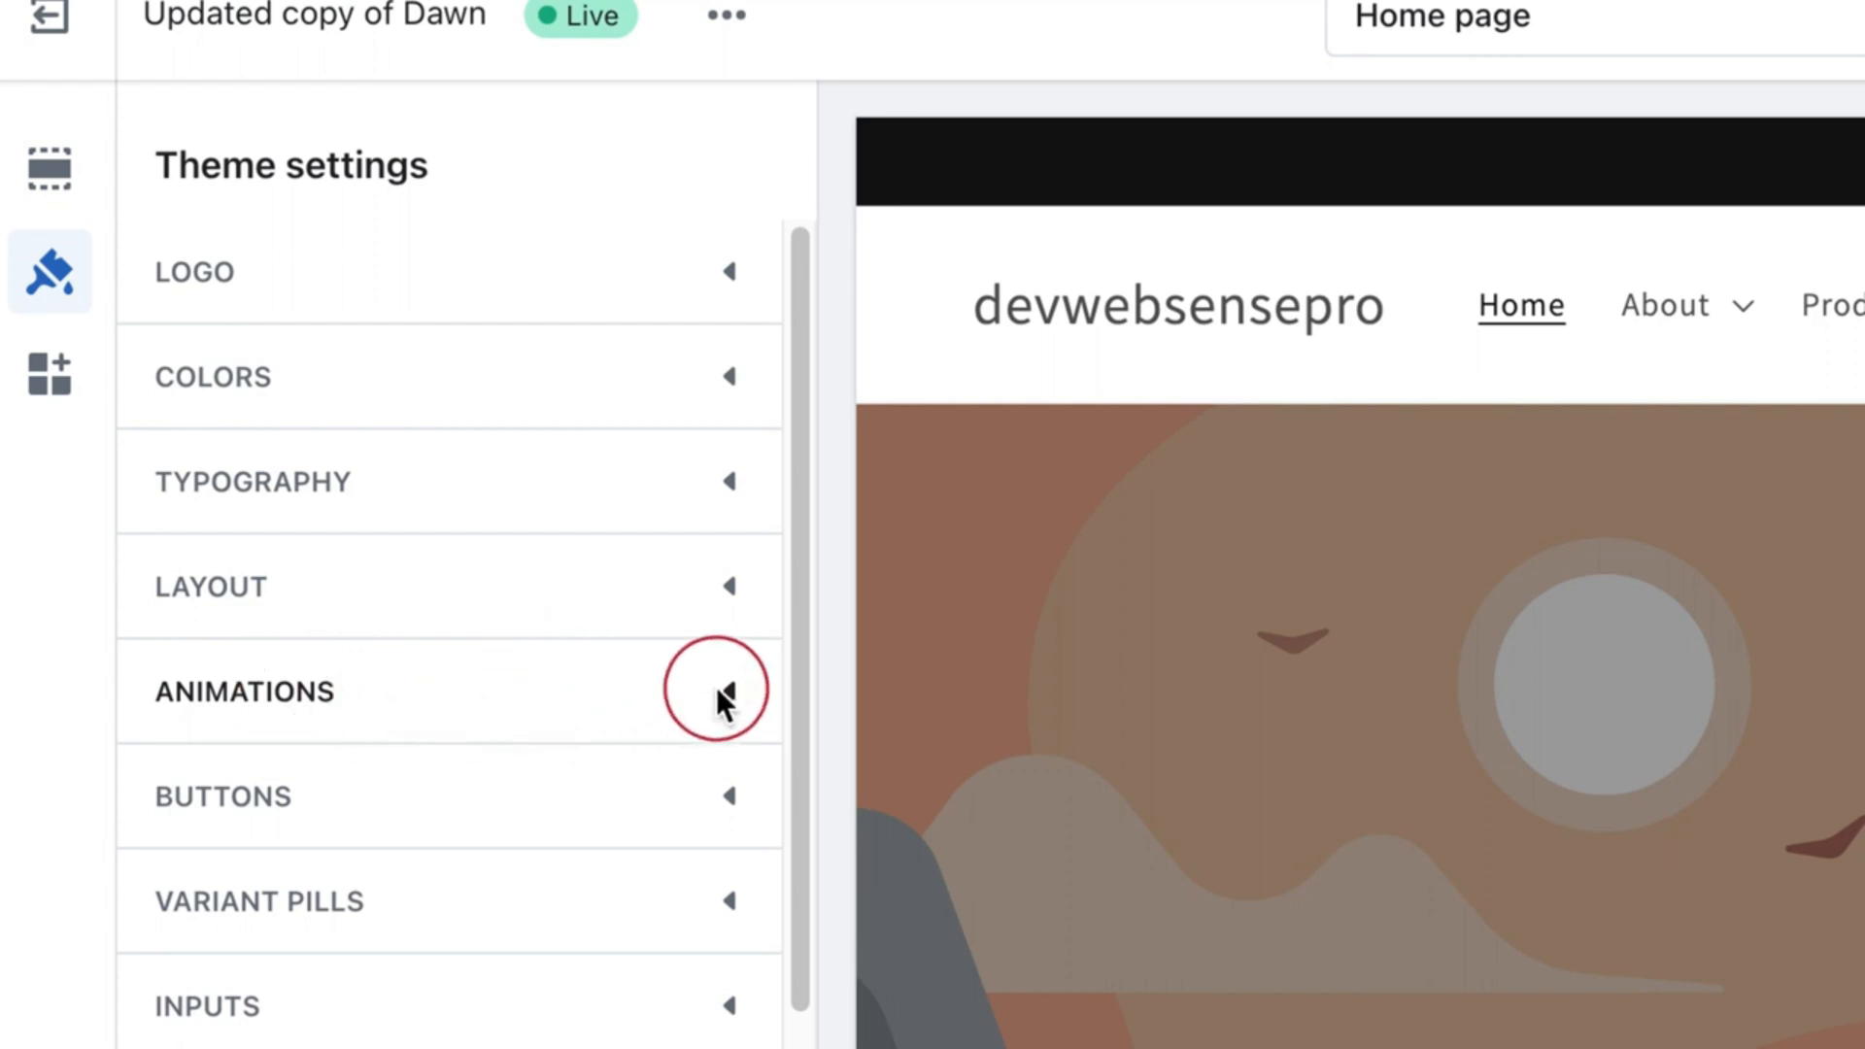
{"action": "left_click", "coordinate": [725, 691]}
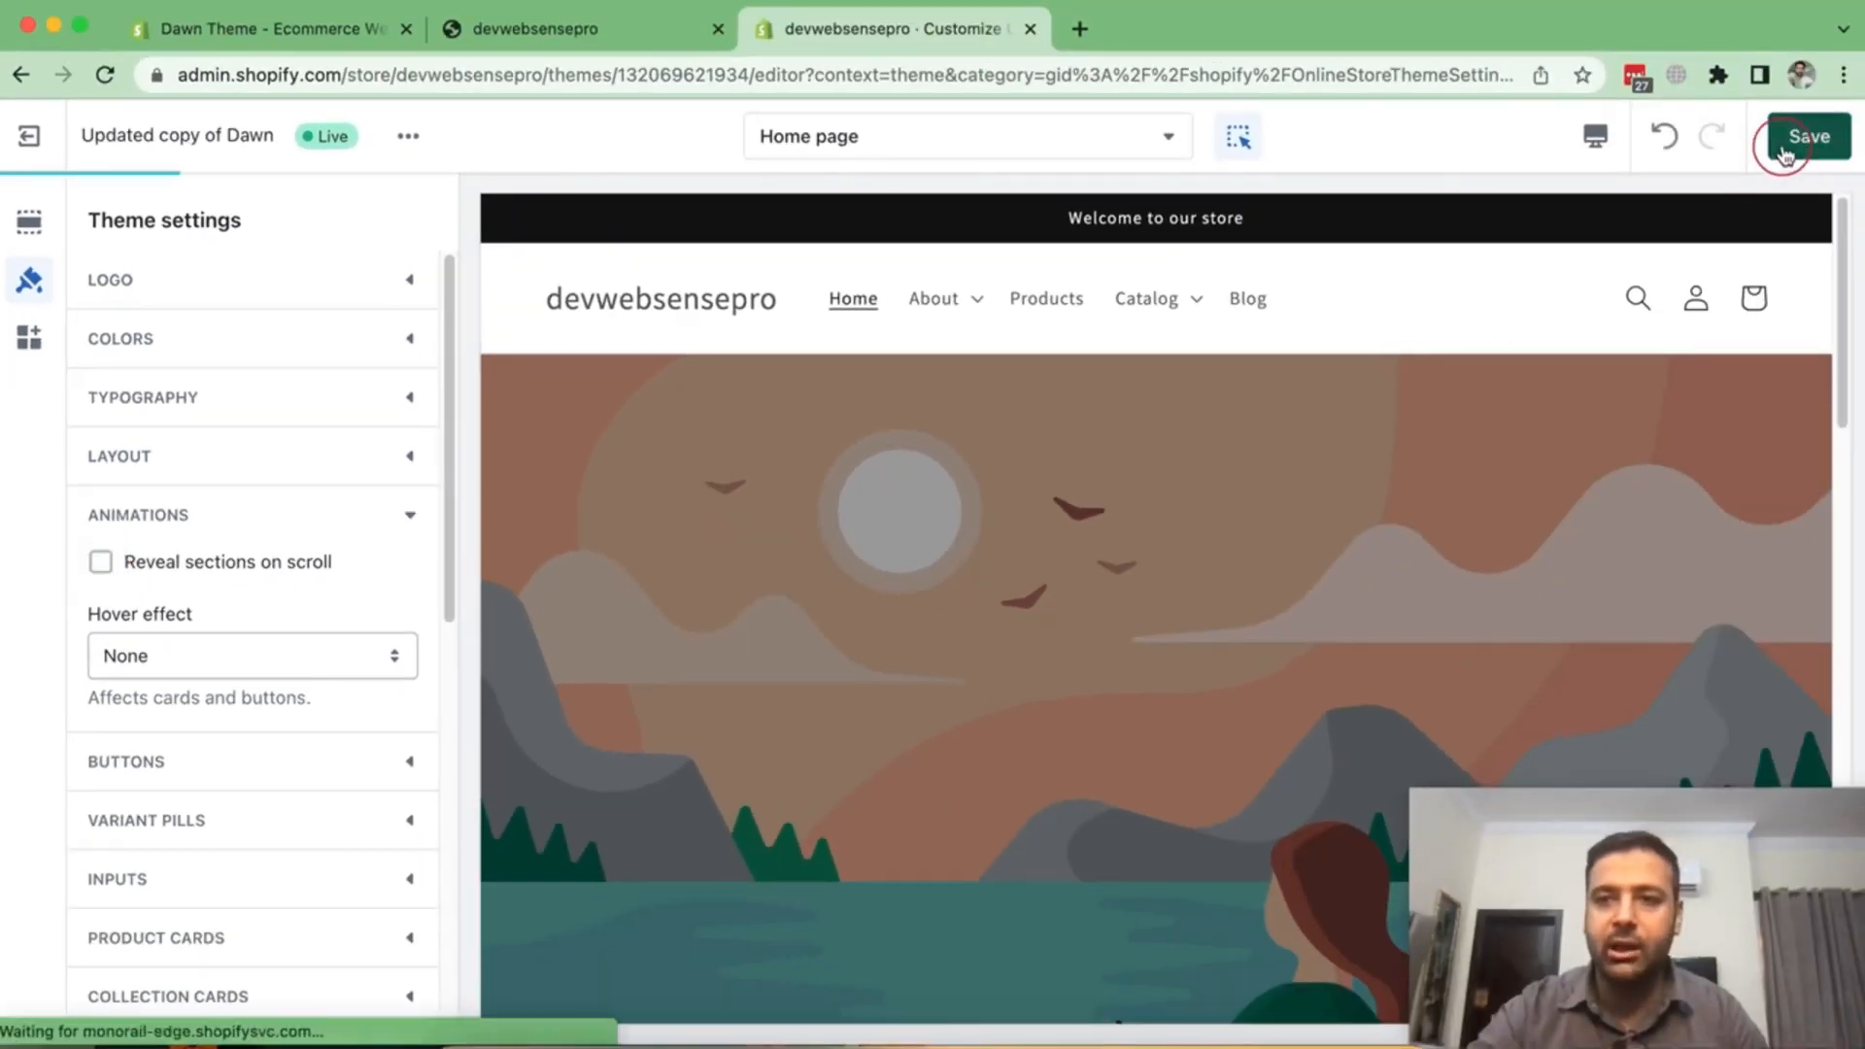
{"action": "left_click", "coordinate": [1807, 136]}
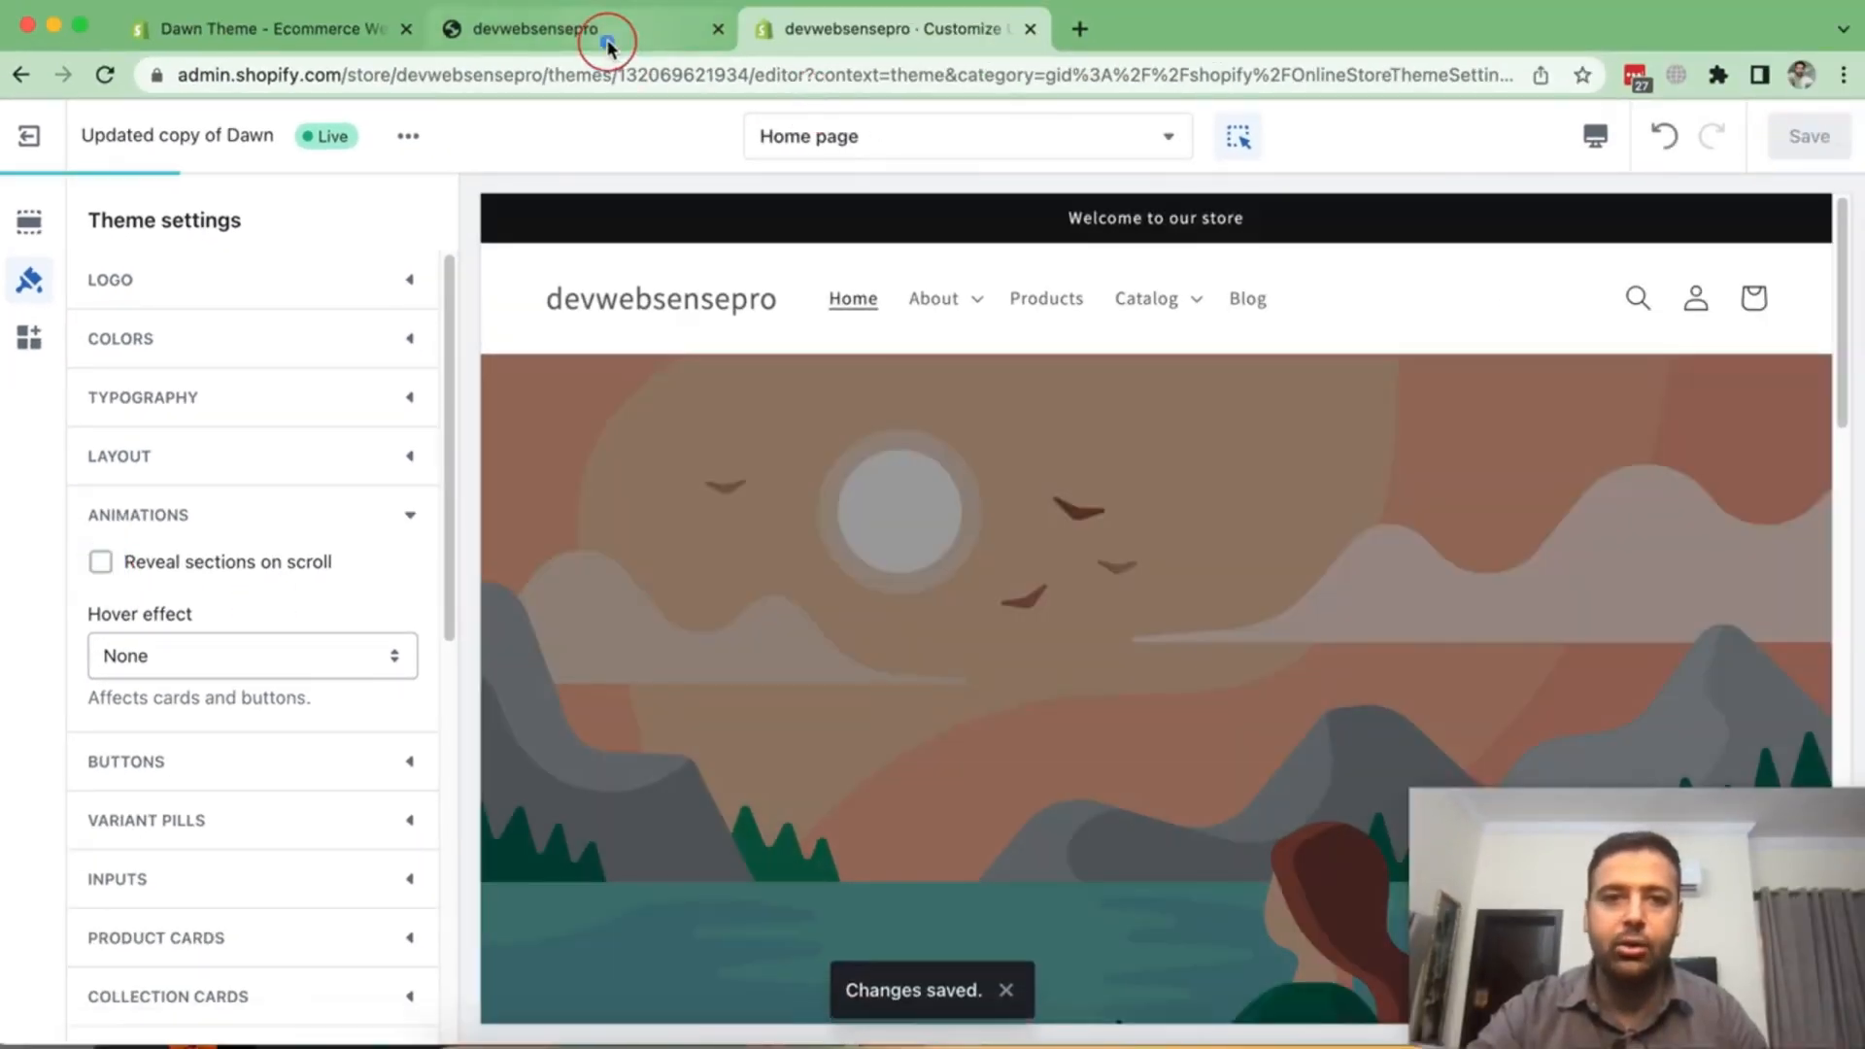
Step: Preview the storefront without animations, then enable Reveal sections on scroll and save
{"action": "left_click", "coordinate": [534, 28]}
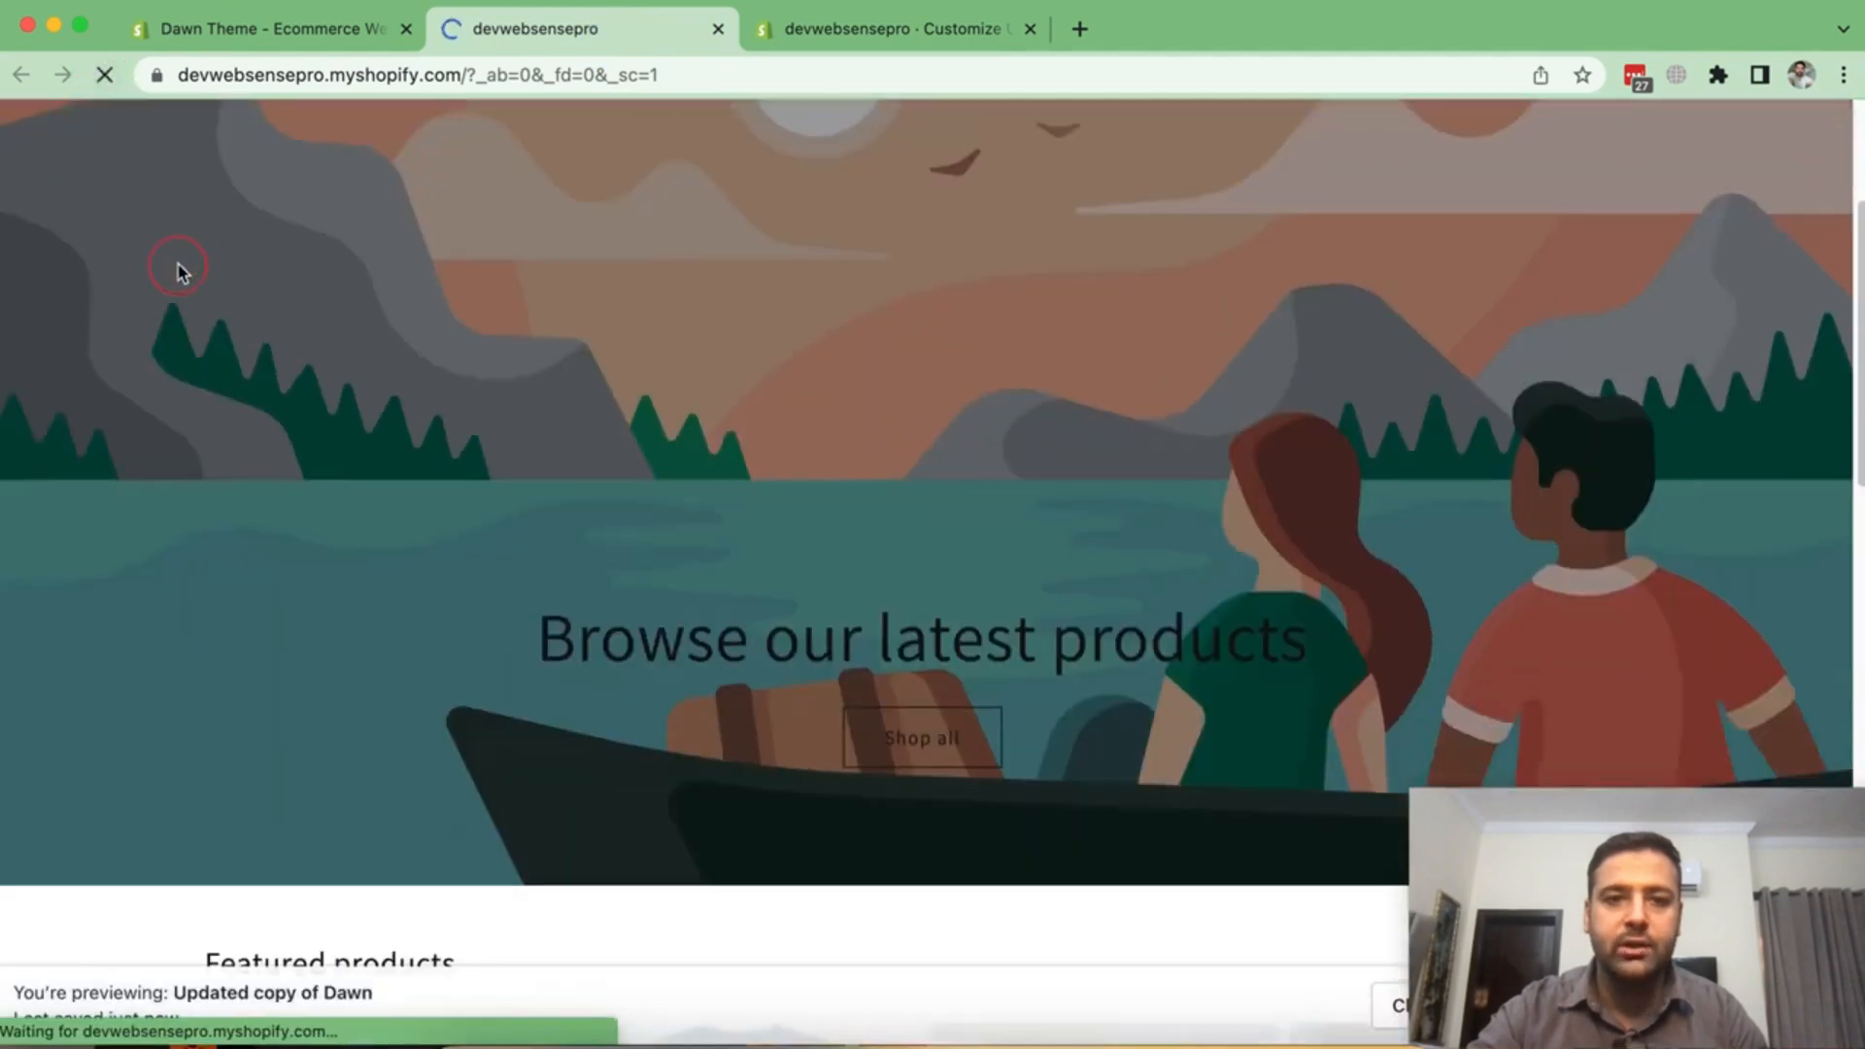
{"action": "scroll", "scroll_direction": "down", "scroll_amount": 3}
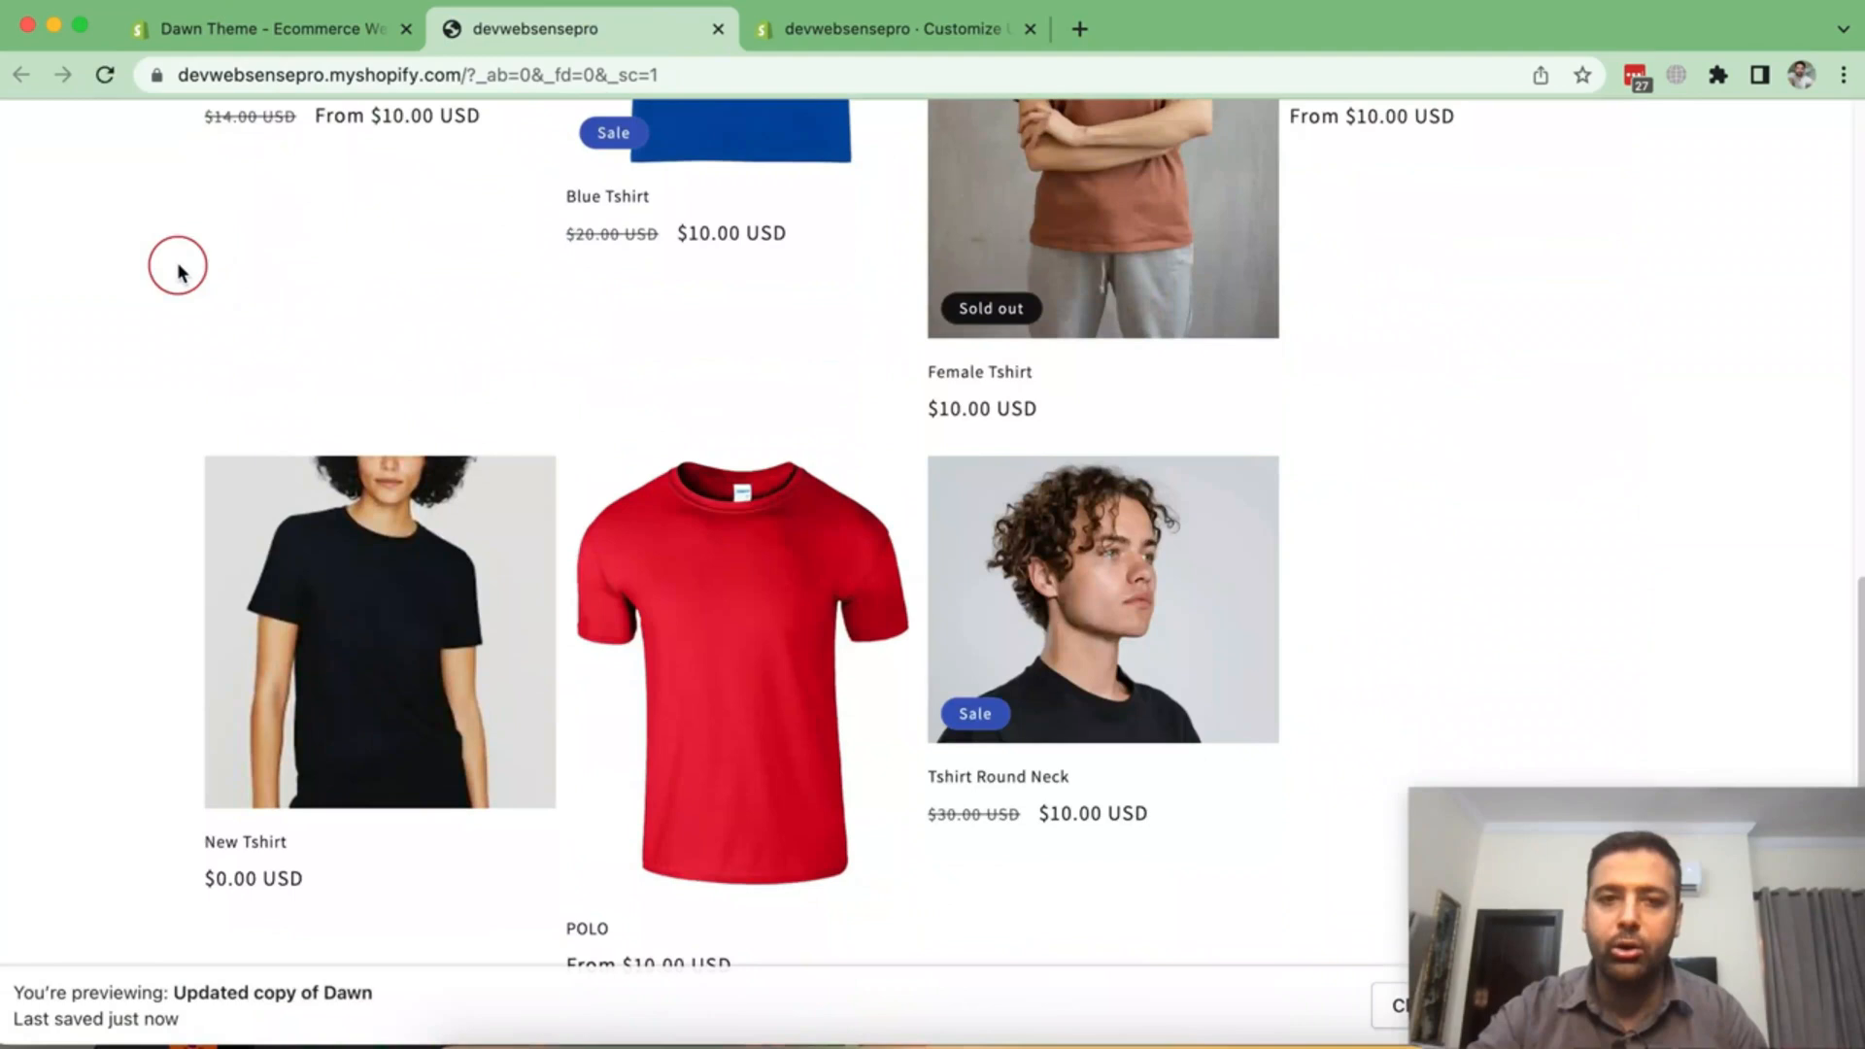
{"action": "scroll", "scroll_direction": "down", "scroll_amount": 3}
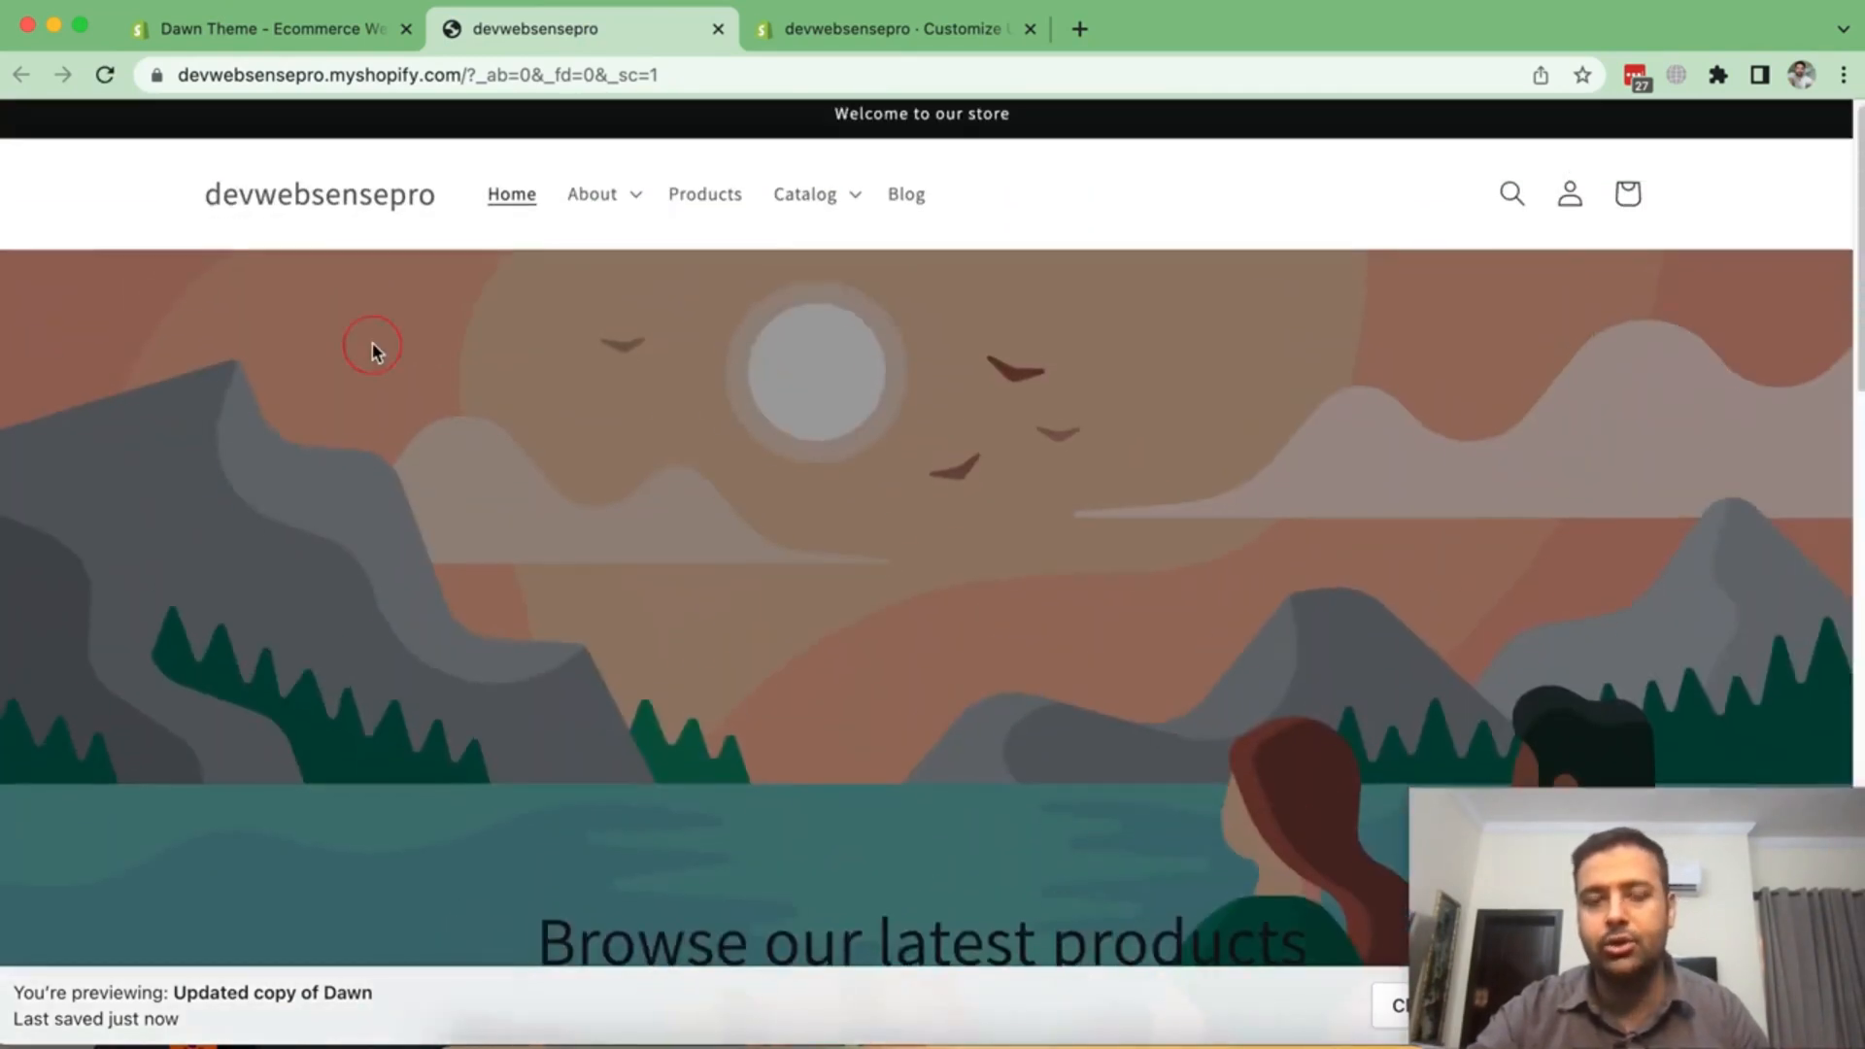
{"action": "left_click", "coordinate": [891, 29]}
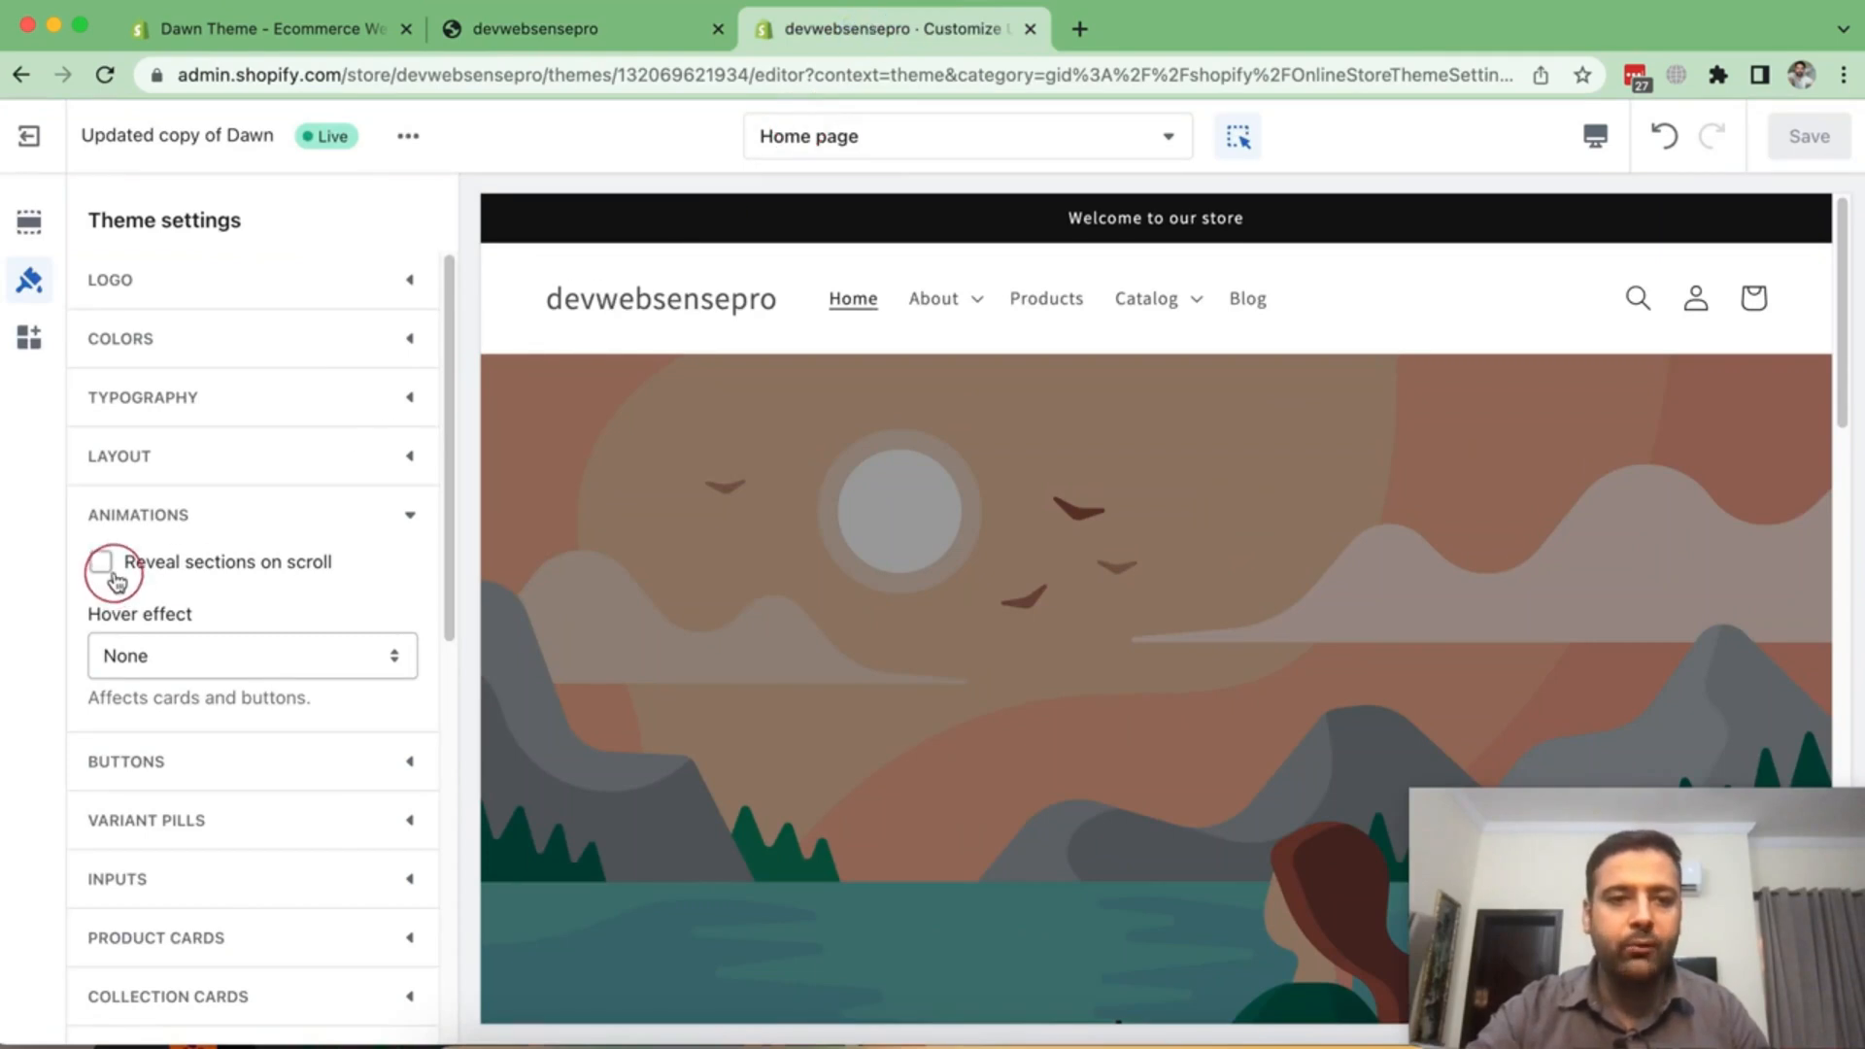
{"action": "left_click", "coordinate": [101, 561]}
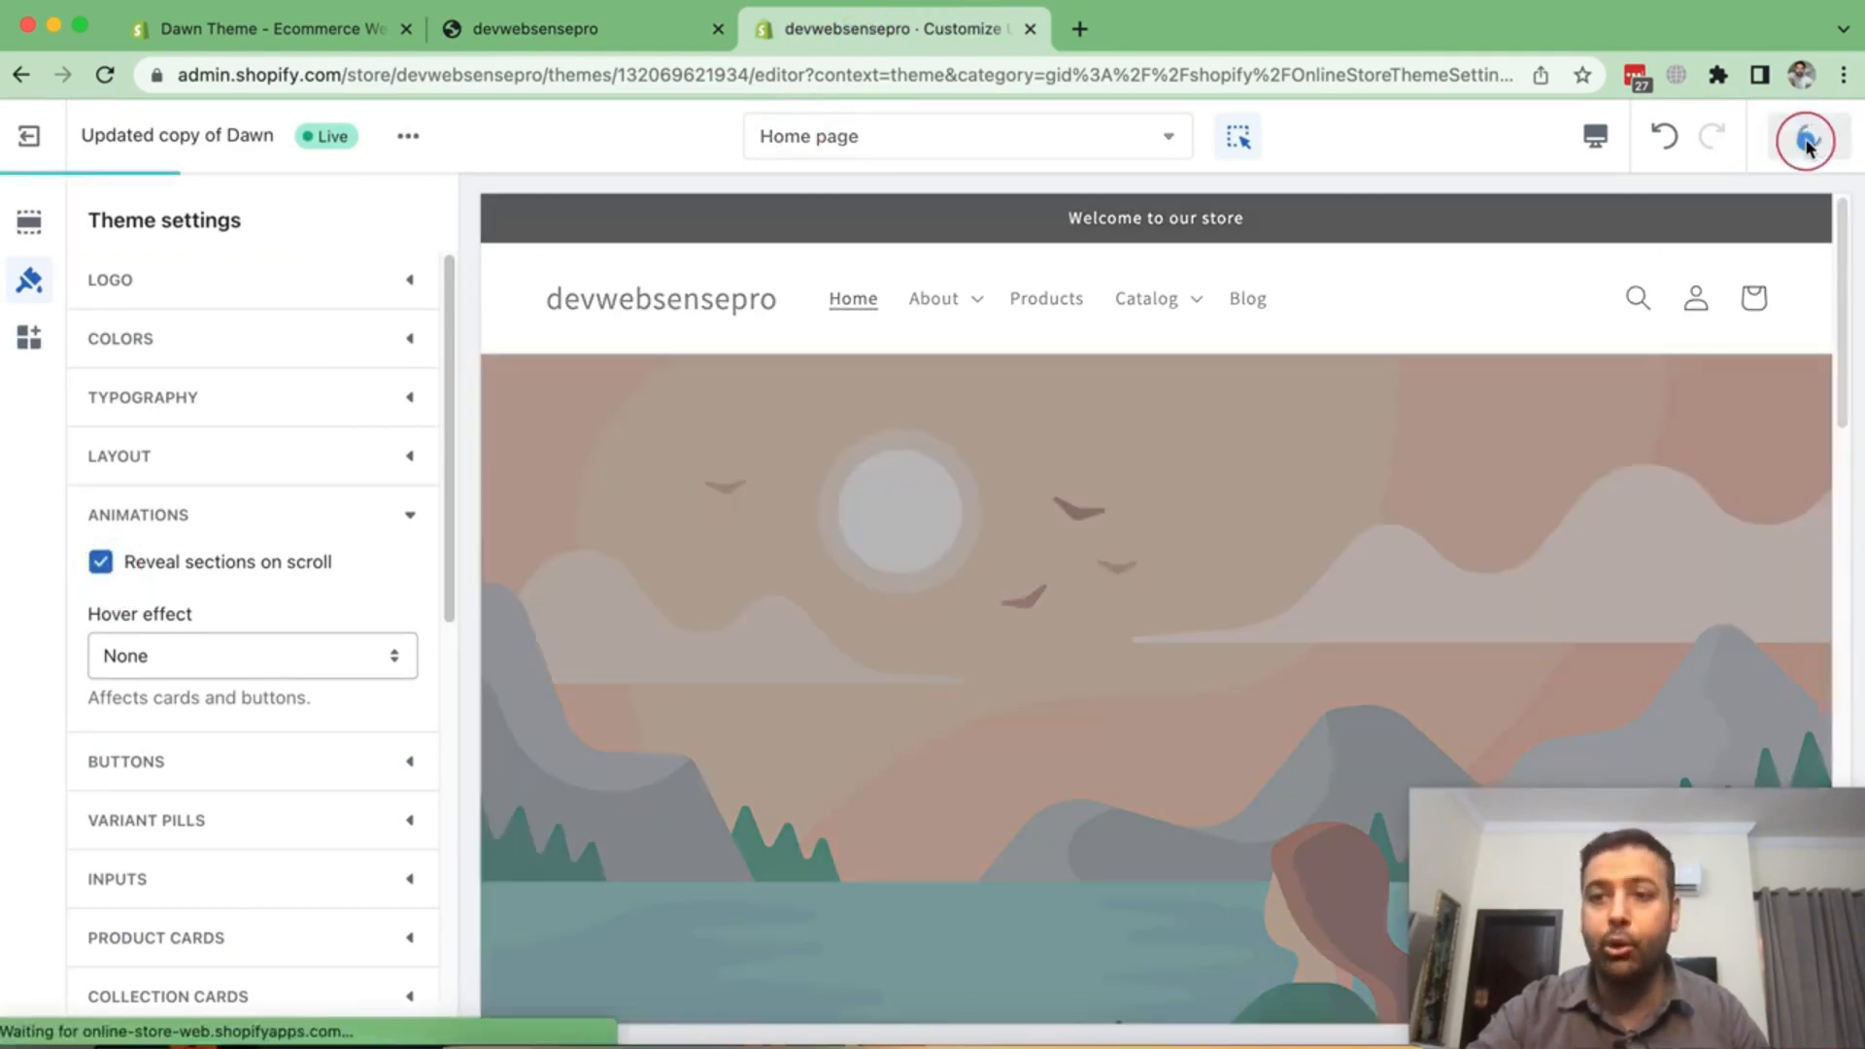
{"action": "left_click", "coordinate": [1805, 136]}
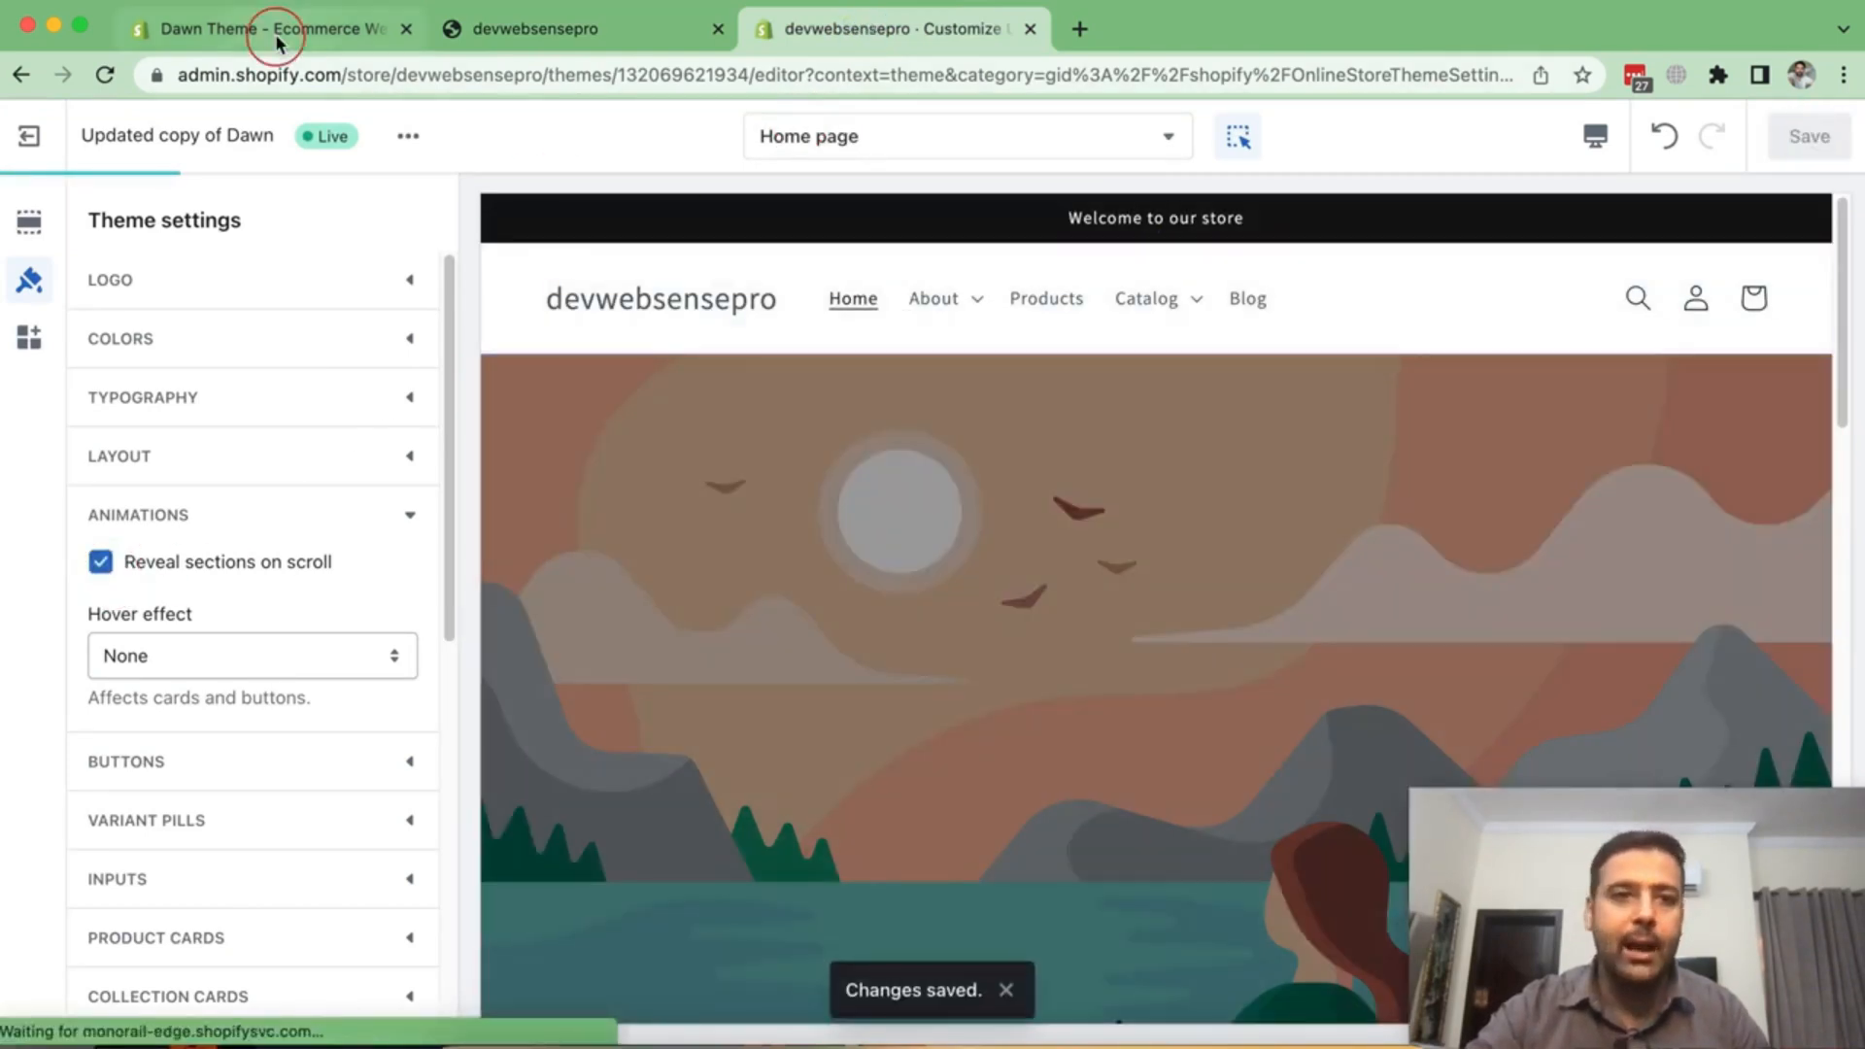
Step: Read the Dawn release notes, then return to the theme editor for the color settings
{"action": "left_click", "coordinate": [268, 29]}
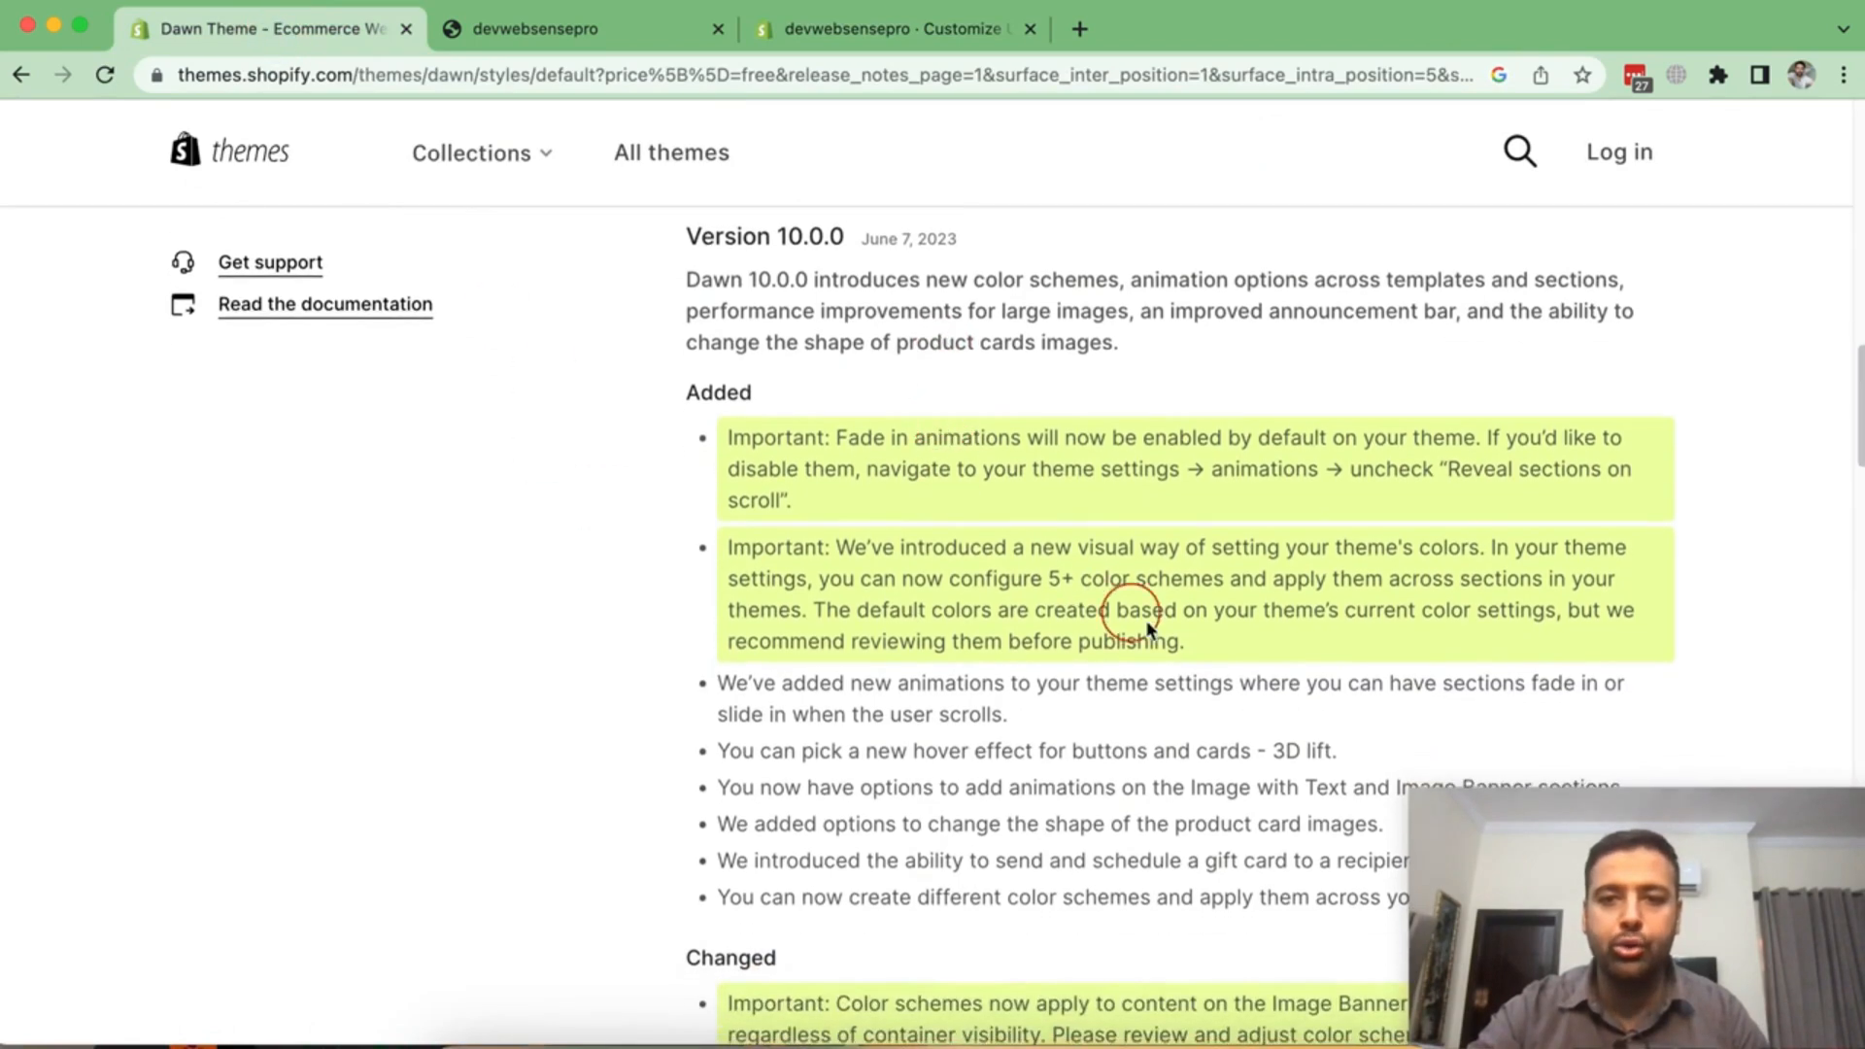
{"action": "scroll", "scroll_direction": "down", "scroll_amount": 3}
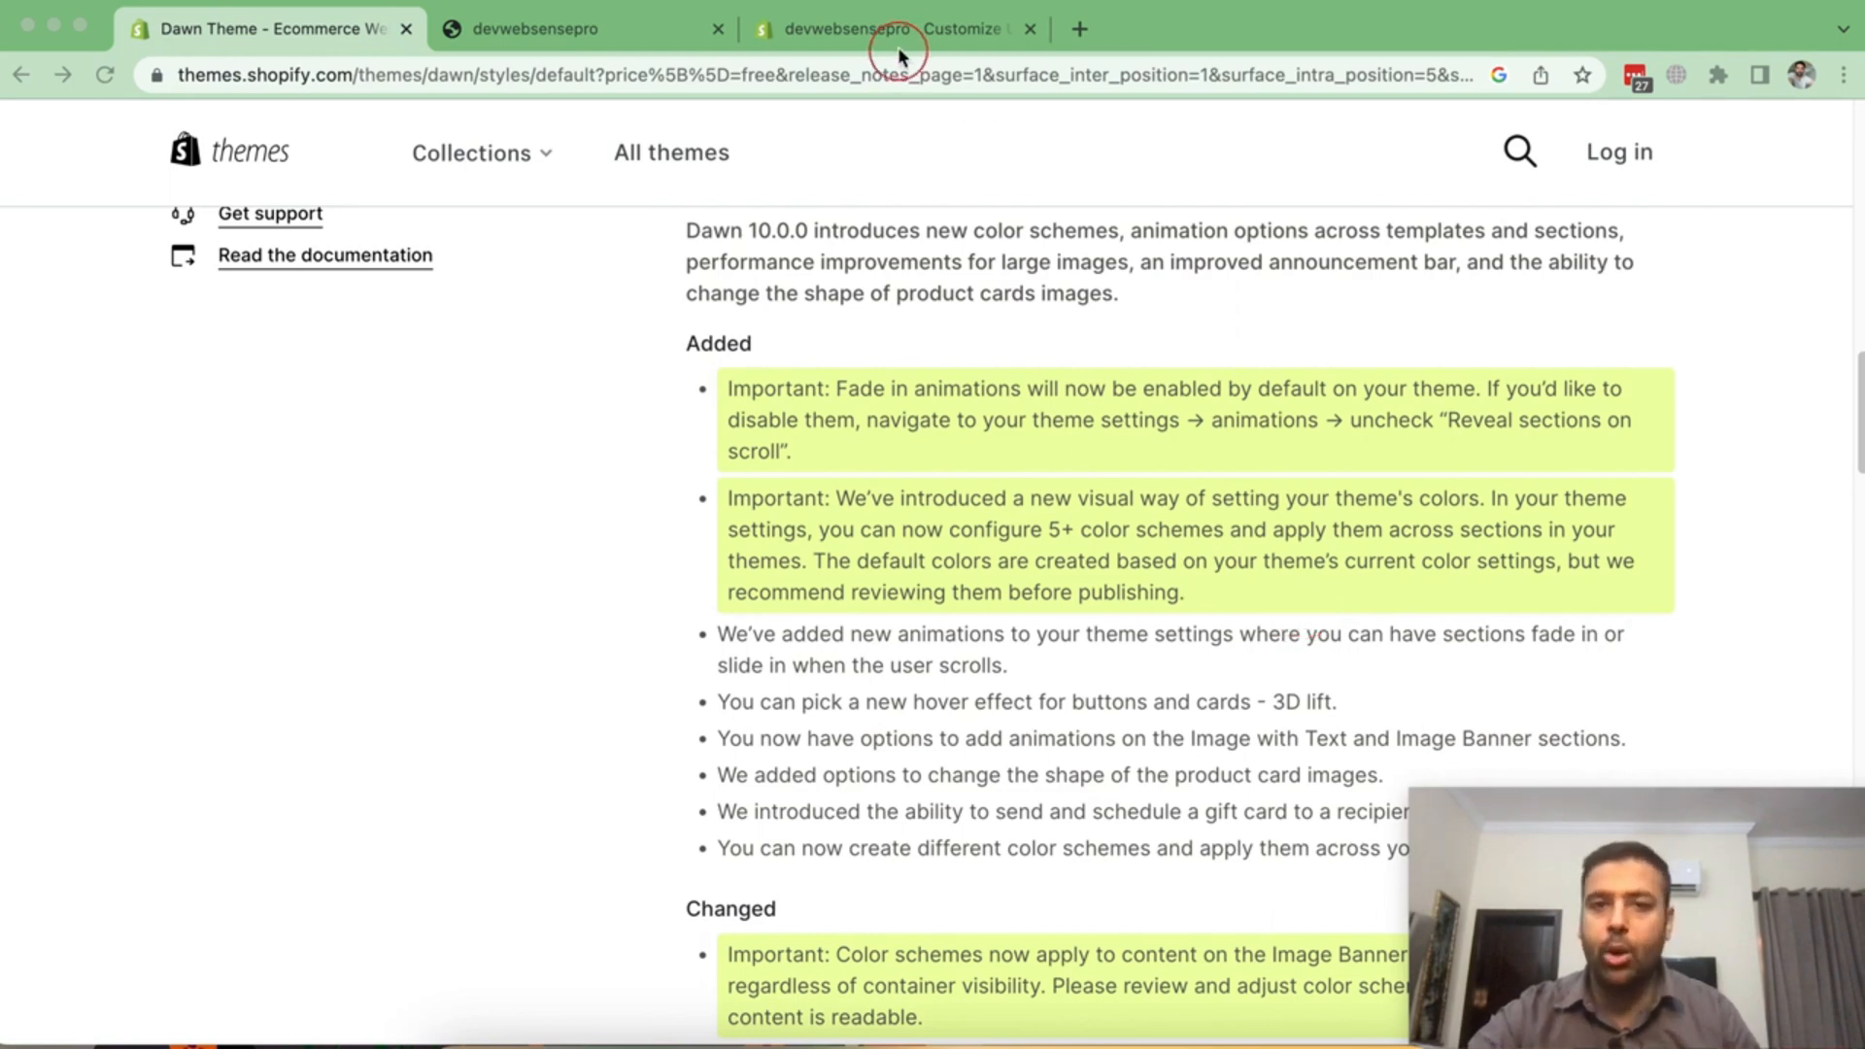
{"action": "left_click", "coordinate": [886, 29]}
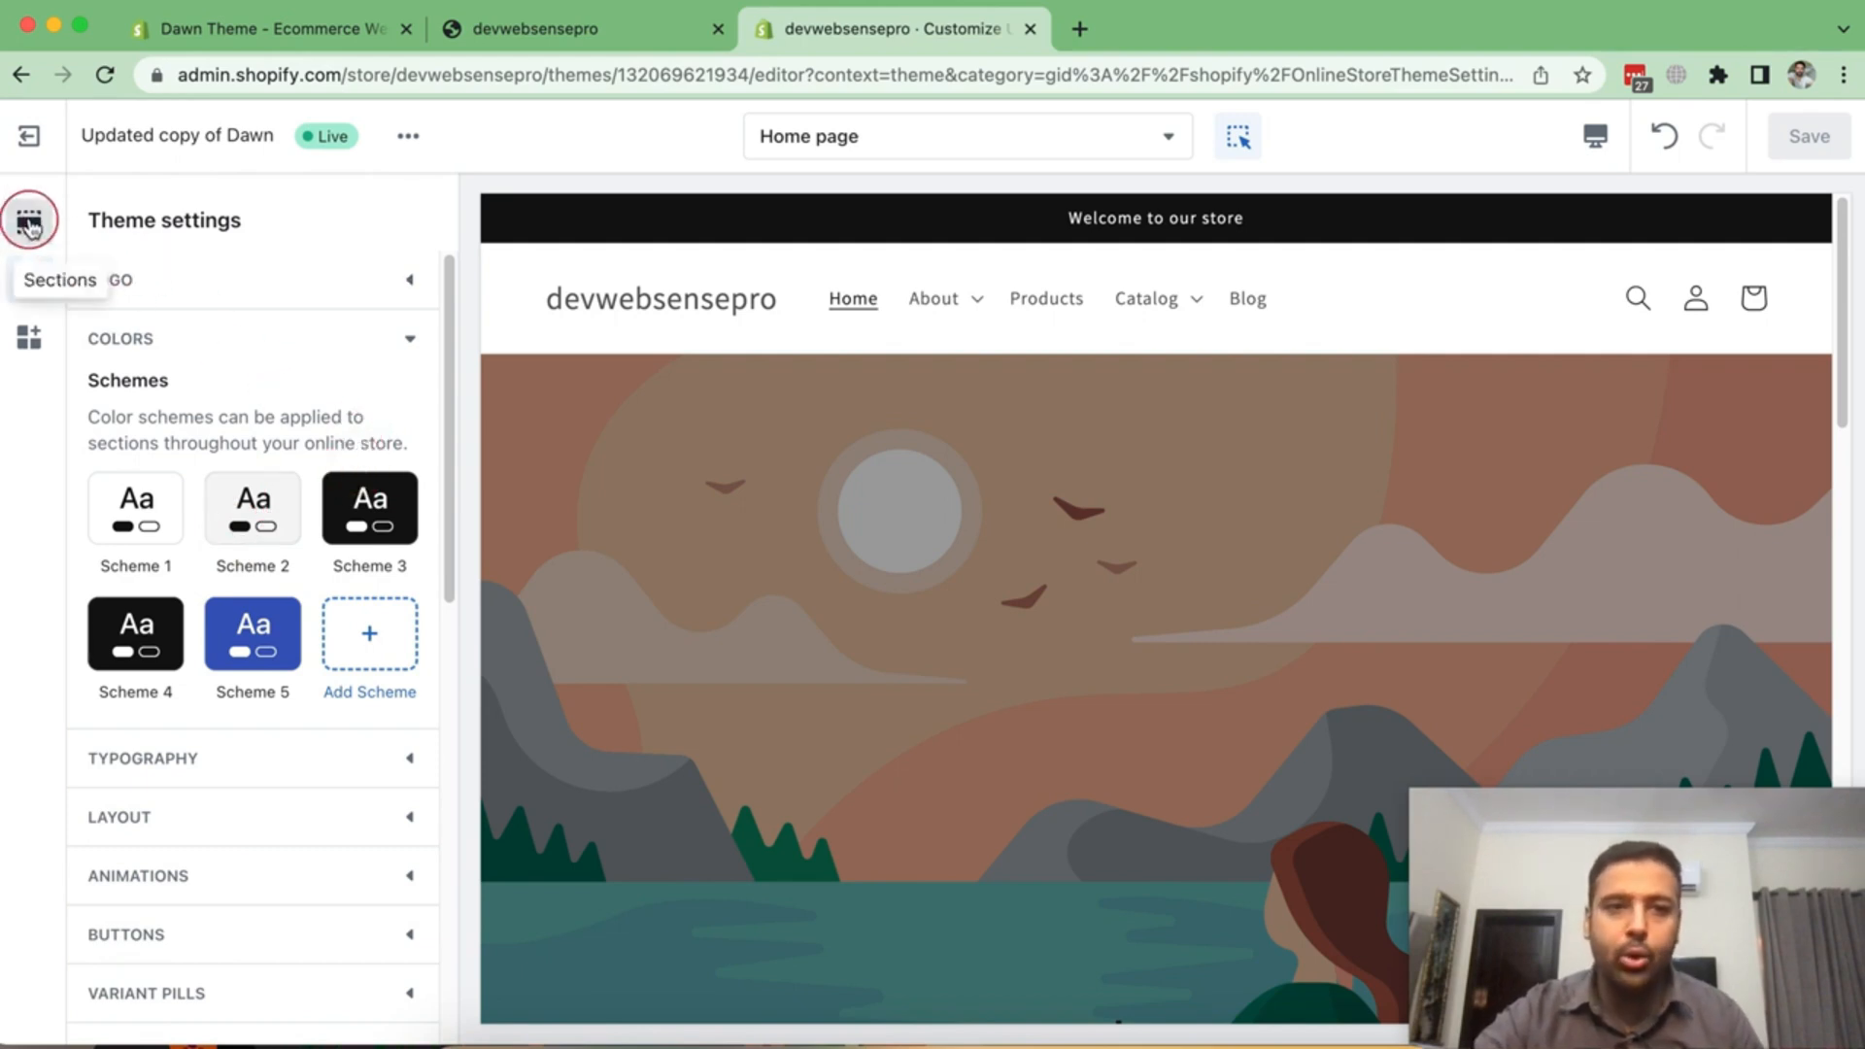
Step: Open the home page's Image banner section settings and scroll to its Color scheme, Scheme 1
{"action": "right_click", "coordinate": [464, 163]}
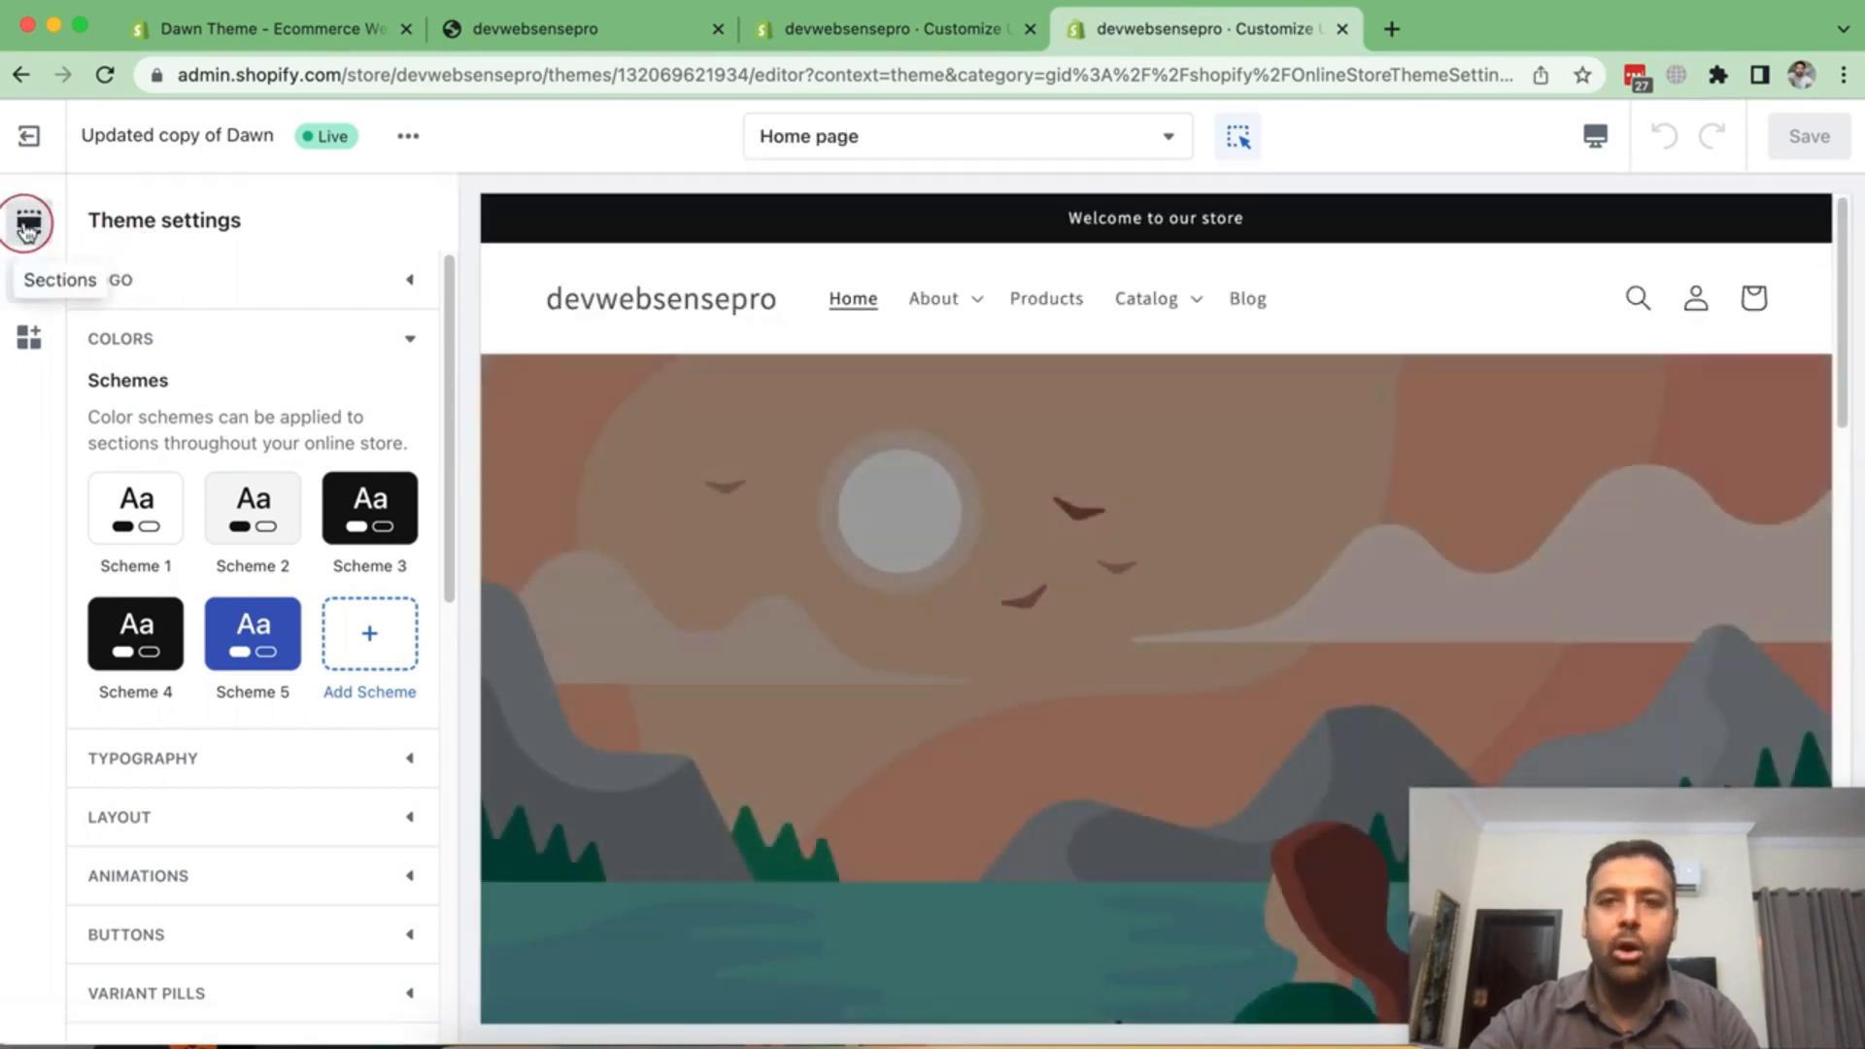
{"action": "left_click", "coordinate": [27, 221]}
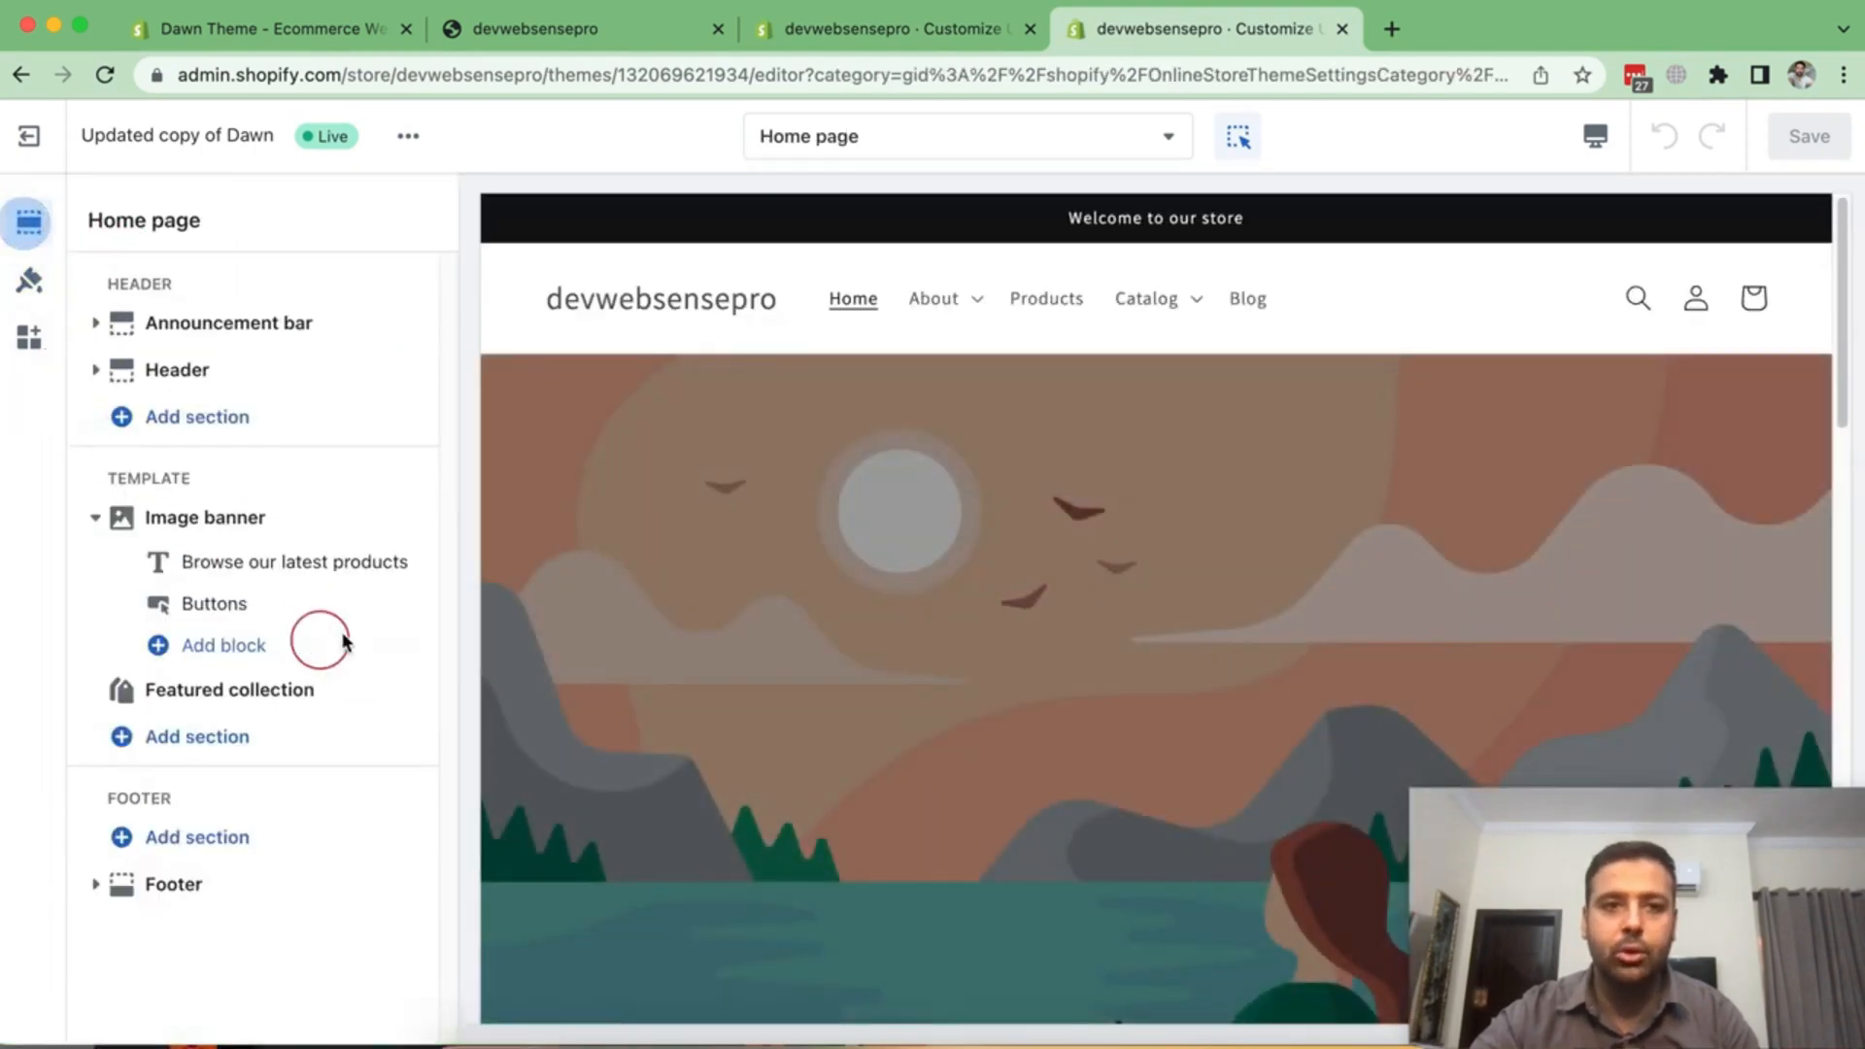
{"action": "mouse_move", "coordinate": [271, 462]}
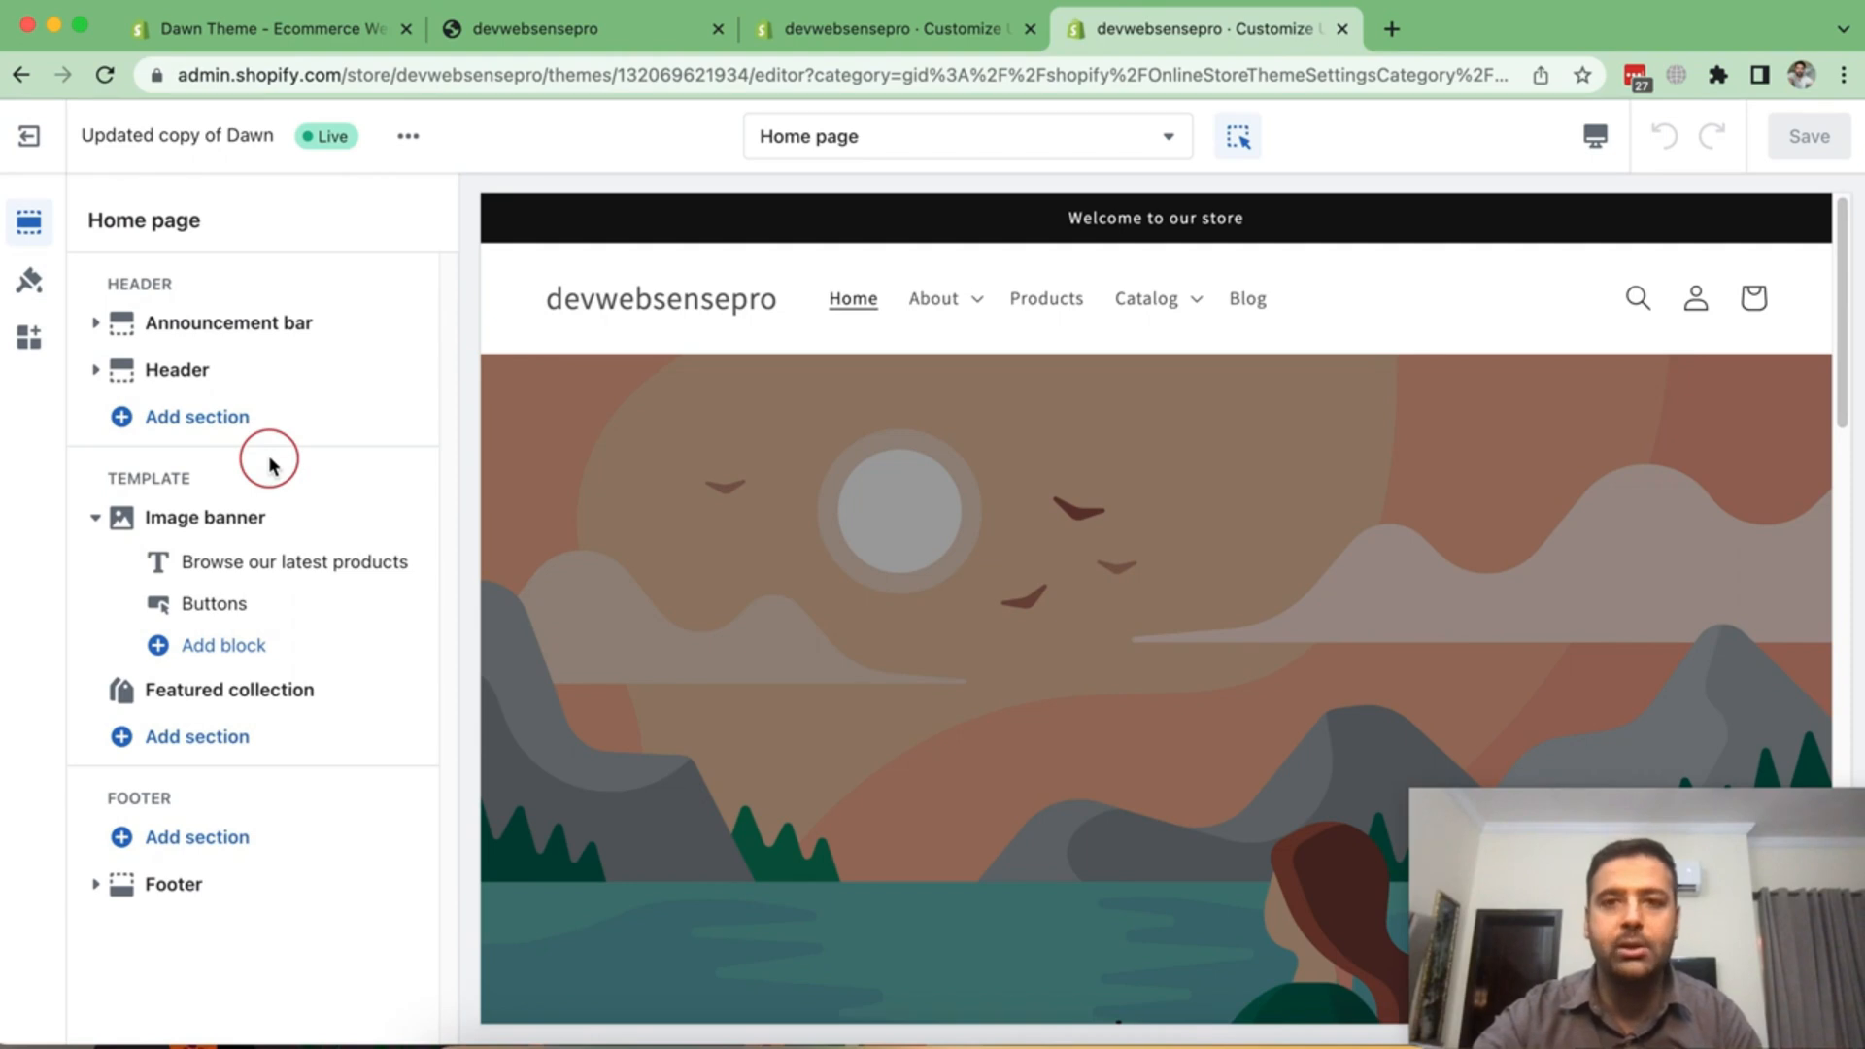
{"action": "left_click", "coordinate": [229, 322]}
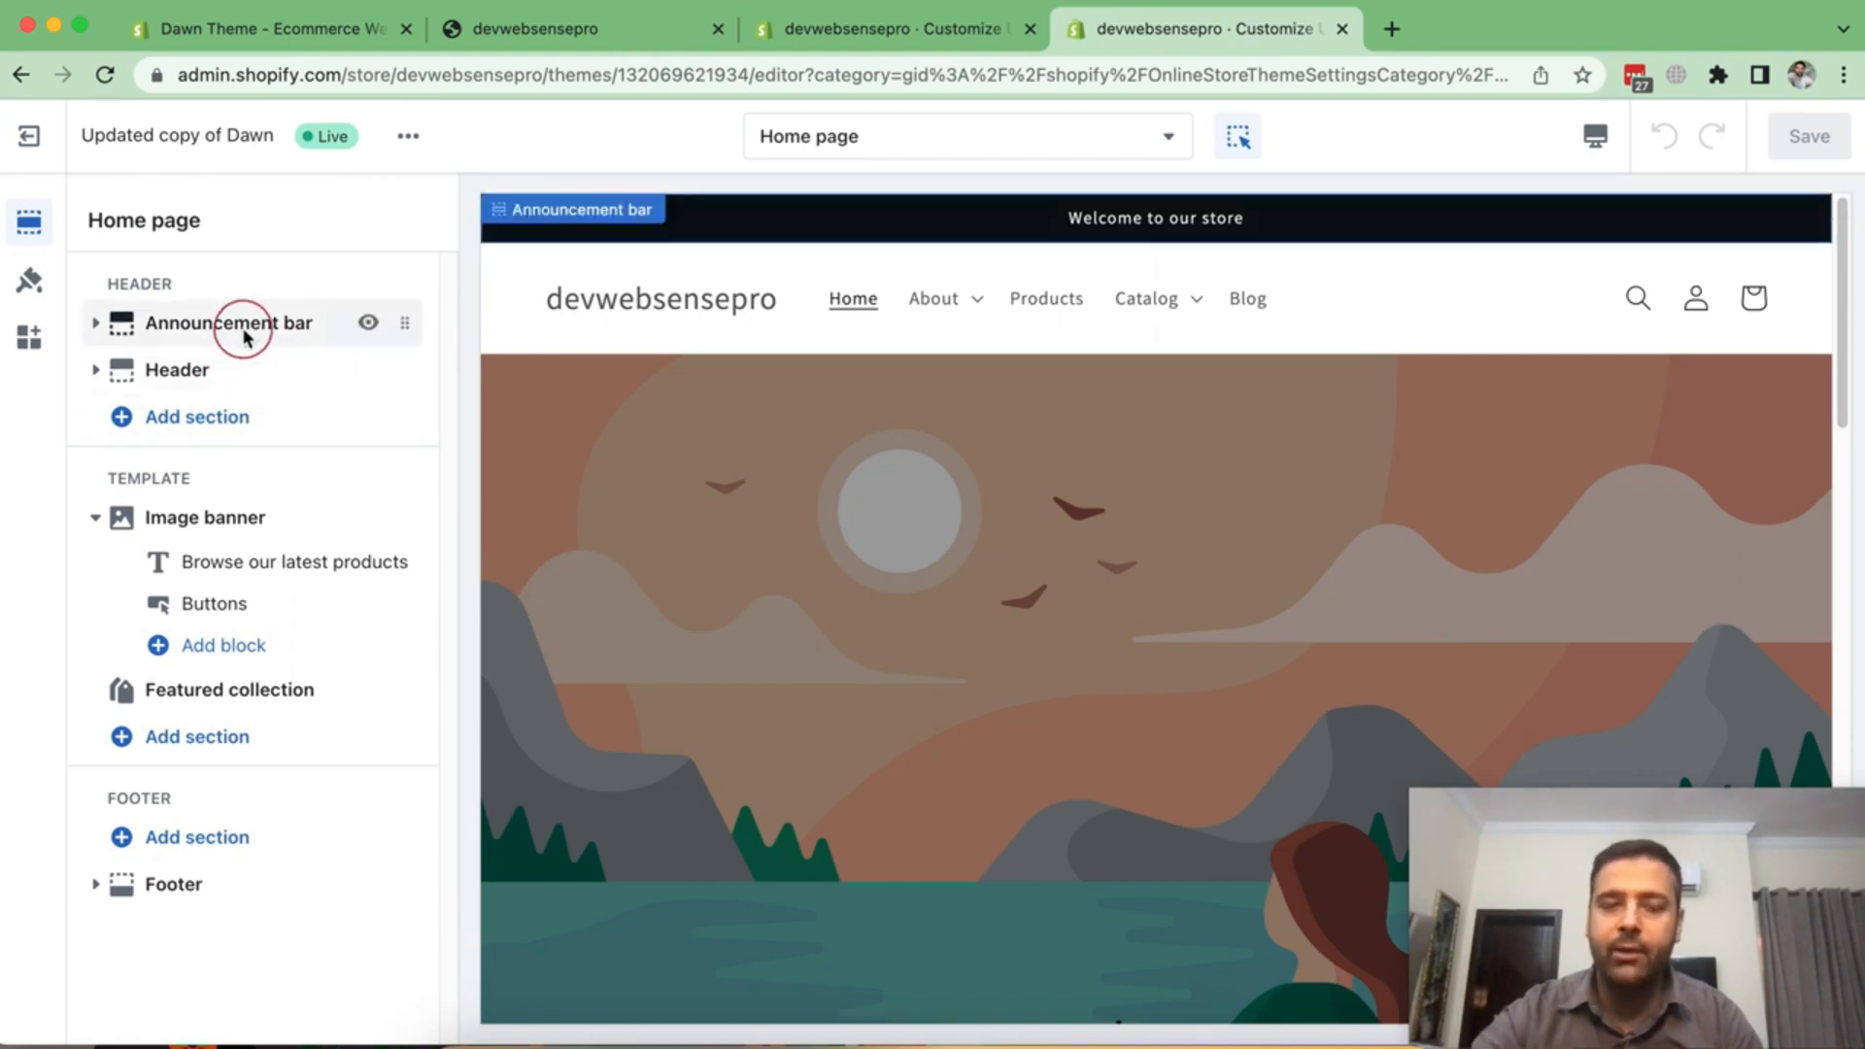
{"action": "left_click", "coordinate": [176, 370]}
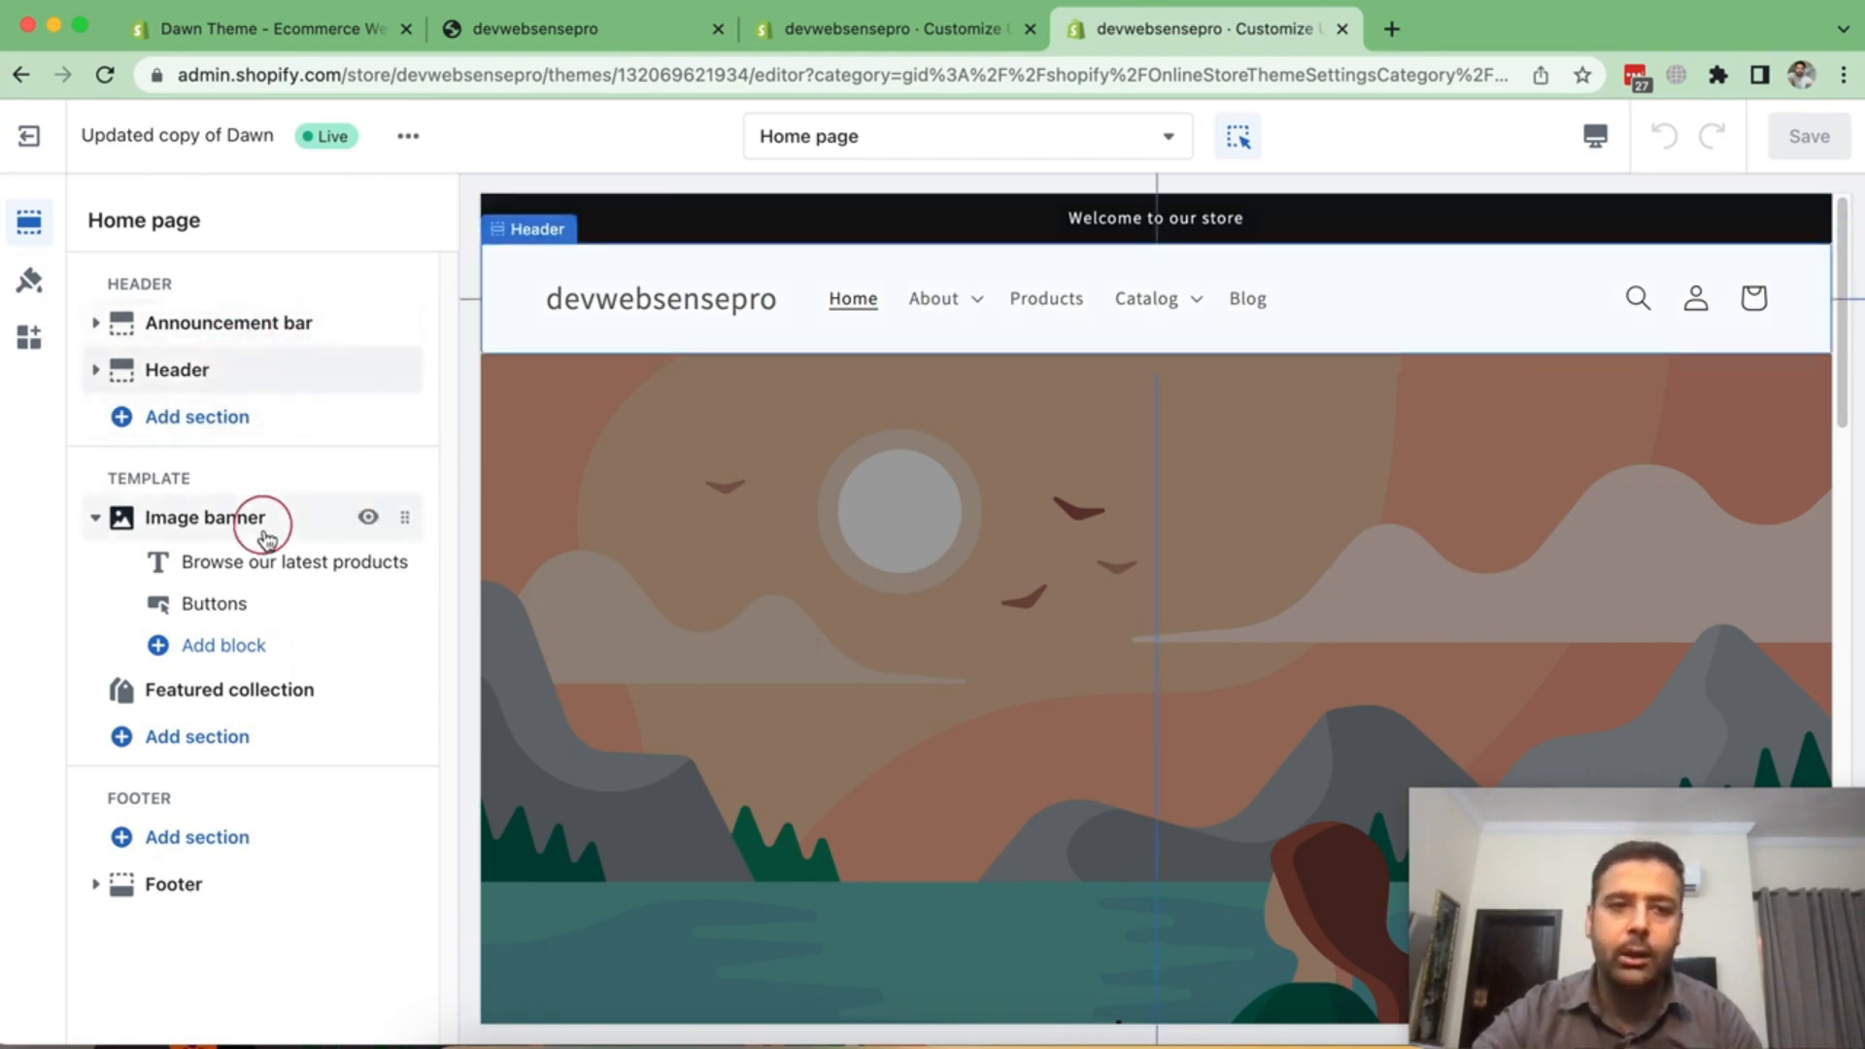
{"action": "left_click", "coordinate": [204, 517]}
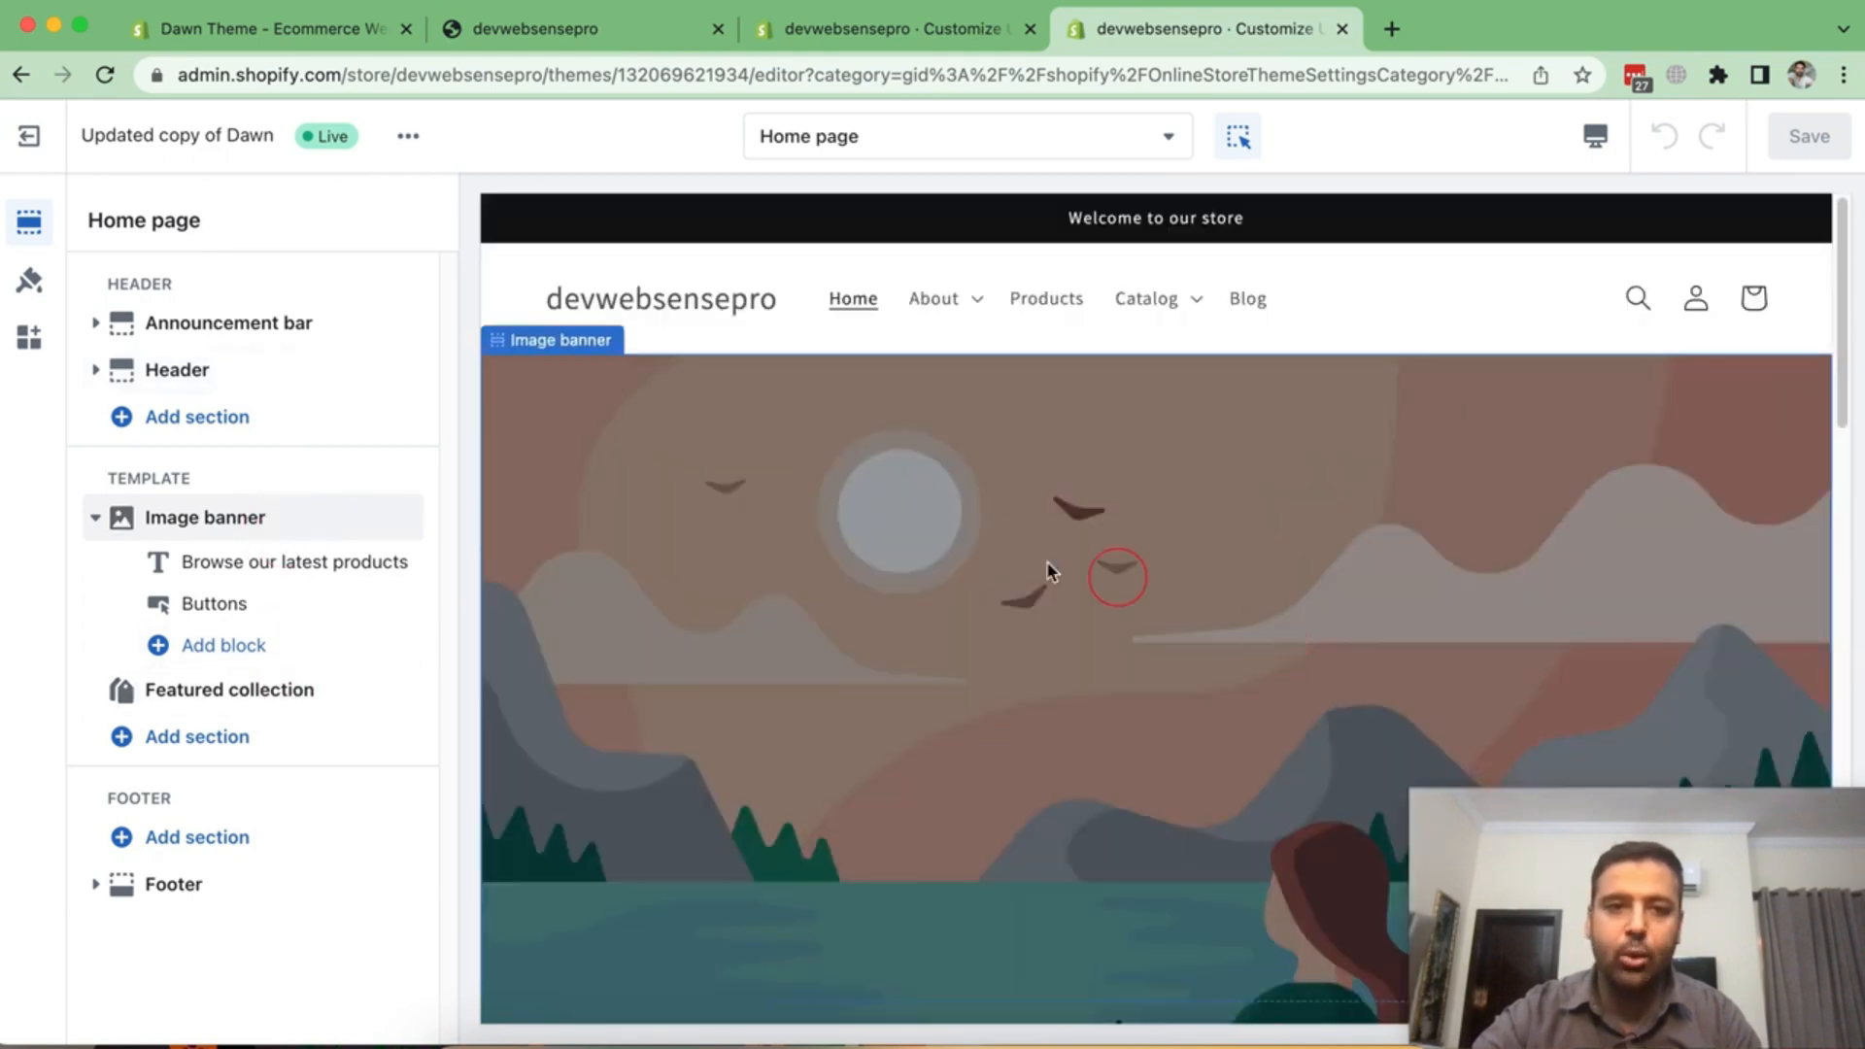
{"action": "left_click", "coordinate": [202, 517]}
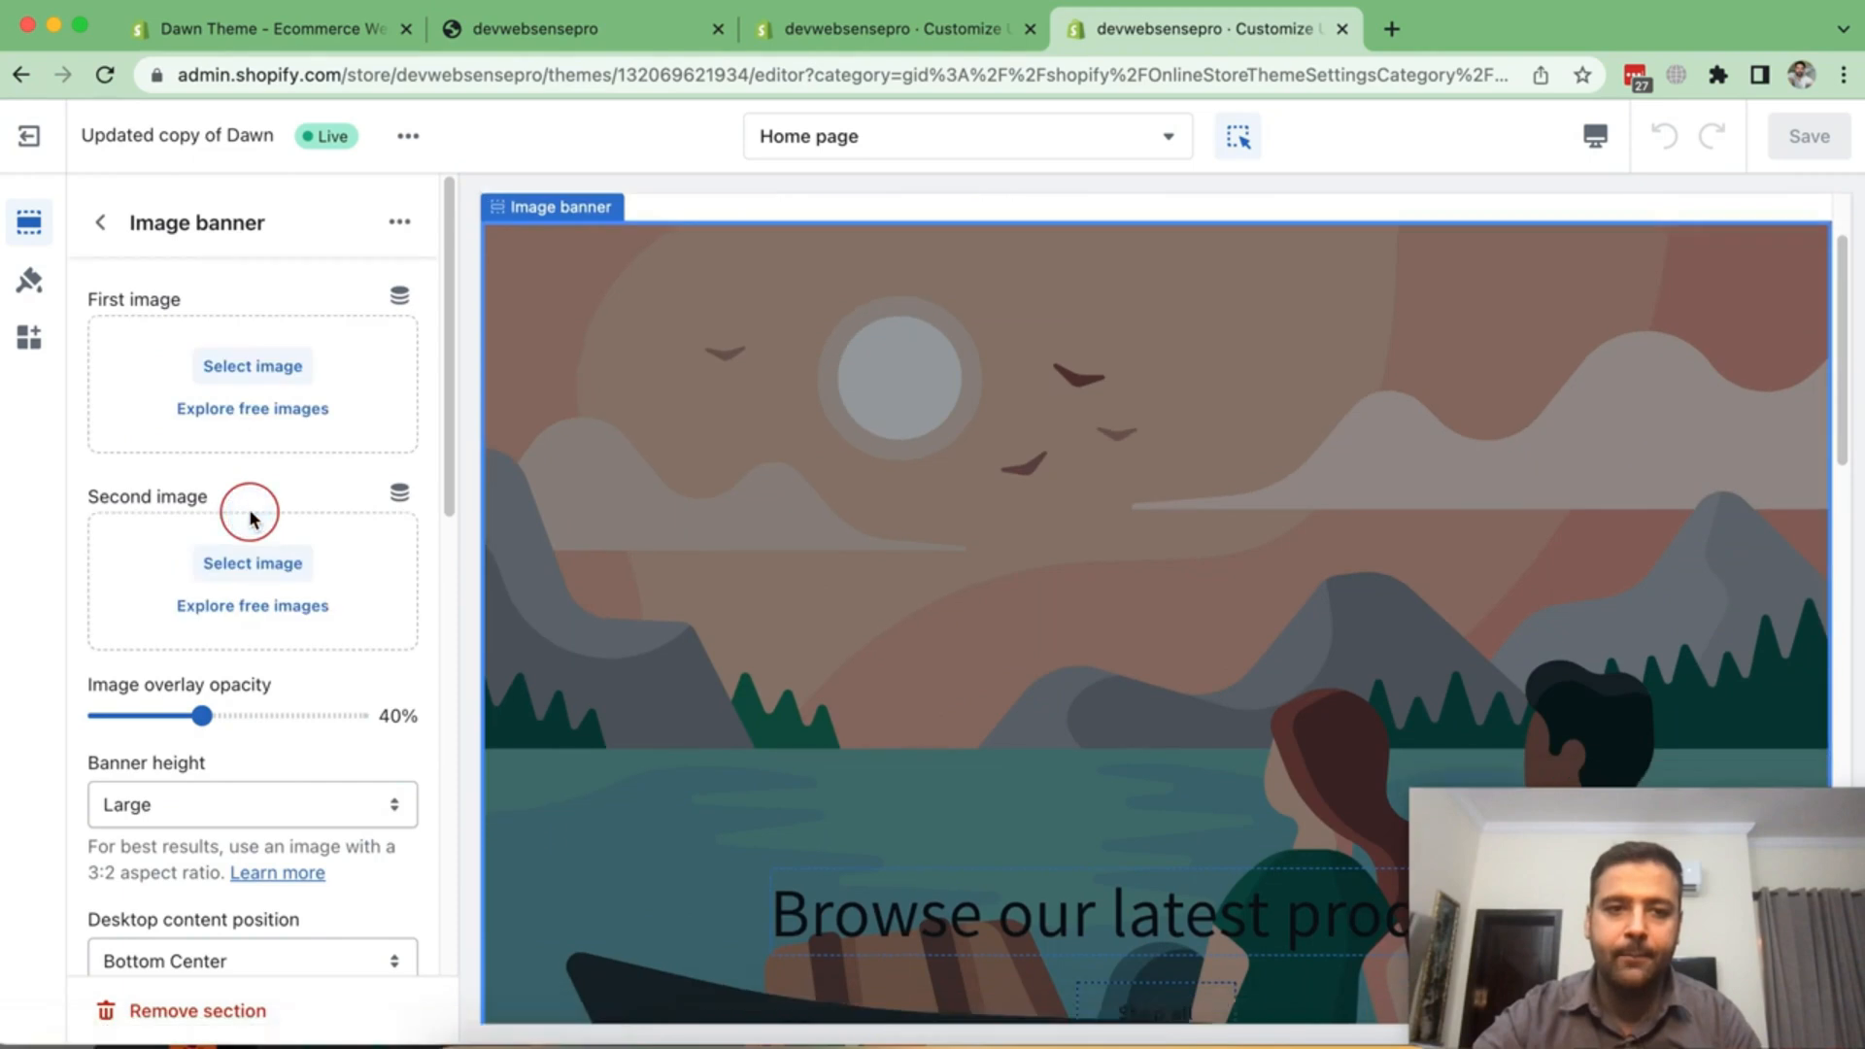
{"action": "scroll", "scroll_direction": "down", "scroll_amount": 3}
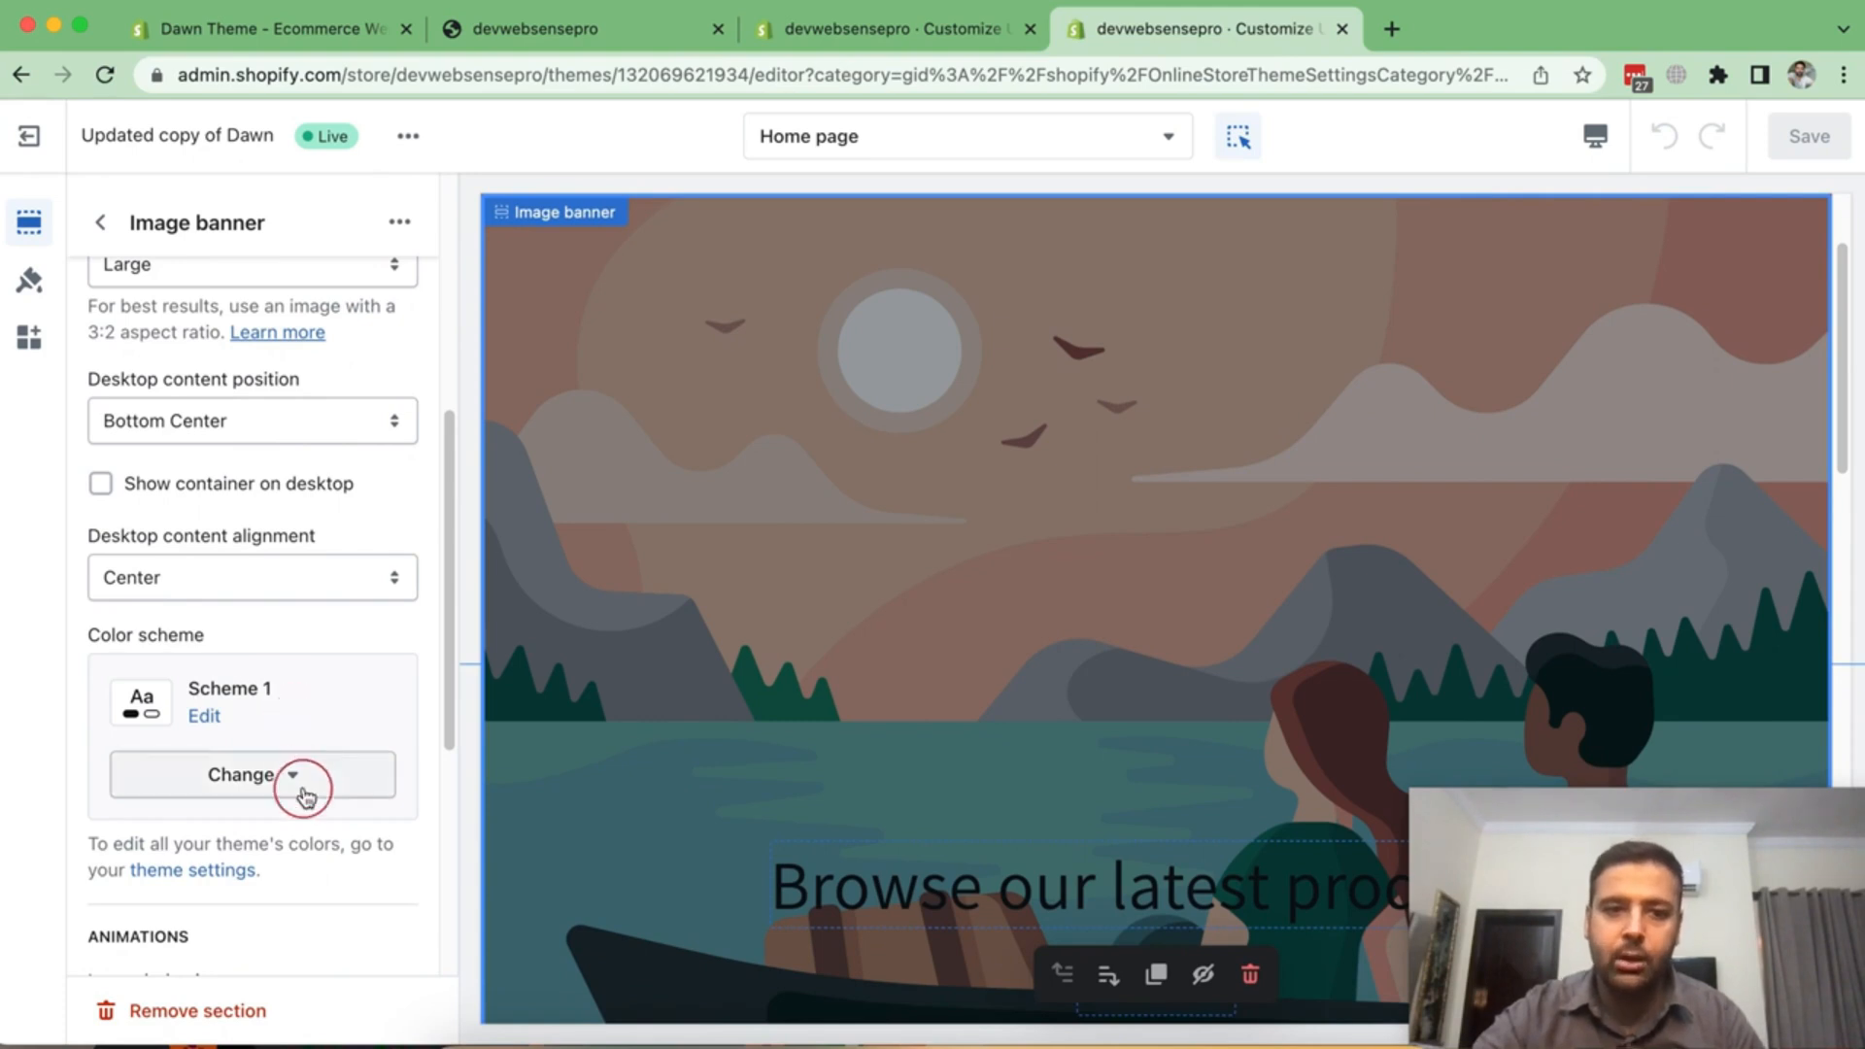
Step: Change the Image banner to color Scheme 5 and go to Theme settings > Colors
{"action": "left_click", "coordinate": [250, 775]}
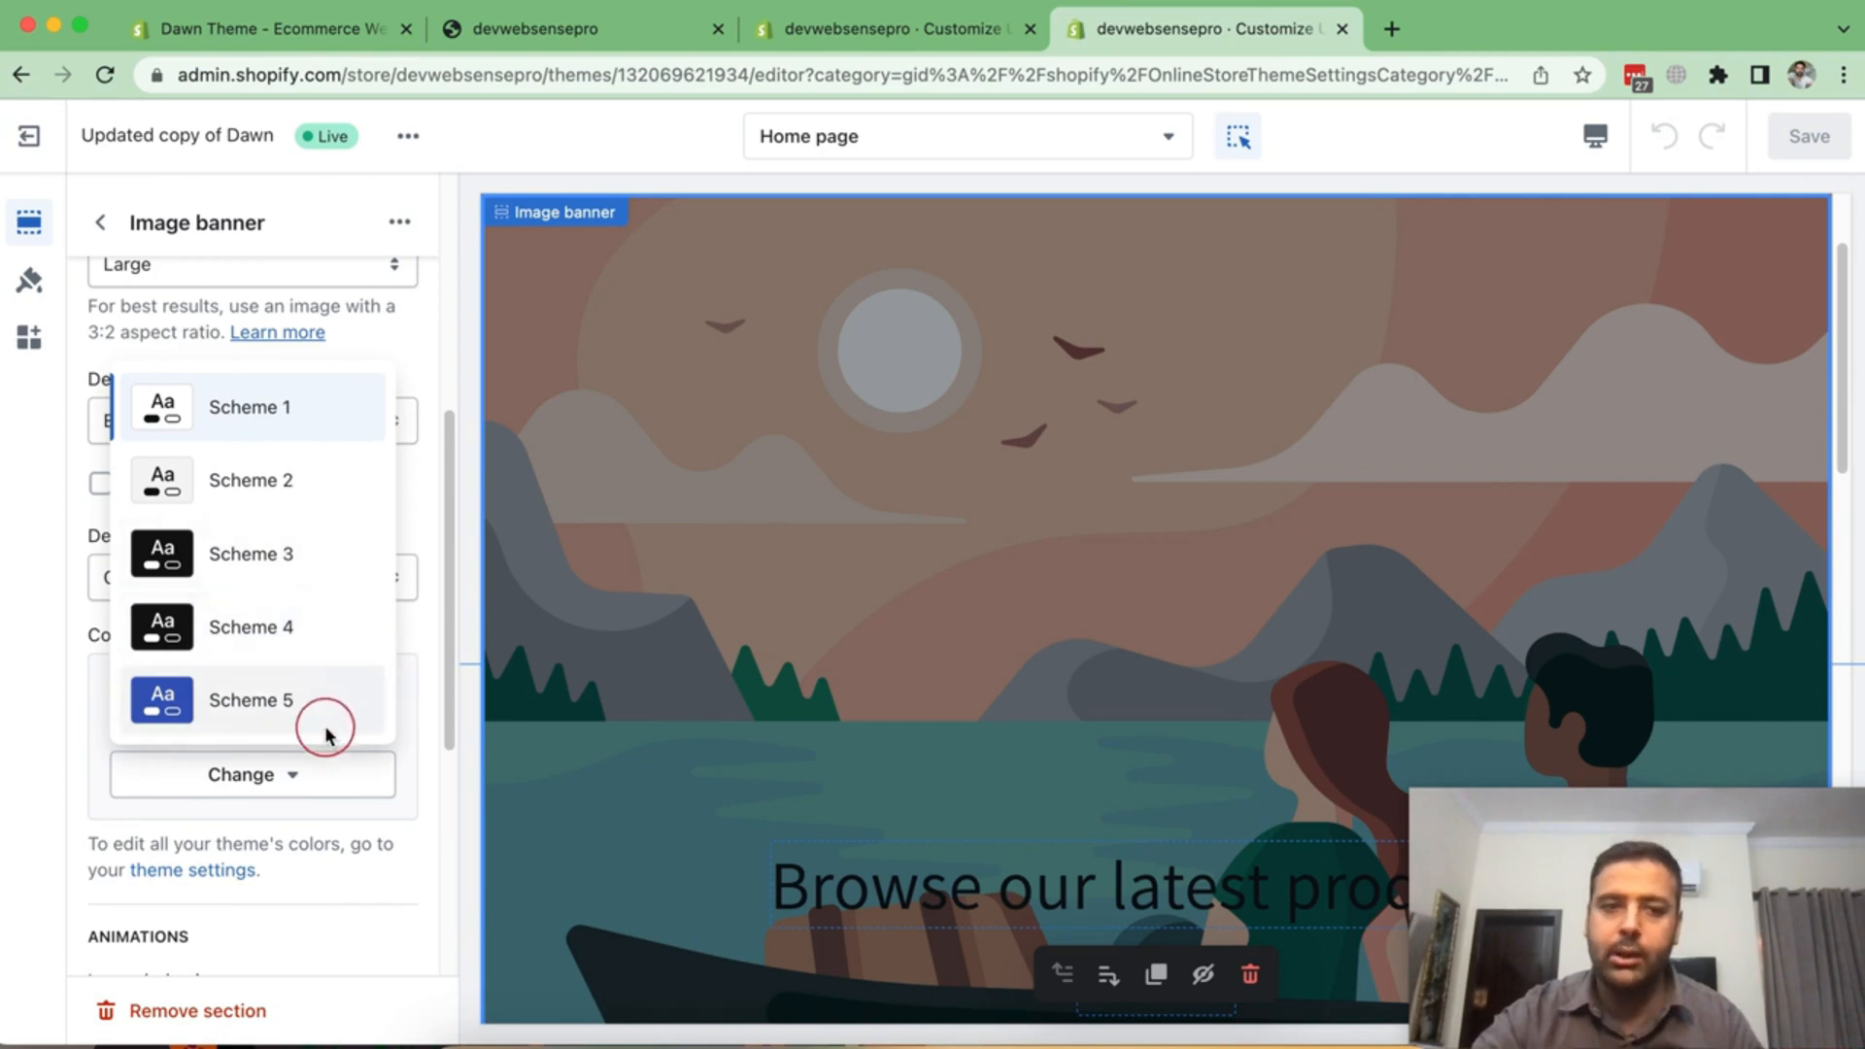
{"action": "left_click", "coordinate": [321, 713]}
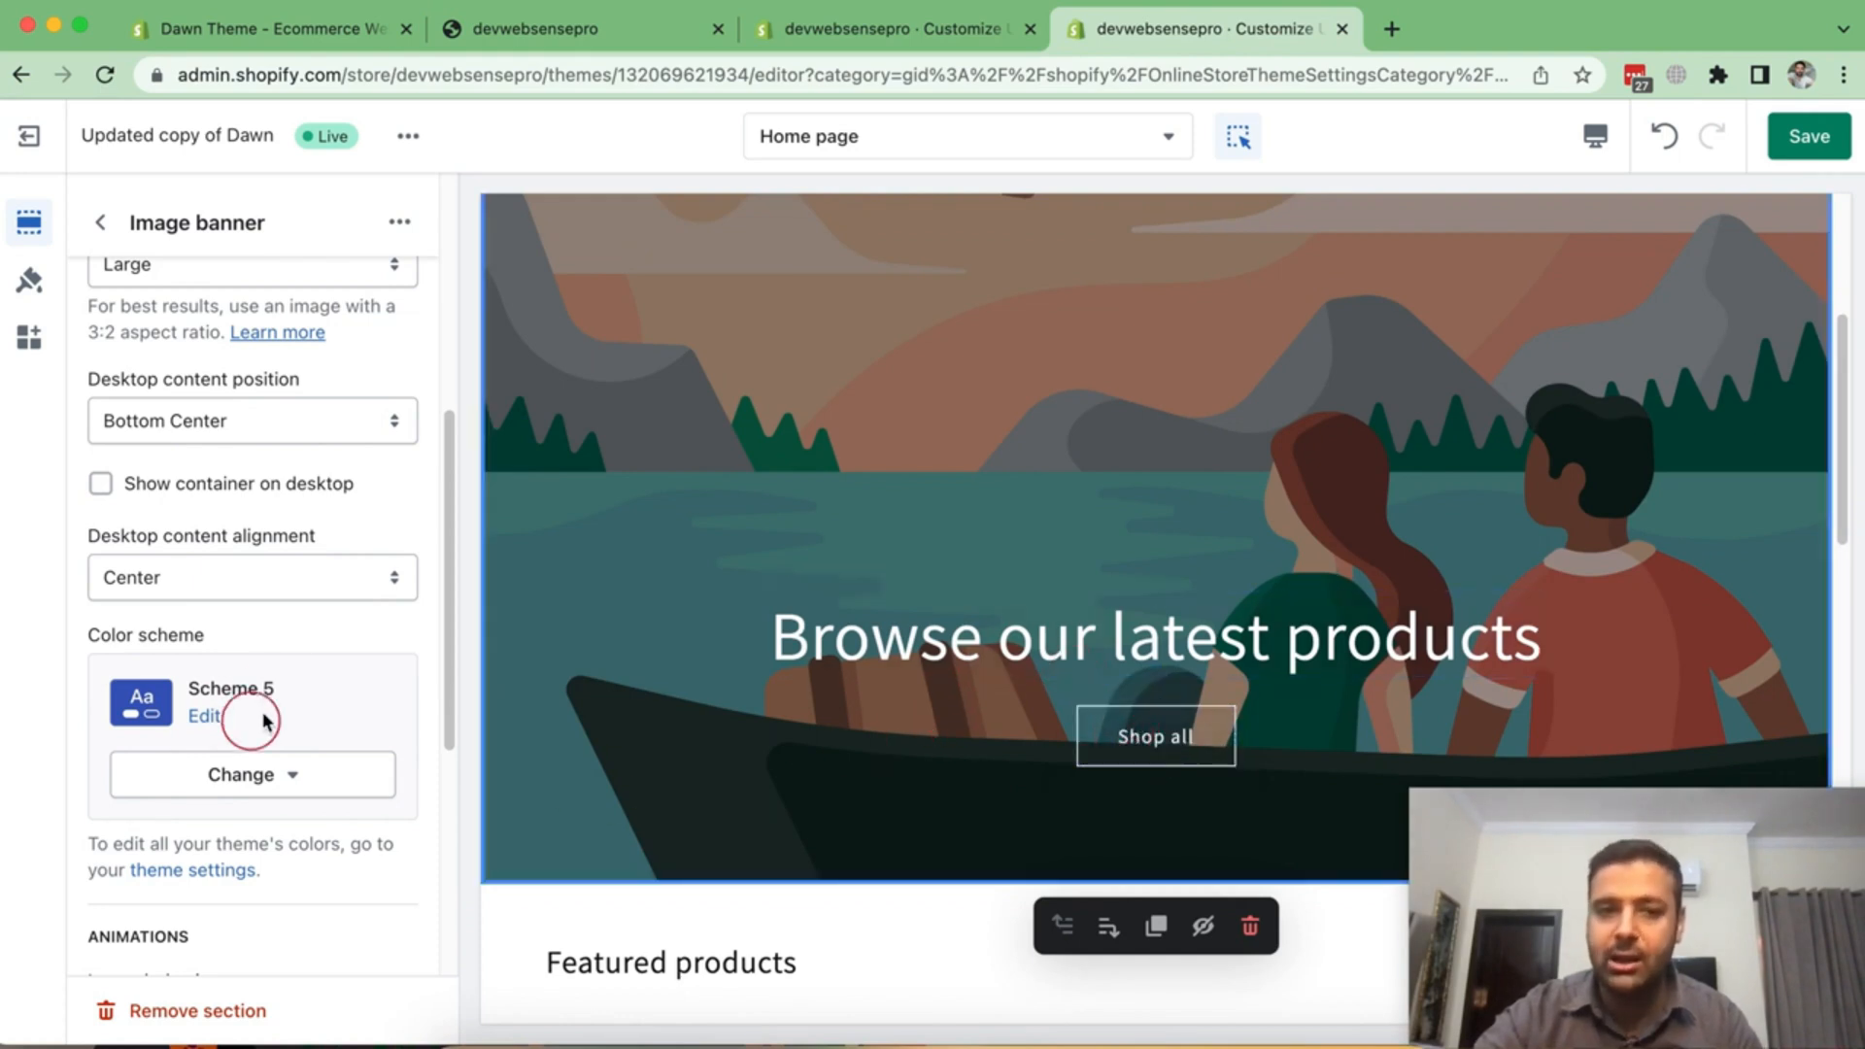
{"action": "left_click", "coordinate": [202, 717]}
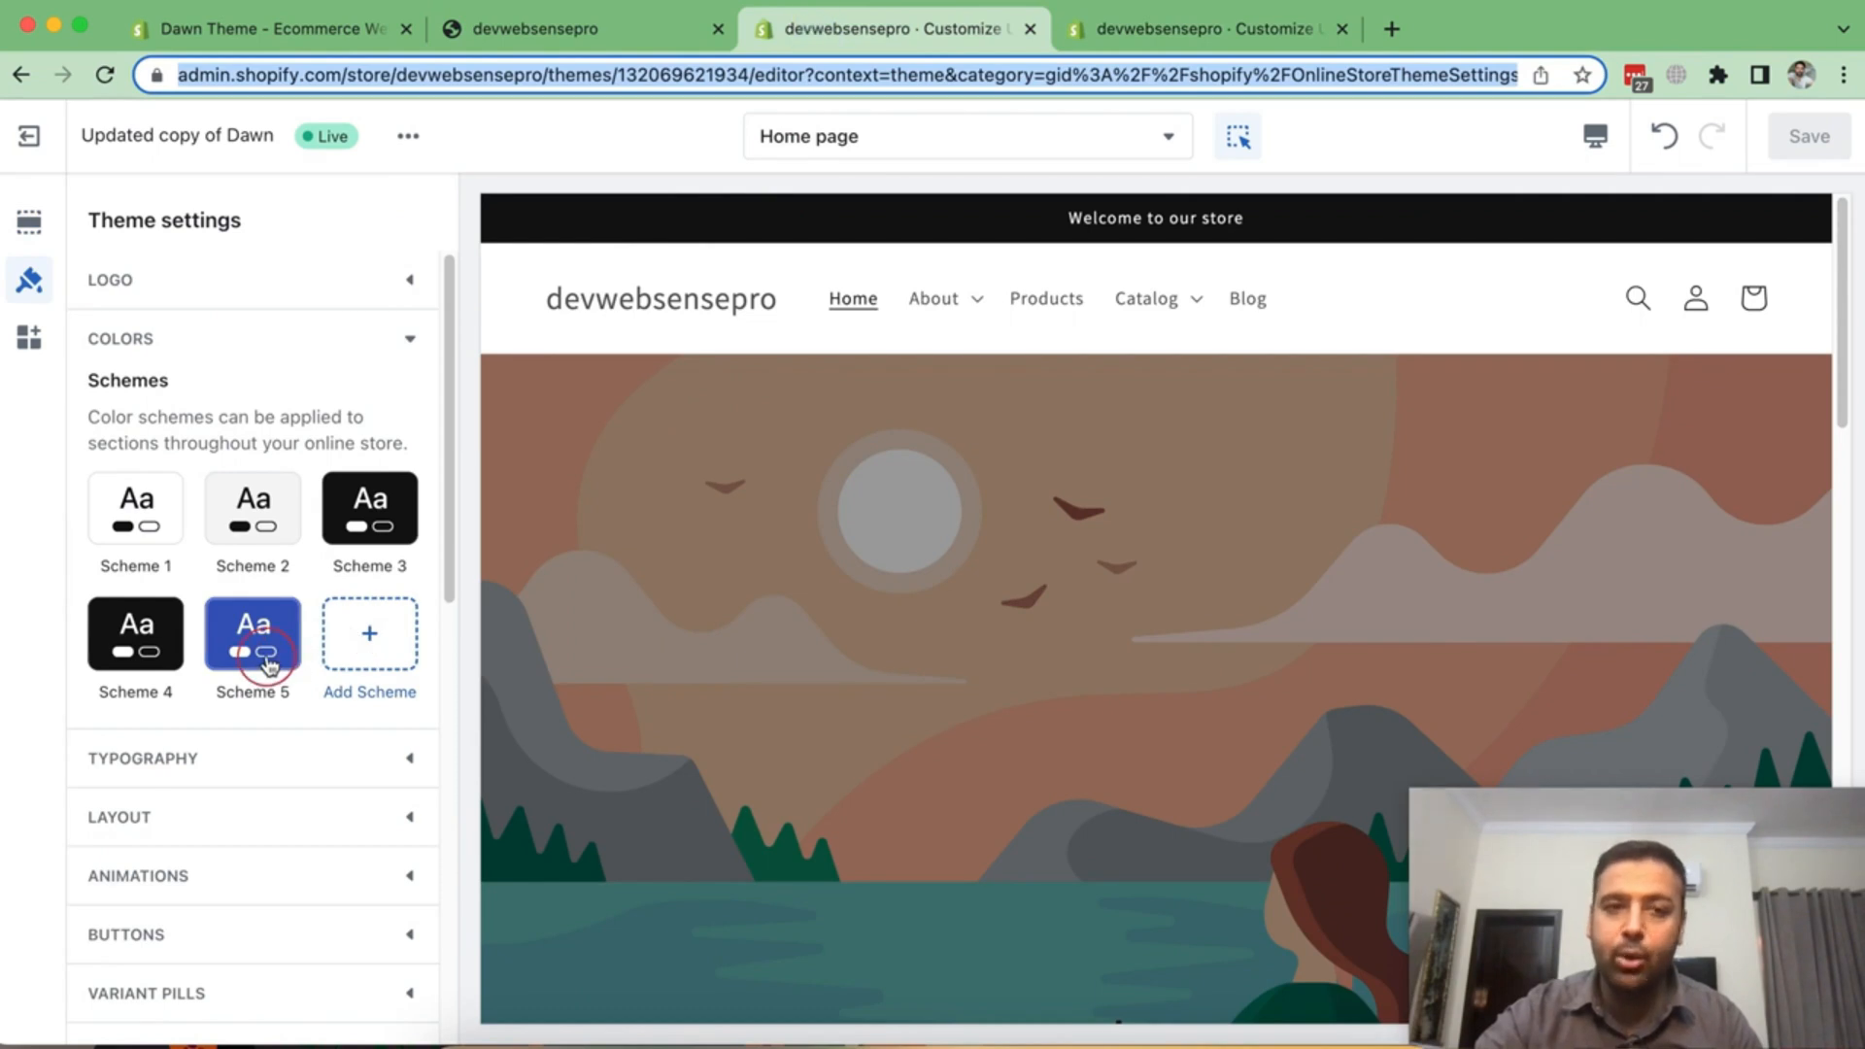
Step: View Scheme 5's colors and go back to the color schemes list
{"action": "left_click", "coordinate": [251, 634]}
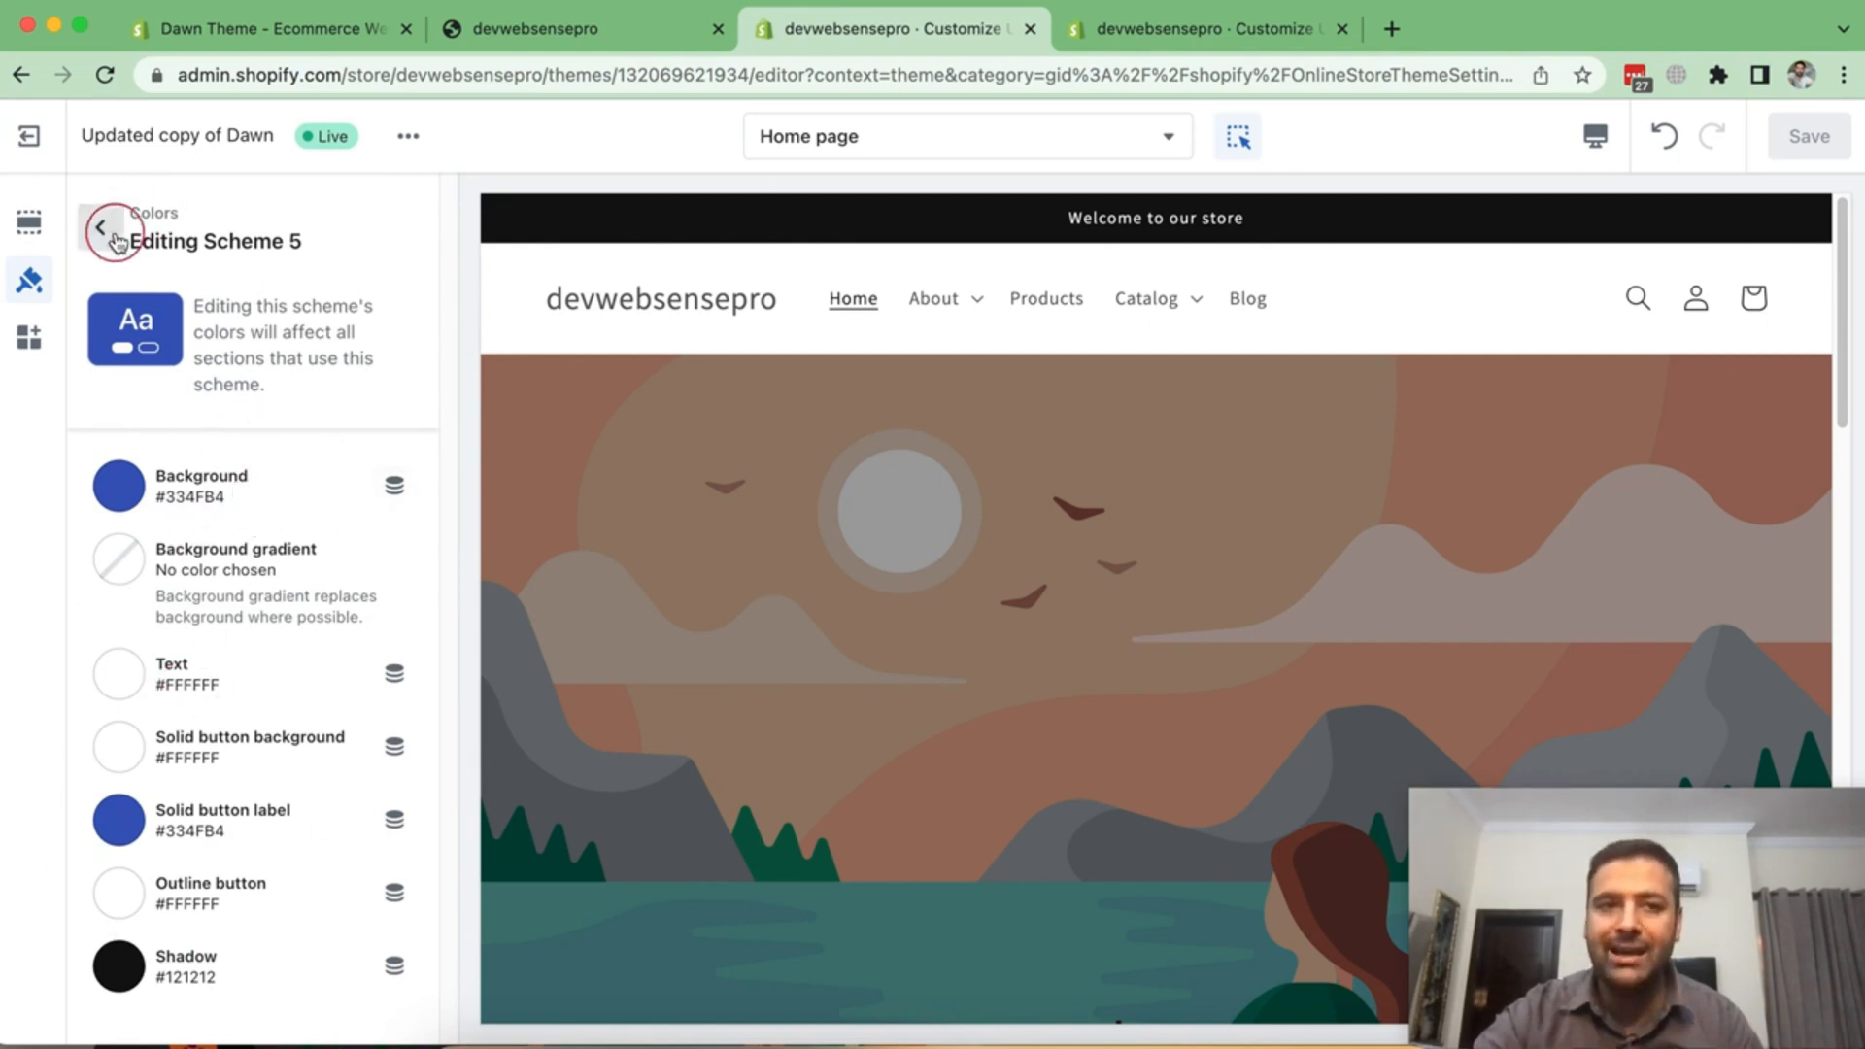
{"action": "left_click", "coordinate": [101, 227]}
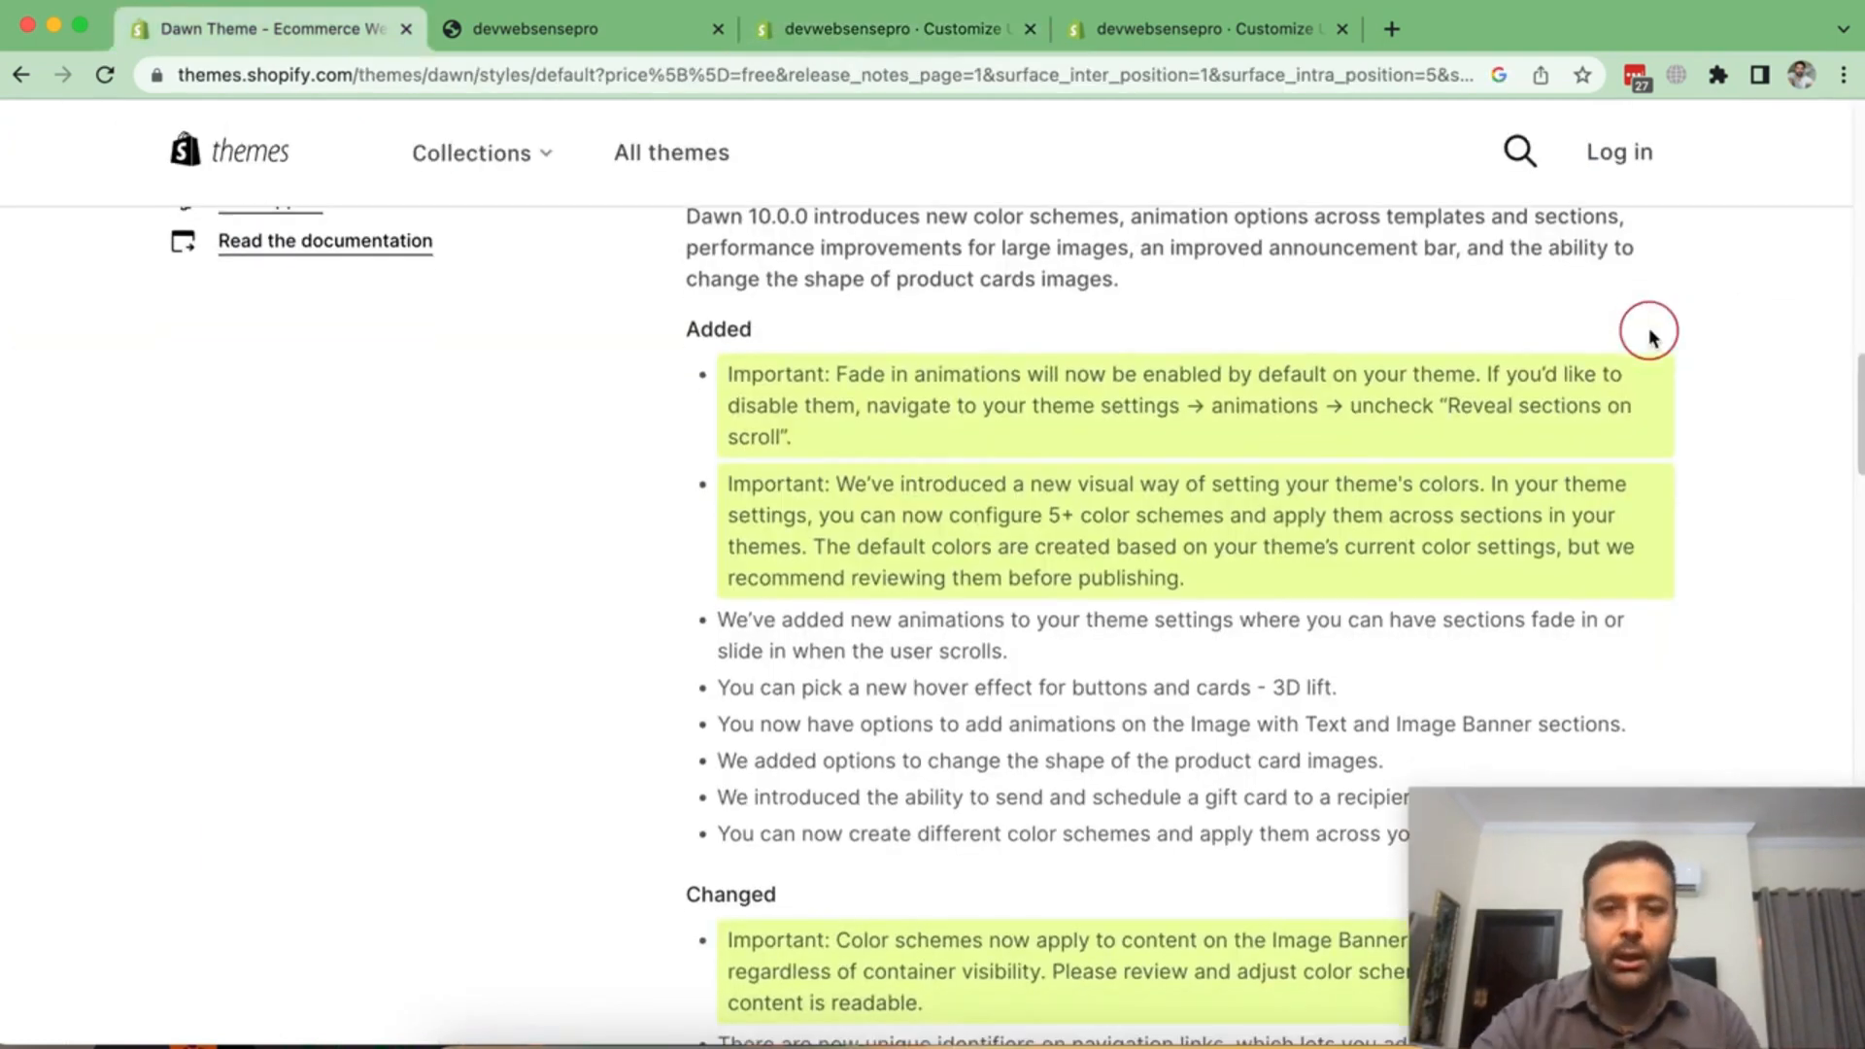
Step: Select the release note on the new 3D lift hover effect, then switch to the storefront preview
{"action": "scroll", "scroll_direction": "down", "scroll_amount": 3}
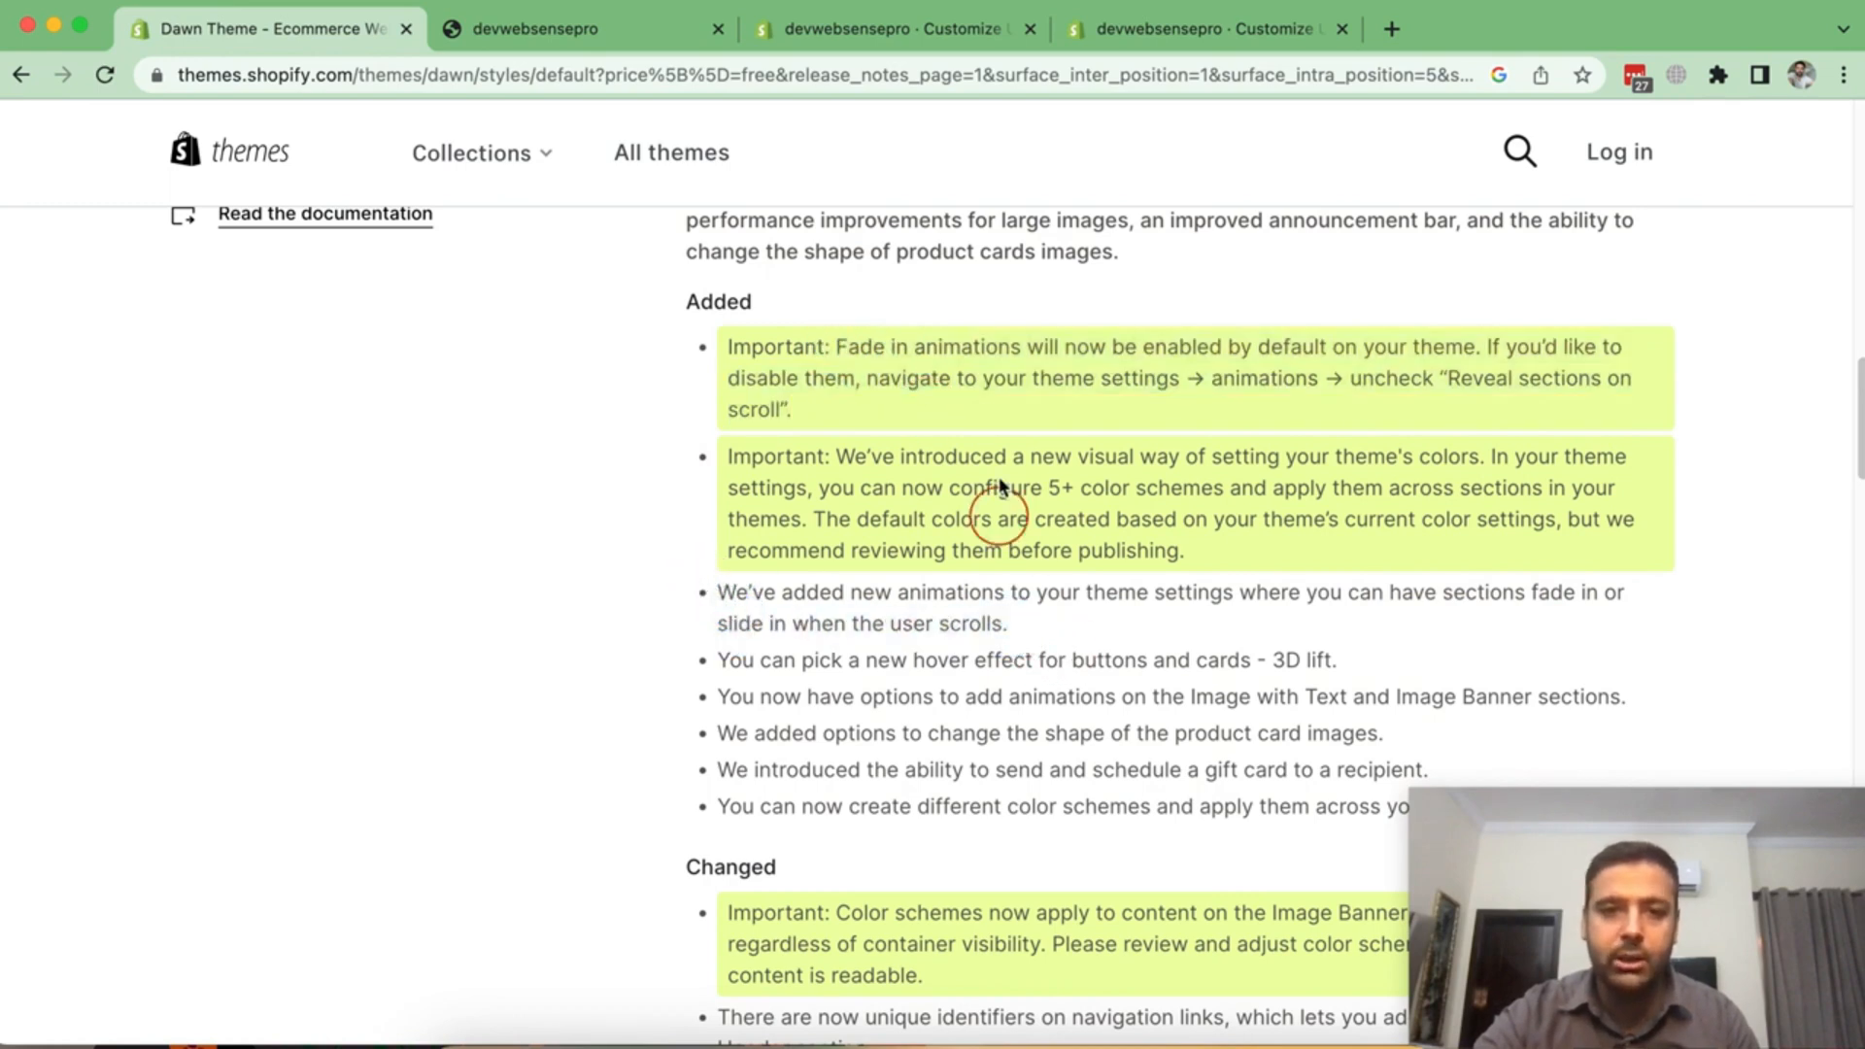
{"action": "mouse_move", "coordinate": [960, 624]}
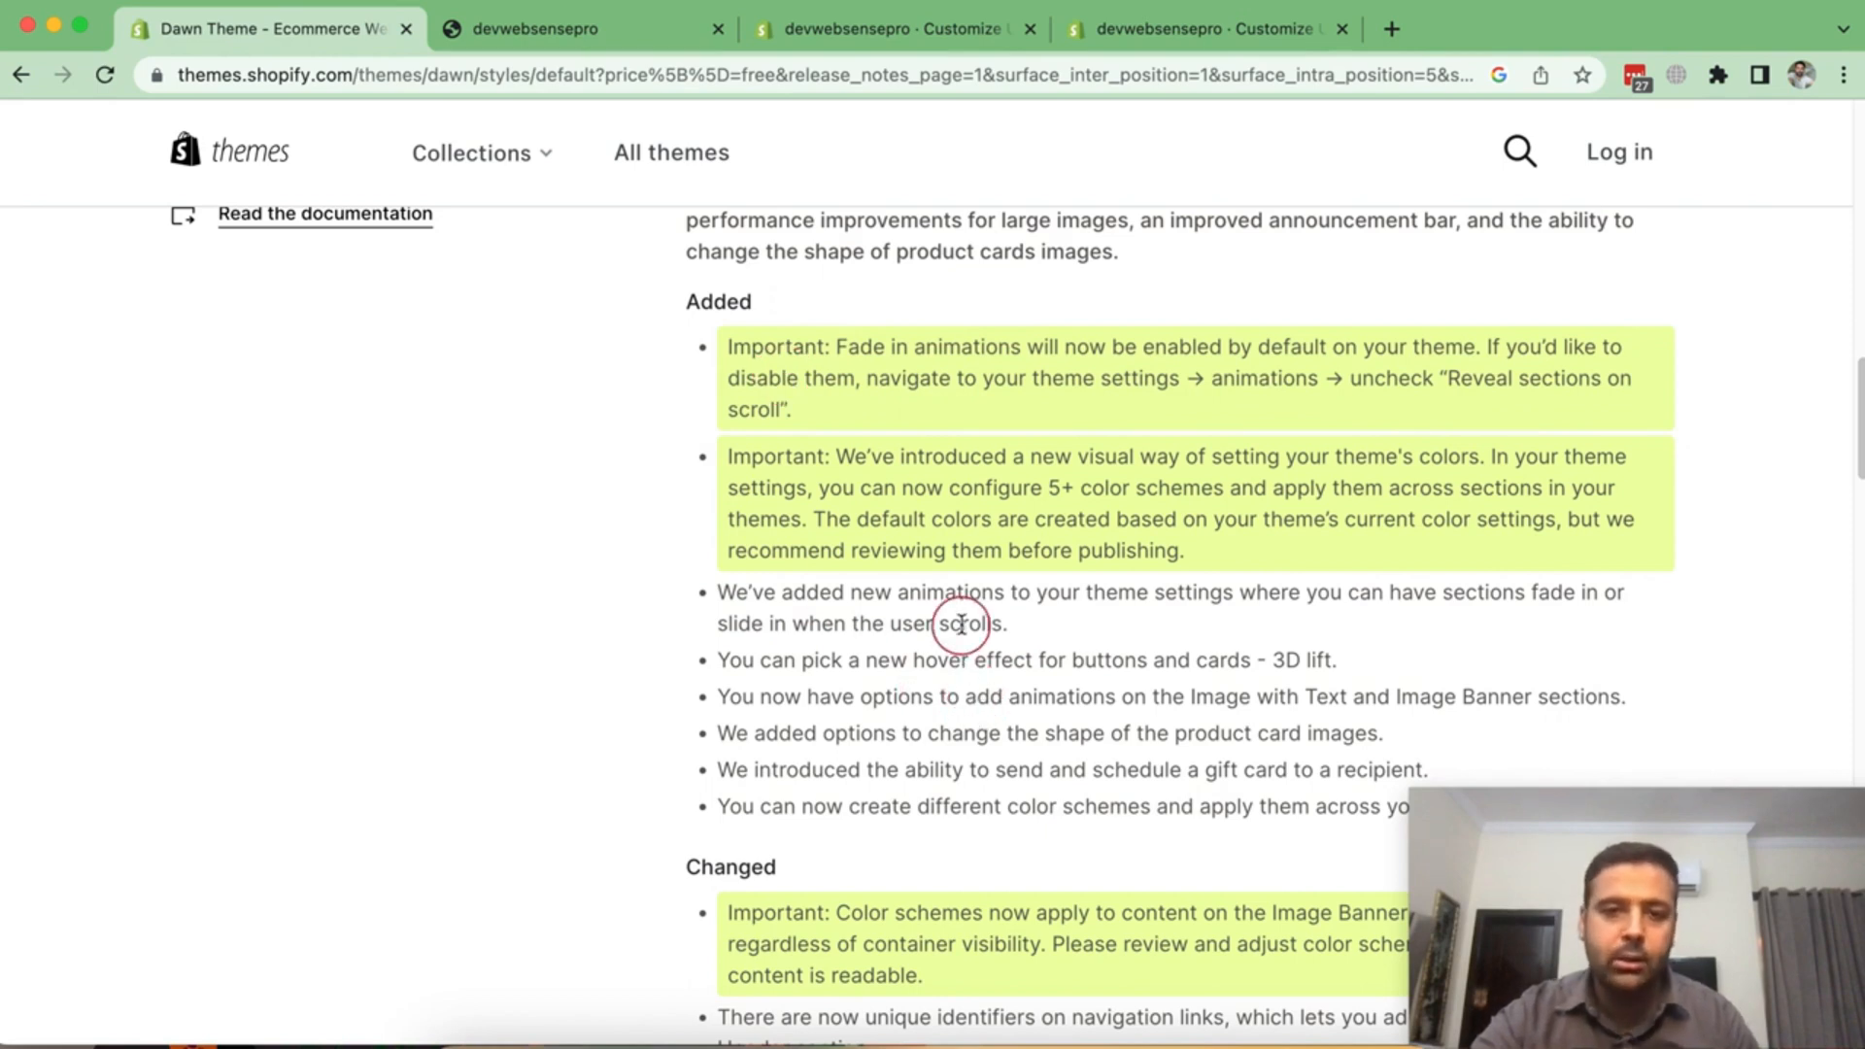
{"action": "mouse_move", "coordinate": [1578, 608]}
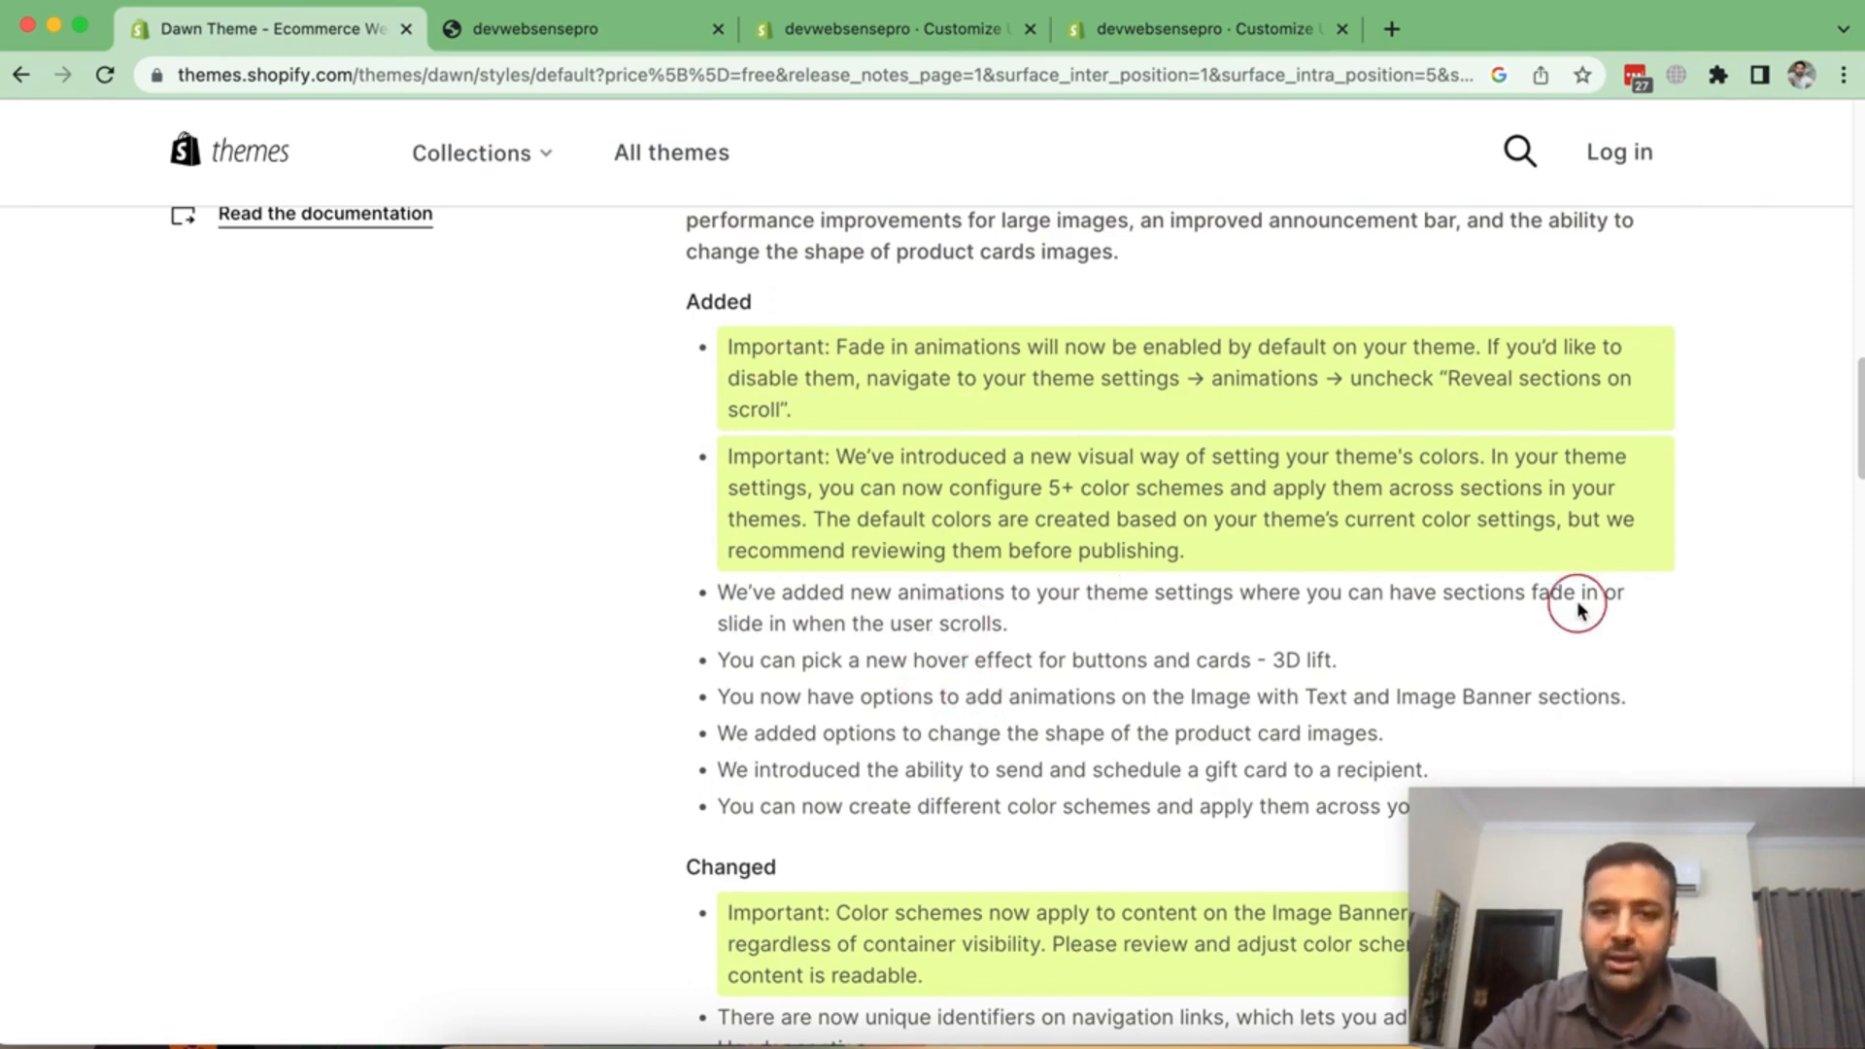
{"action": "mouse_move", "coordinate": [1682, 614]}
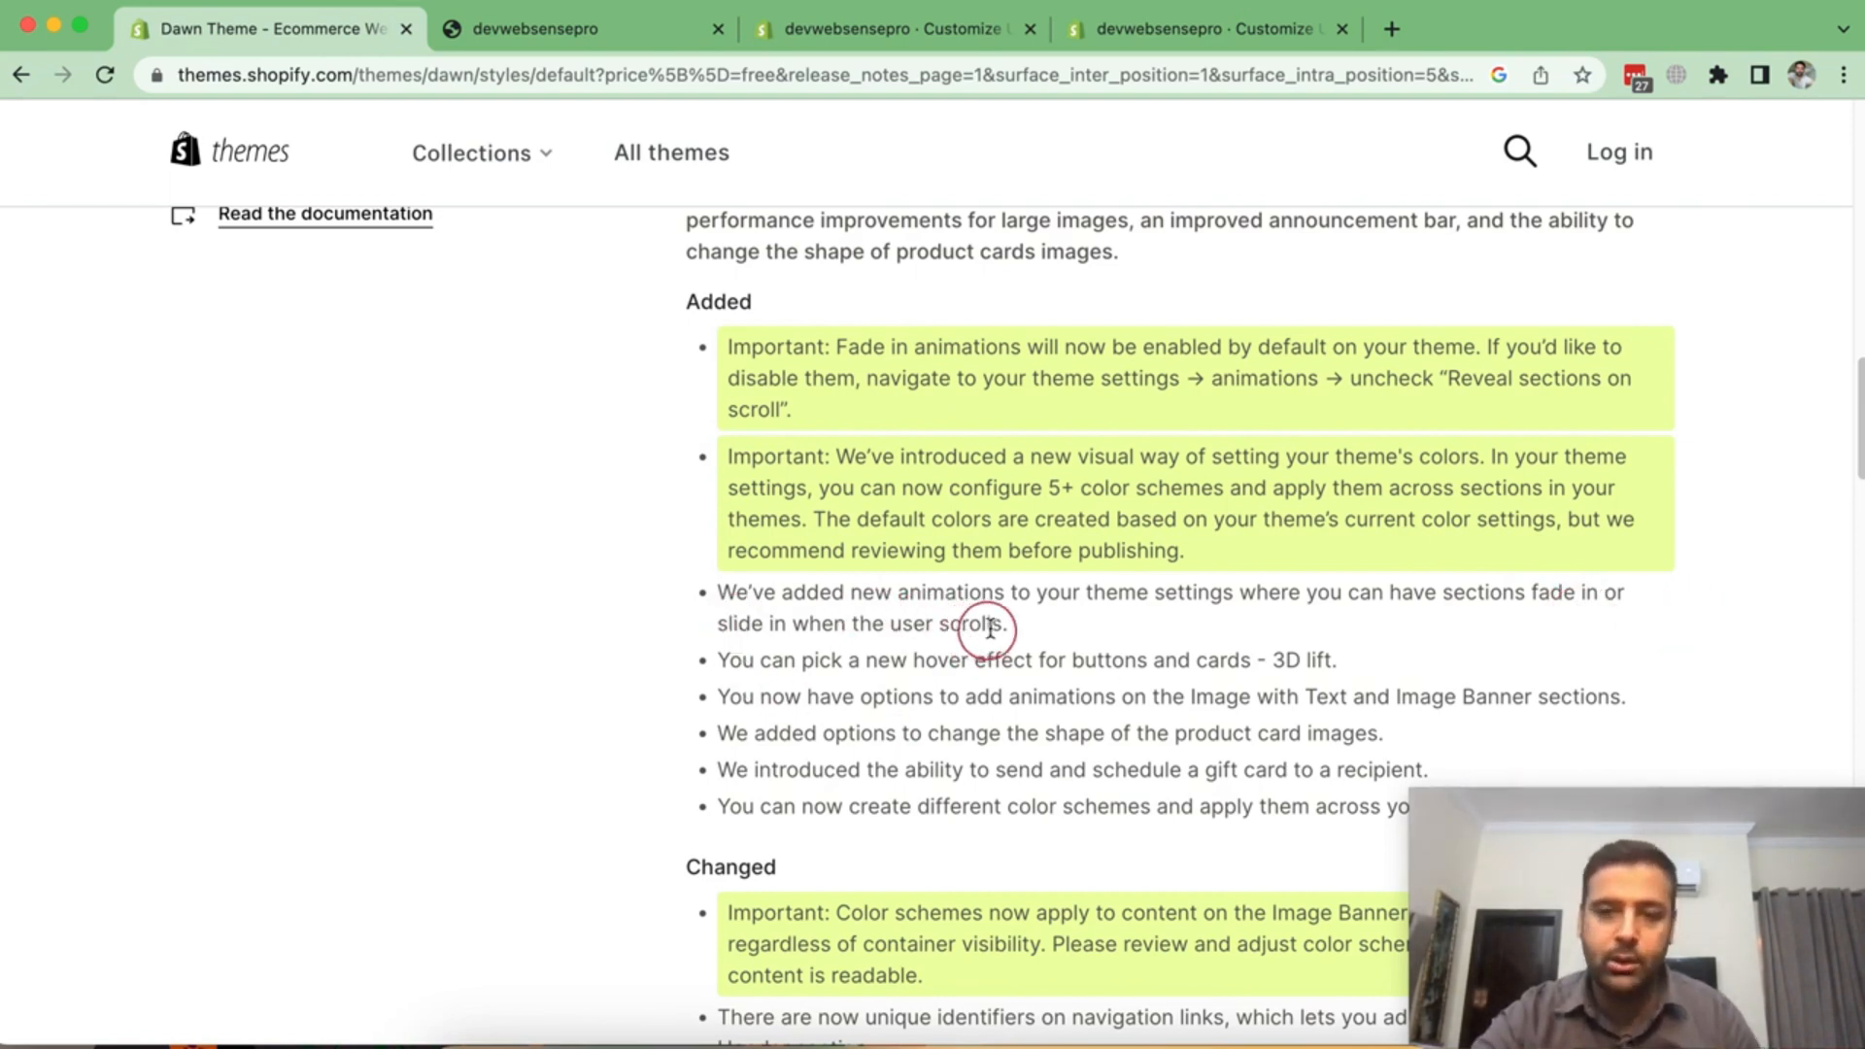
{"action": "scroll", "scroll_direction": "down", "scroll_amount": 3}
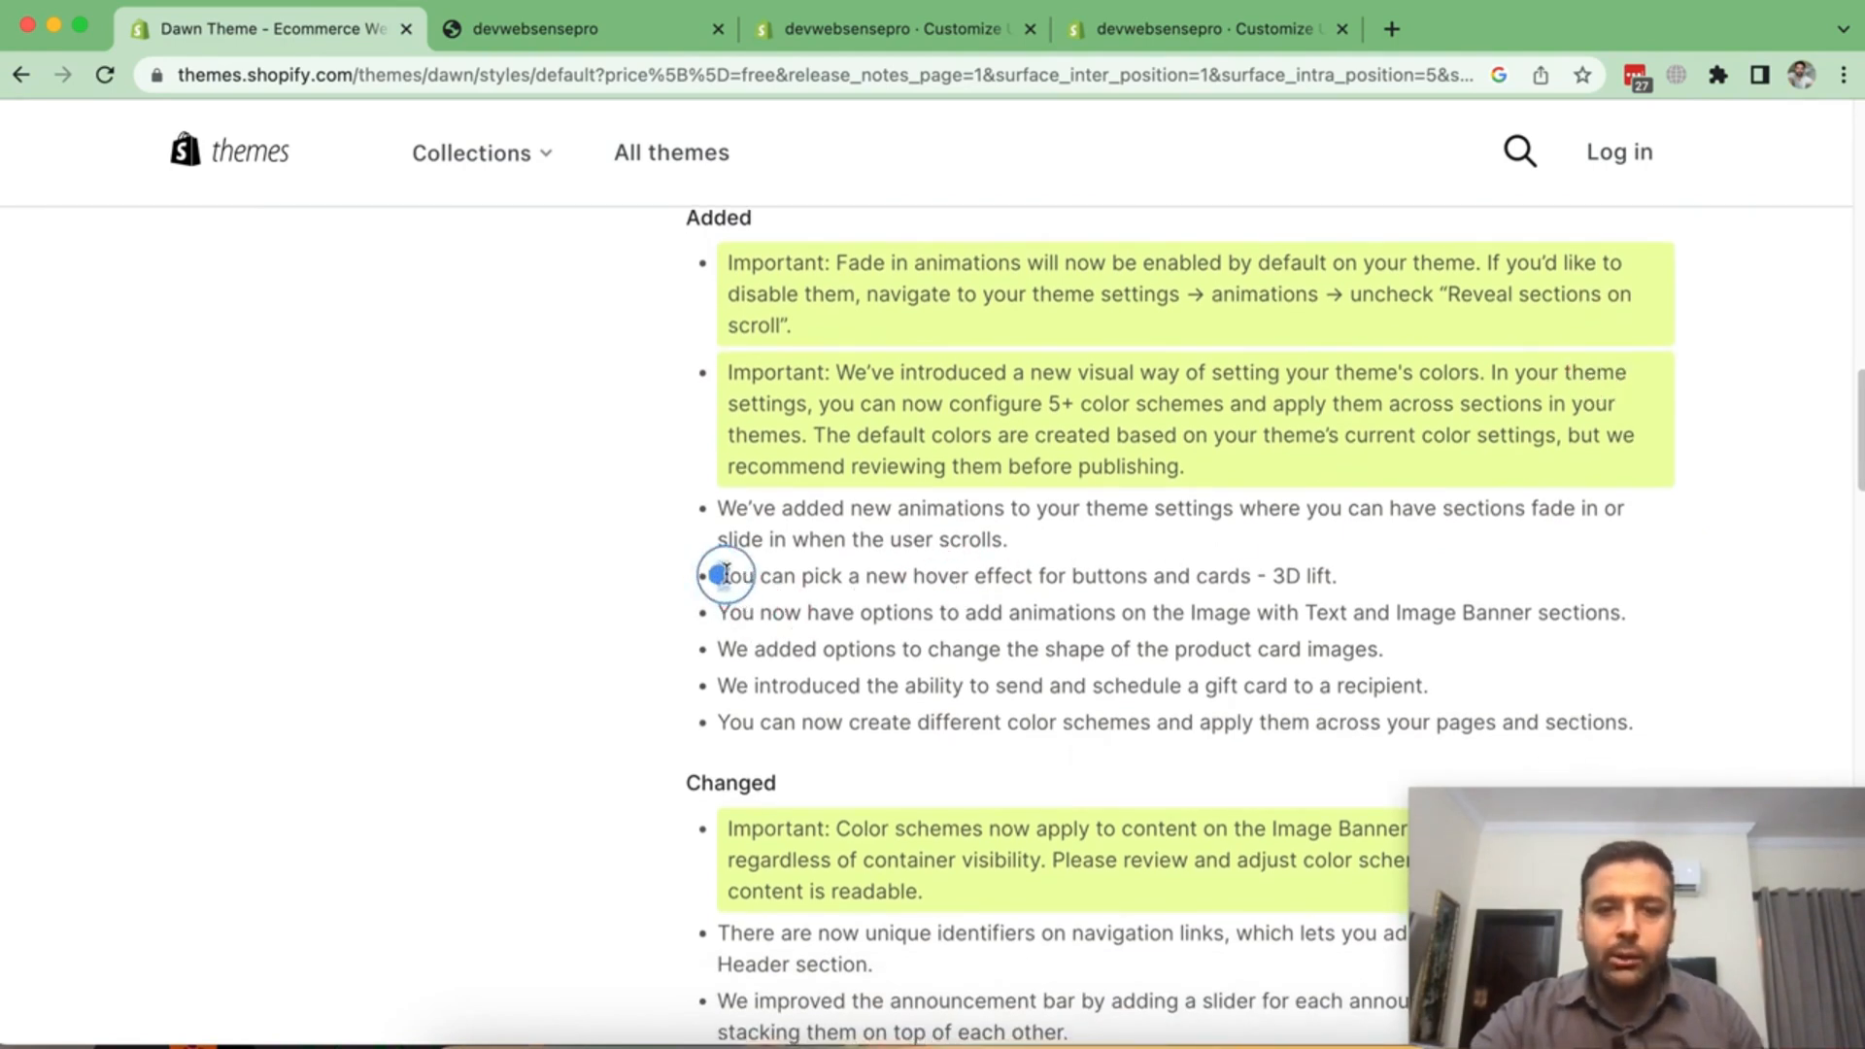
{"action": "left_click_drag", "start_coordinate": [719, 575], "coordinate": [1226, 575]}
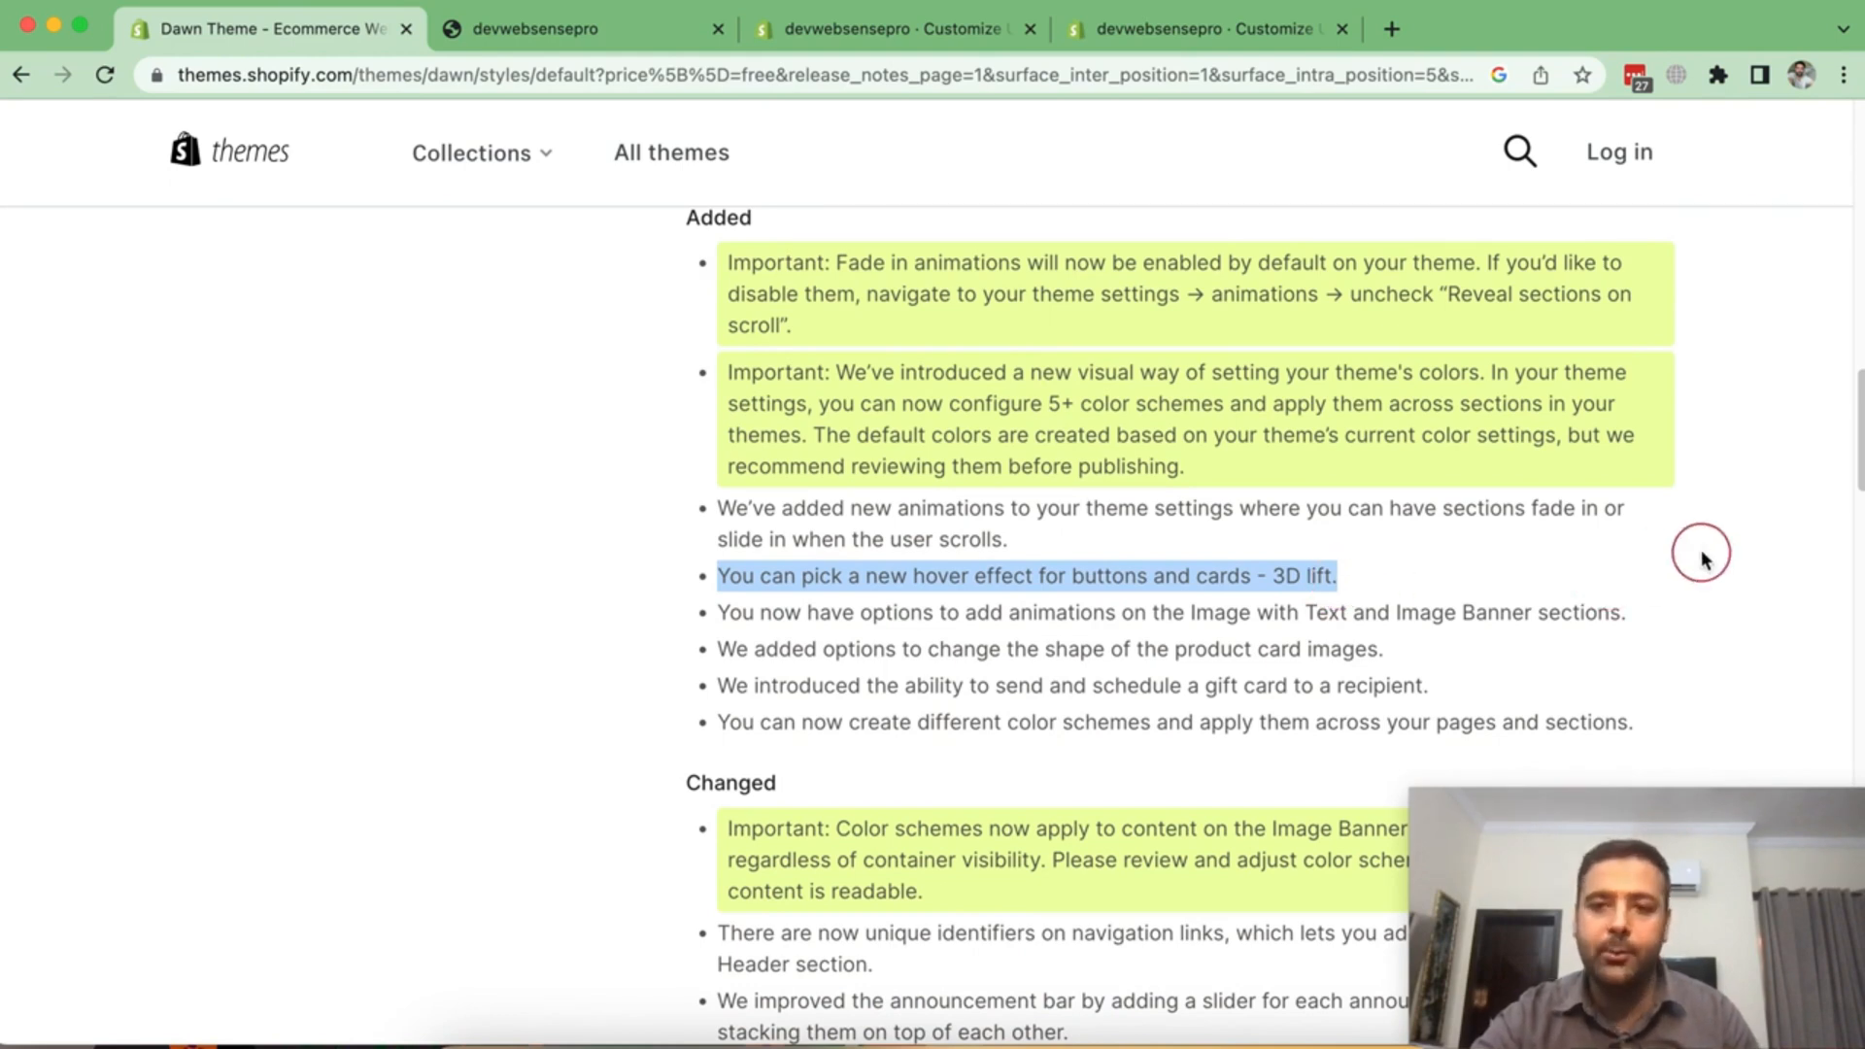
{"action": "left_click", "coordinate": [548, 28]}
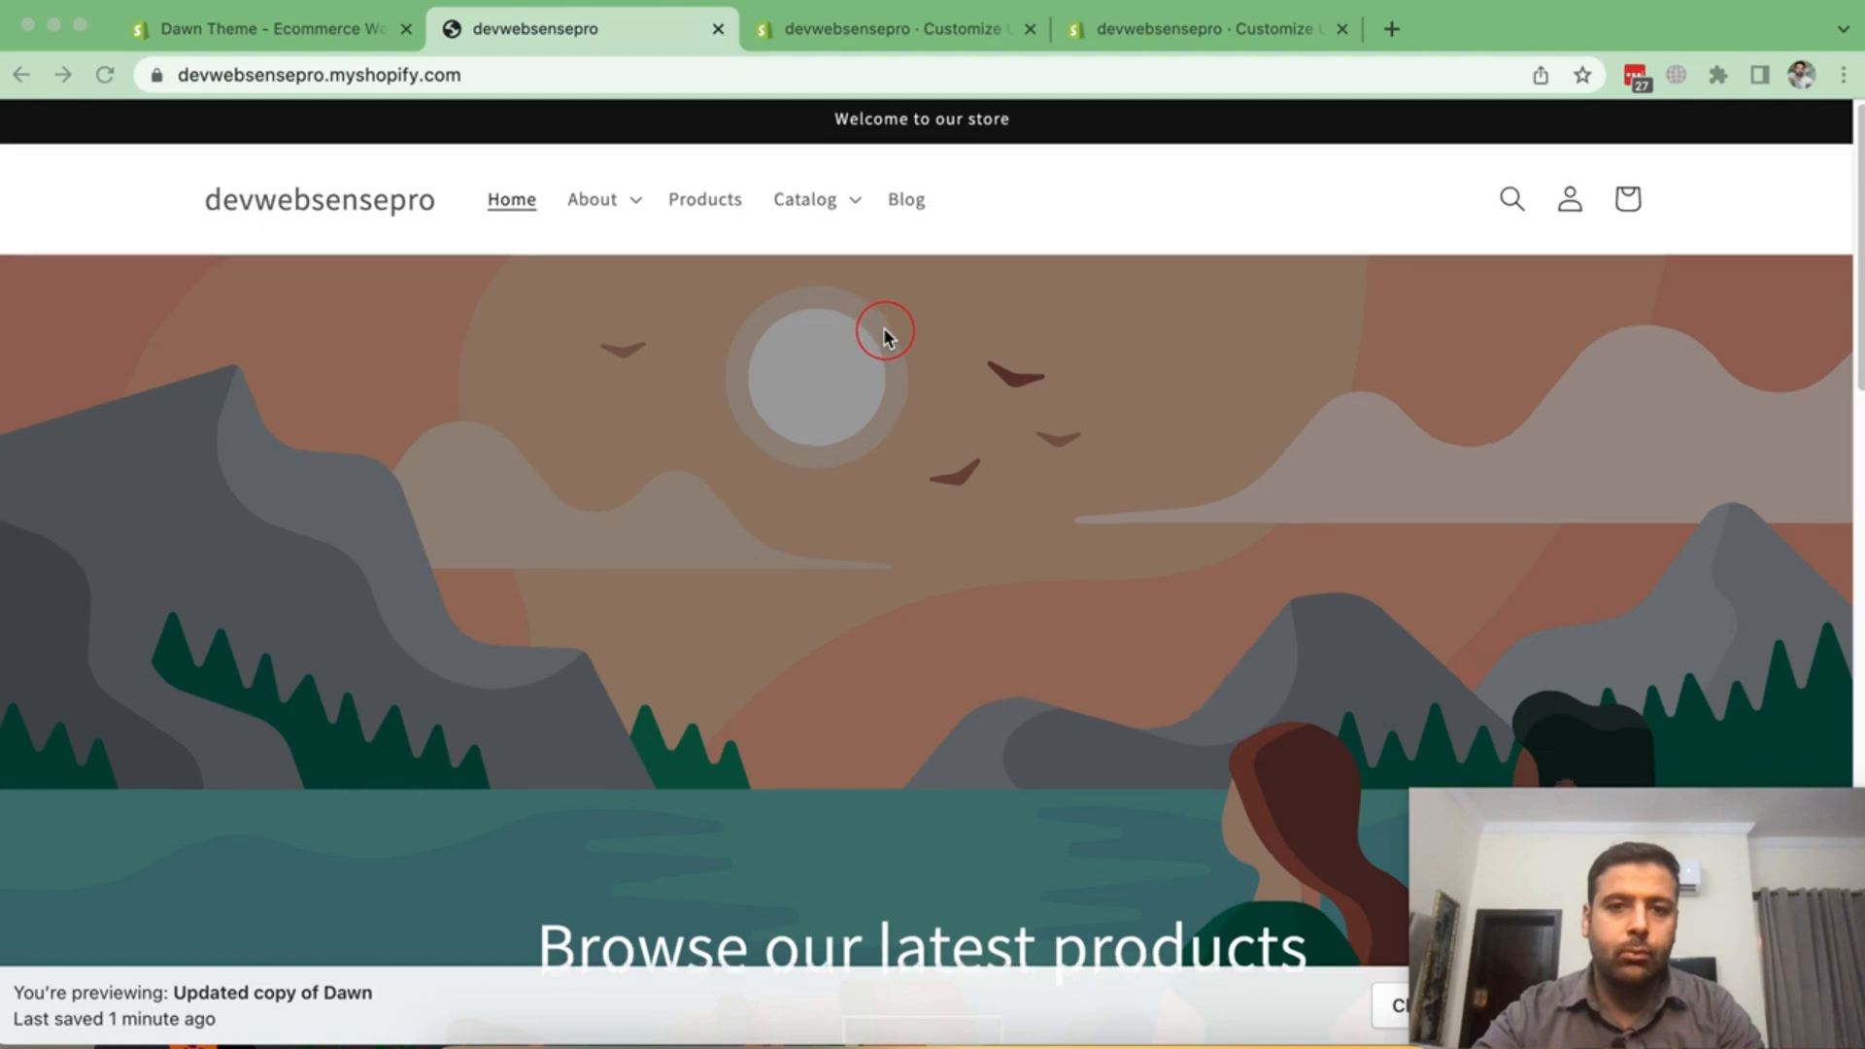
{"action": "scroll", "scroll_direction": "down", "scroll_amount": 3}
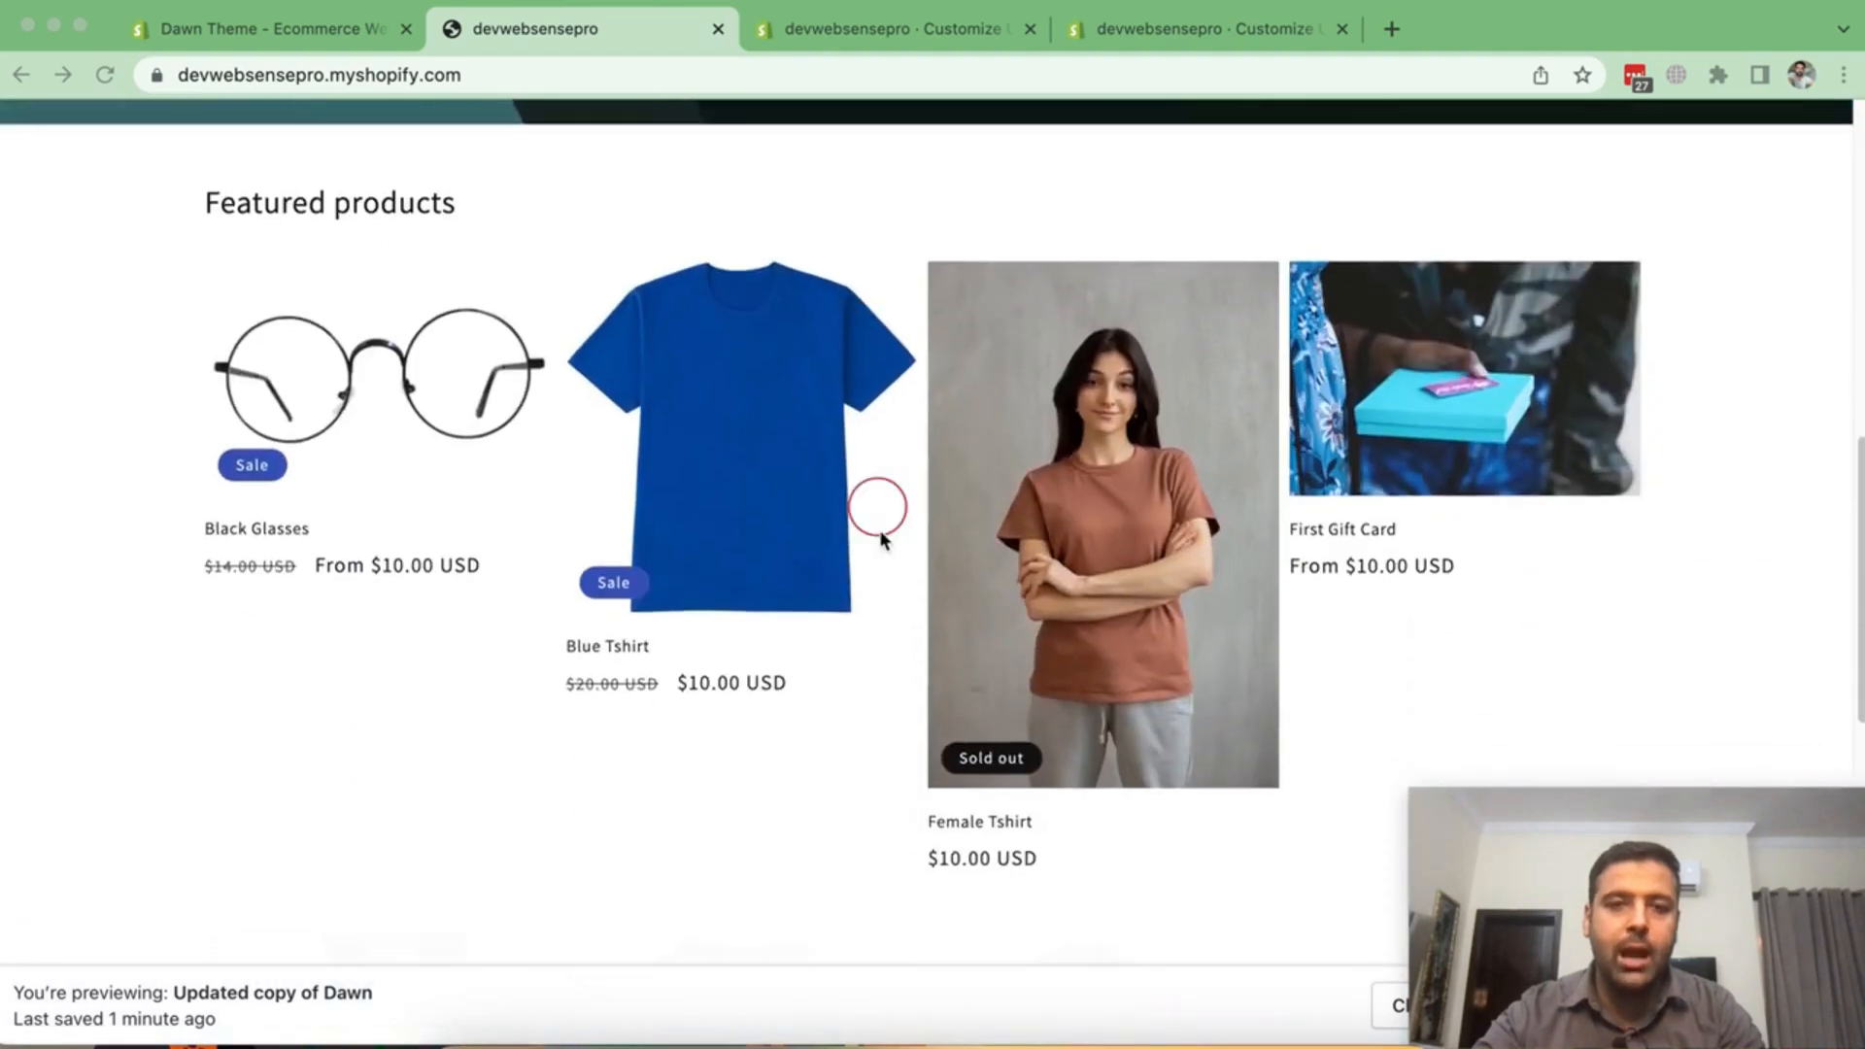
{"action": "scroll", "scroll_direction": "down", "scroll_amount": 3}
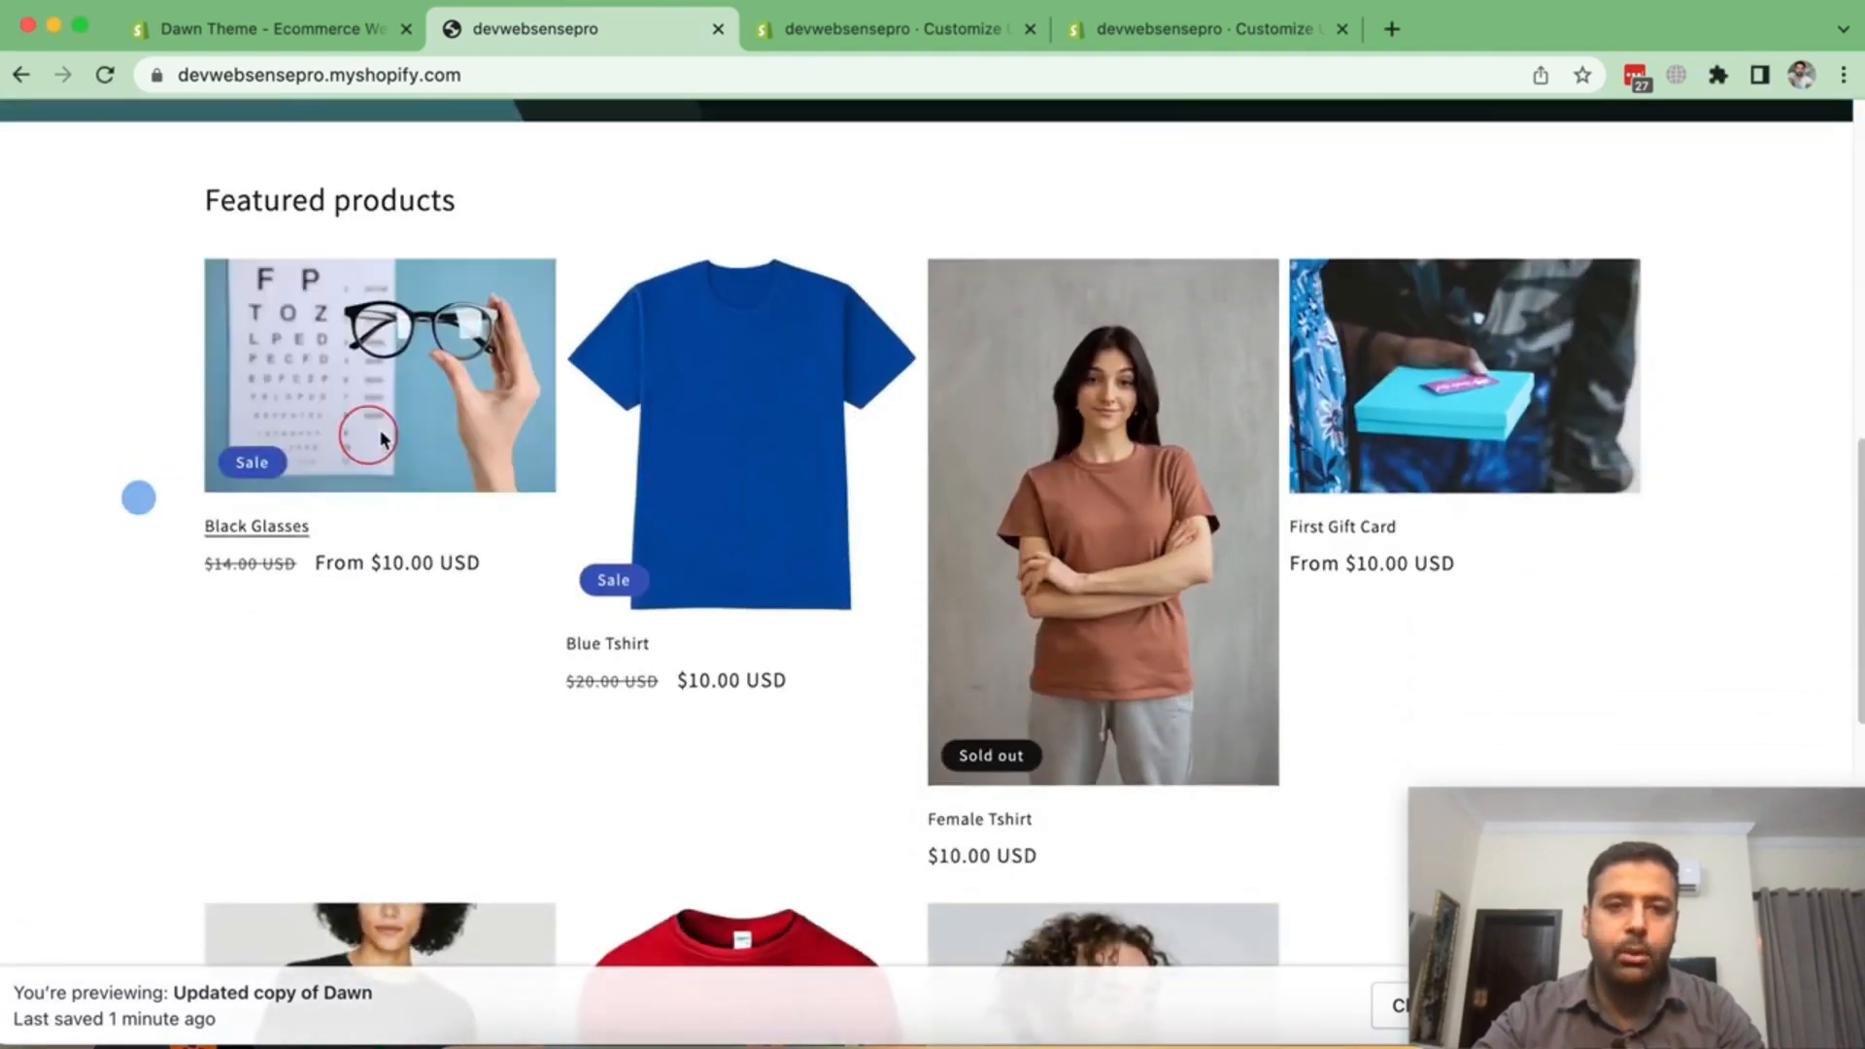
{"action": "scroll", "scroll_direction": "down", "scroll_amount": 3}
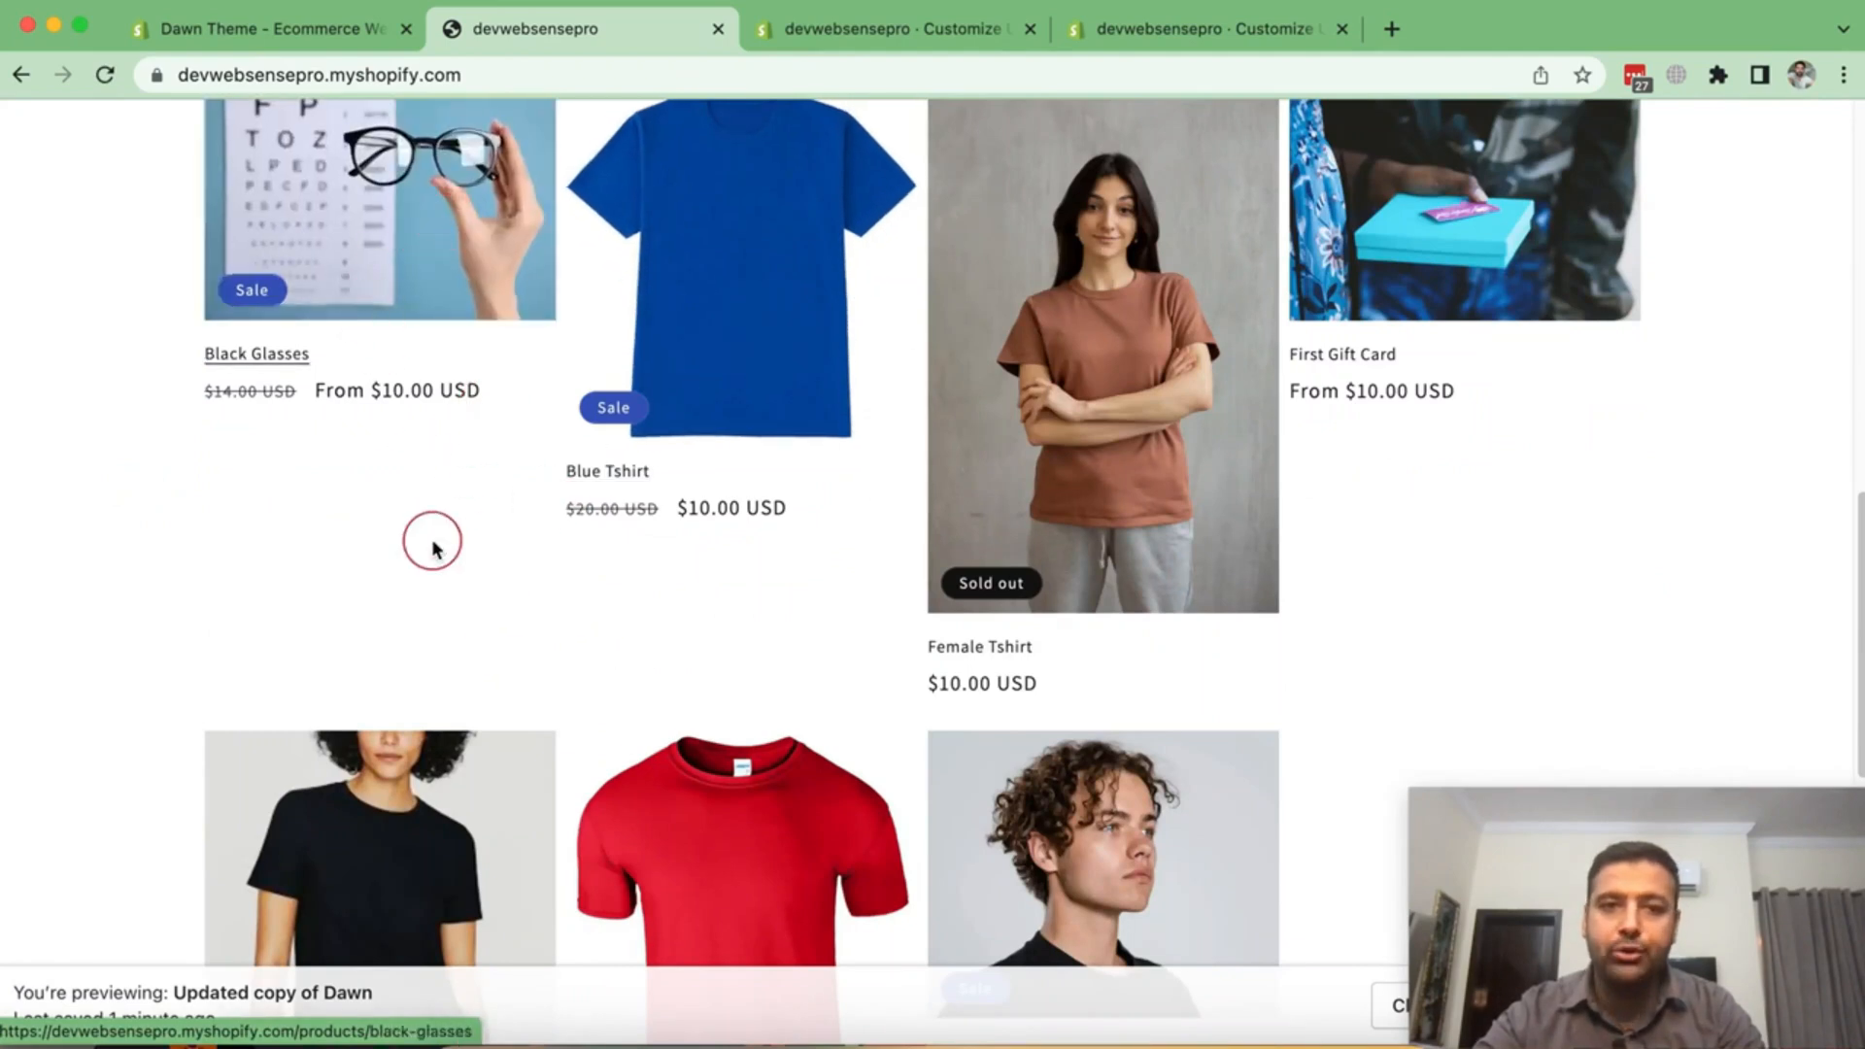
{"action": "scroll", "scroll_direction": "up", "scroll_amount": 3}
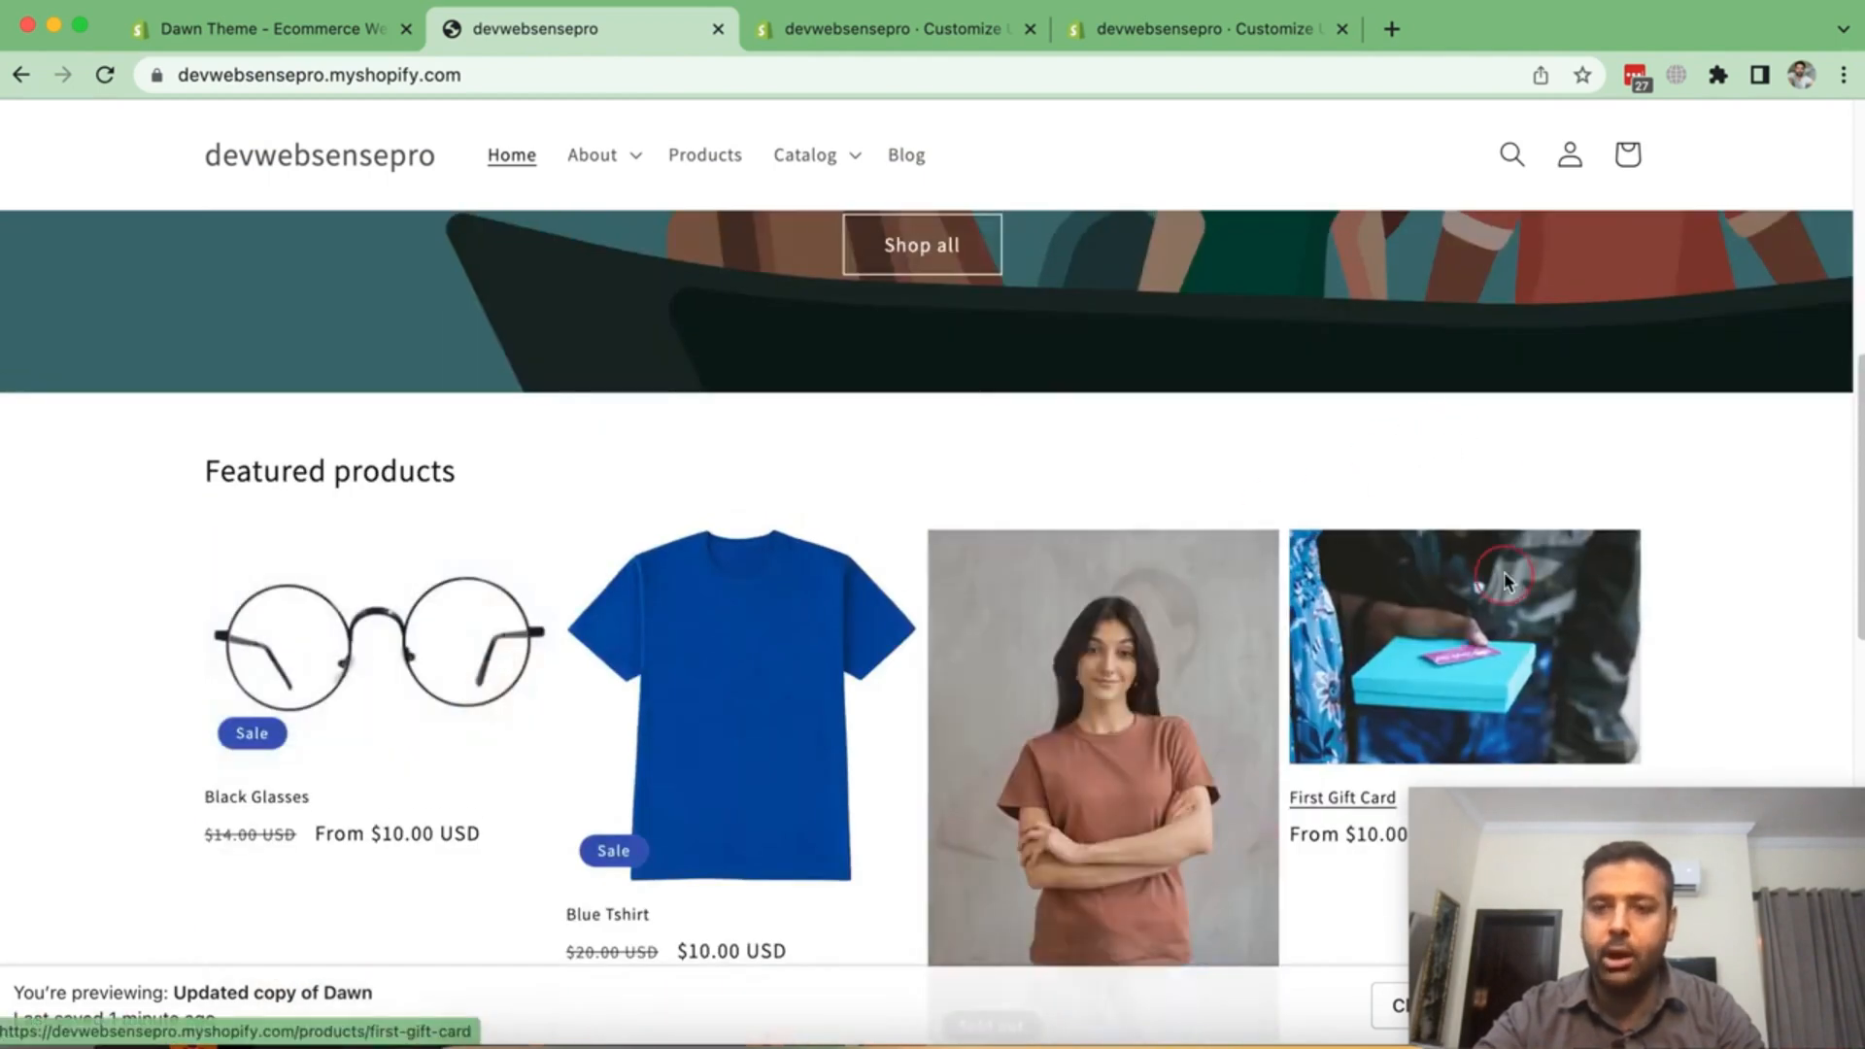
{"action": "scroll", "scroll_direction": "down", "scroll_amount": 3}
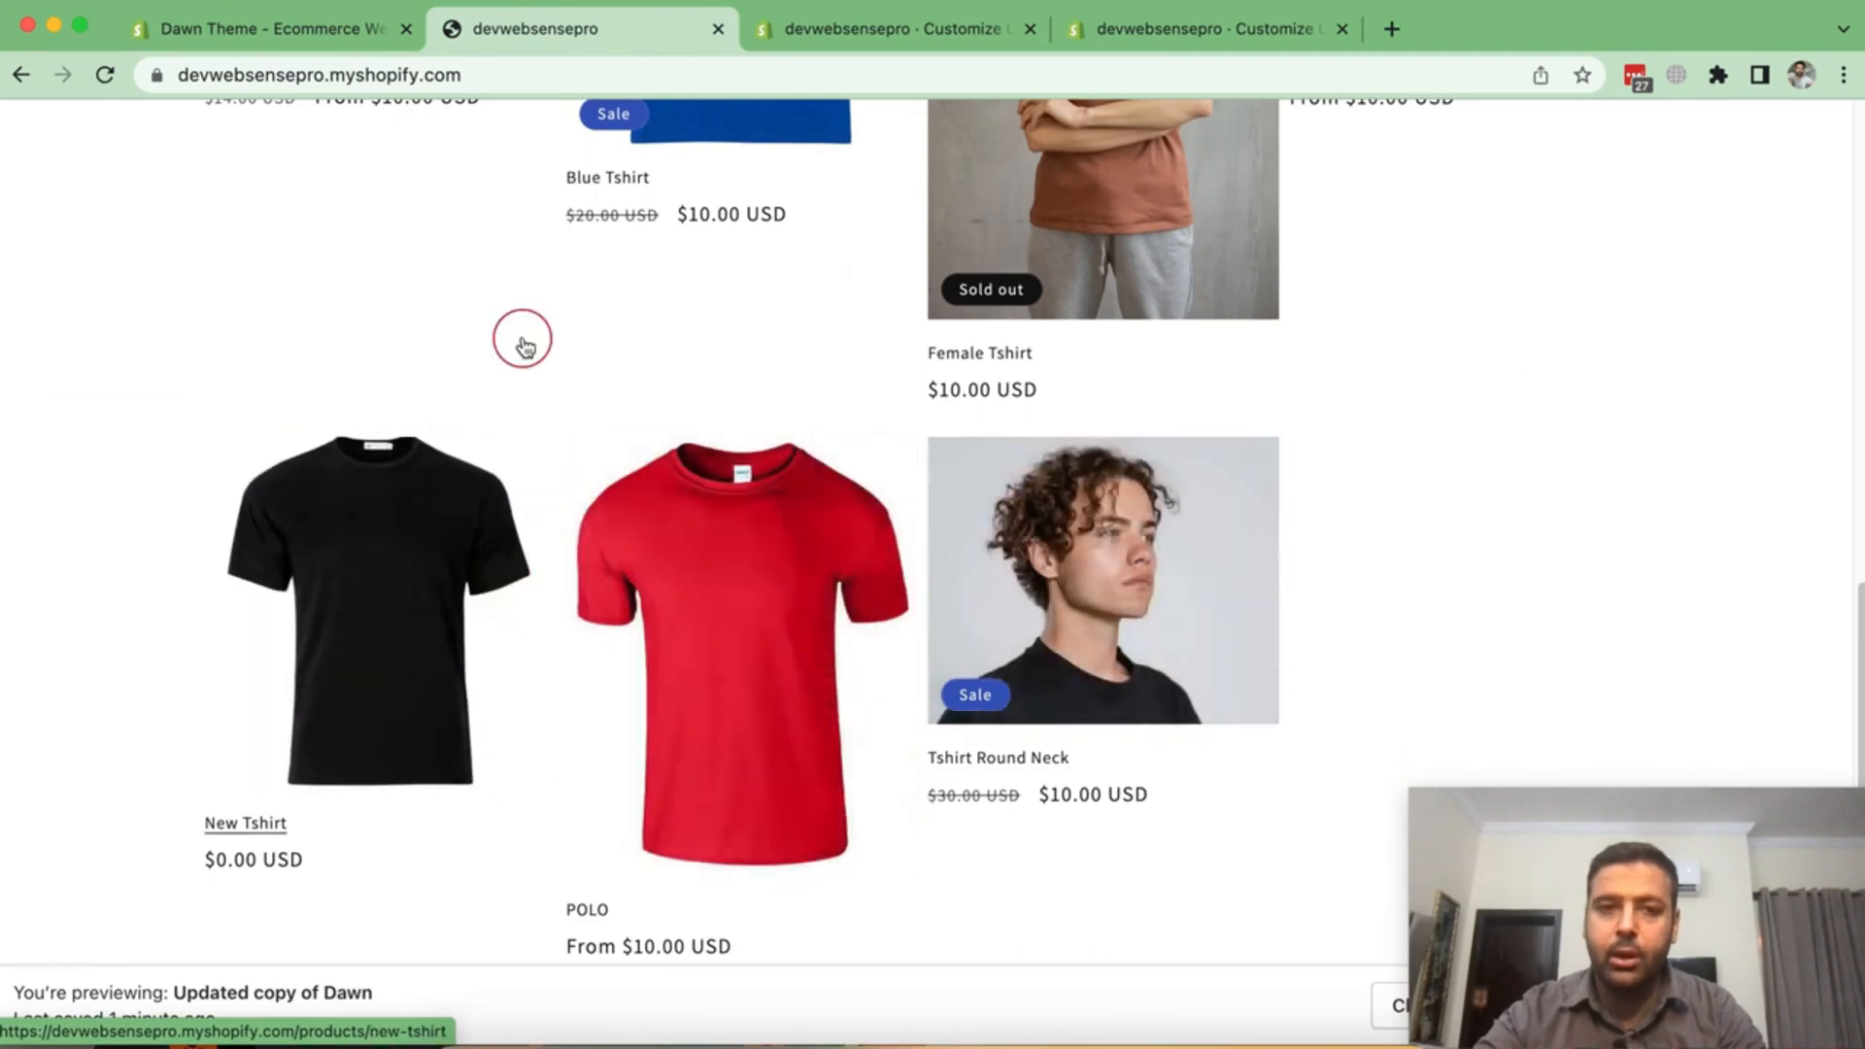
{"action": "mouse_move", "coordinate": [378, 612]}
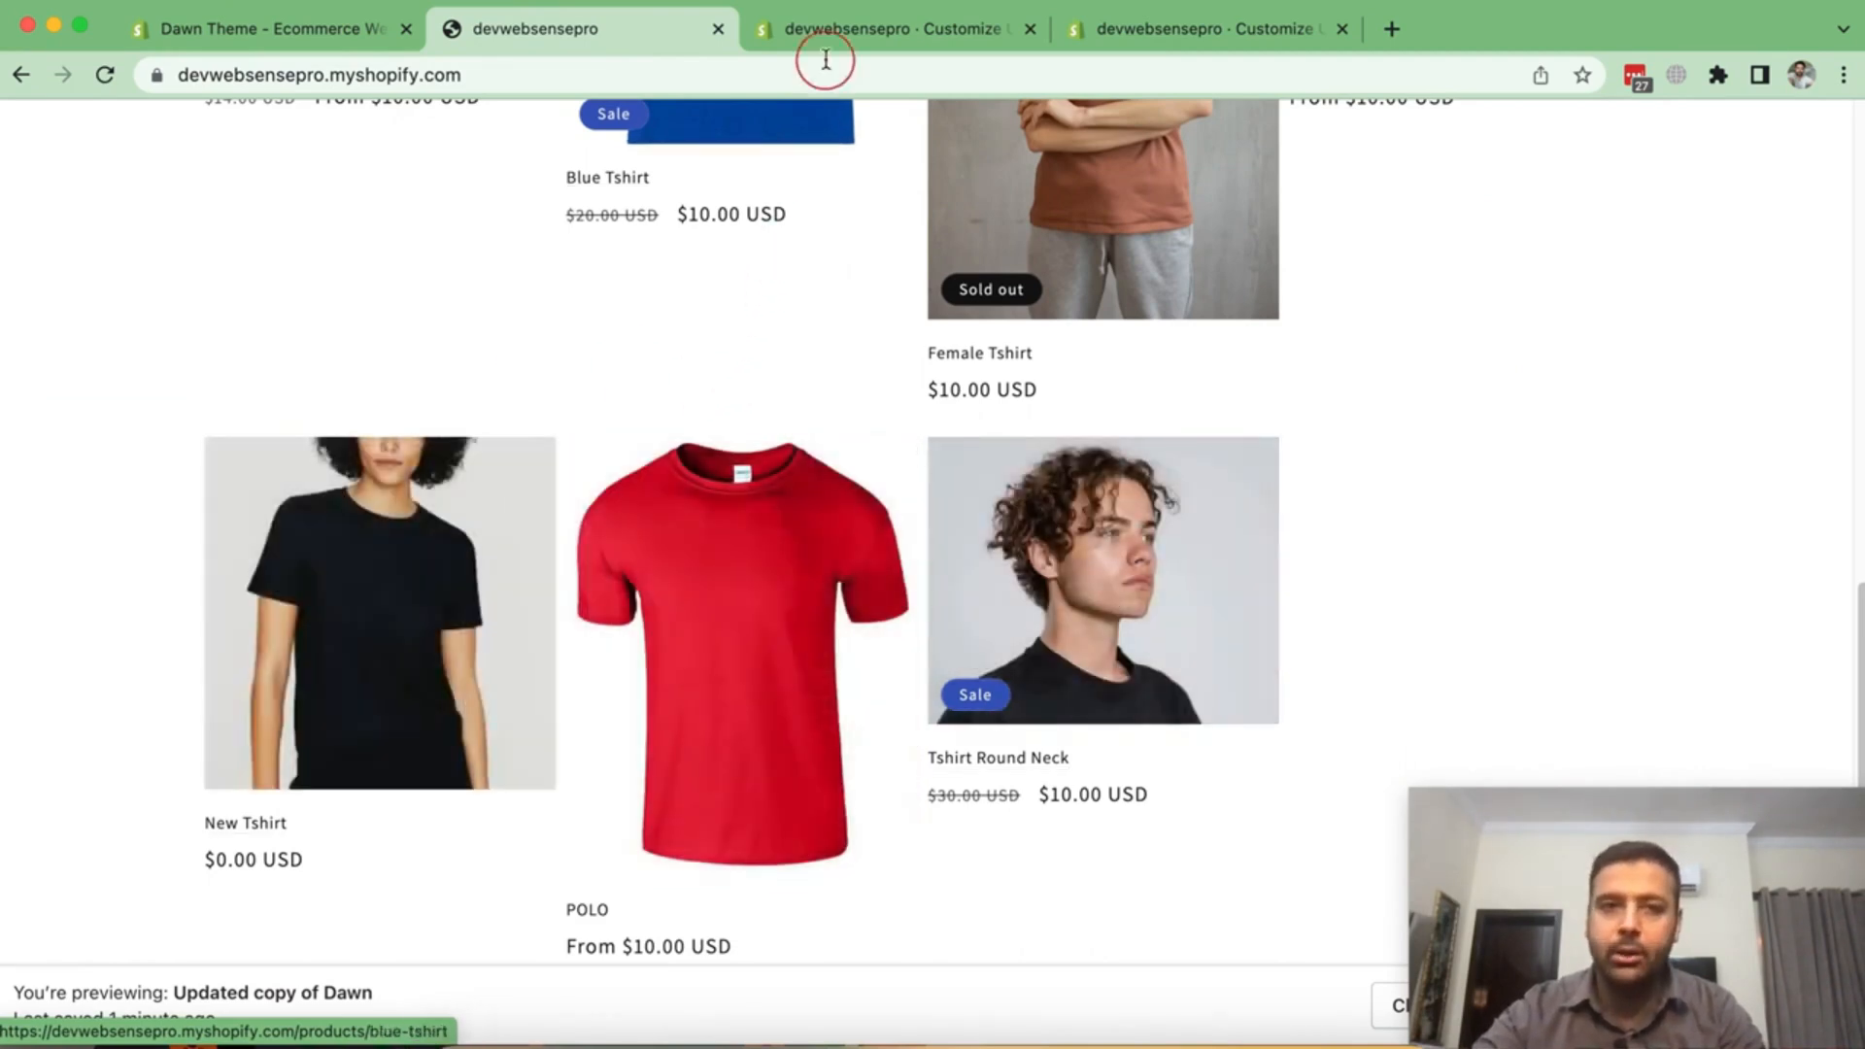
Step: Set the Animations hover effect to 3D lift for cards and buttons and save the theme
{"action": "left_click", "coordinate": [892, 29]}
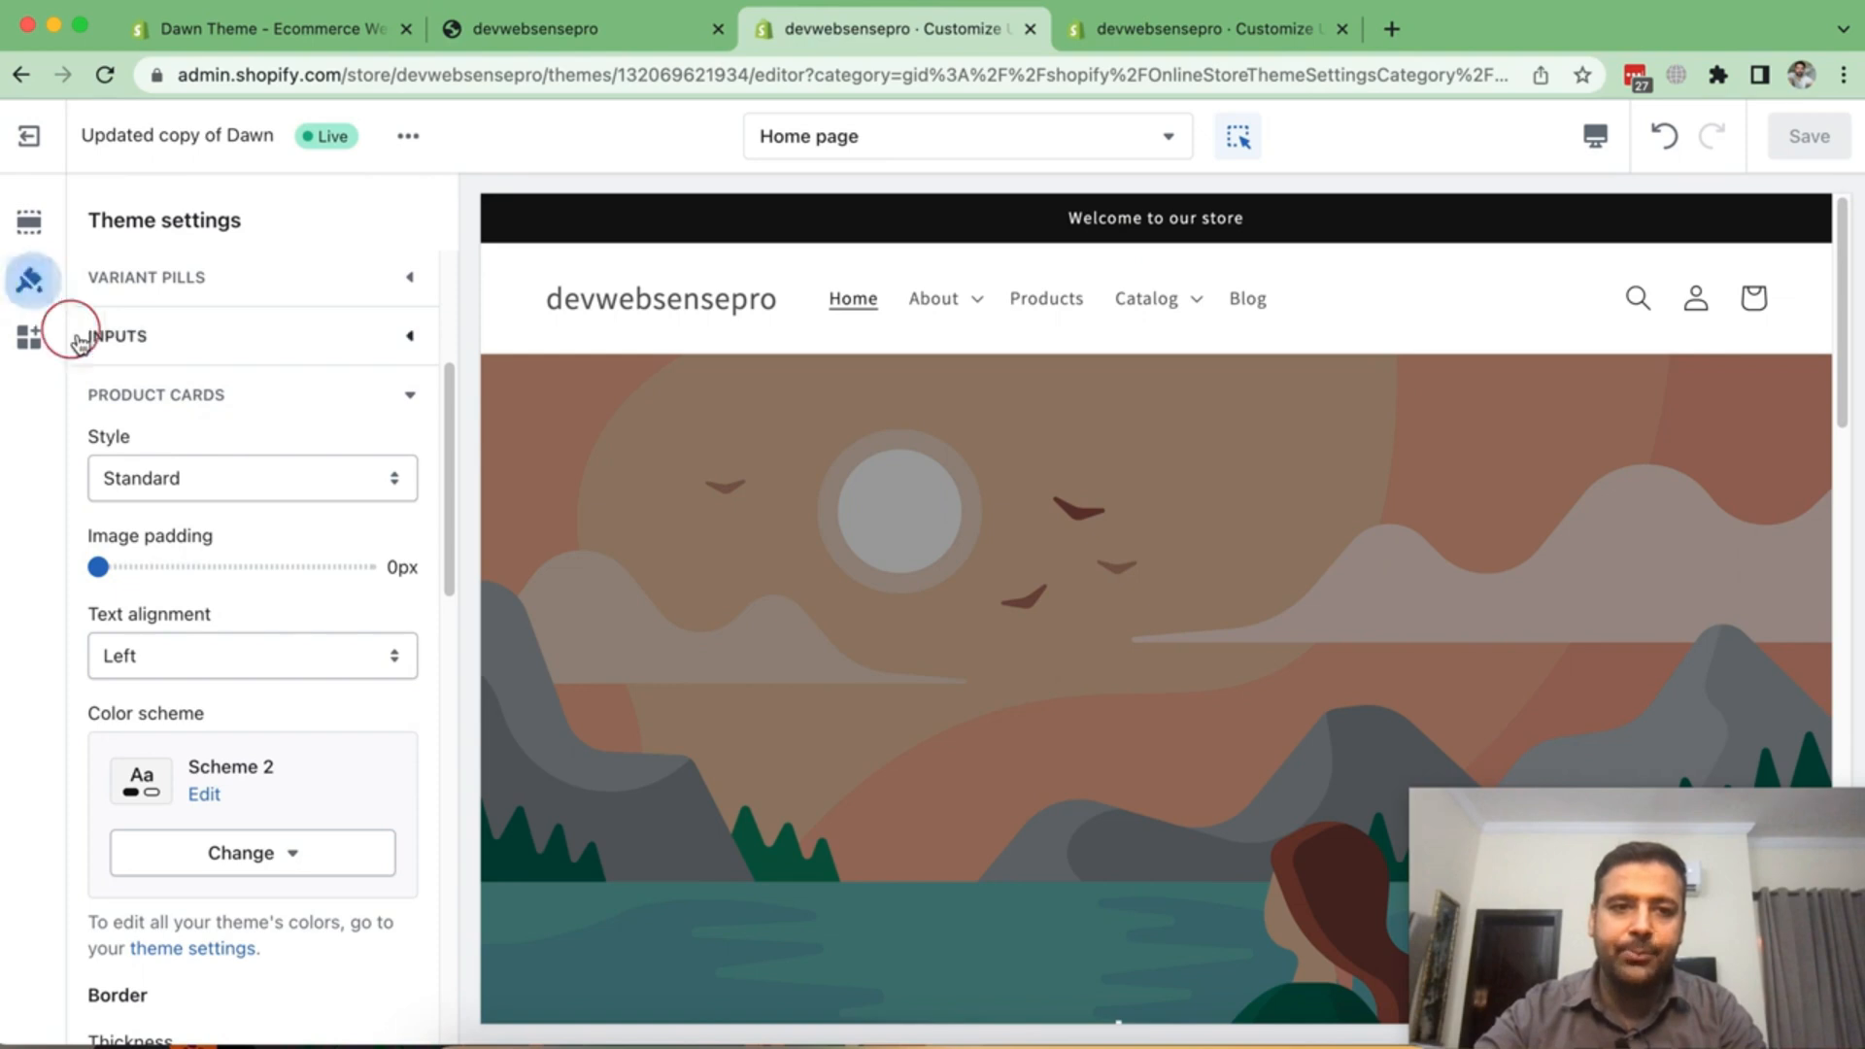
{"action": "scroll", "scroll_direction": "down", "scroll_amount": 3}
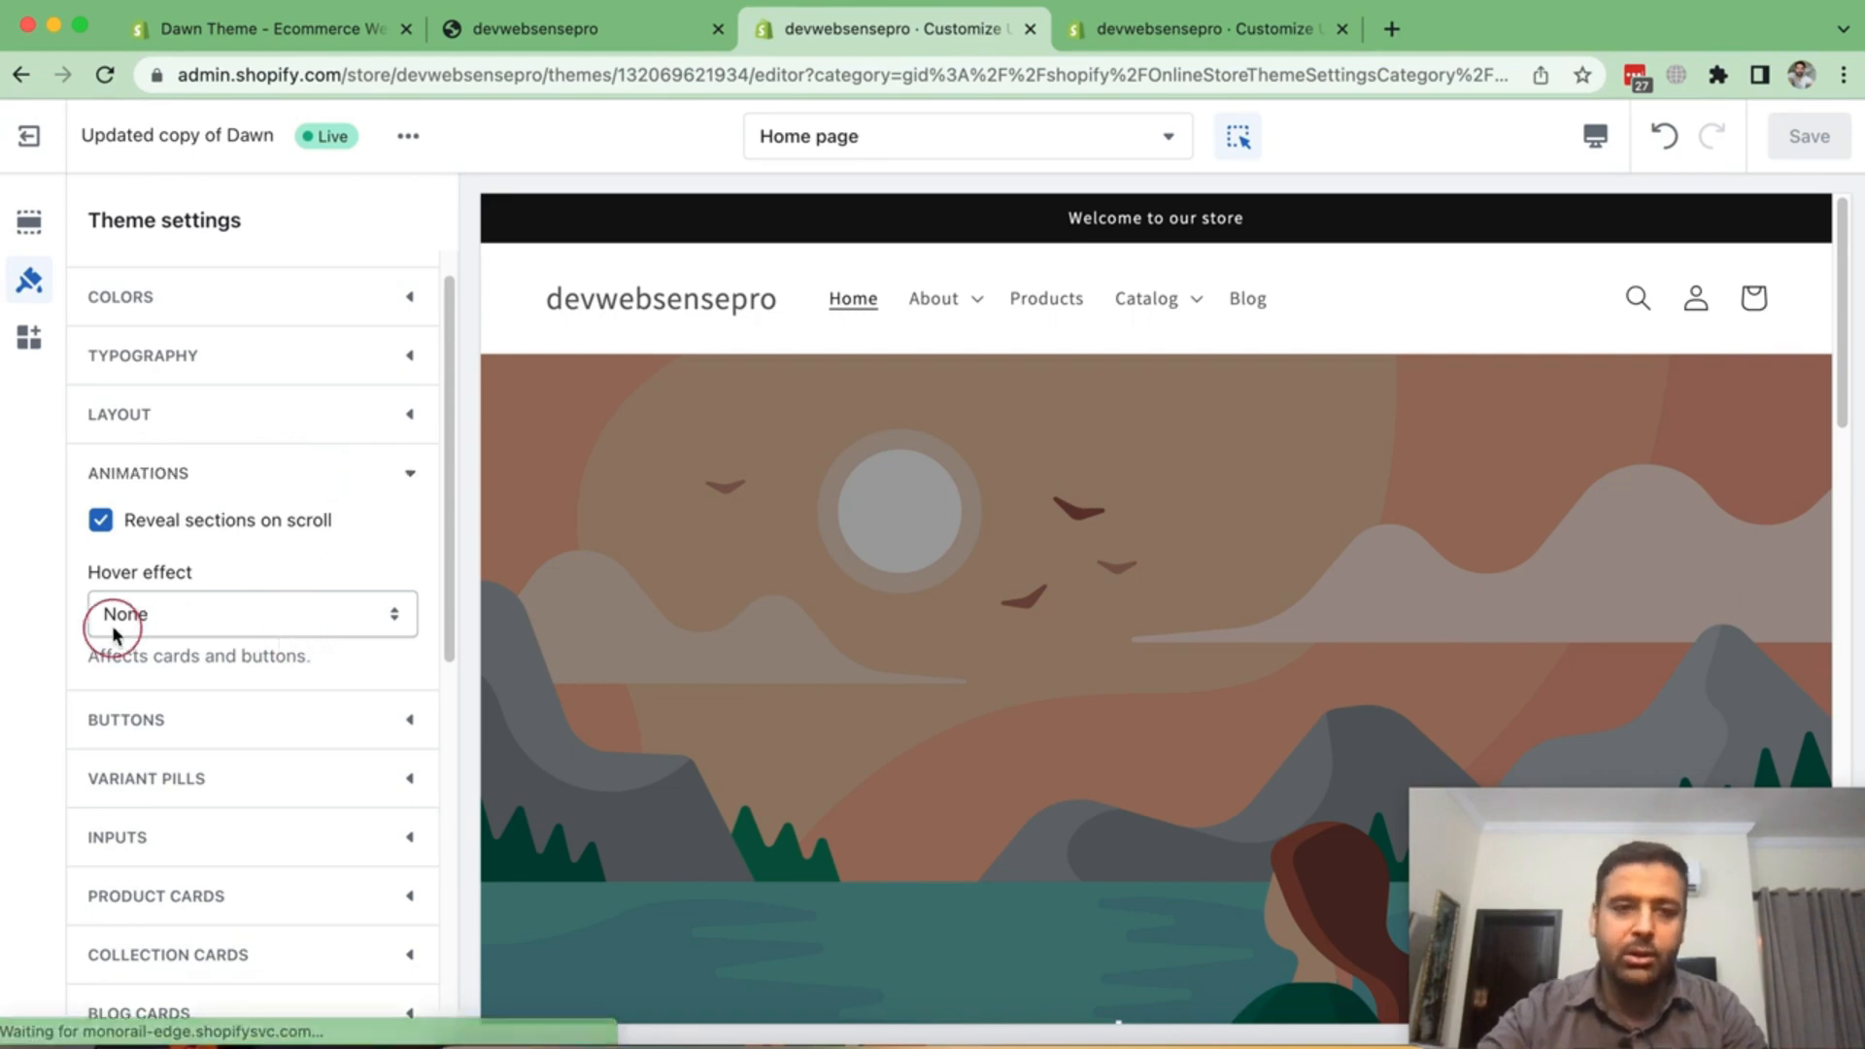
{"action": "left_click", "coordinate": [251, 614]}
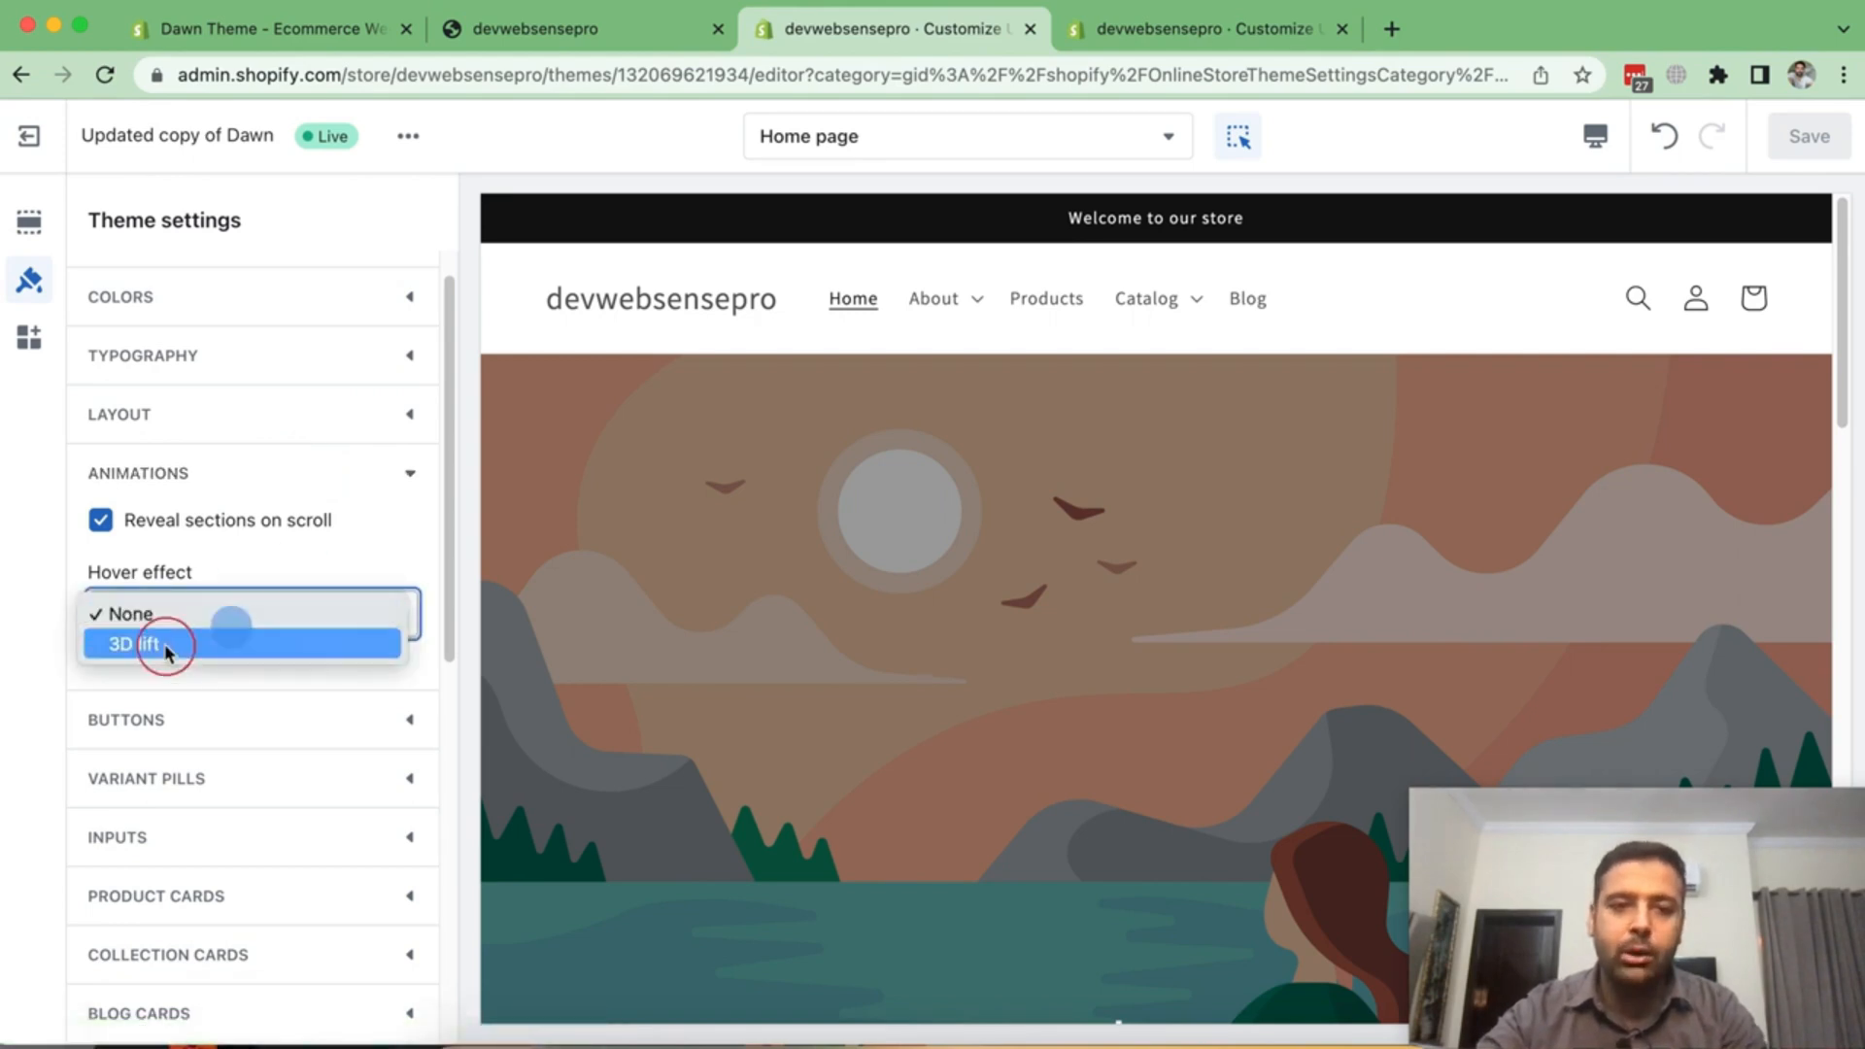
{"action": "left_click", "coordinate": [124, 612]}
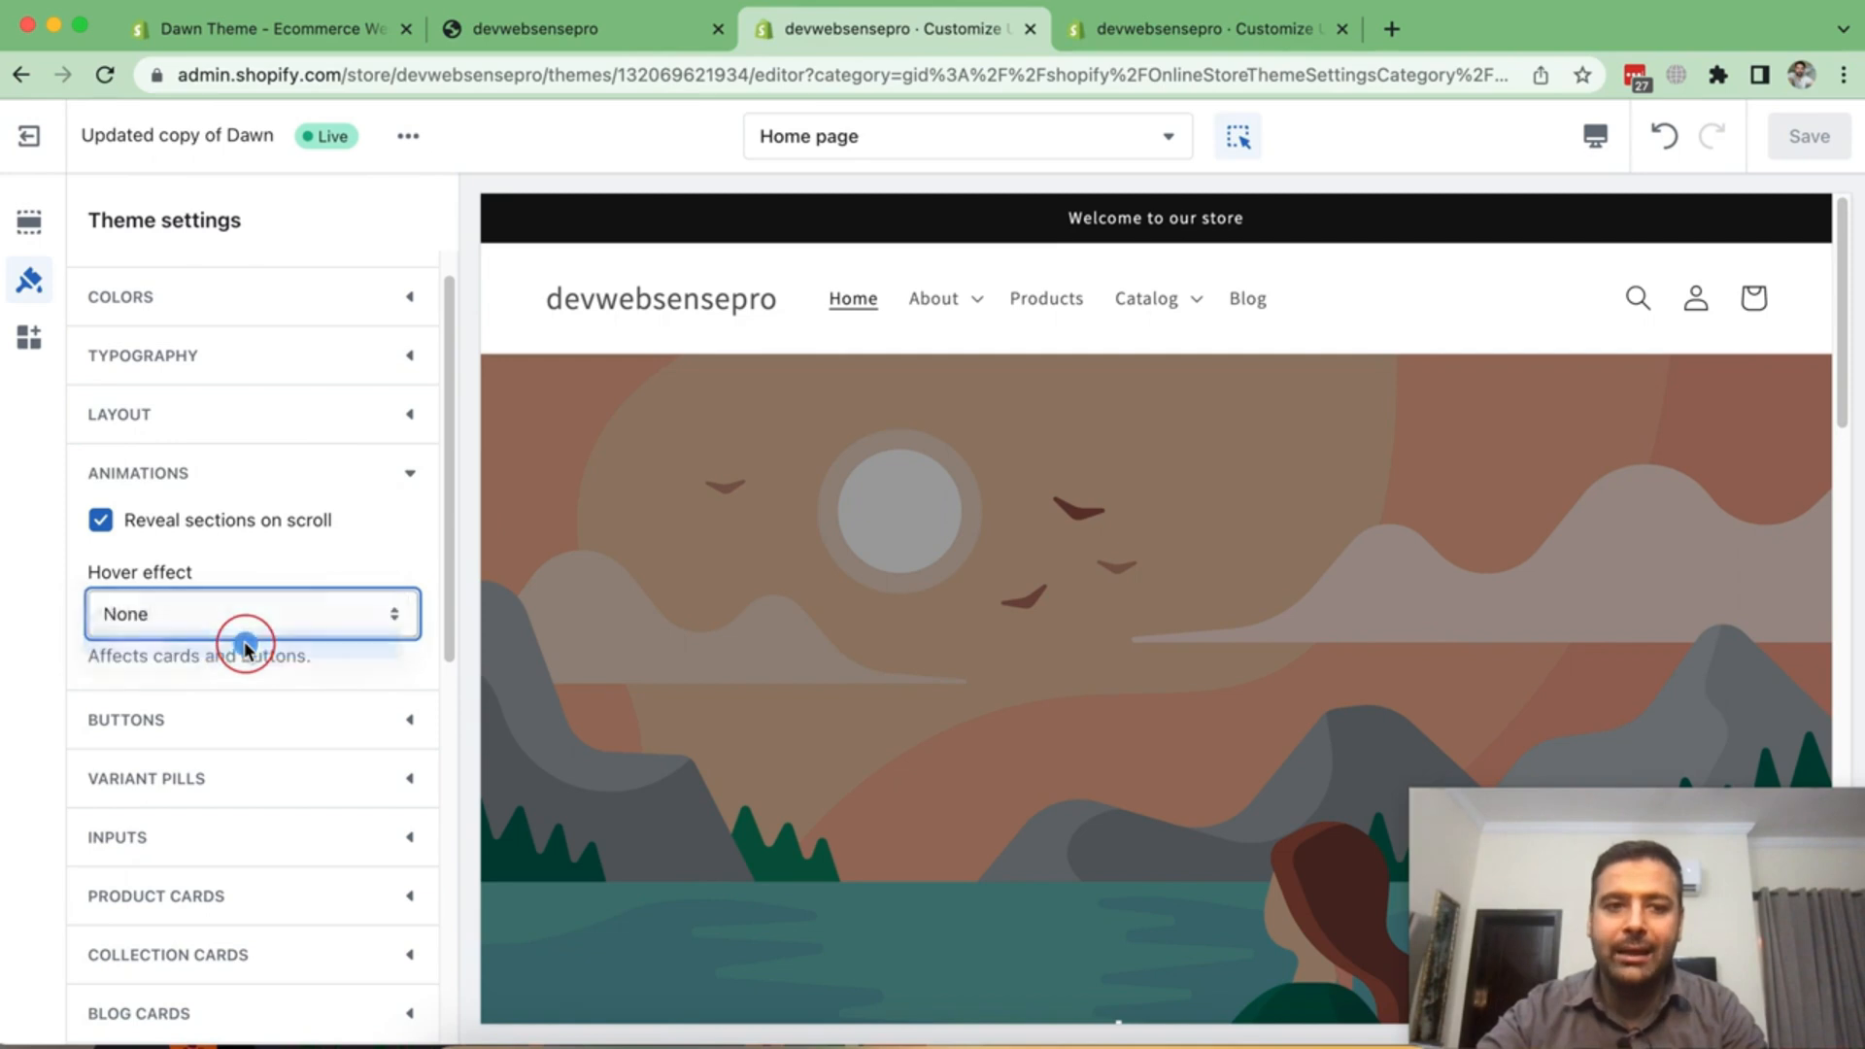
{"action": "left_click", "coordinate": [253, 612]}
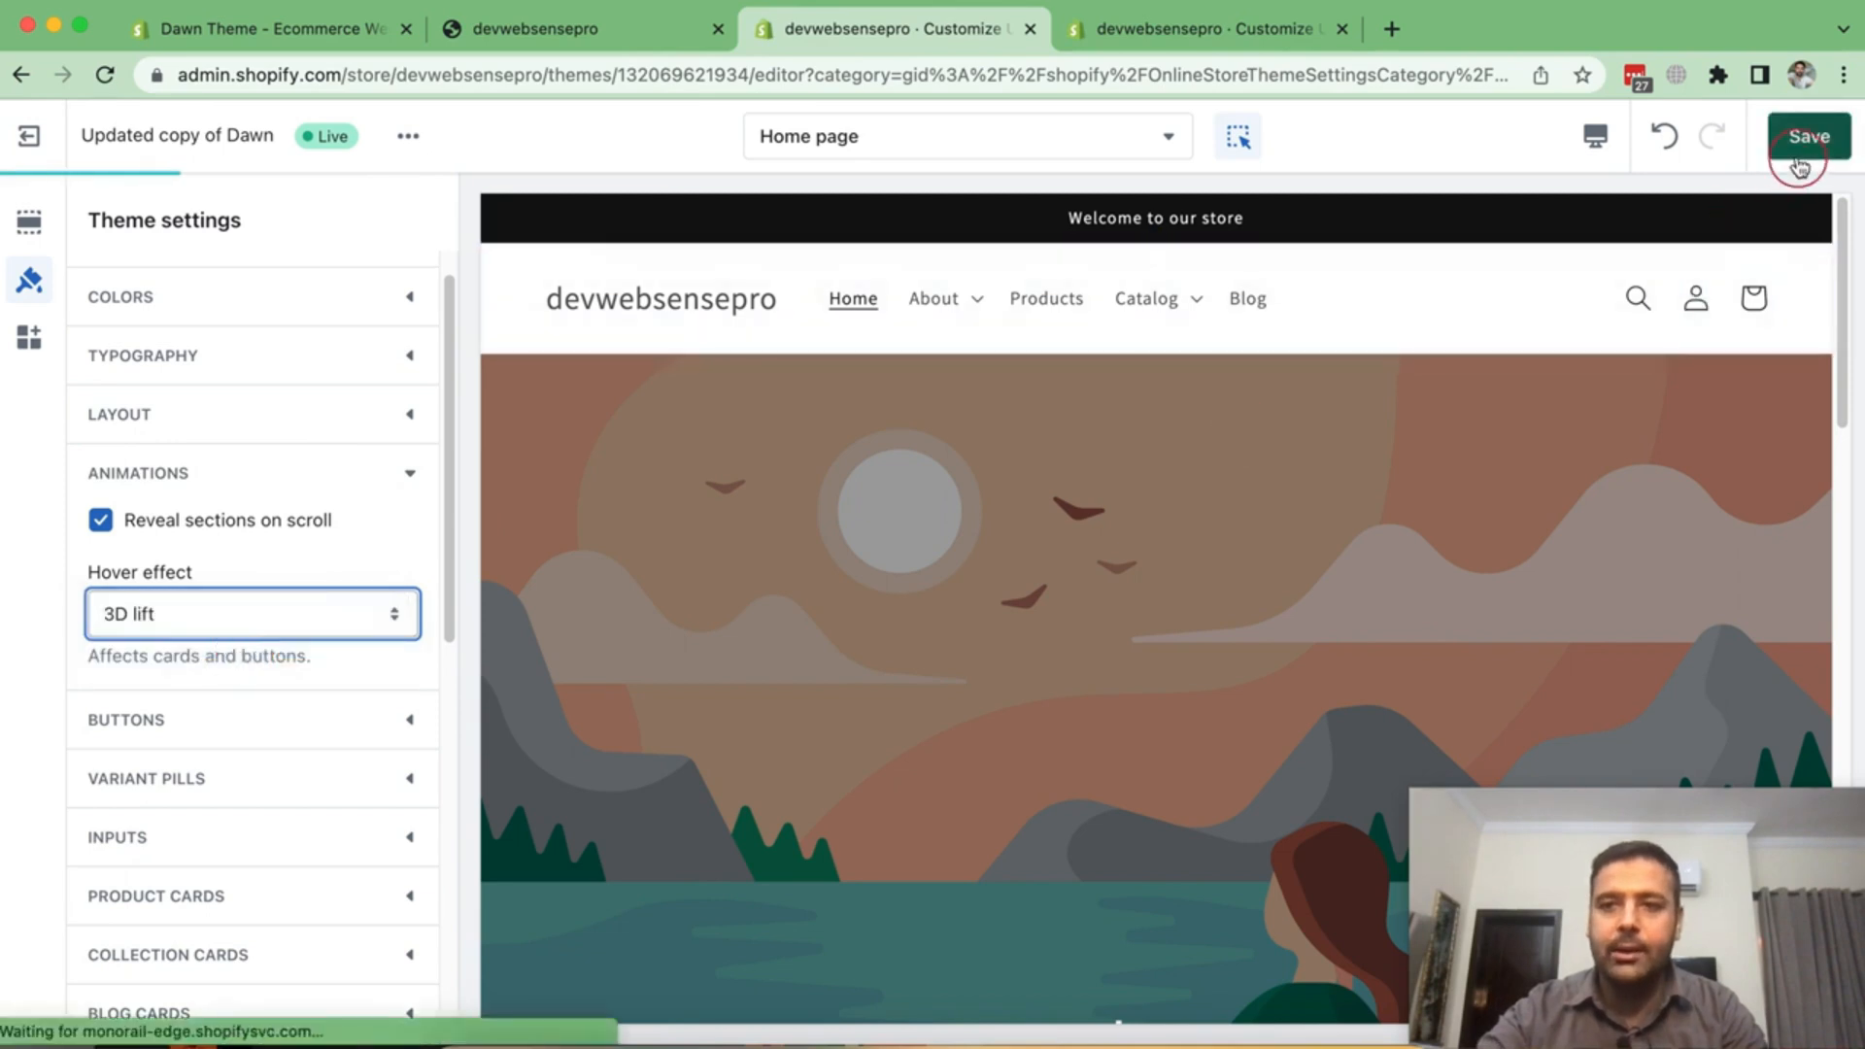
{"action": "left_click", "coordinate": [1809, 136]}
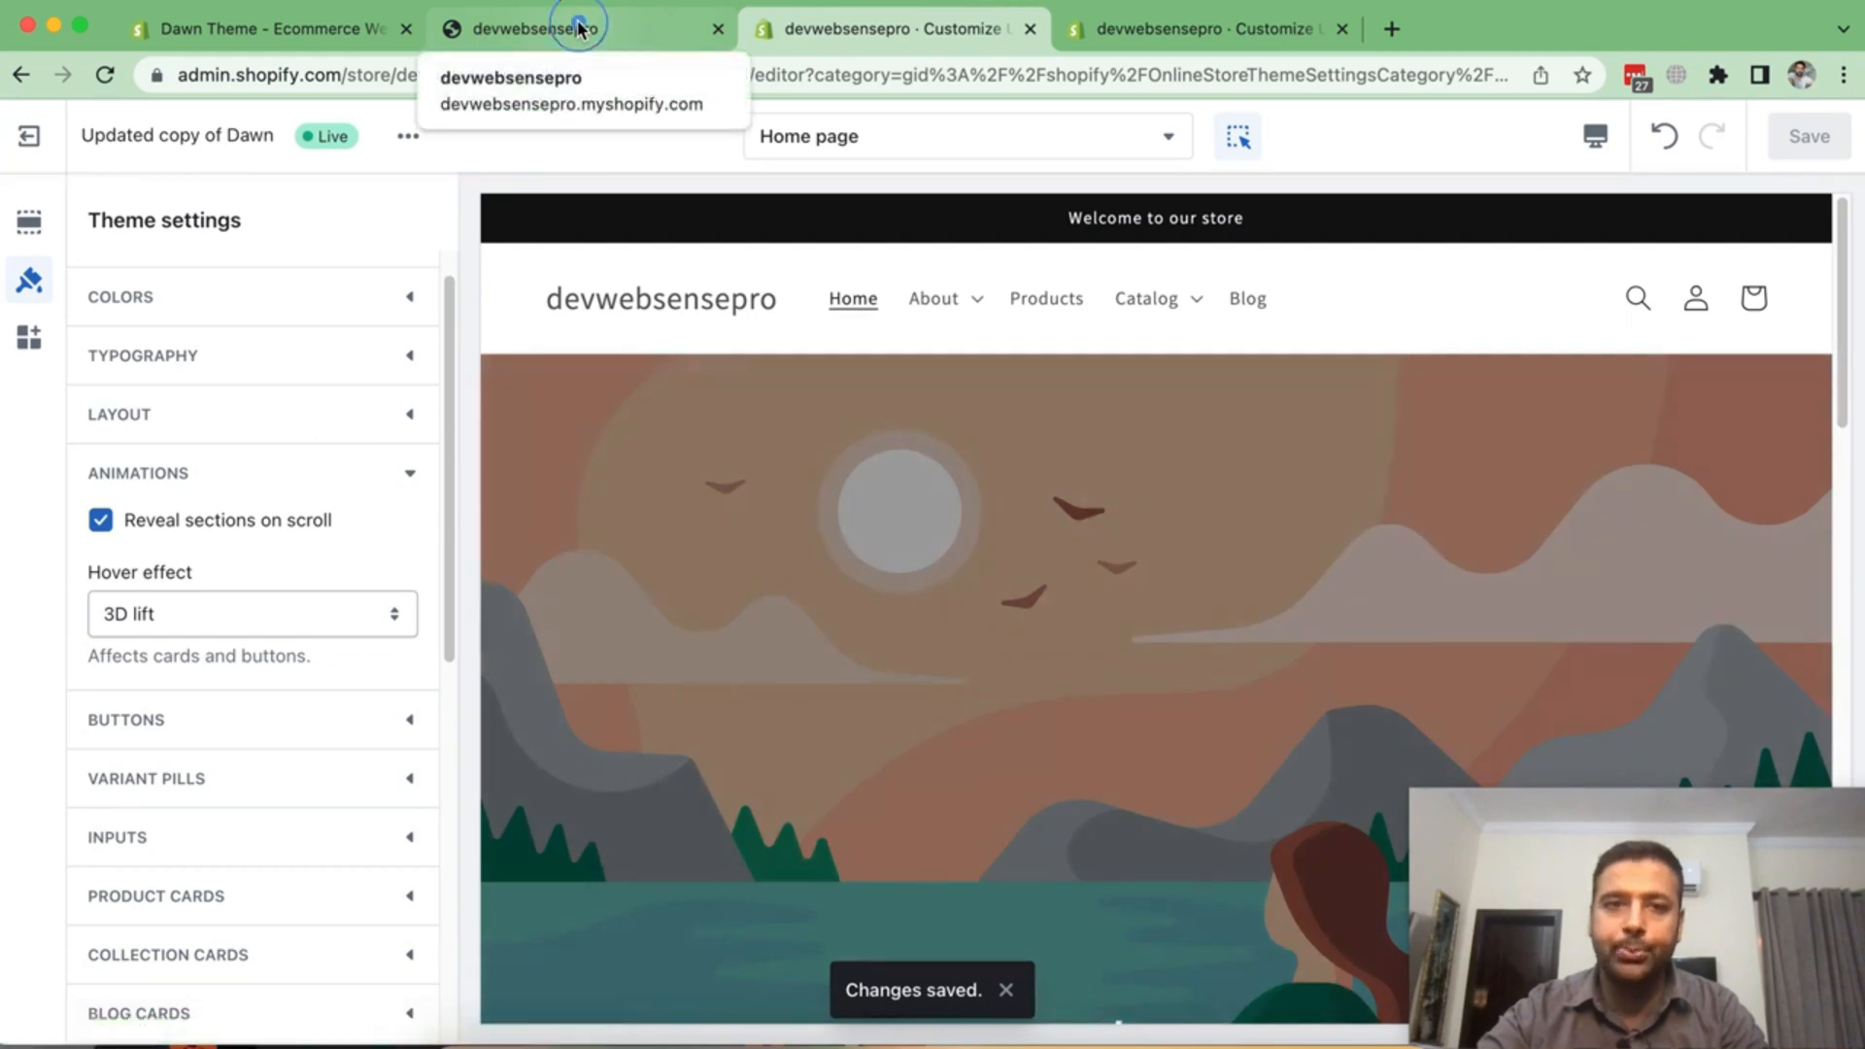
Step: Reload the storefront preview and hover the featured product cards to see the 3D lift effect
{"action": "left_click", "coordinate": [551, 27]}
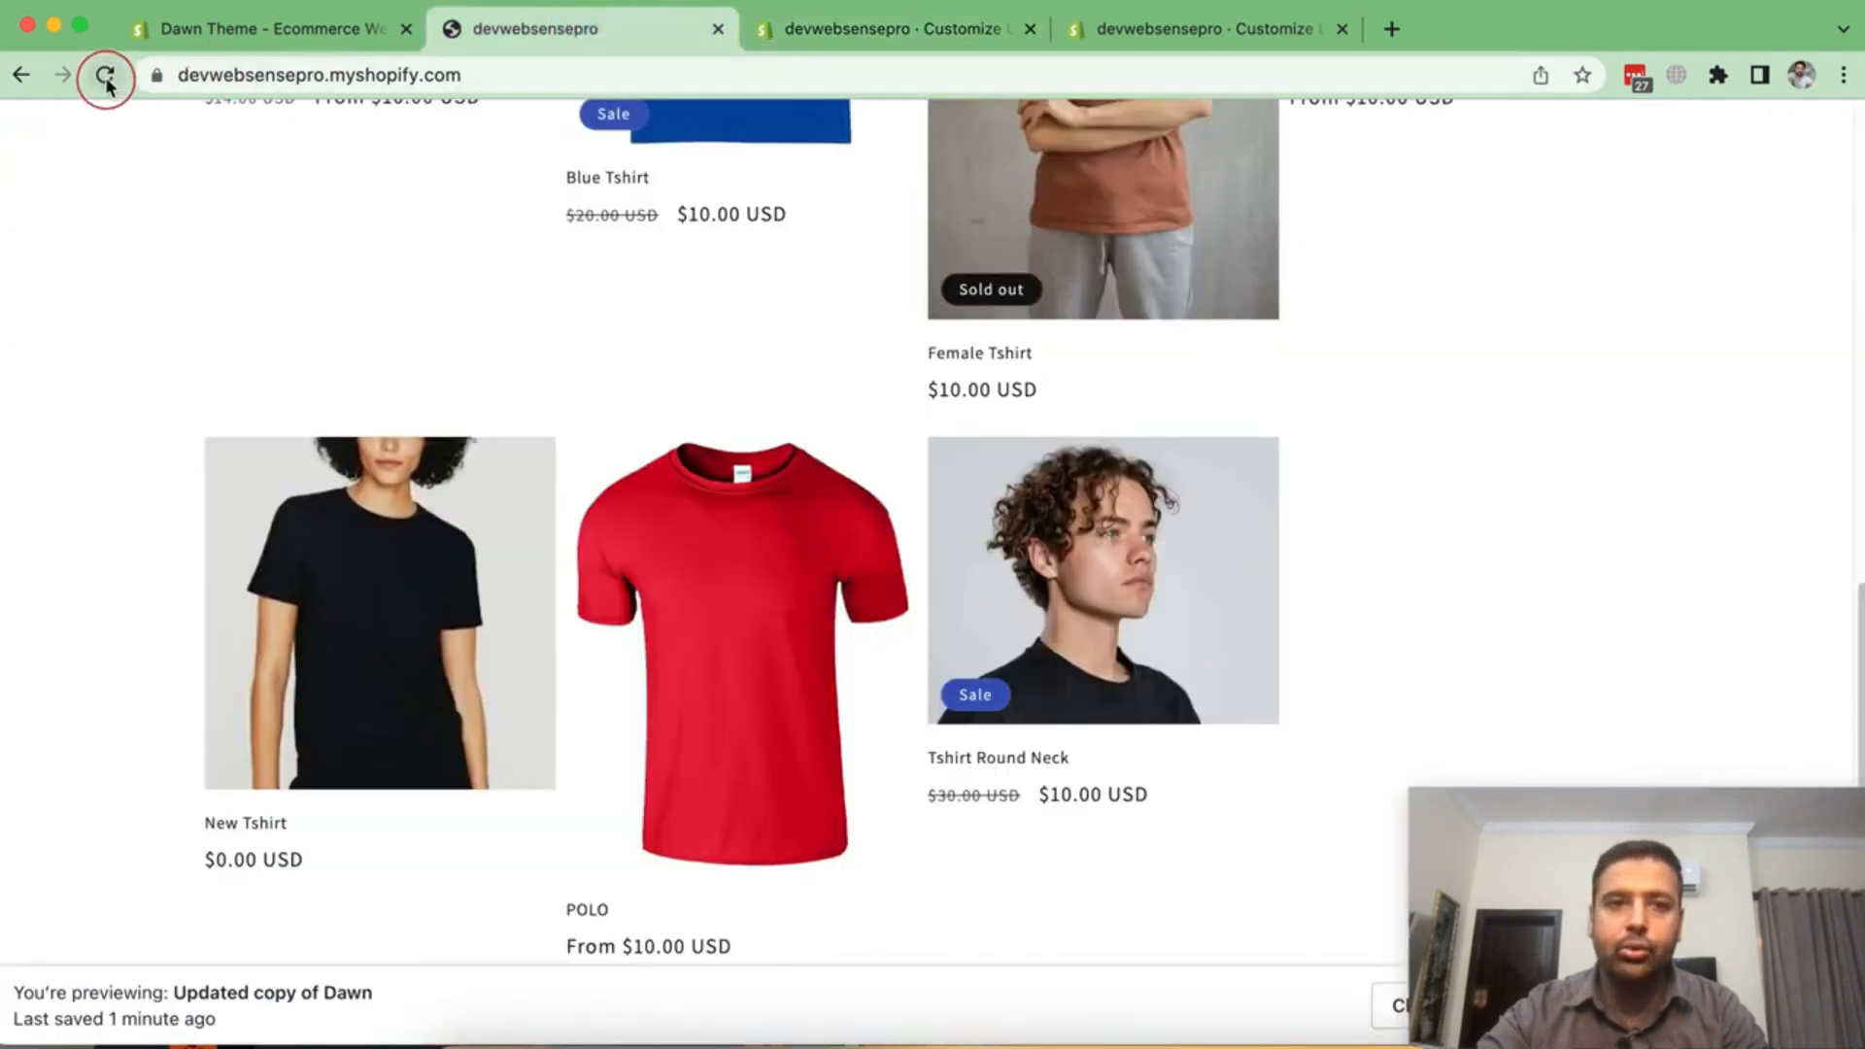
{"action": "left_click", "coordinate": [105, 73]}
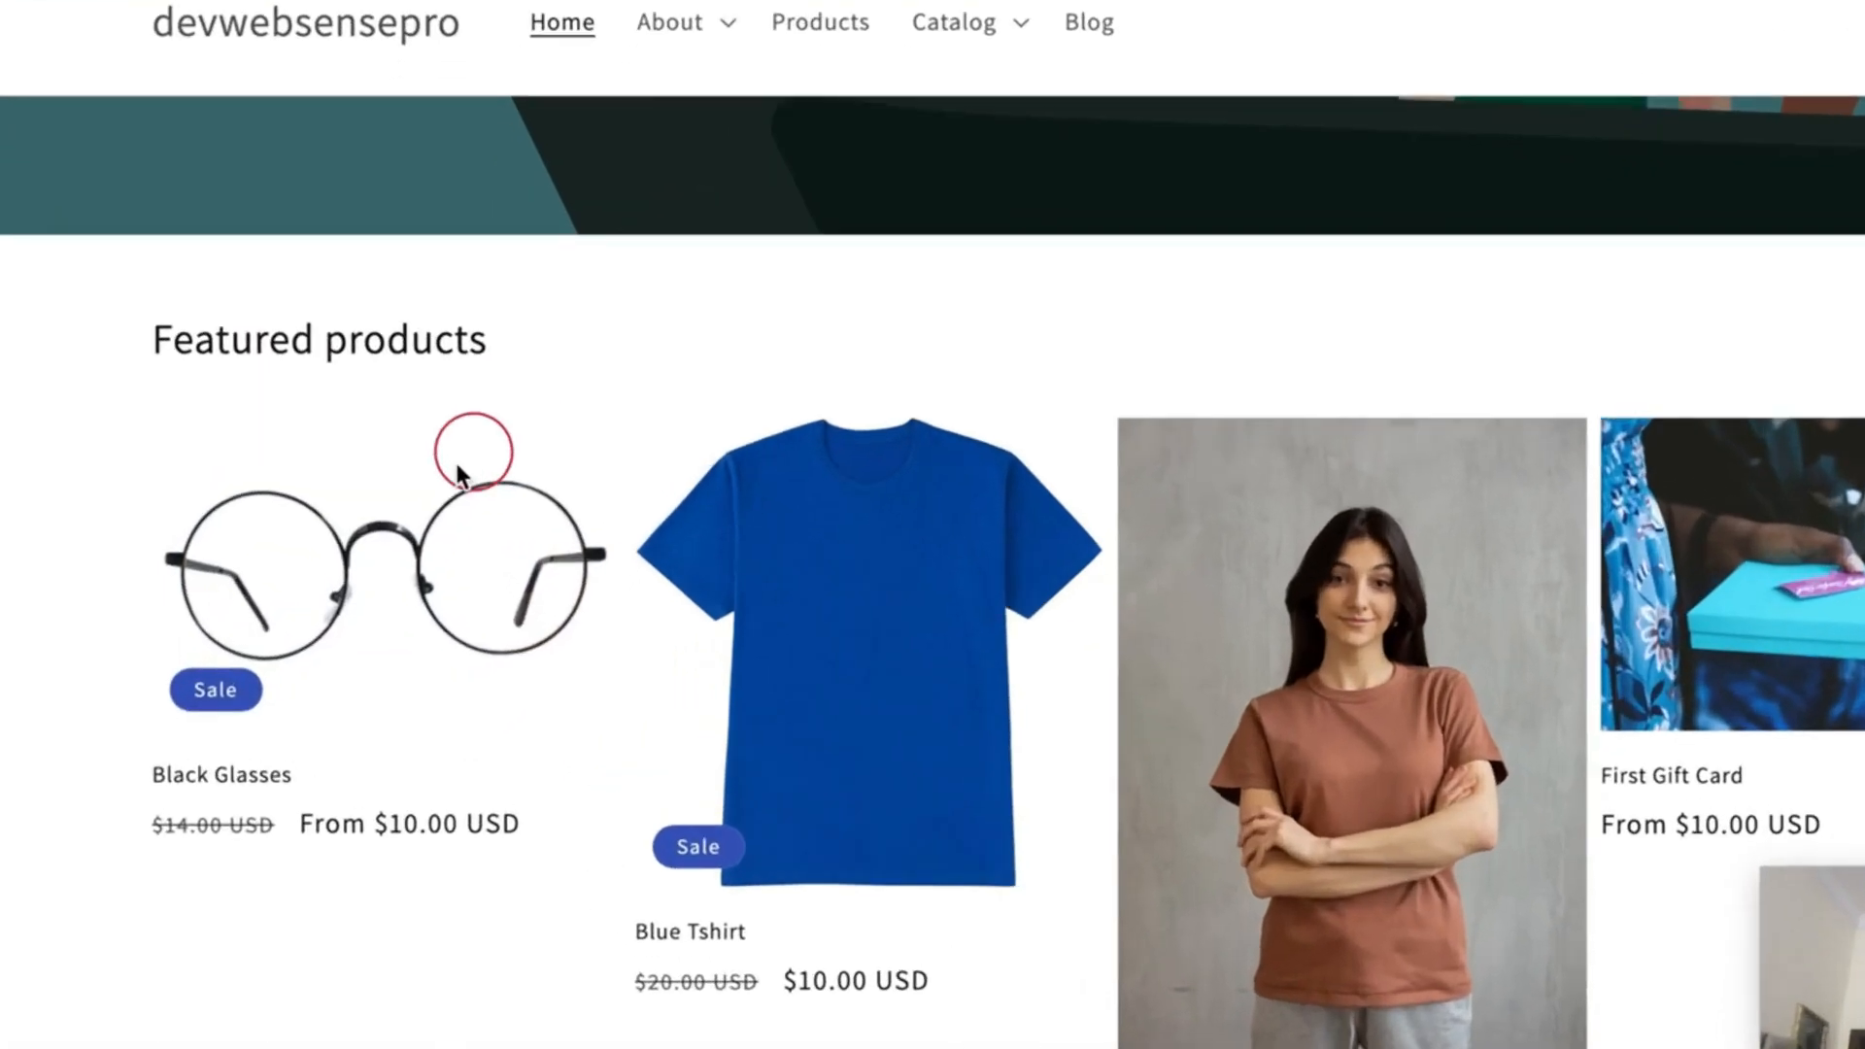
{"action": "scroll", "scroll_direction": "down", "scroll_amount": 3}
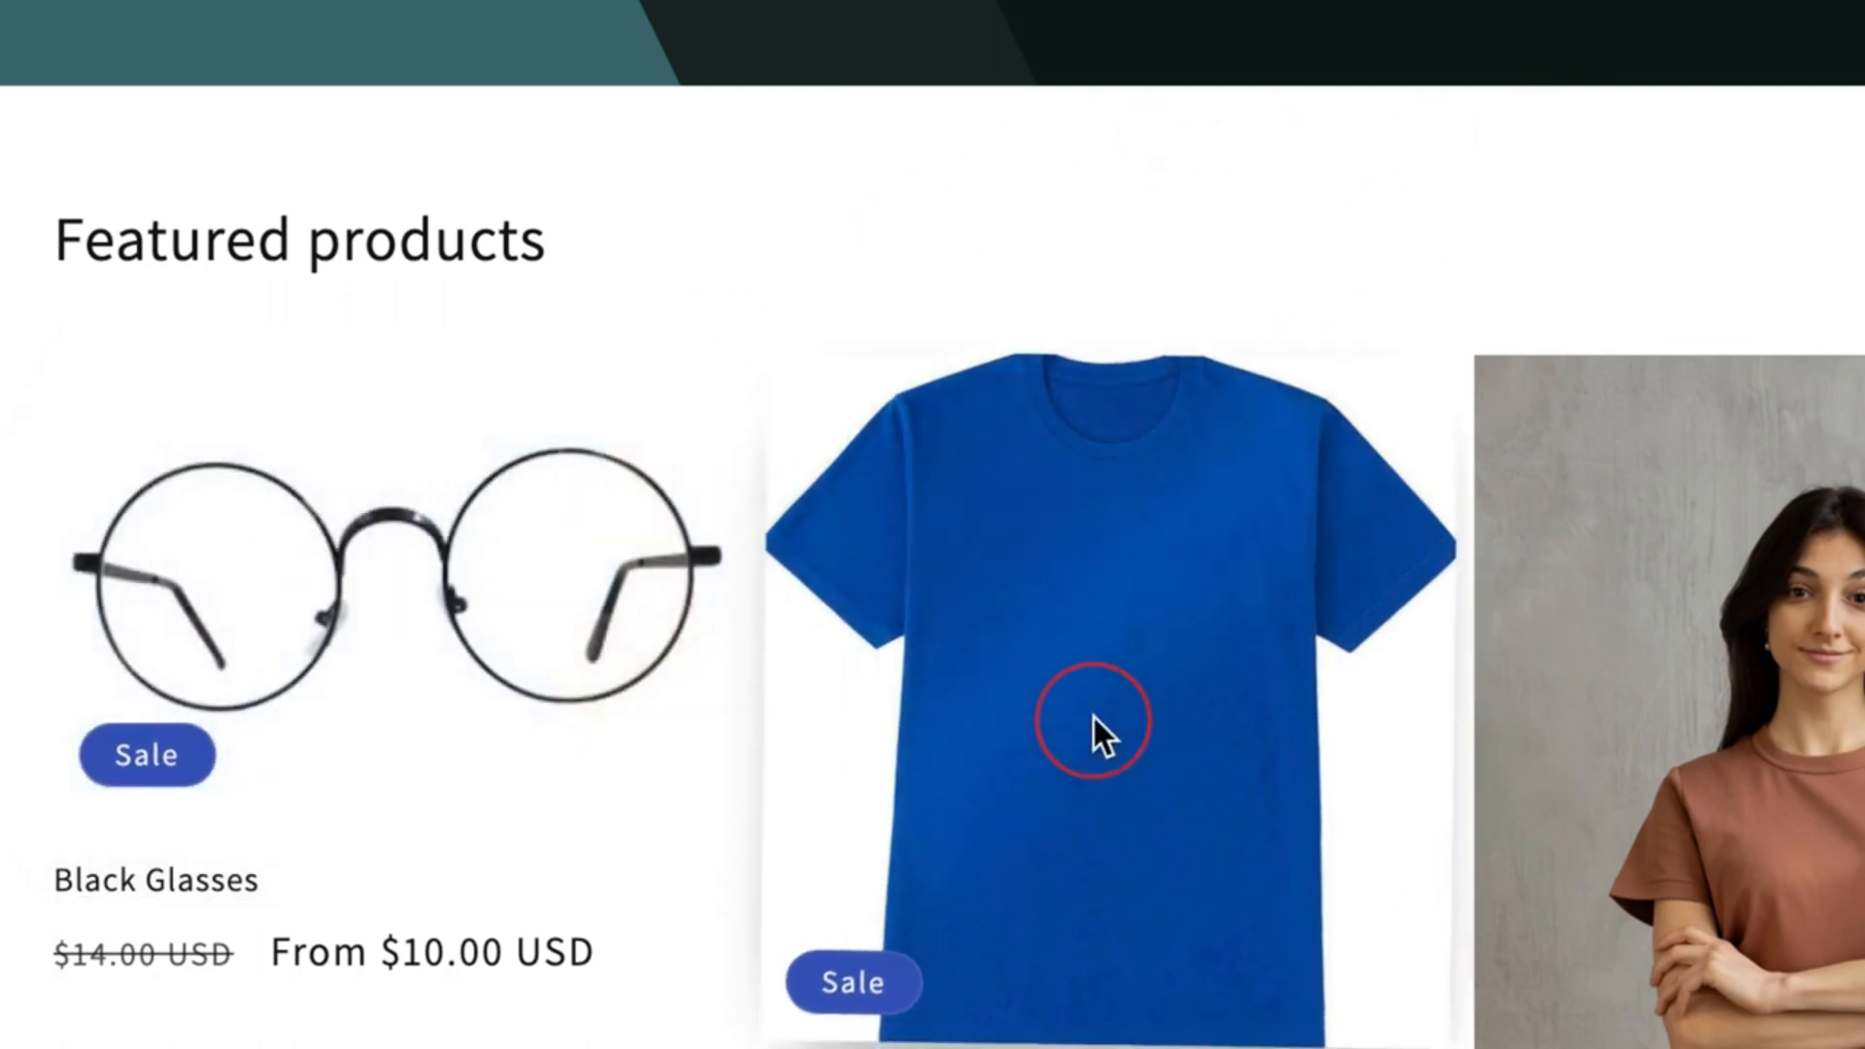
{"action": "mouse_move", "coordinate": [1815, 612]}
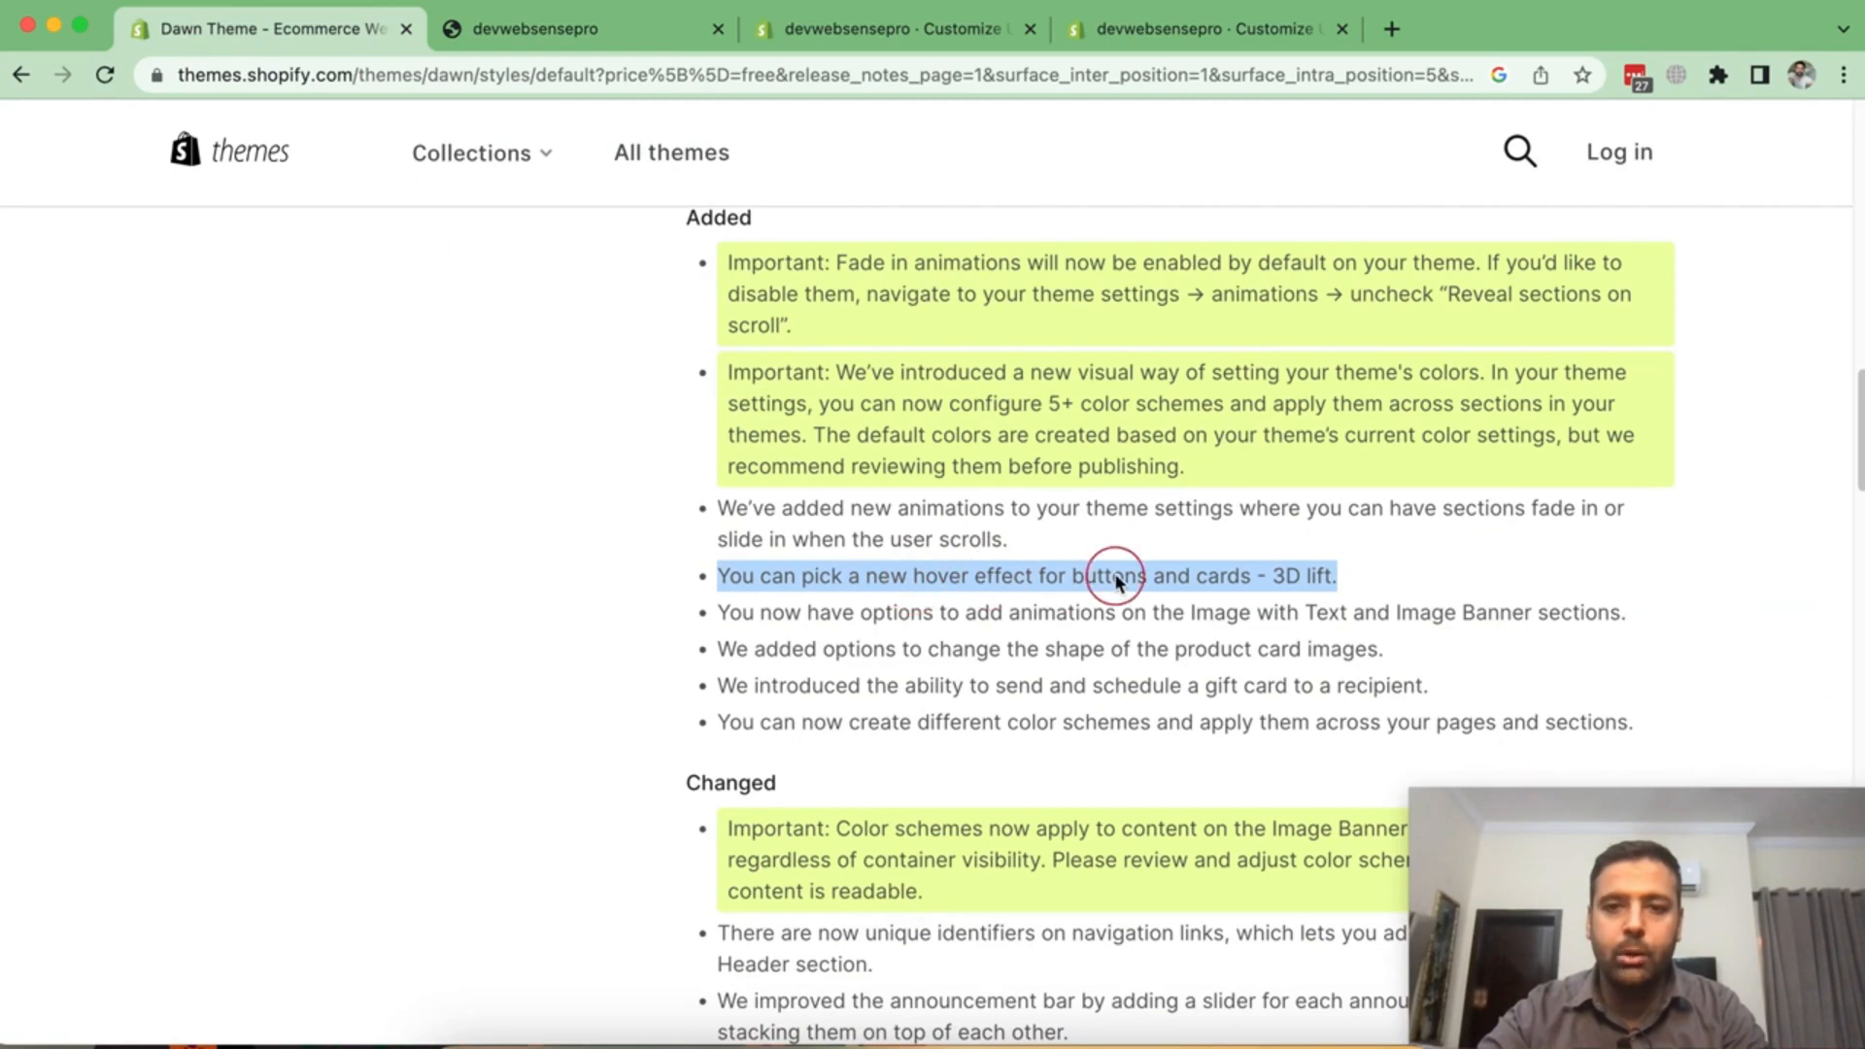
Step: Scroll the Dawn release notes to the entry about animations on Image with Text and Image Banner sections
{"action": "left_click", "coordinate": [540, 27]}
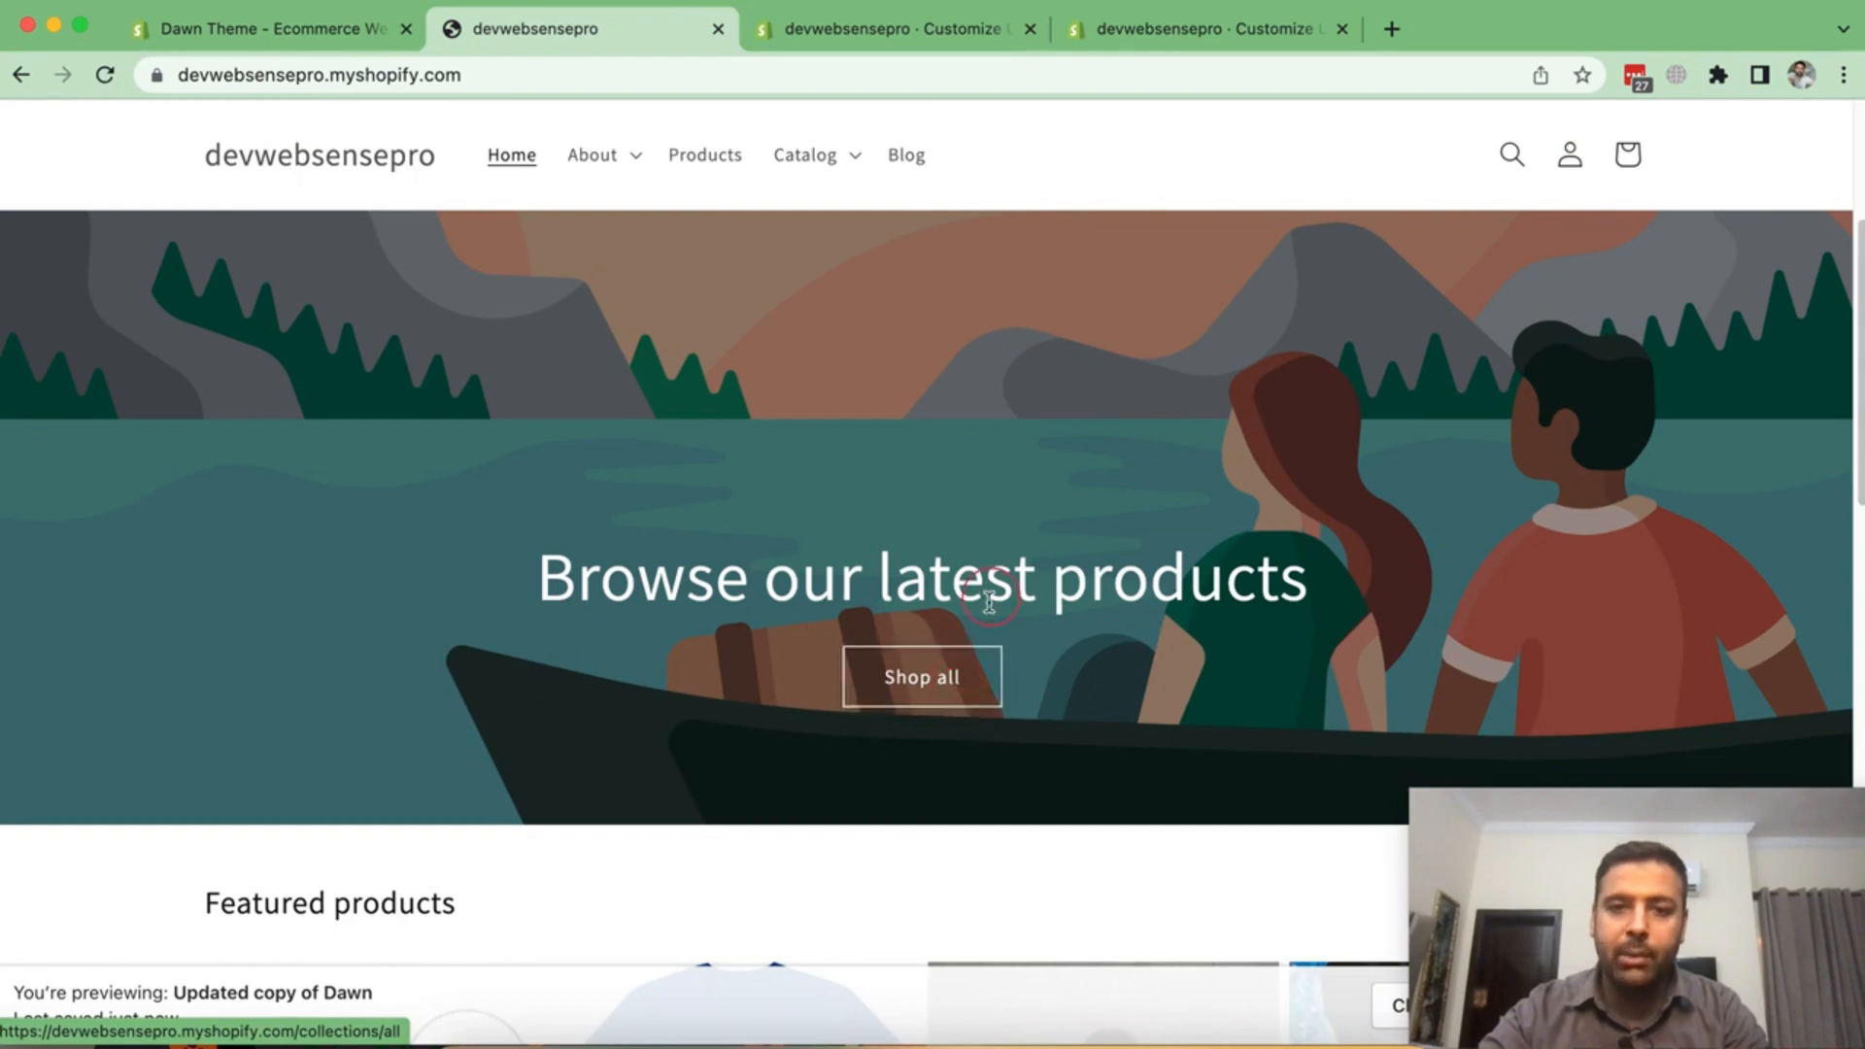
{"action": "mouse_move", "coordinate": [1323, 315]}
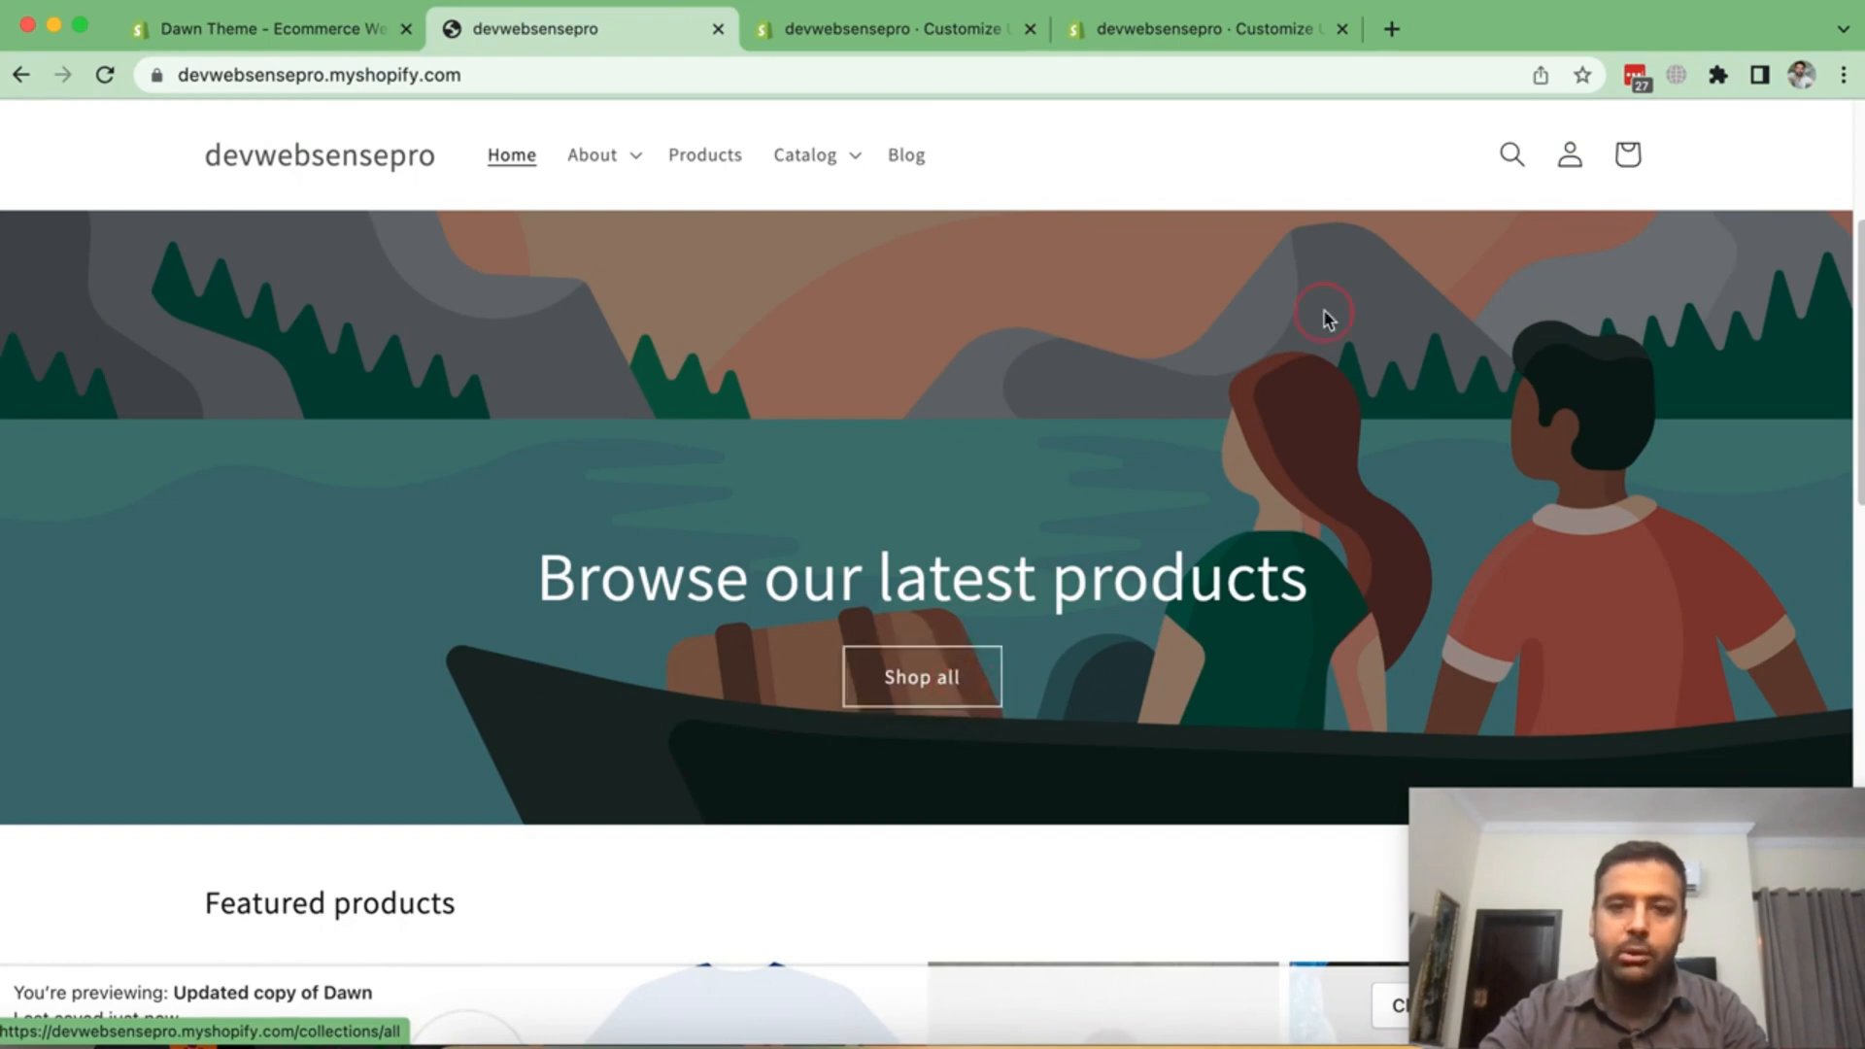
{"action": "scroll", "scroll_direction": "down", "scroll_amount": 3}
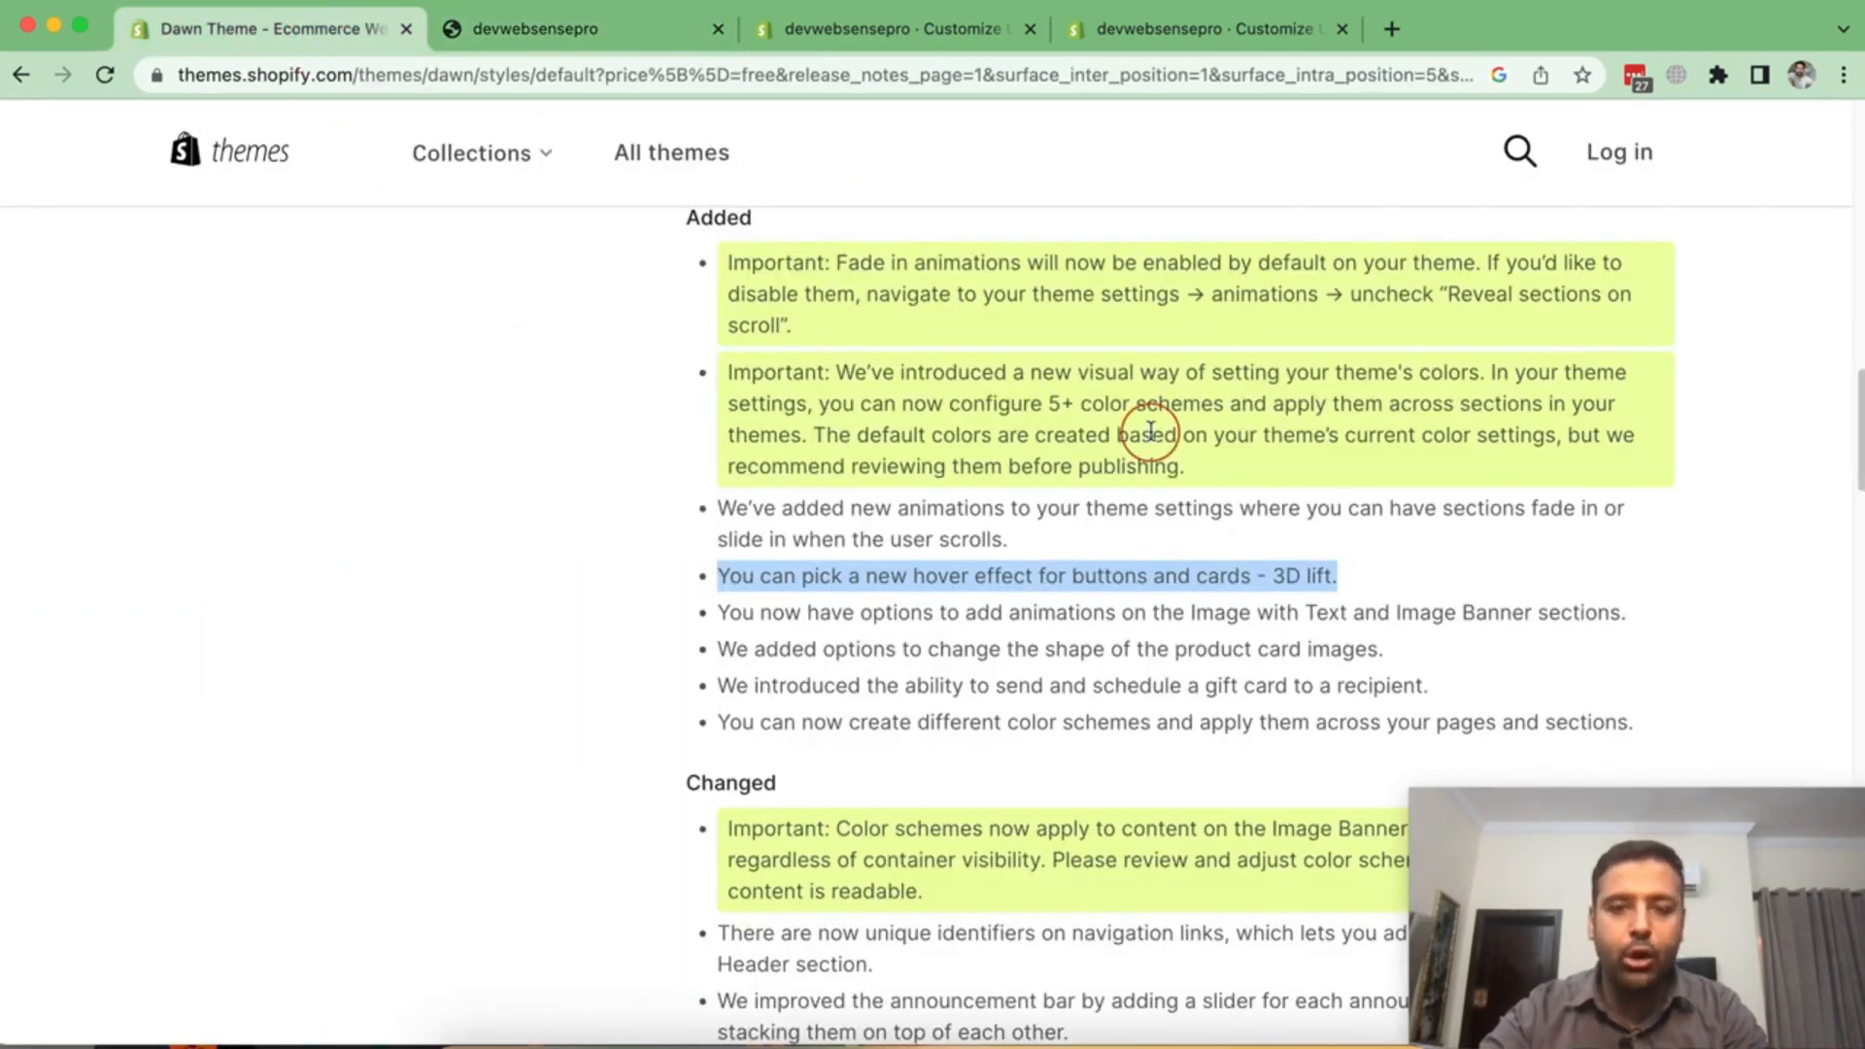
{"action": "scroll", "scroll_direction": "down", "scroll_amount": 3}
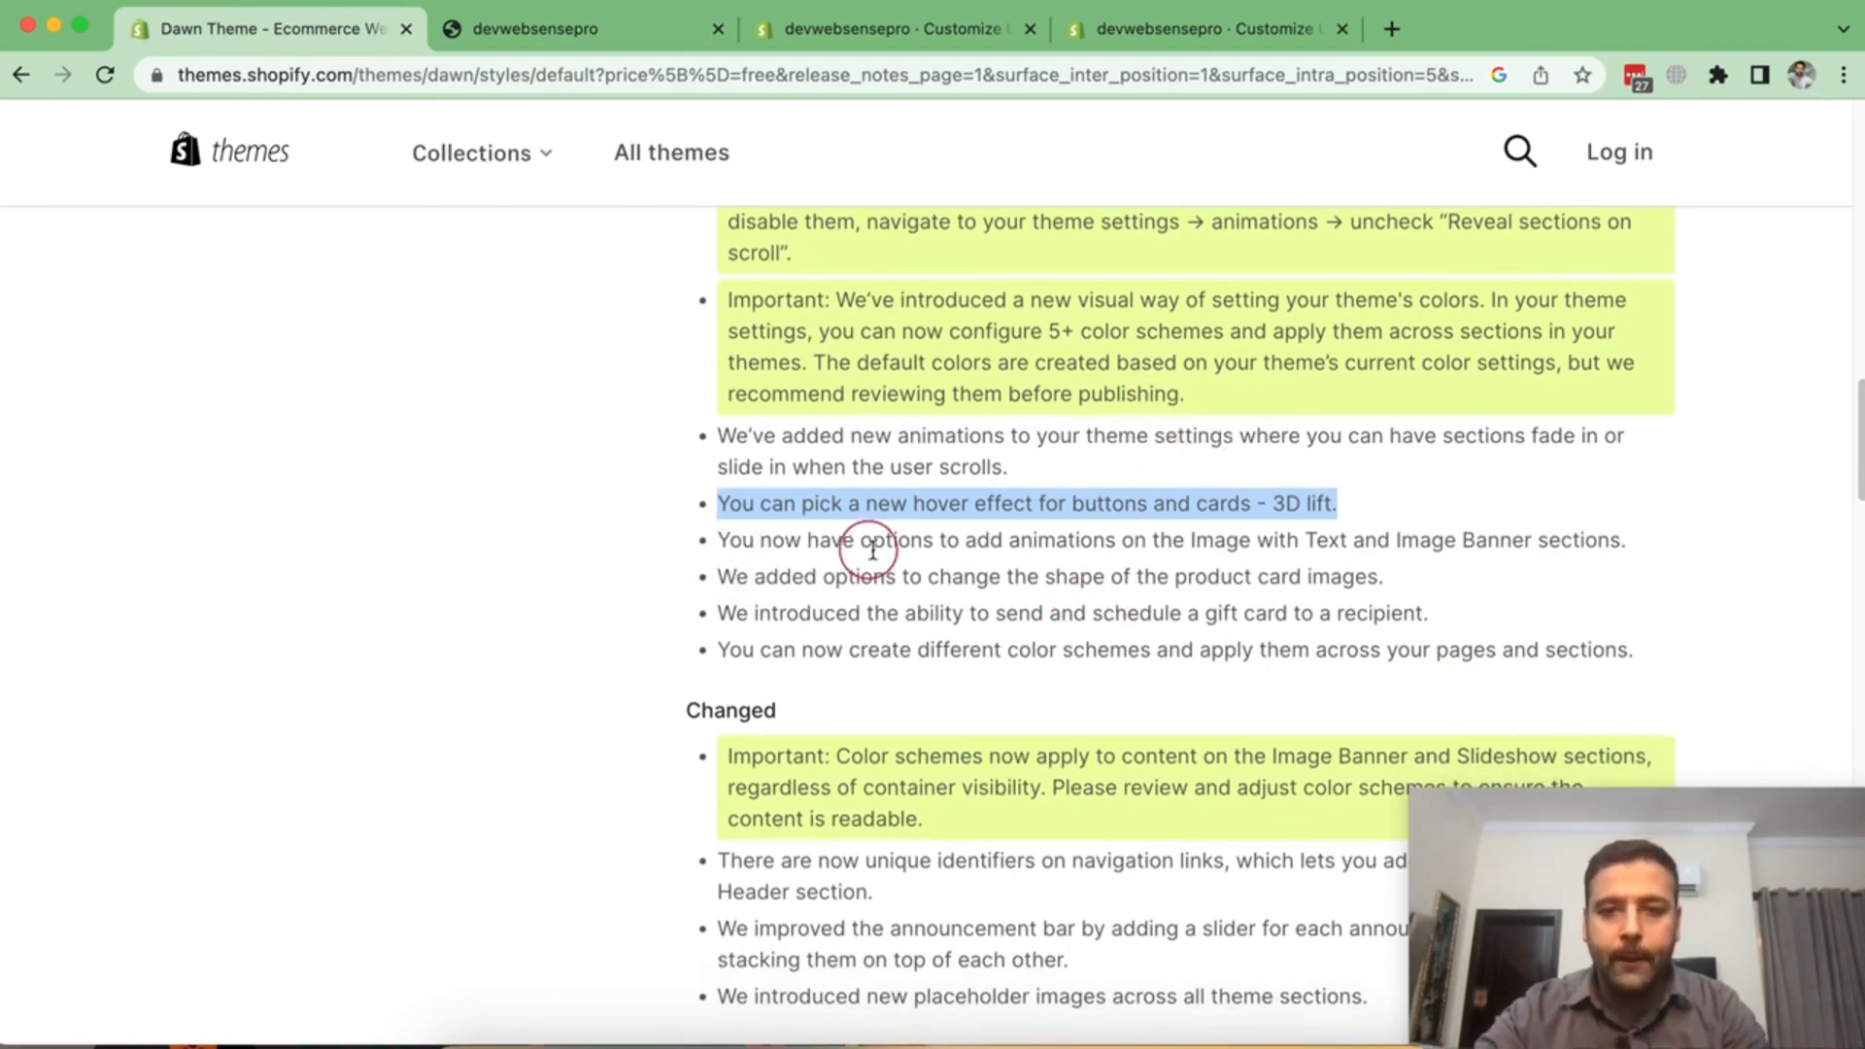
{"action": "mouse_move", "coordinate": [1646, 548]}
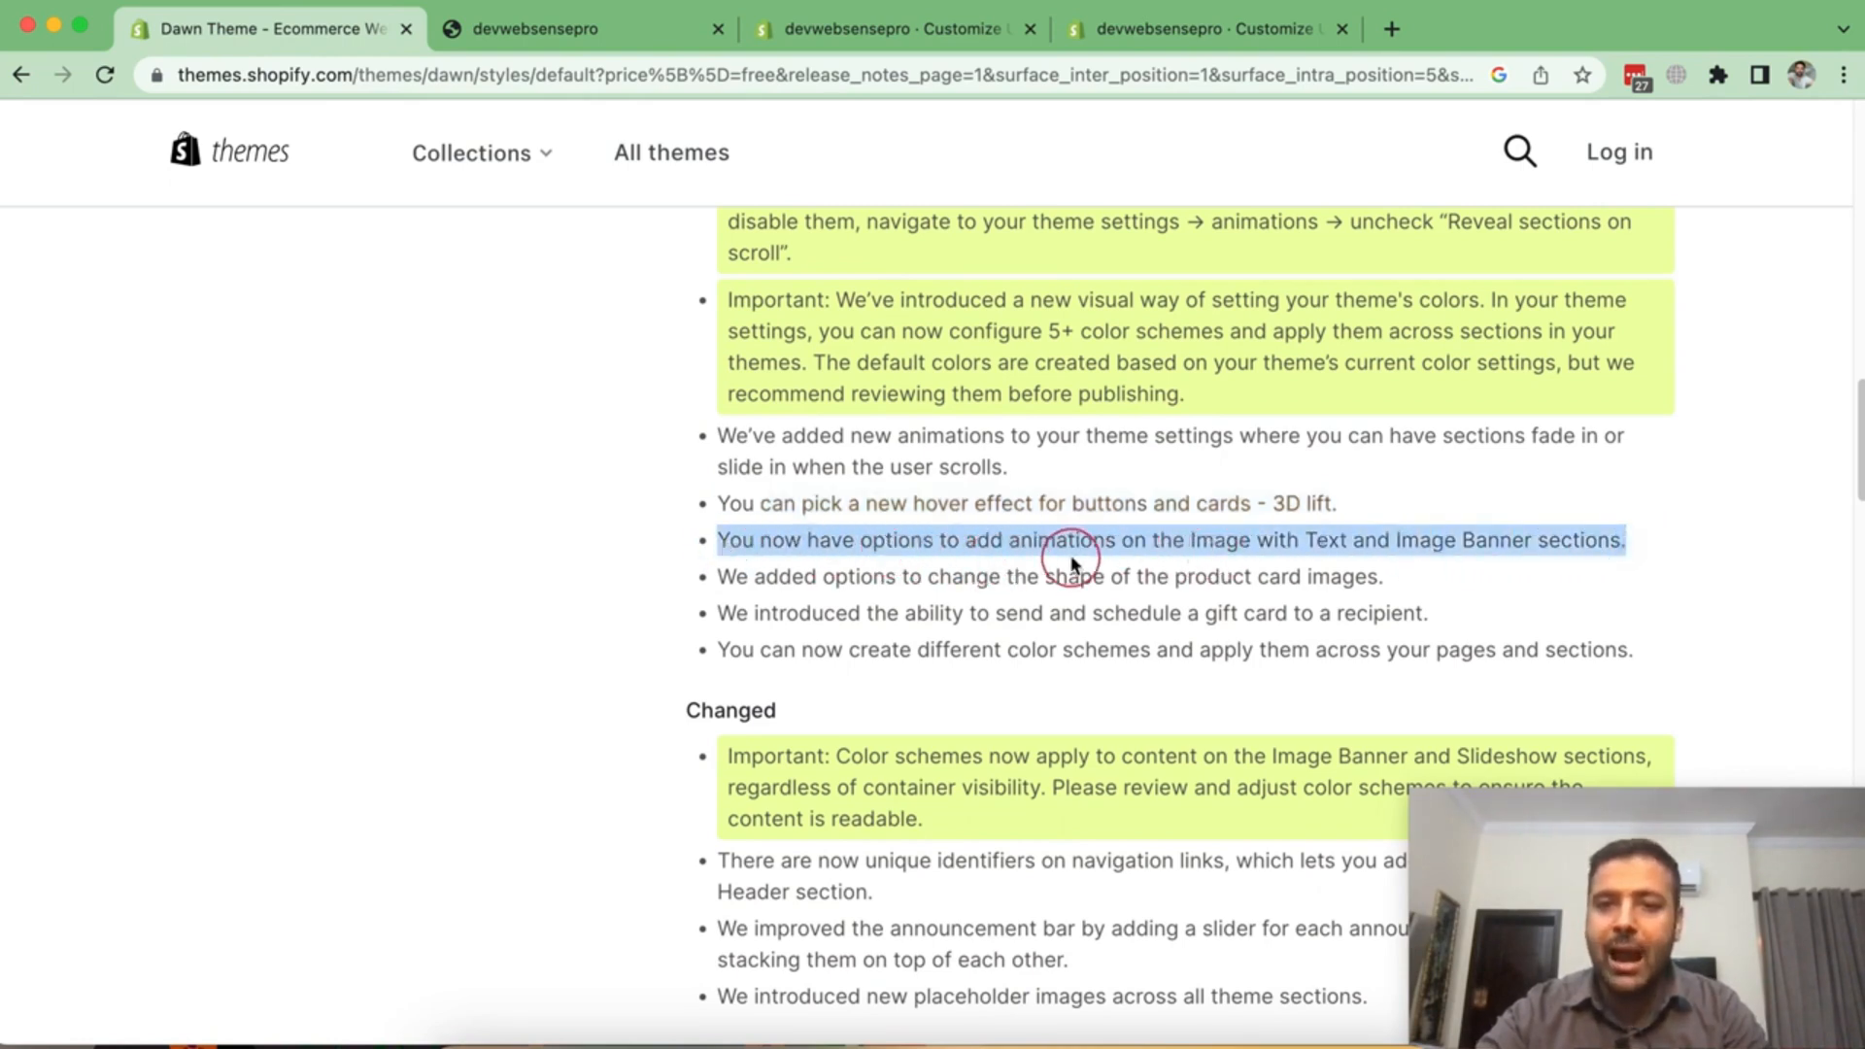
{"action": "mouse_move", "coordinate": [1082, 367]}
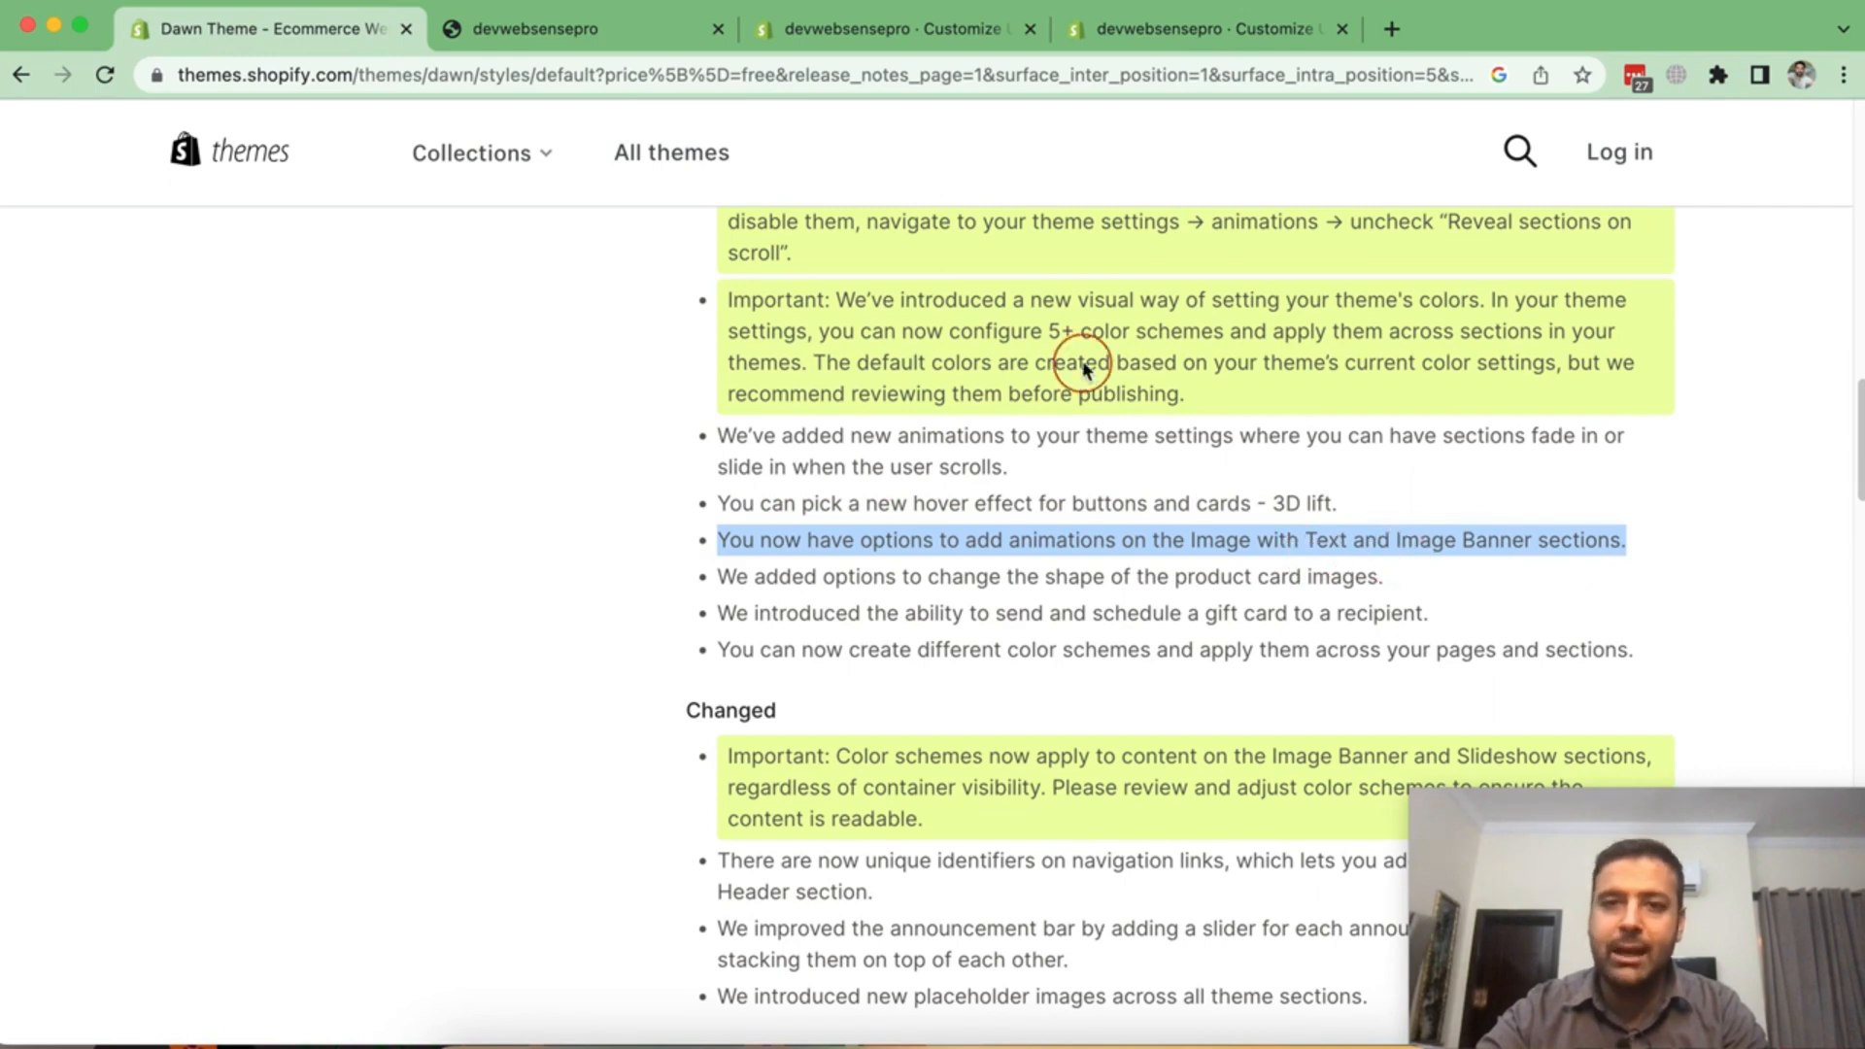
Step: Set the home page Image banner's Image behavior to Ambient movement in the theme editor
{"action": "left_click", "coordinate": [892, 29]}
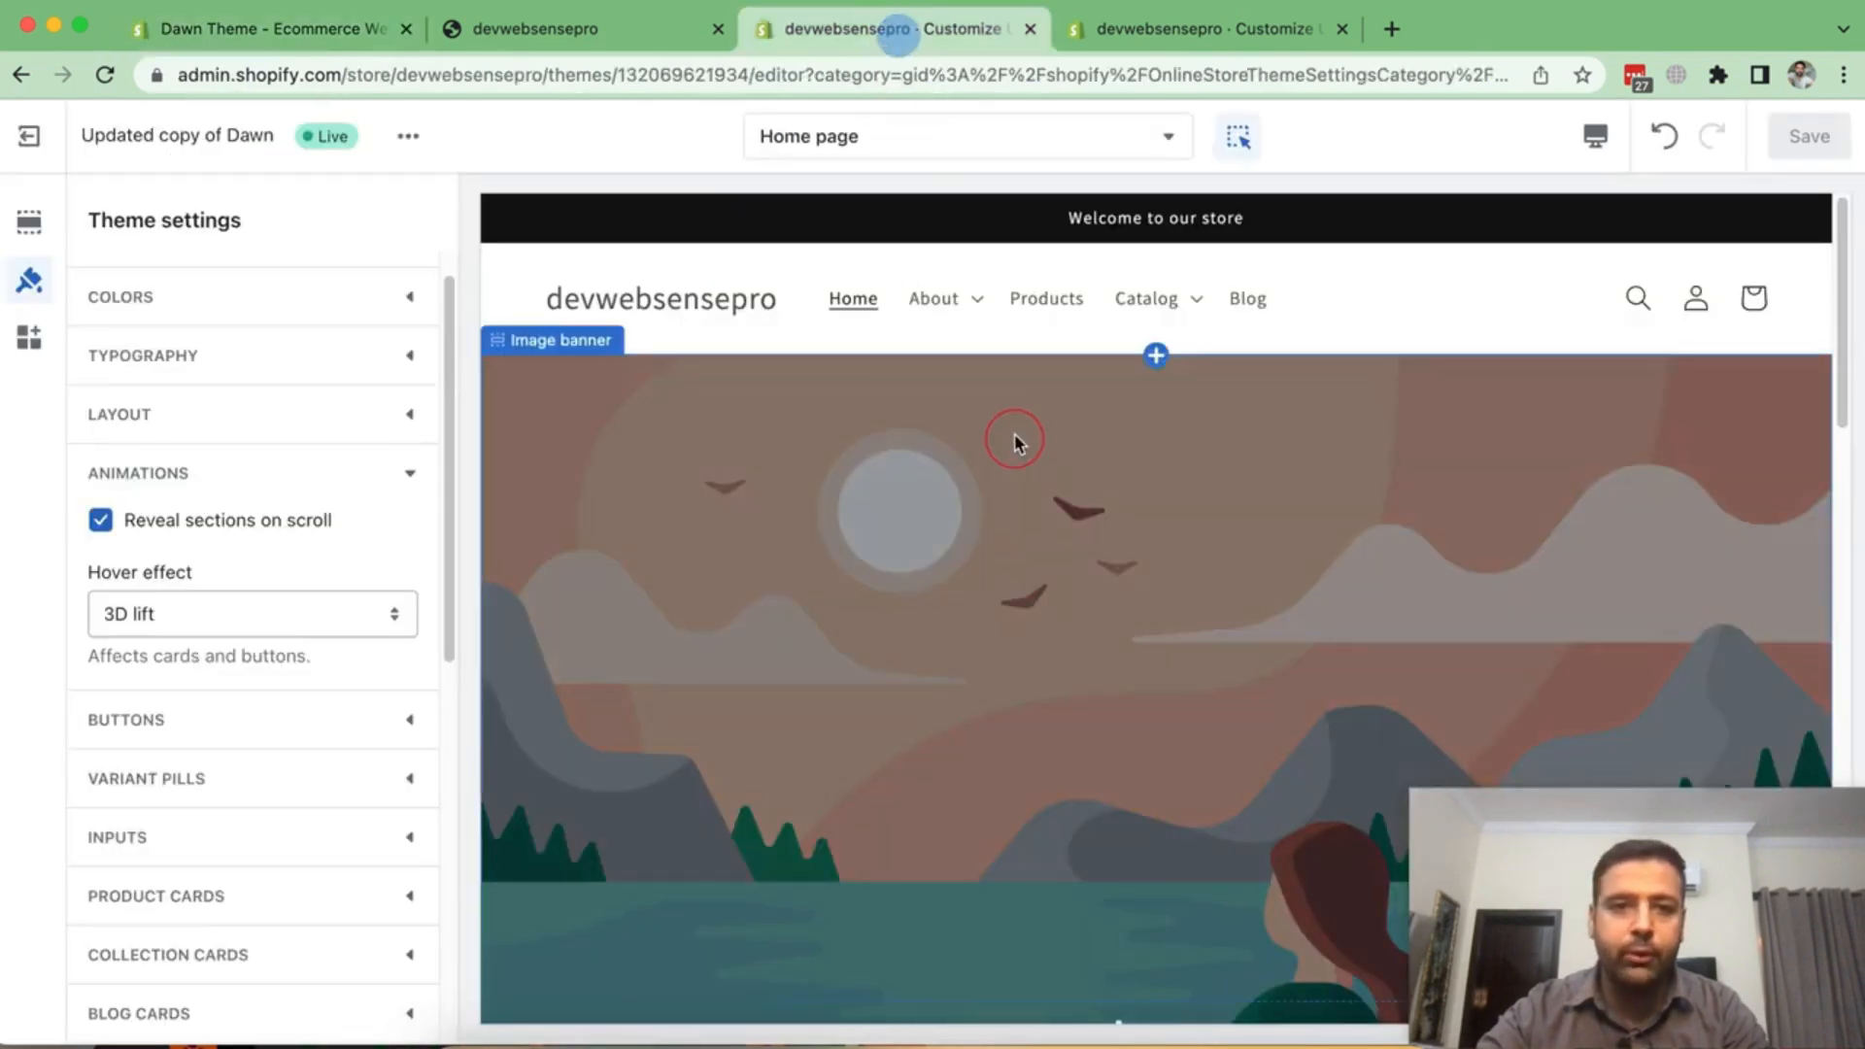
{"action": "mouse_move", "coordinate": [27, 221]}
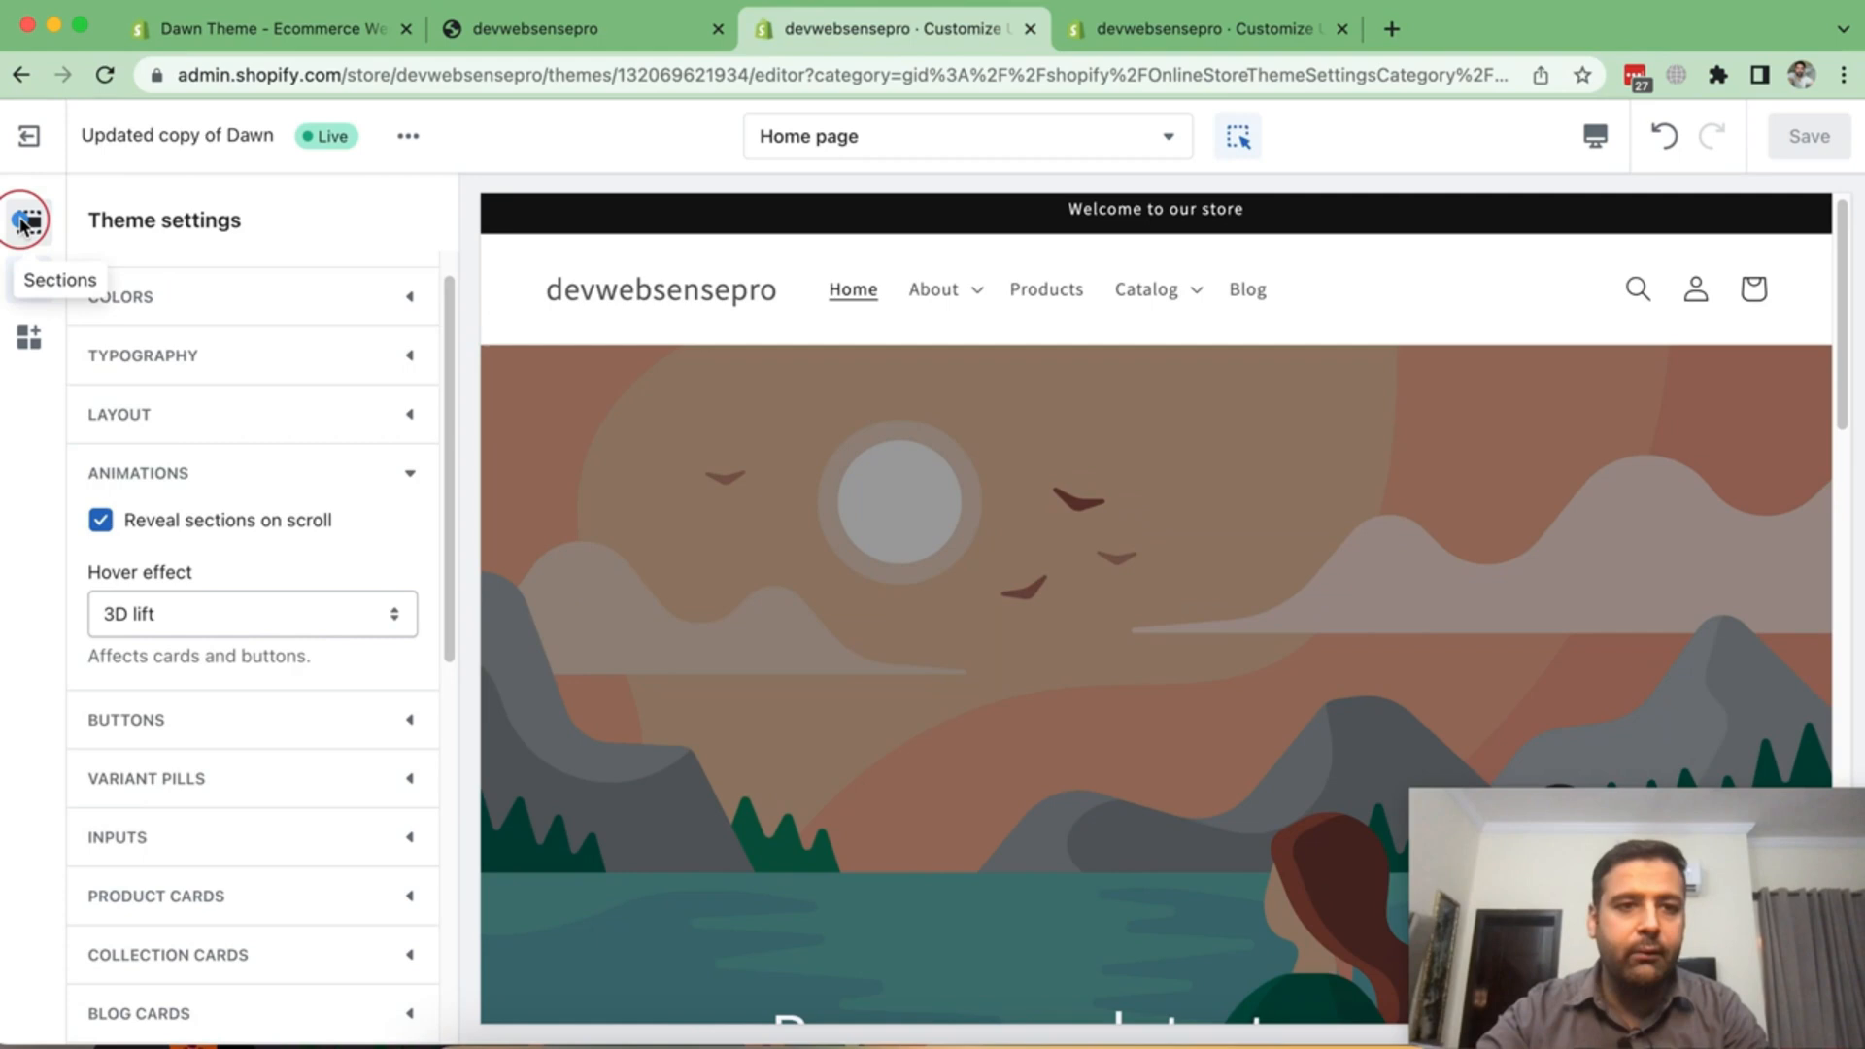
{"action": "left_click", "coordinate": [29, 219]}
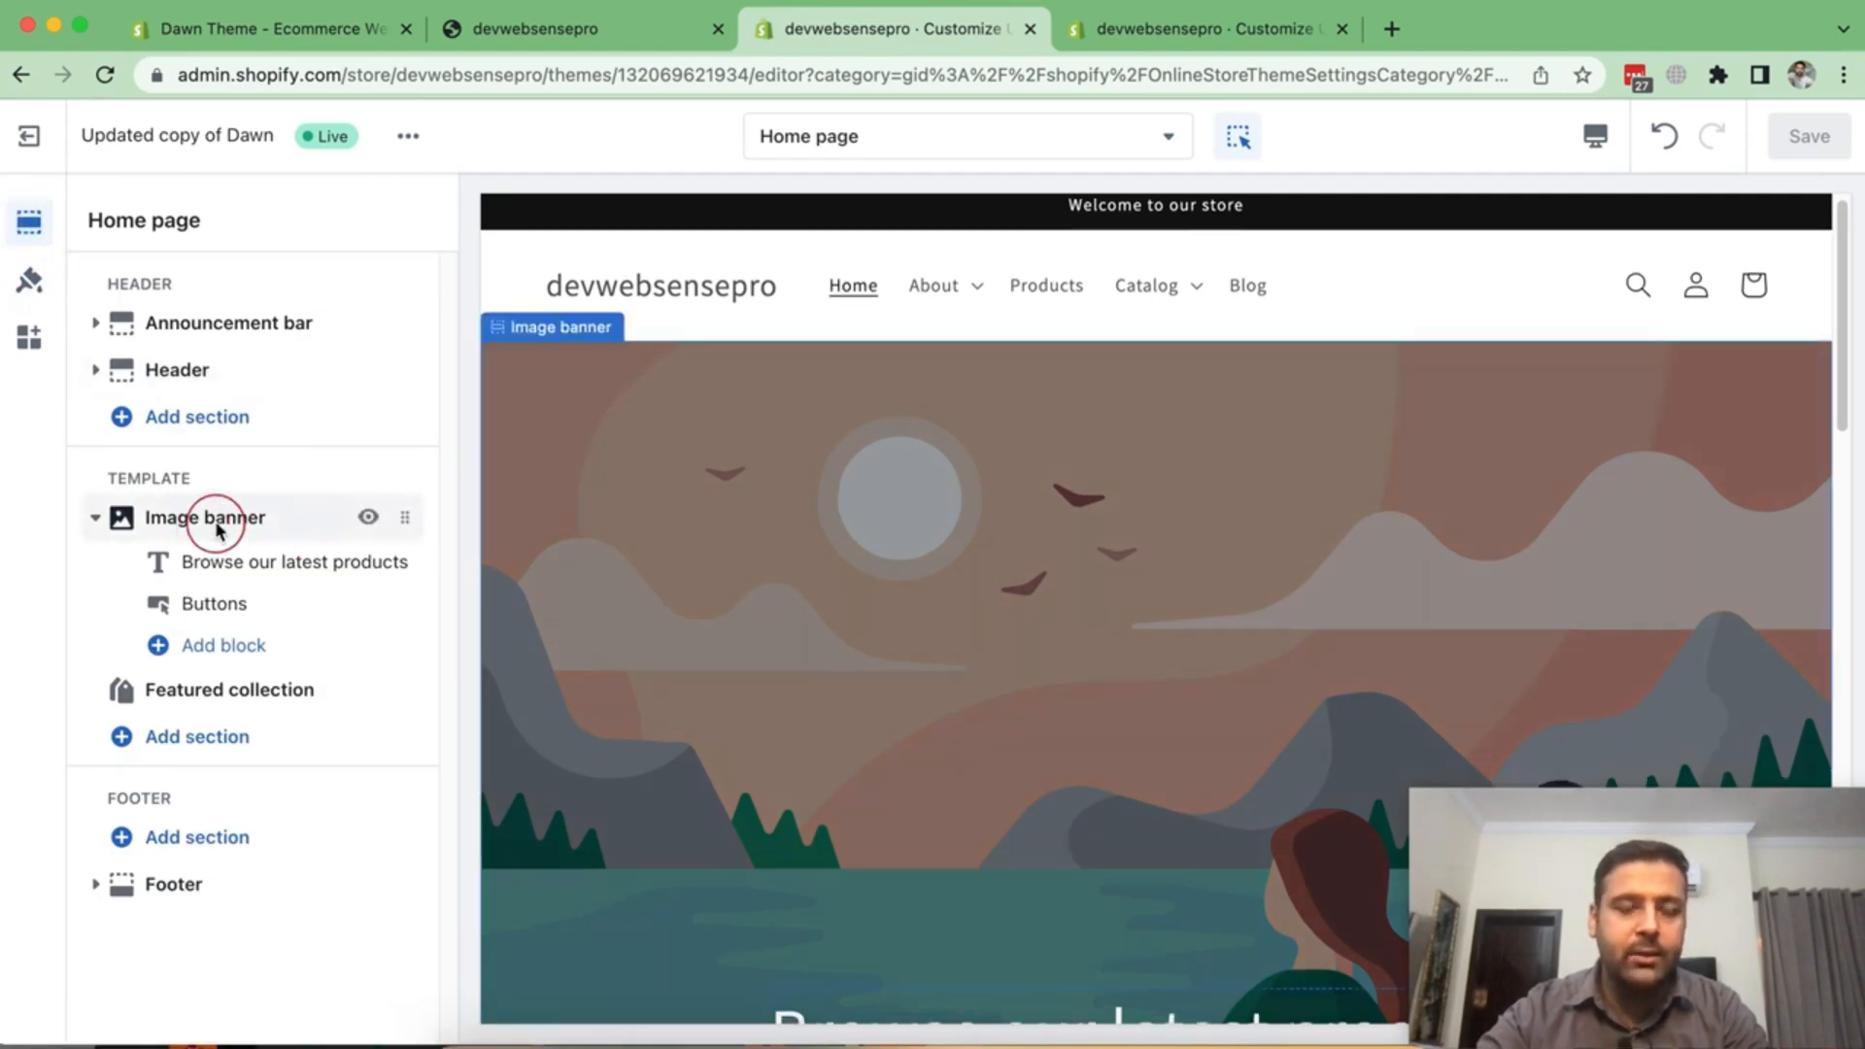
{"action": "left_click", "coordinate": [202, 517]}
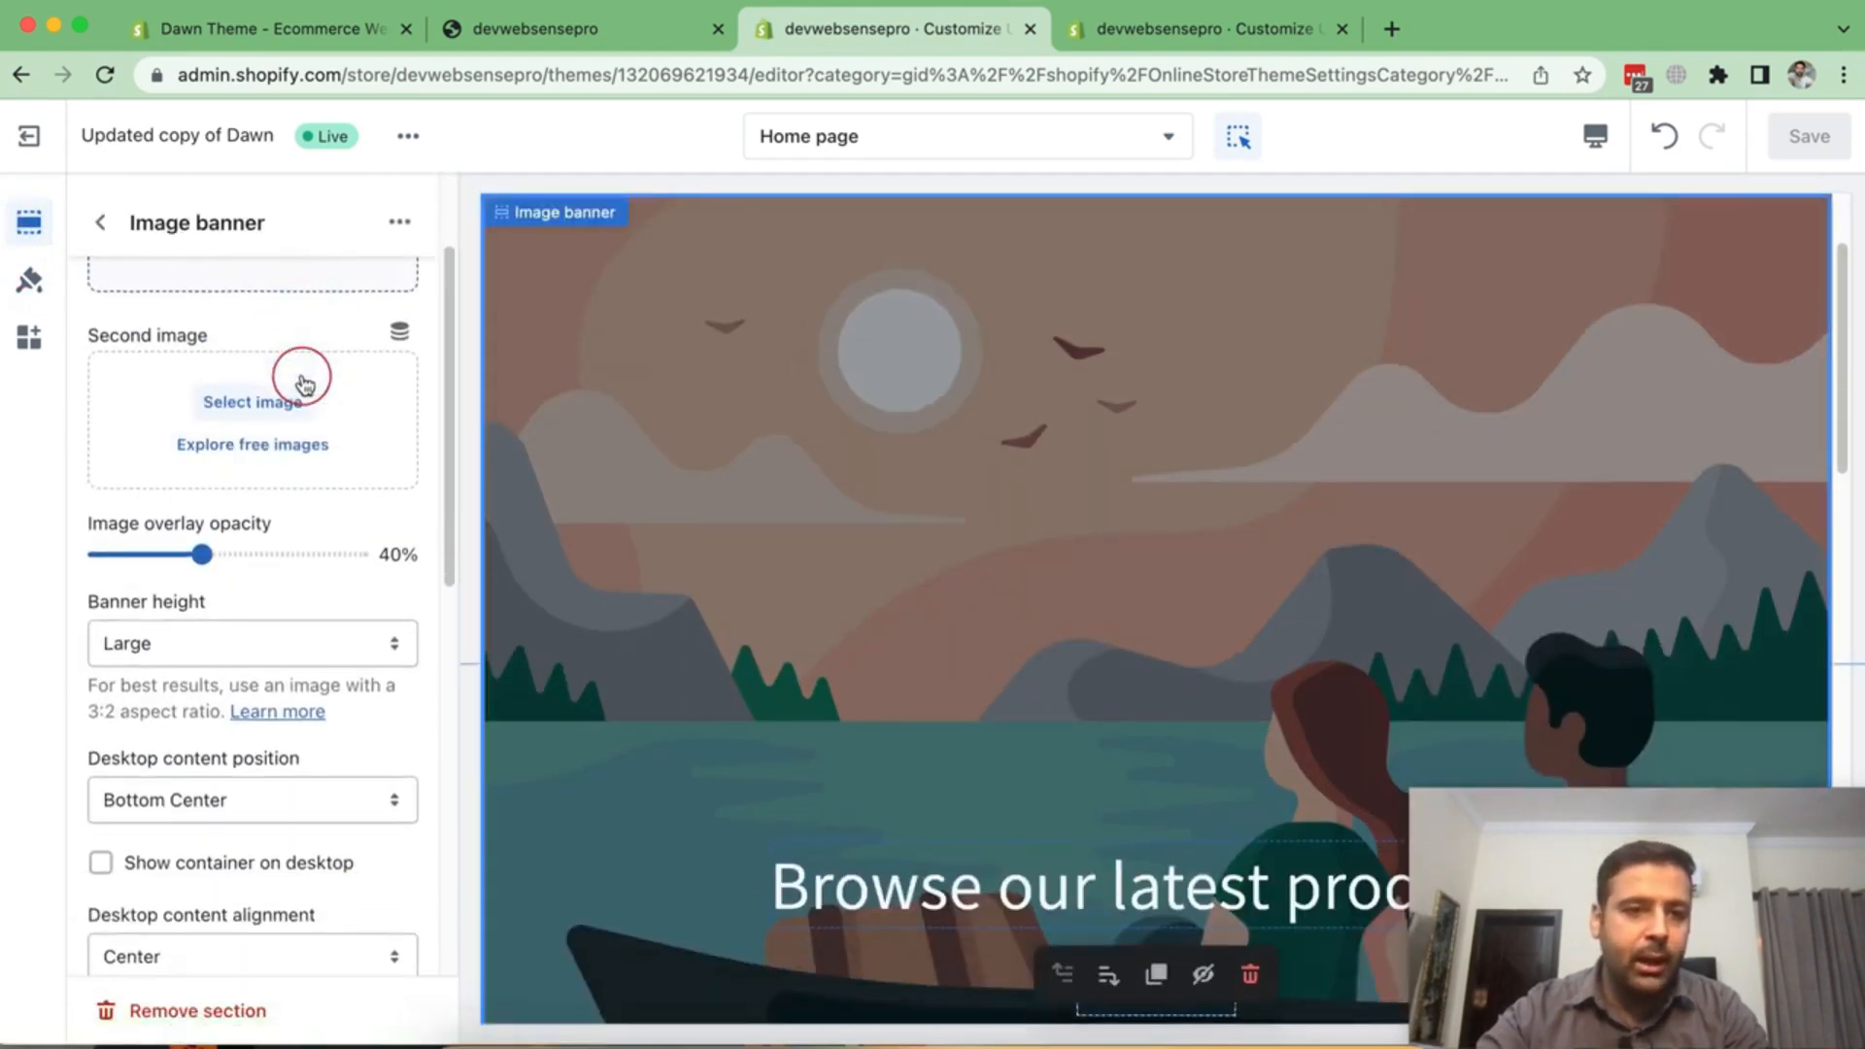
{"action": "scroll", "scroll_direction": "down", "scroll_amount": 3}
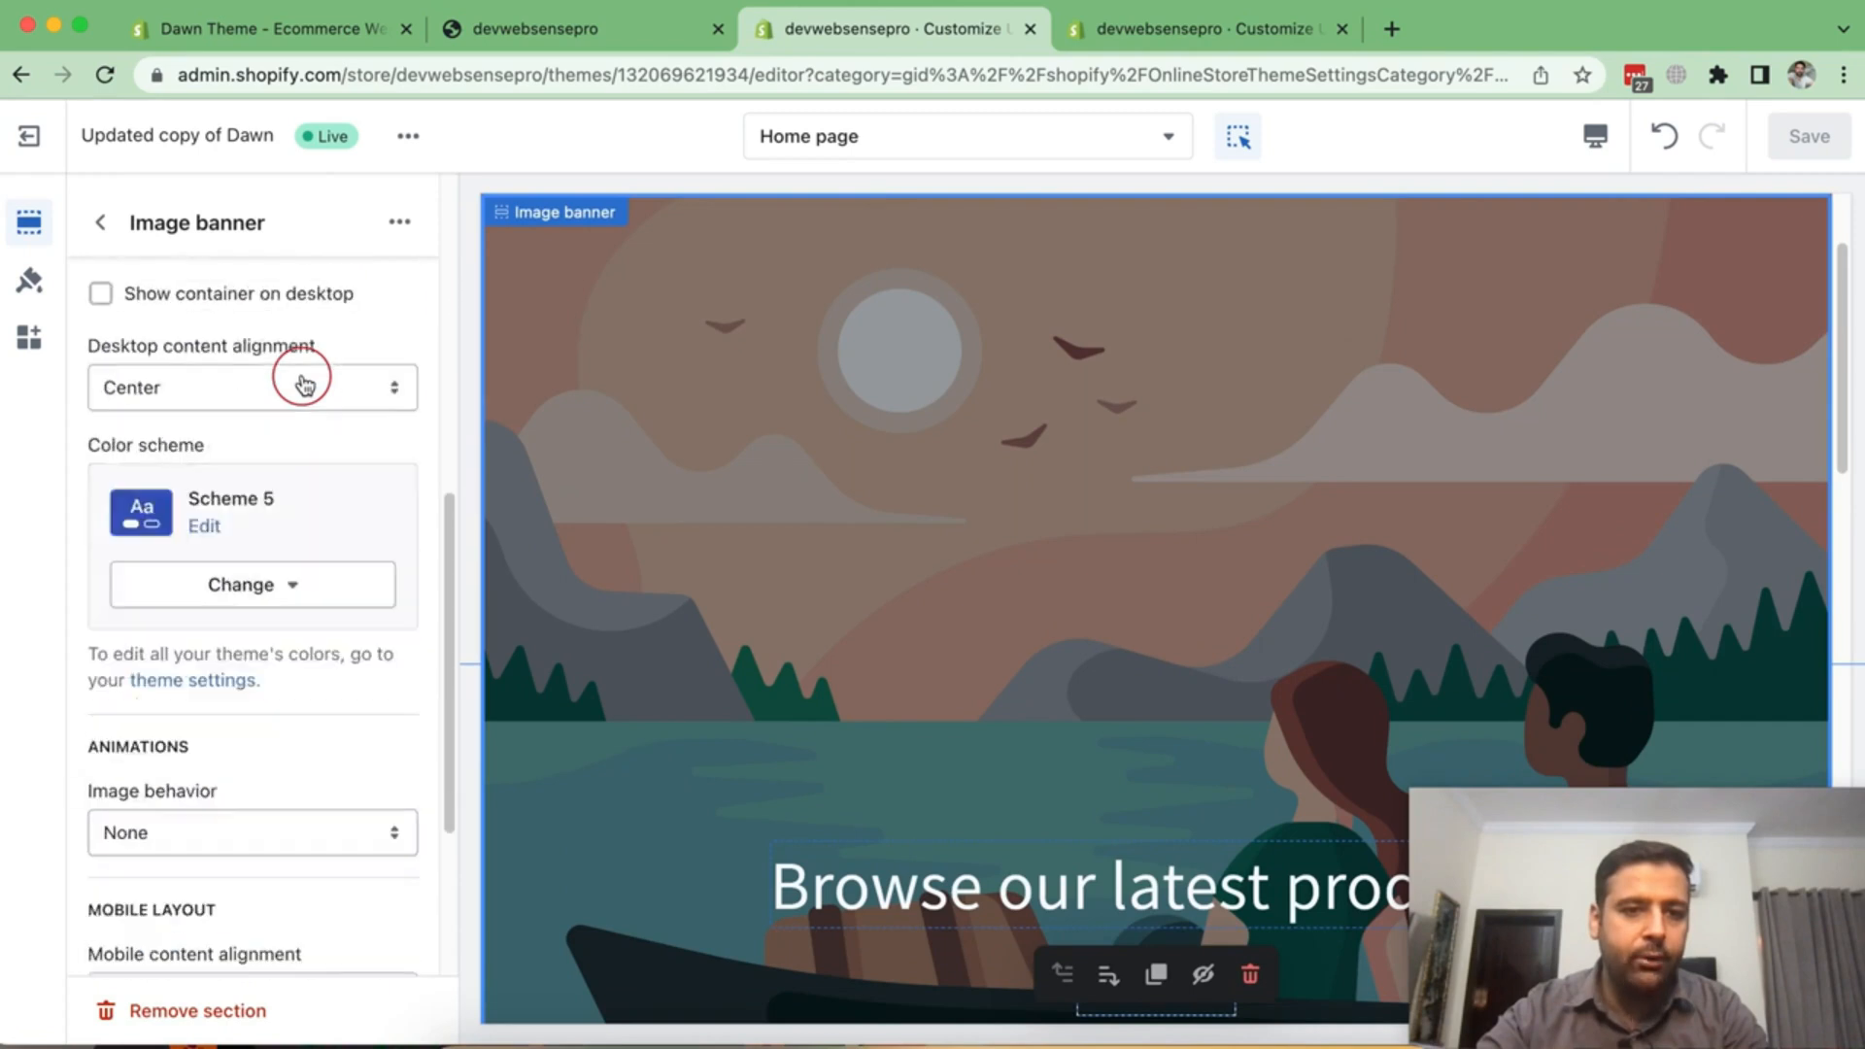
{"action": "scroll", "scroll_direction": "down", "scroll_amount": 3}
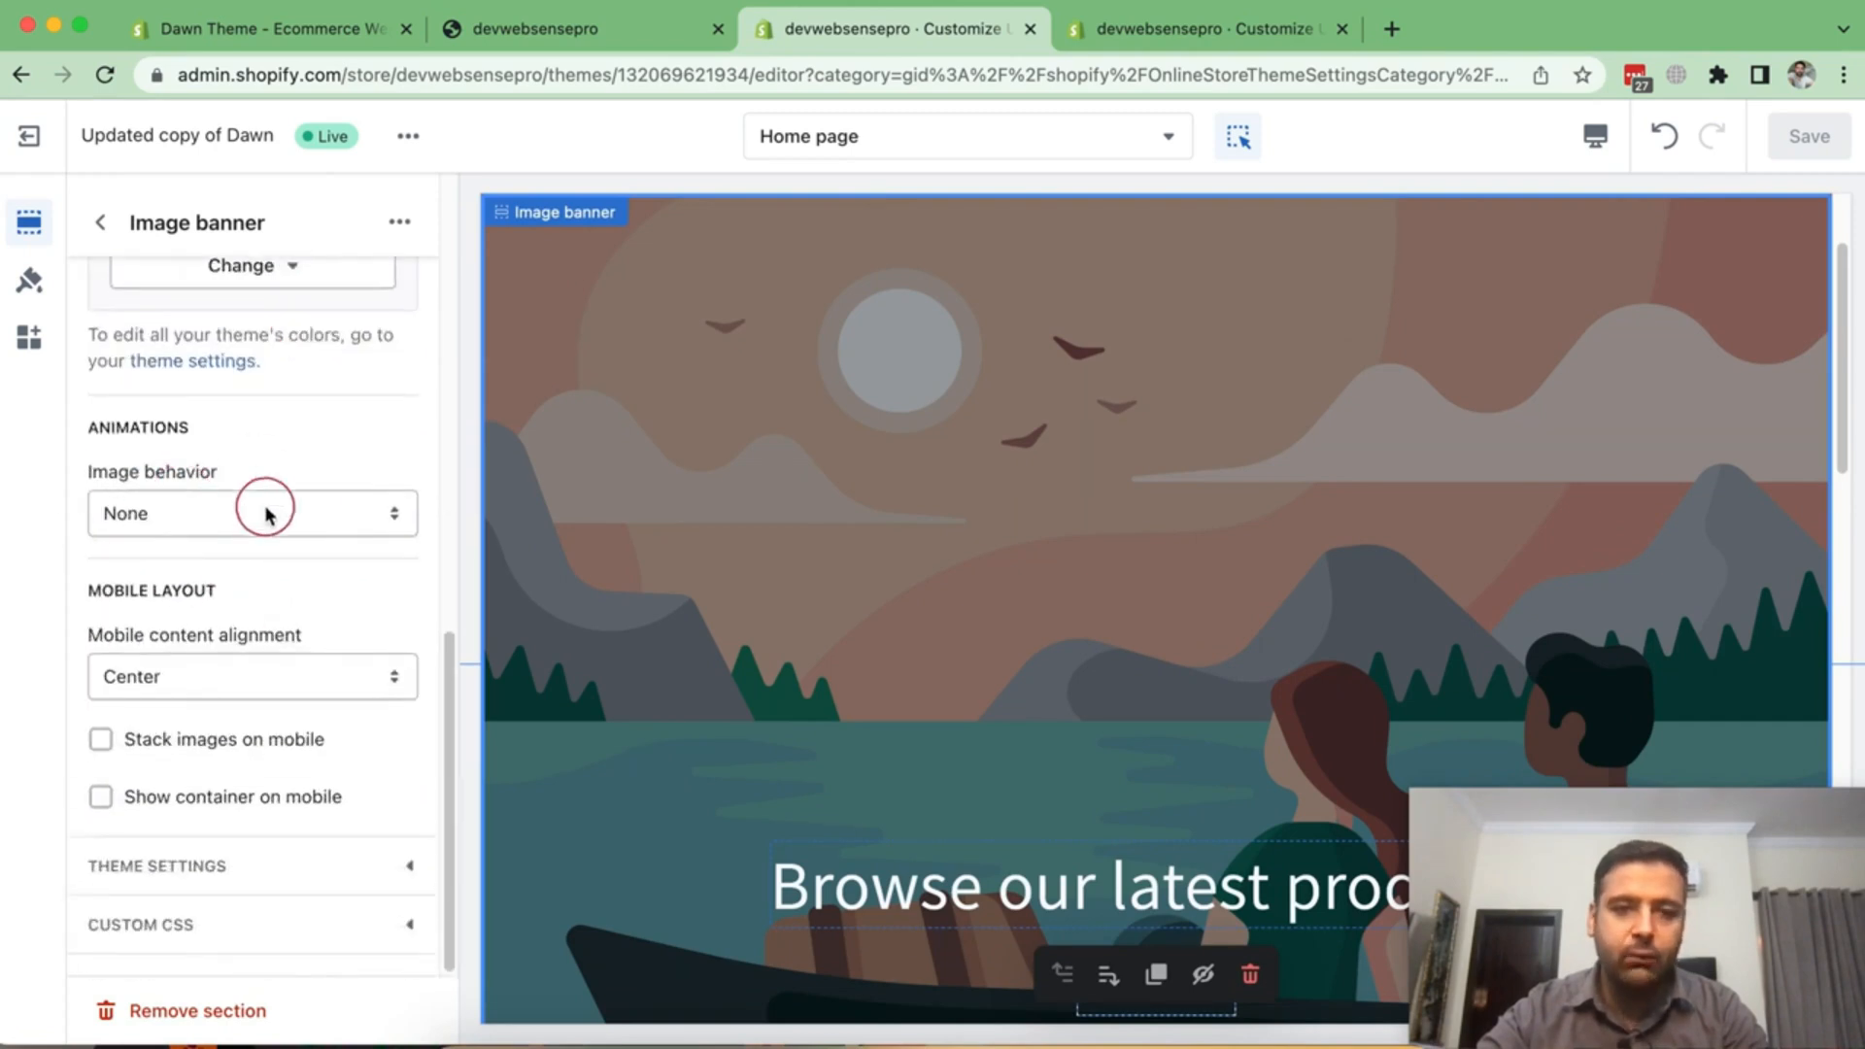
{"action": "left_click", "coordinate": [250, 512]}
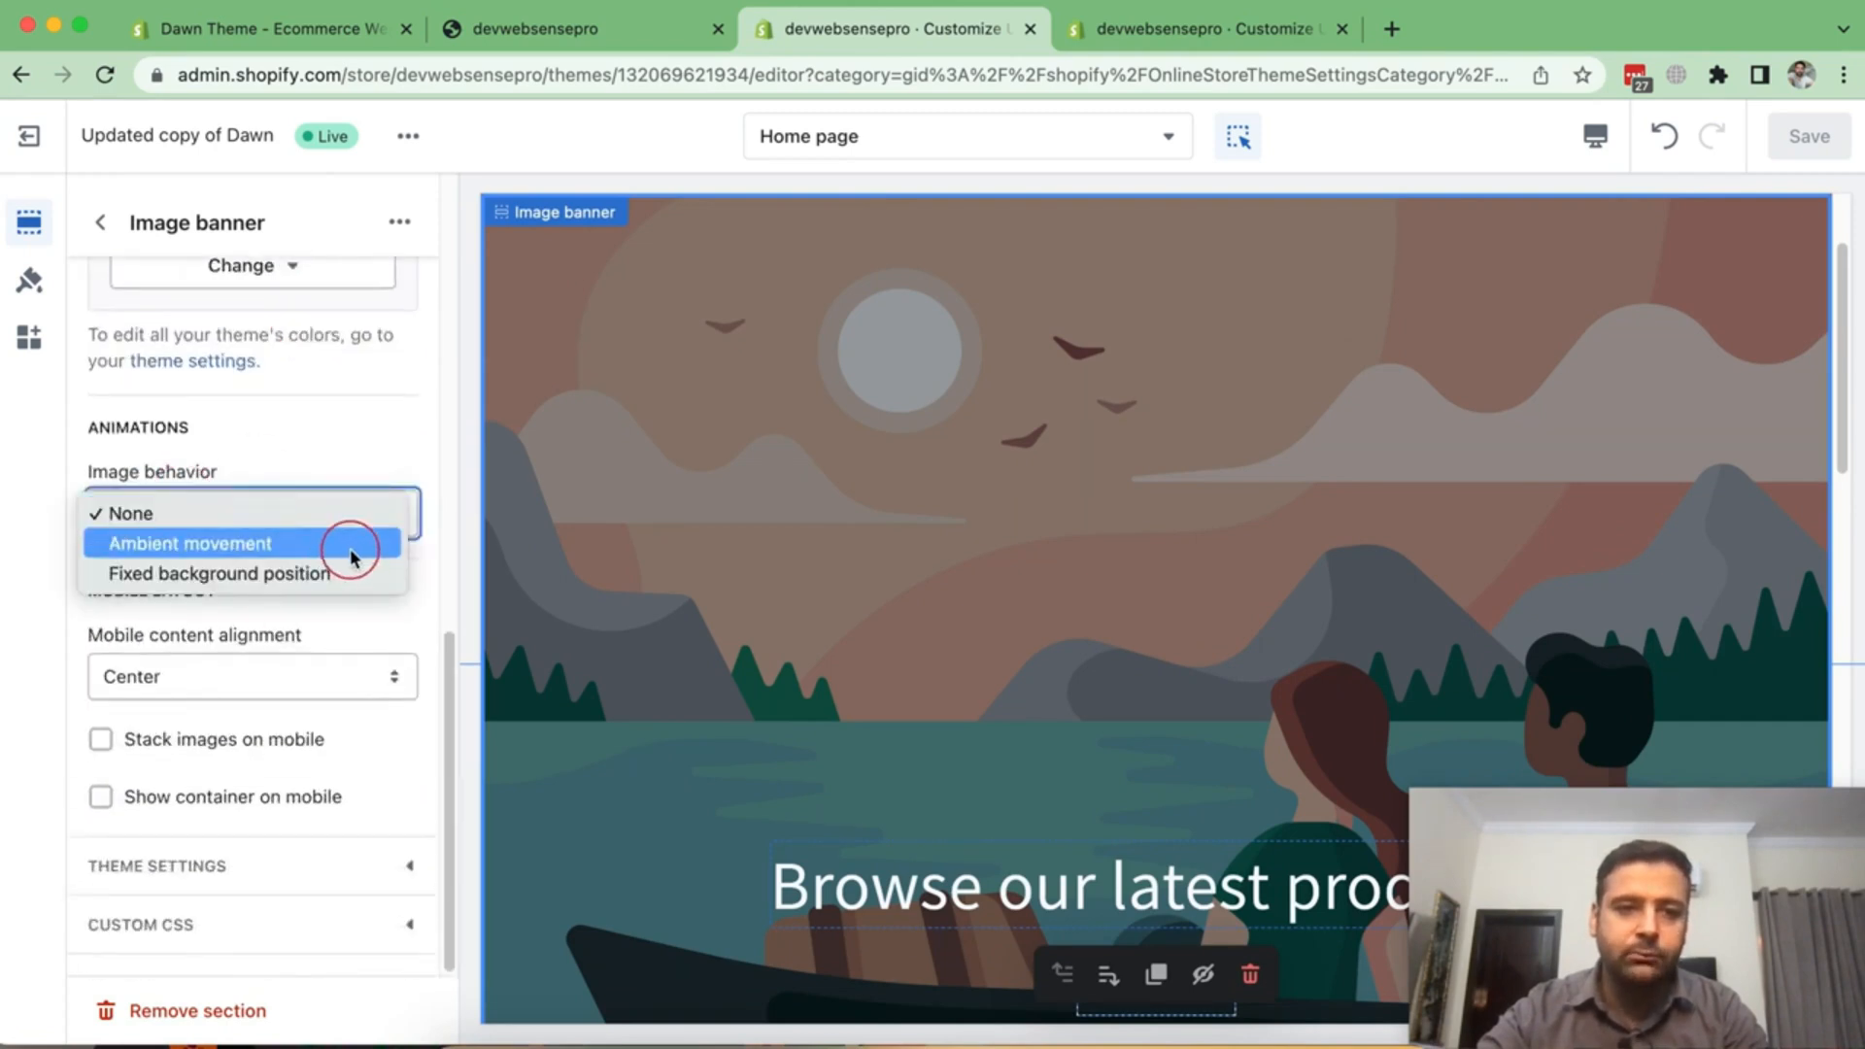
{"action": "mouse_move", "coordinate": [351, 573]}
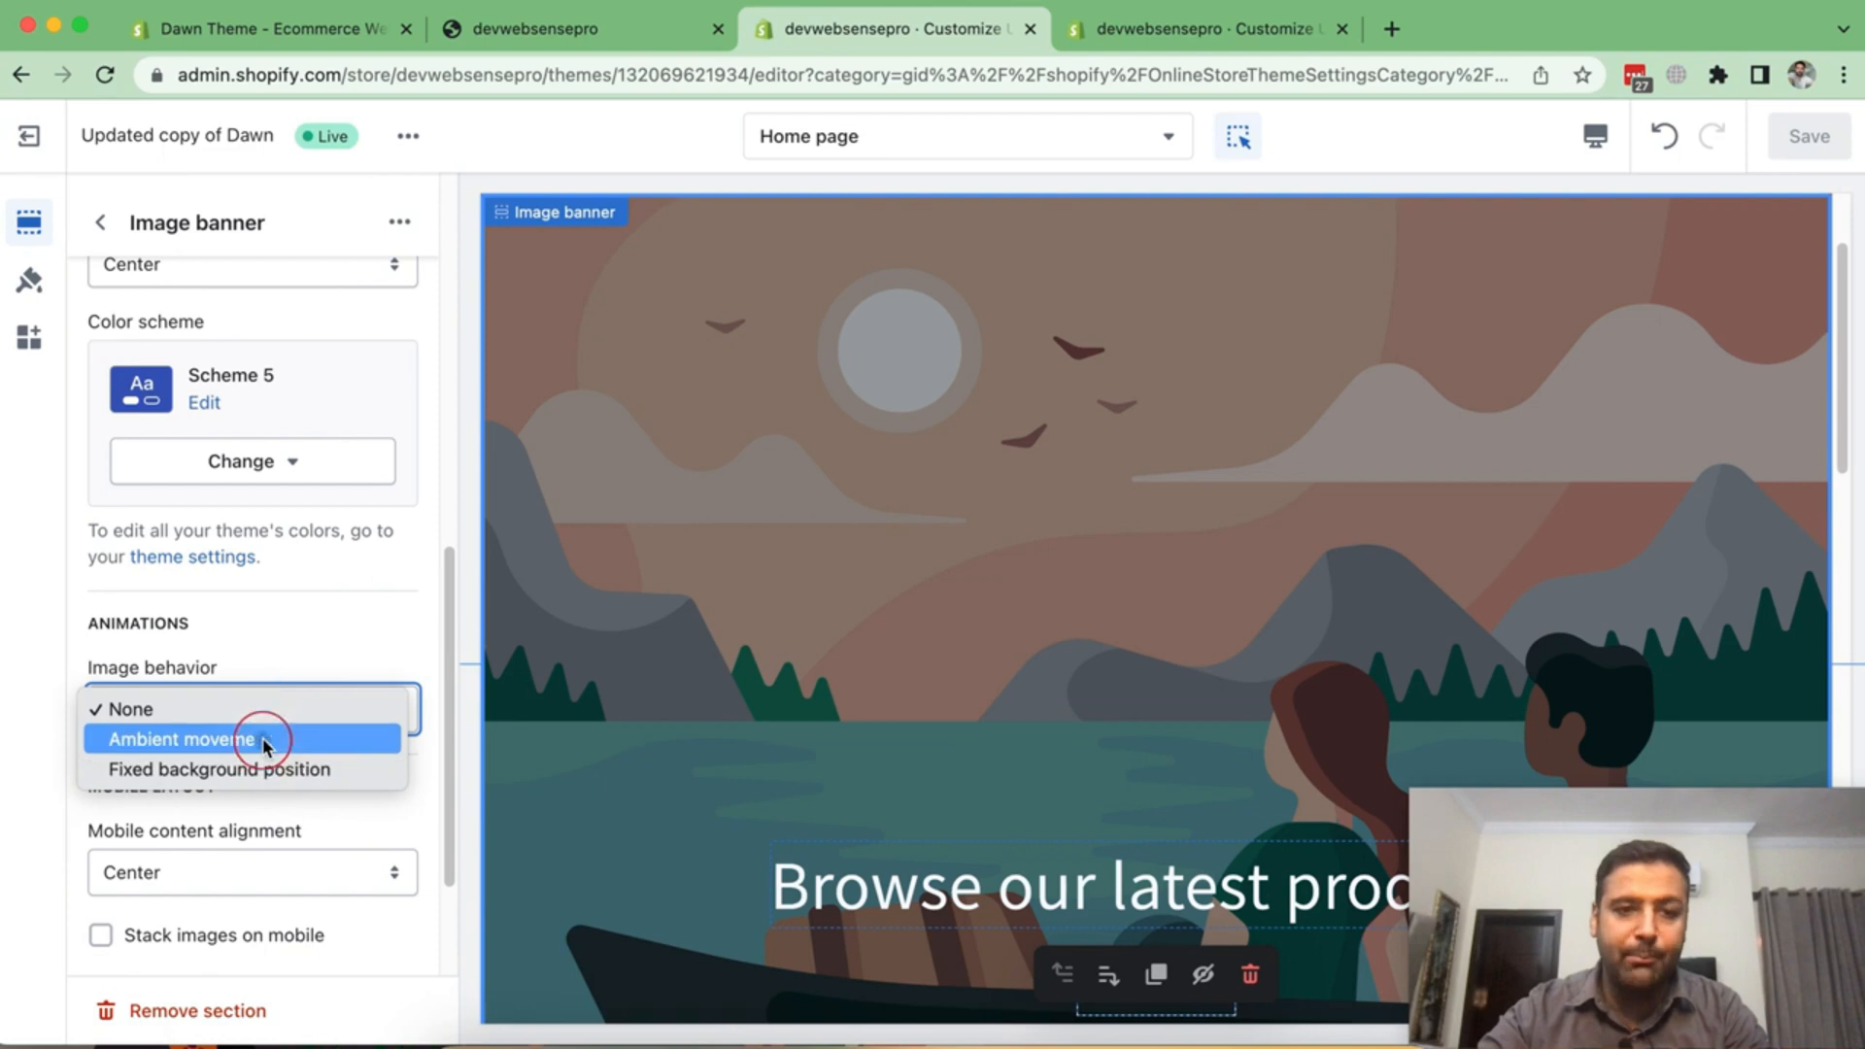
{"action": "left_click", "coordinate": [181, 738]}
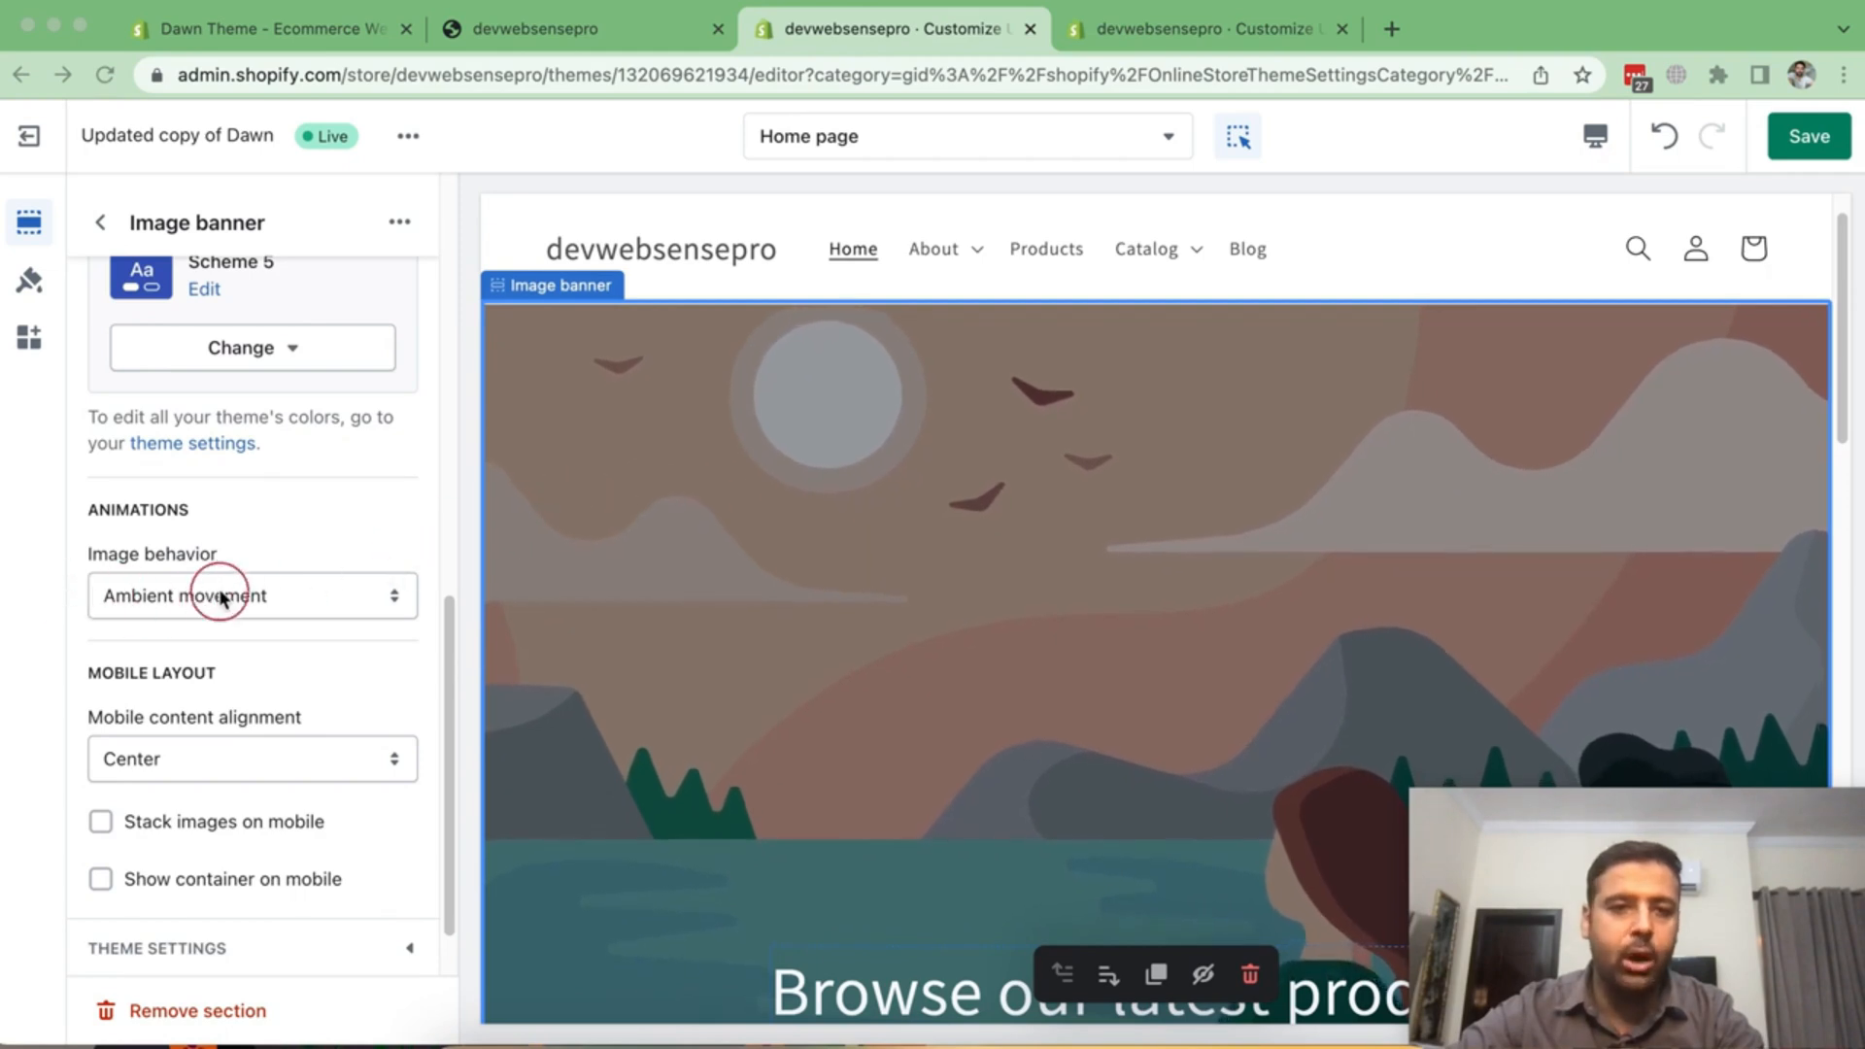
Step: Switch the Image banner's Image behavior to Fixed background position and check it in the preview
{"action": "left_click", "coordinate": [250, 594]}
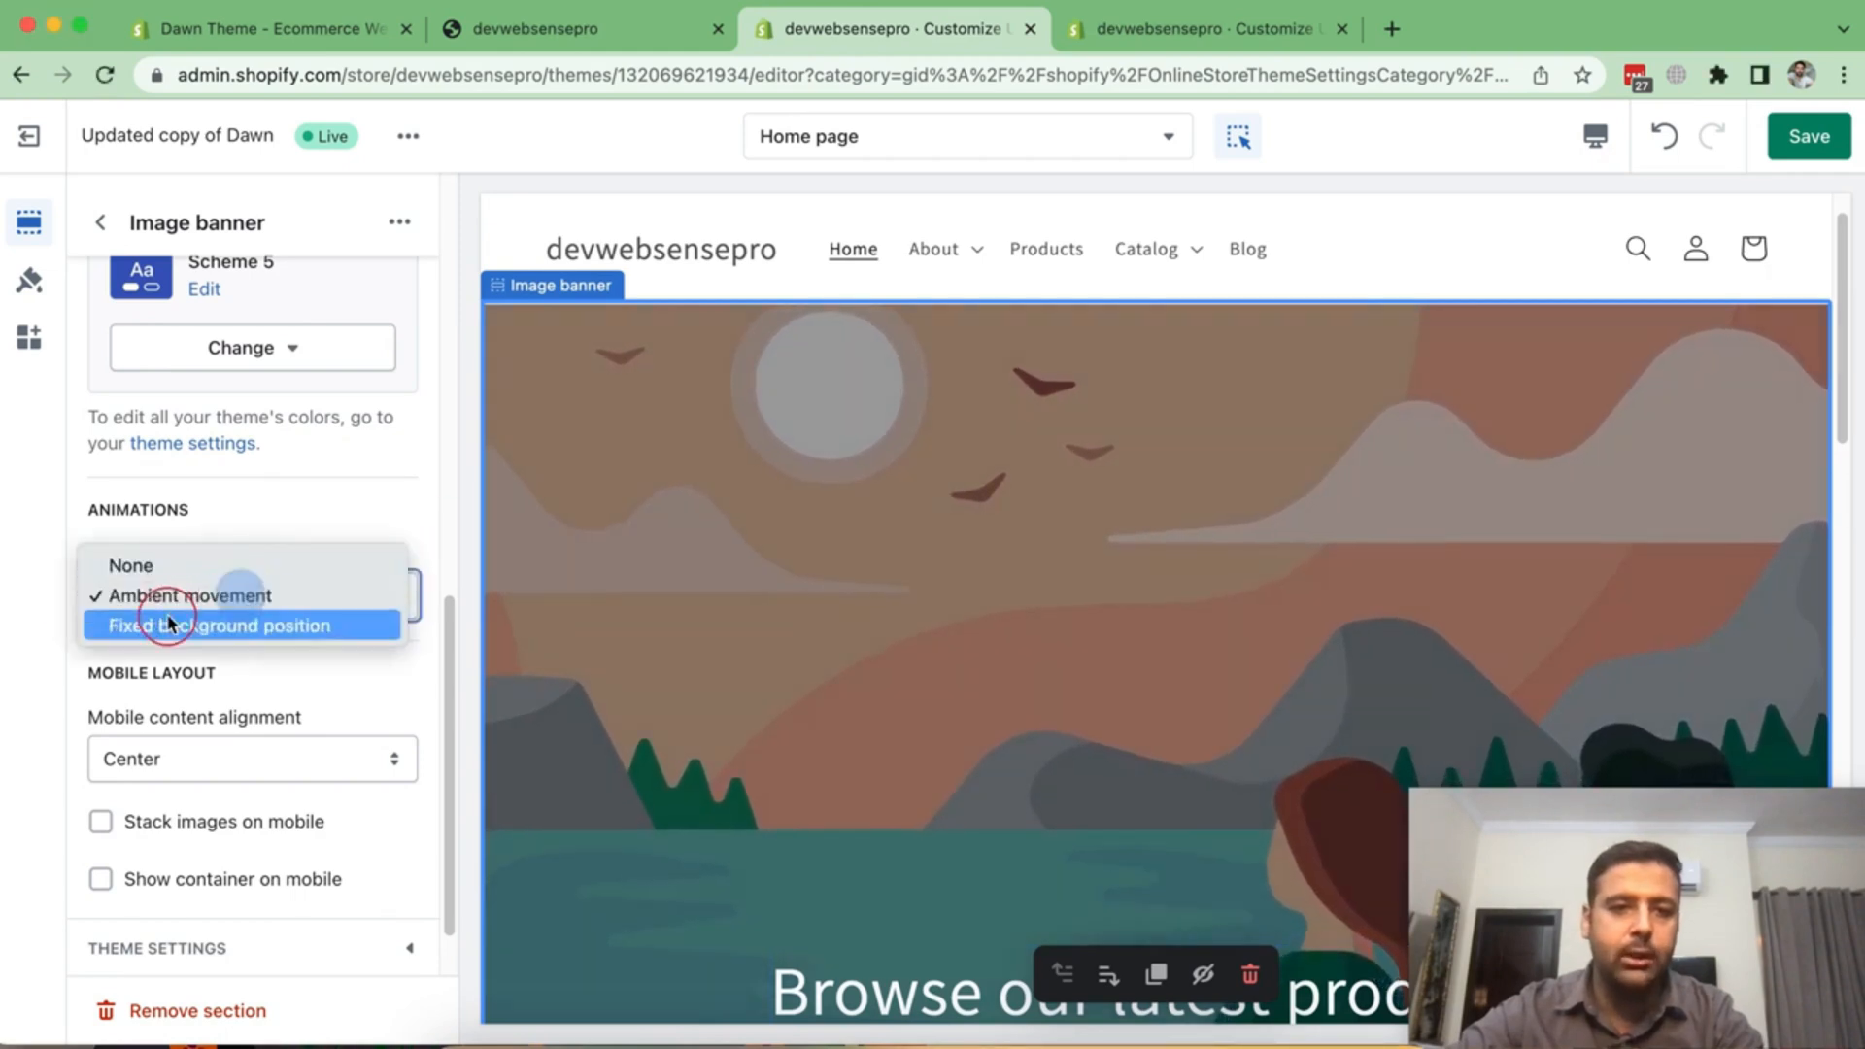
{"action": "left_click", "coordinate": [220, 624]}
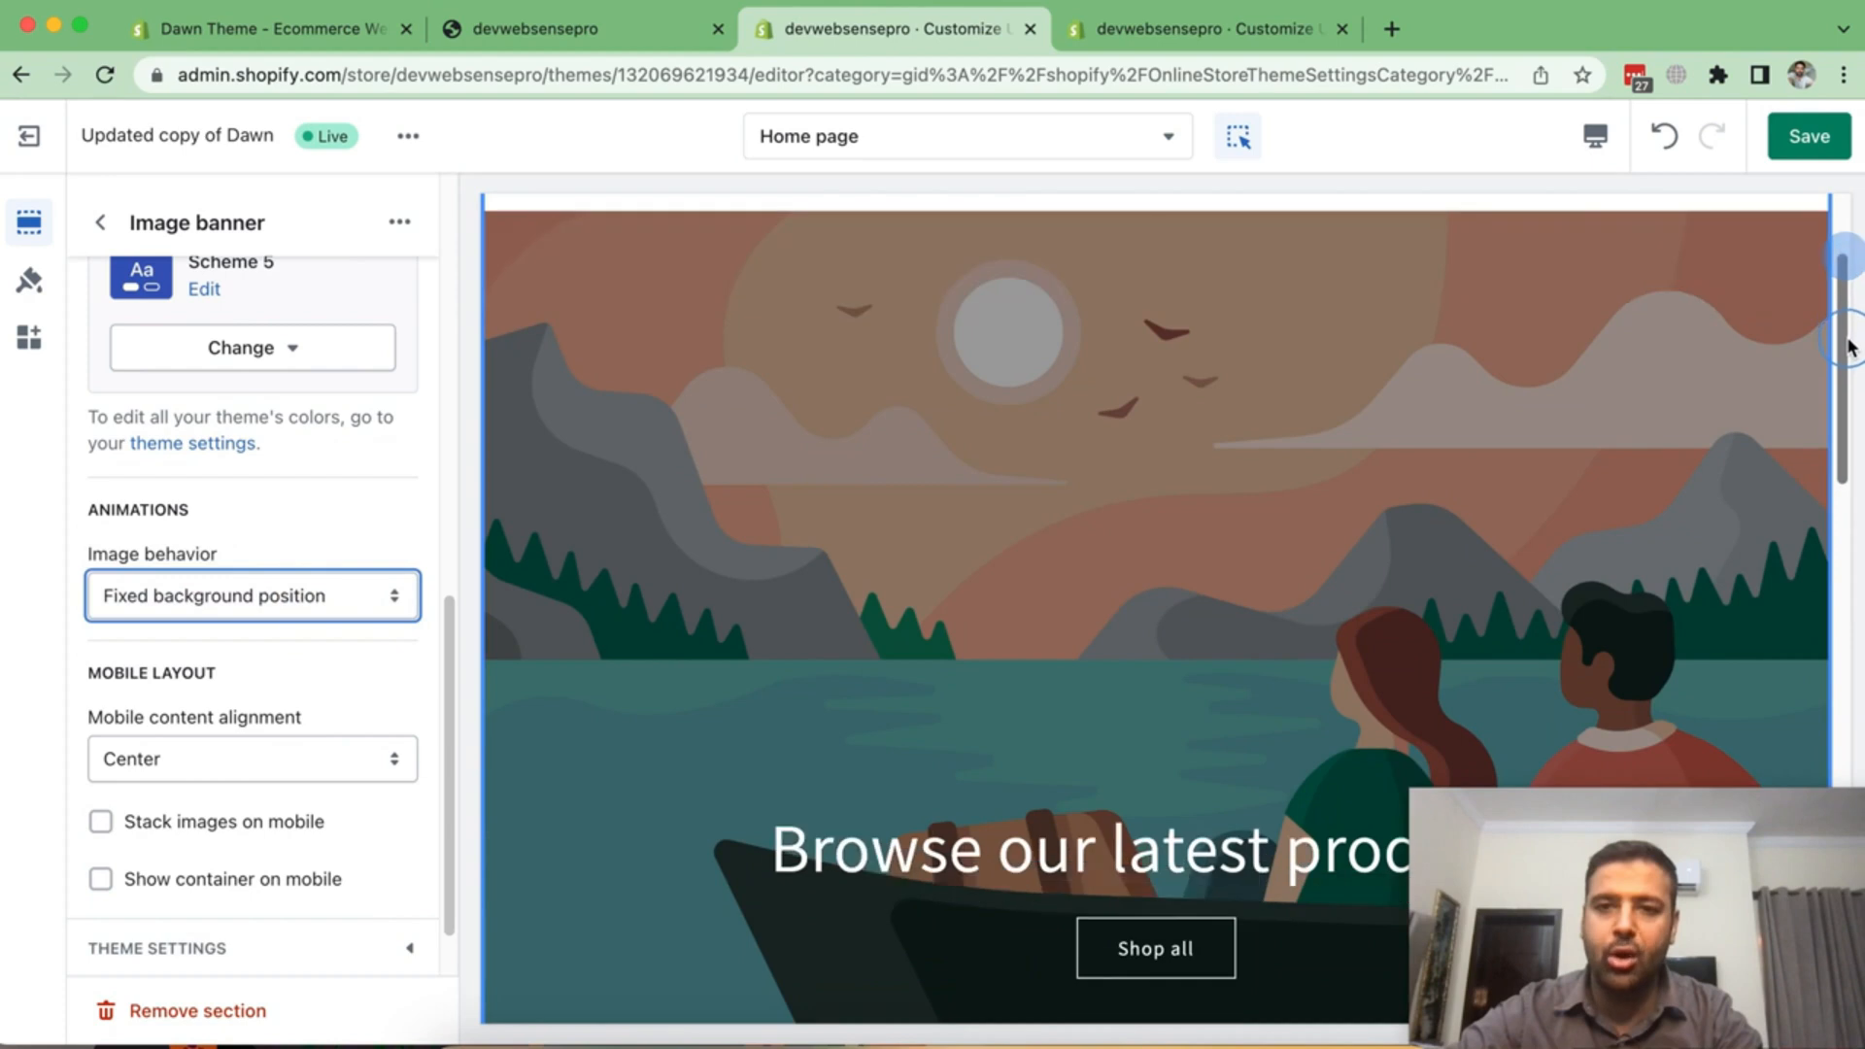
{"action": "scroll", "scroll_direction": "down", "scroll_amount": 3}
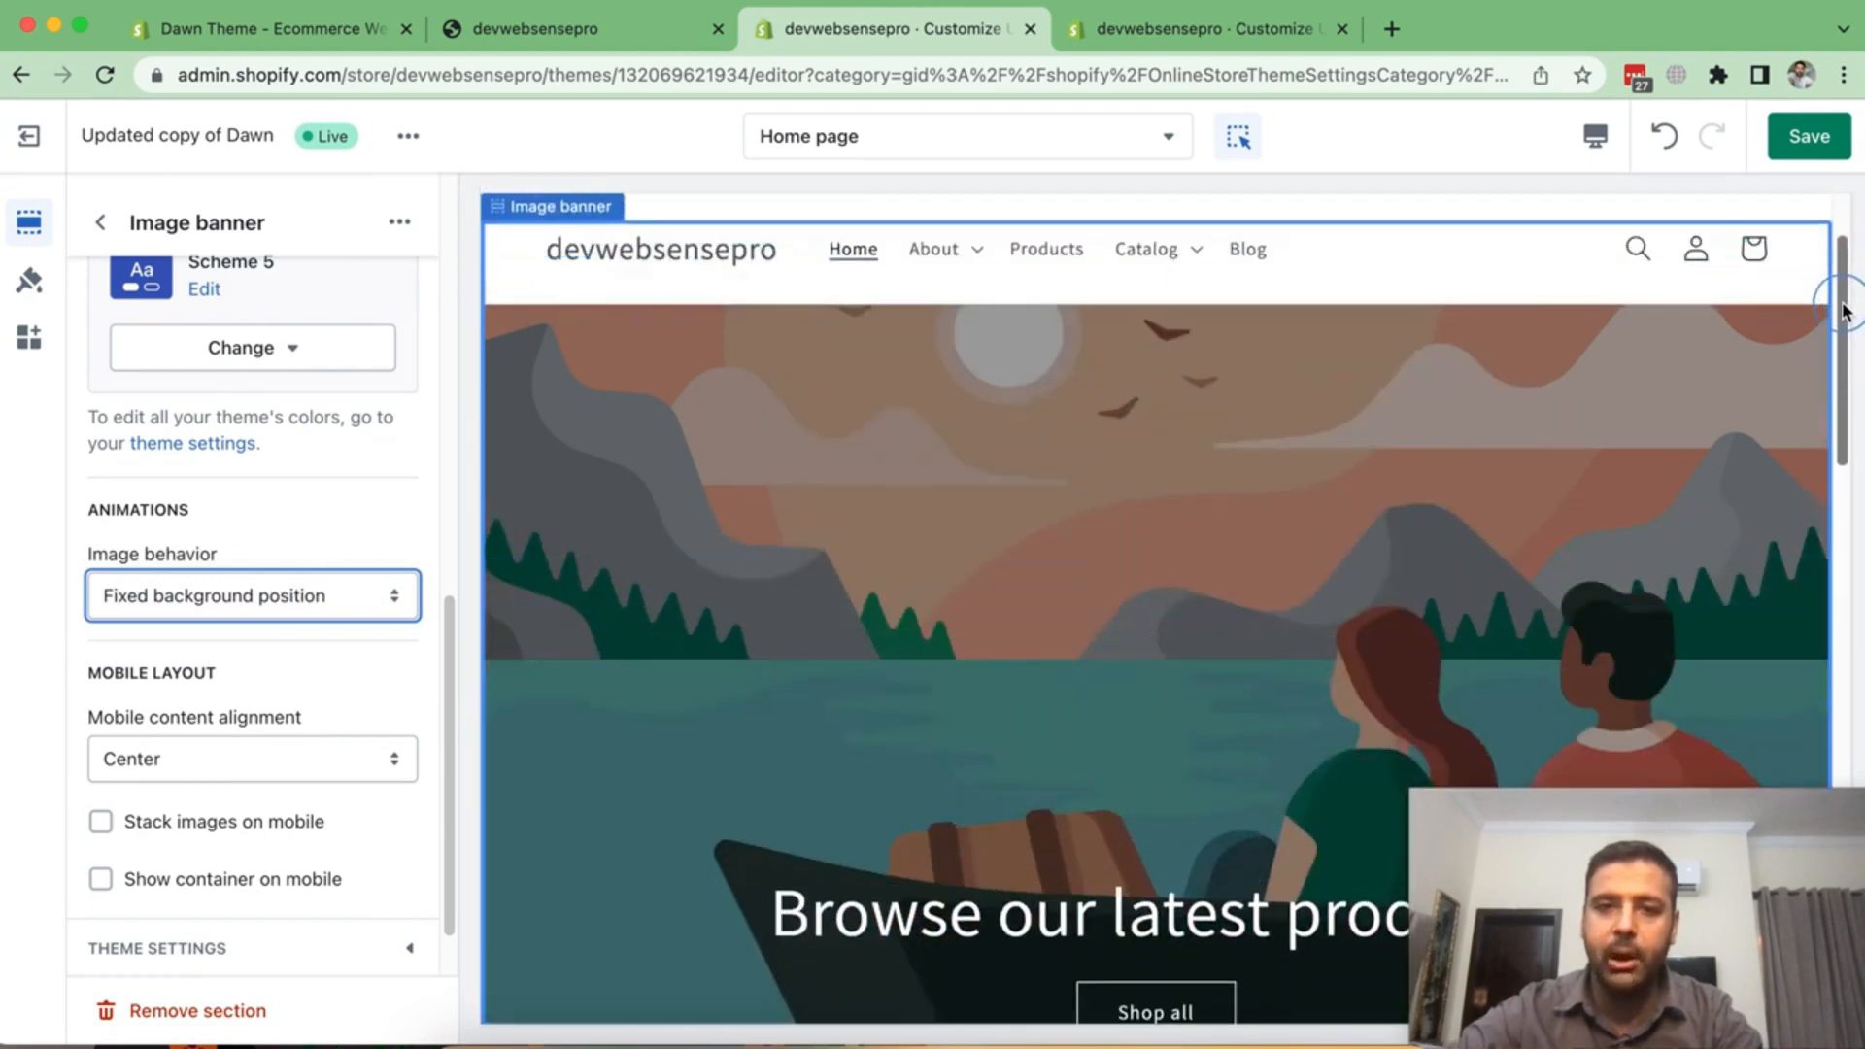
{"action": "scroll", "scroll_direction": "down", "scroll_amount": 3}
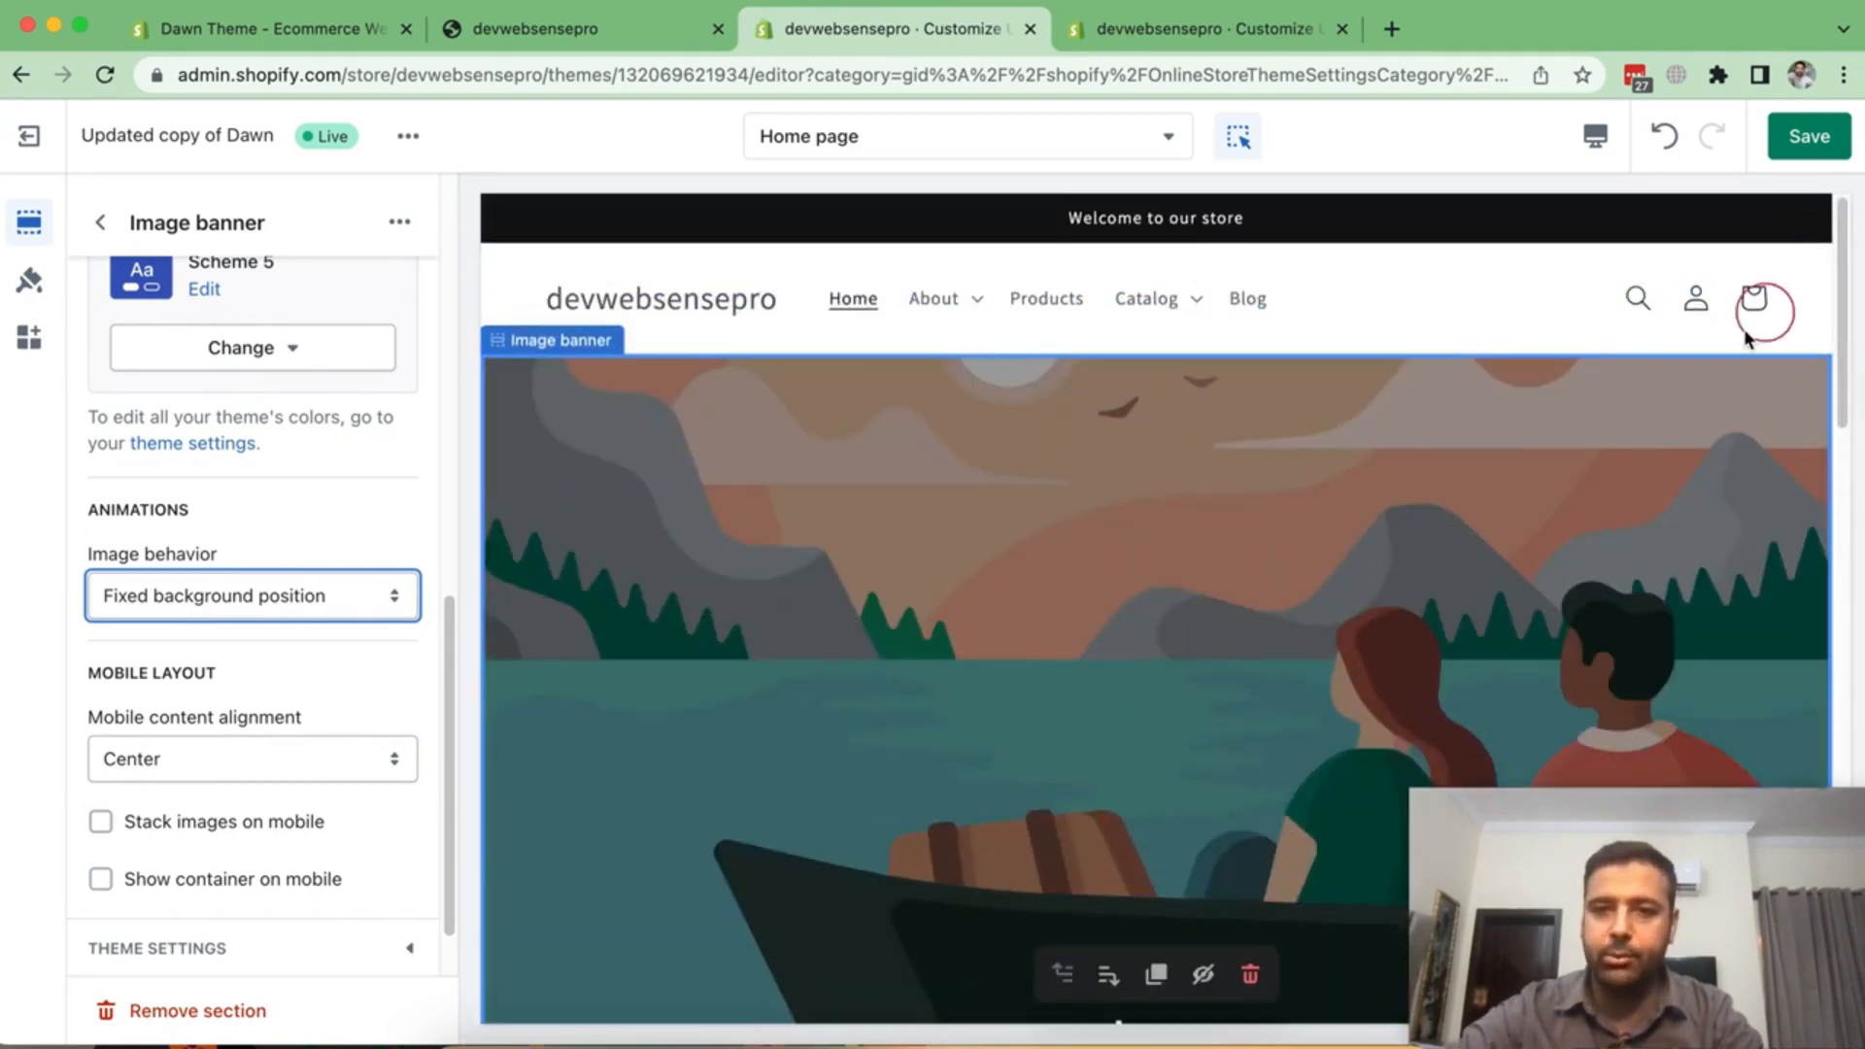
{"action": "mouse_move", "coordinate": [1168, 482]}
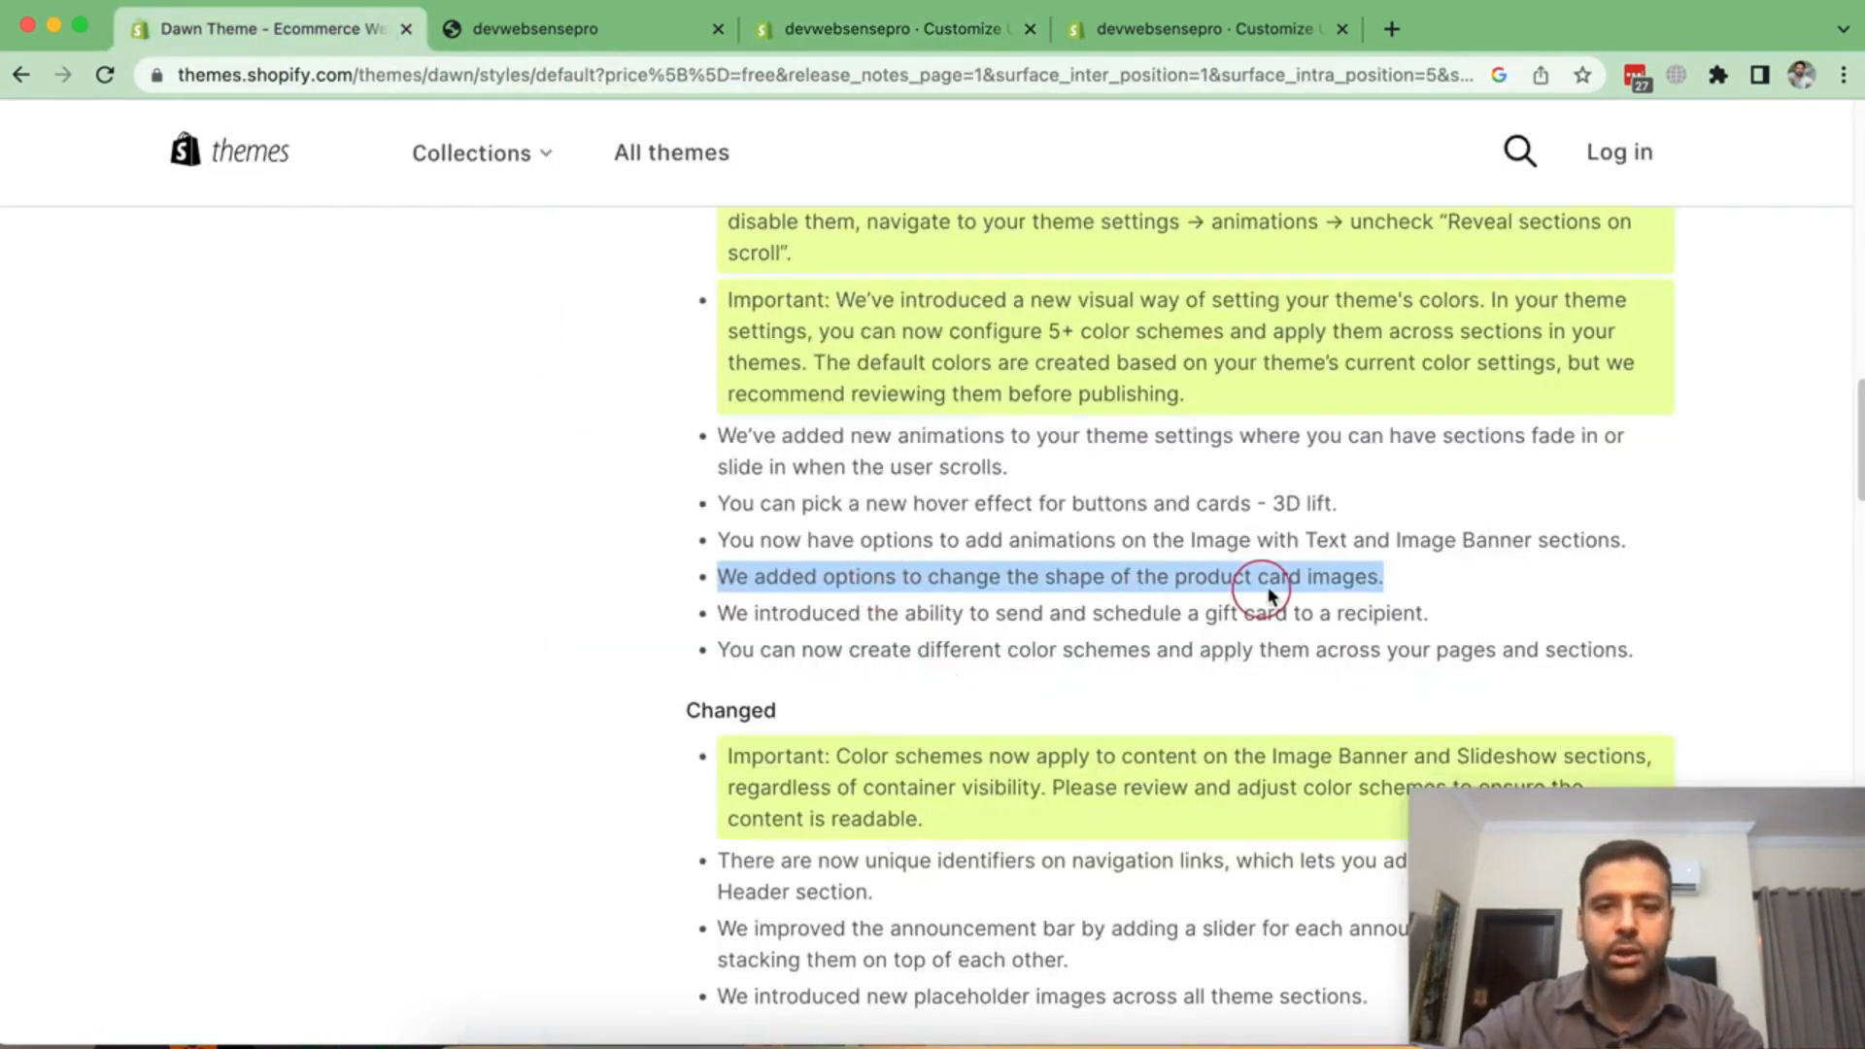
{"action": "mouse_move", "coordinate": [1500, 577]}
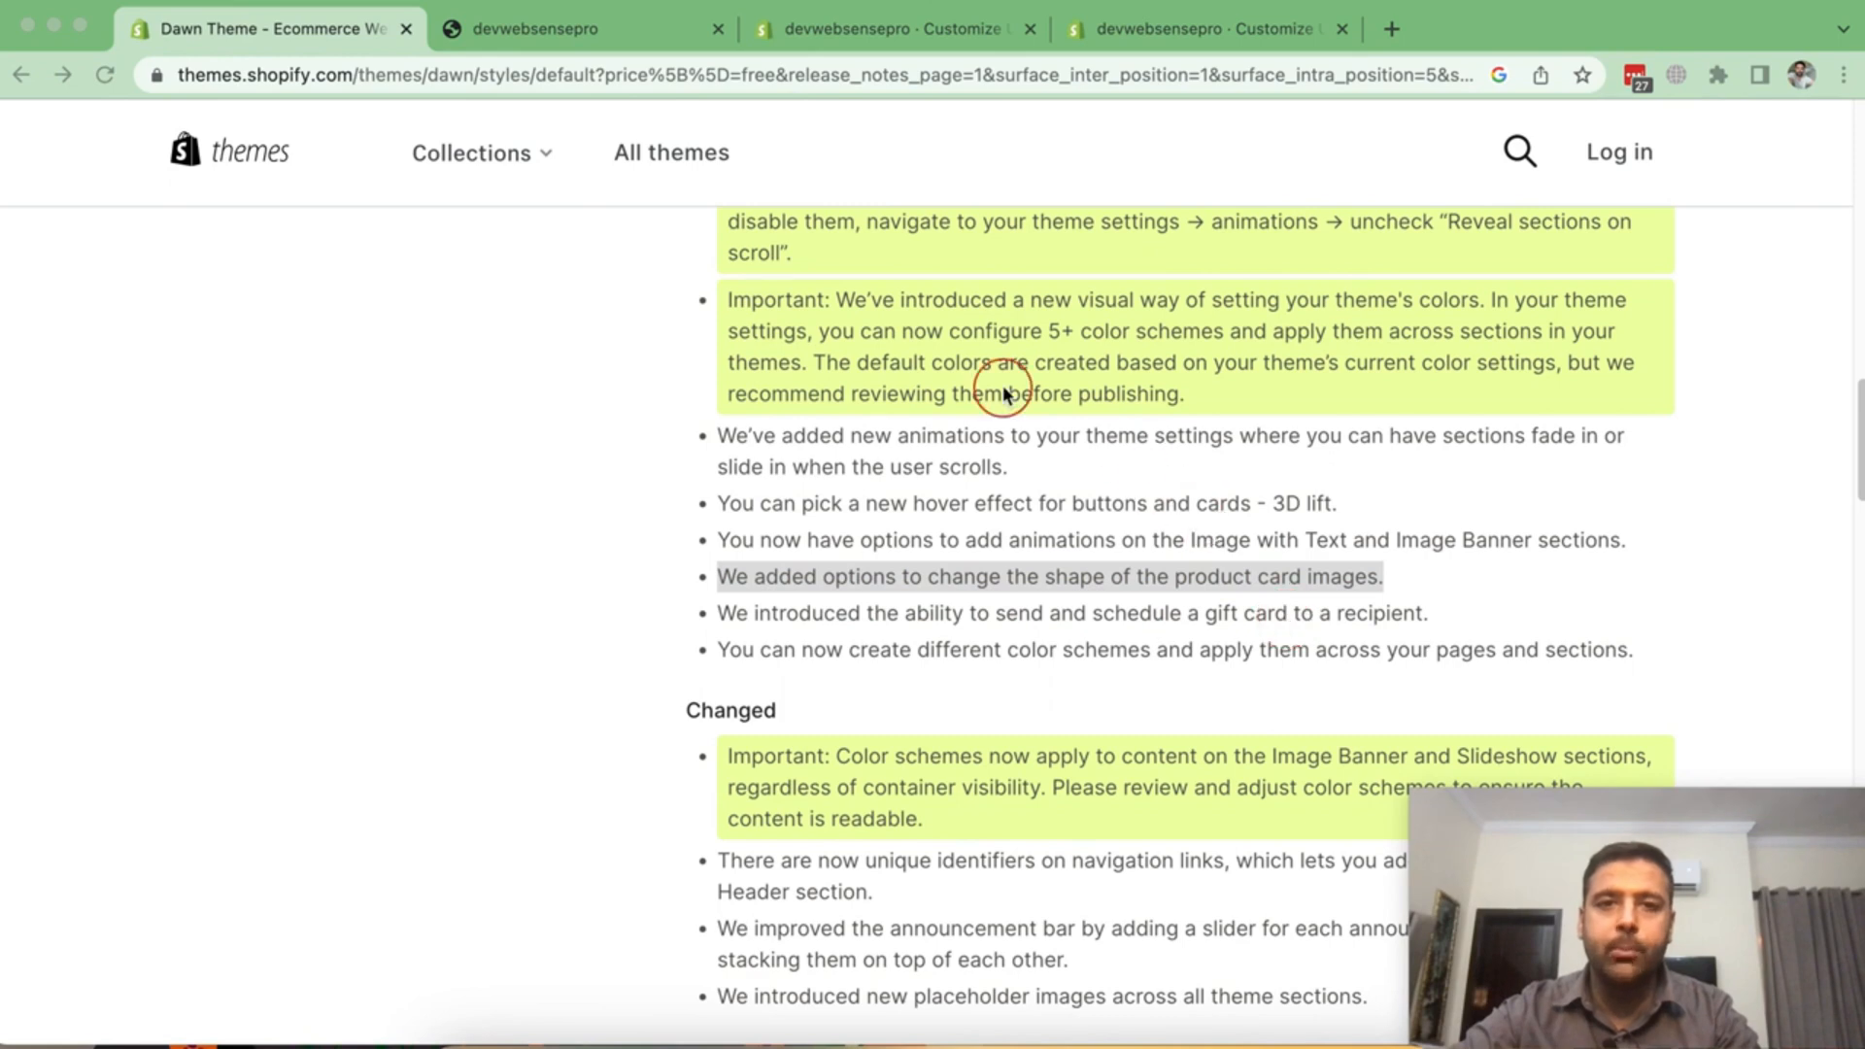
Step: Set the Featured collection's Product card Image shape to Arch in the theme editor
{"action": "left_click", "coordinate": [892, 27]}
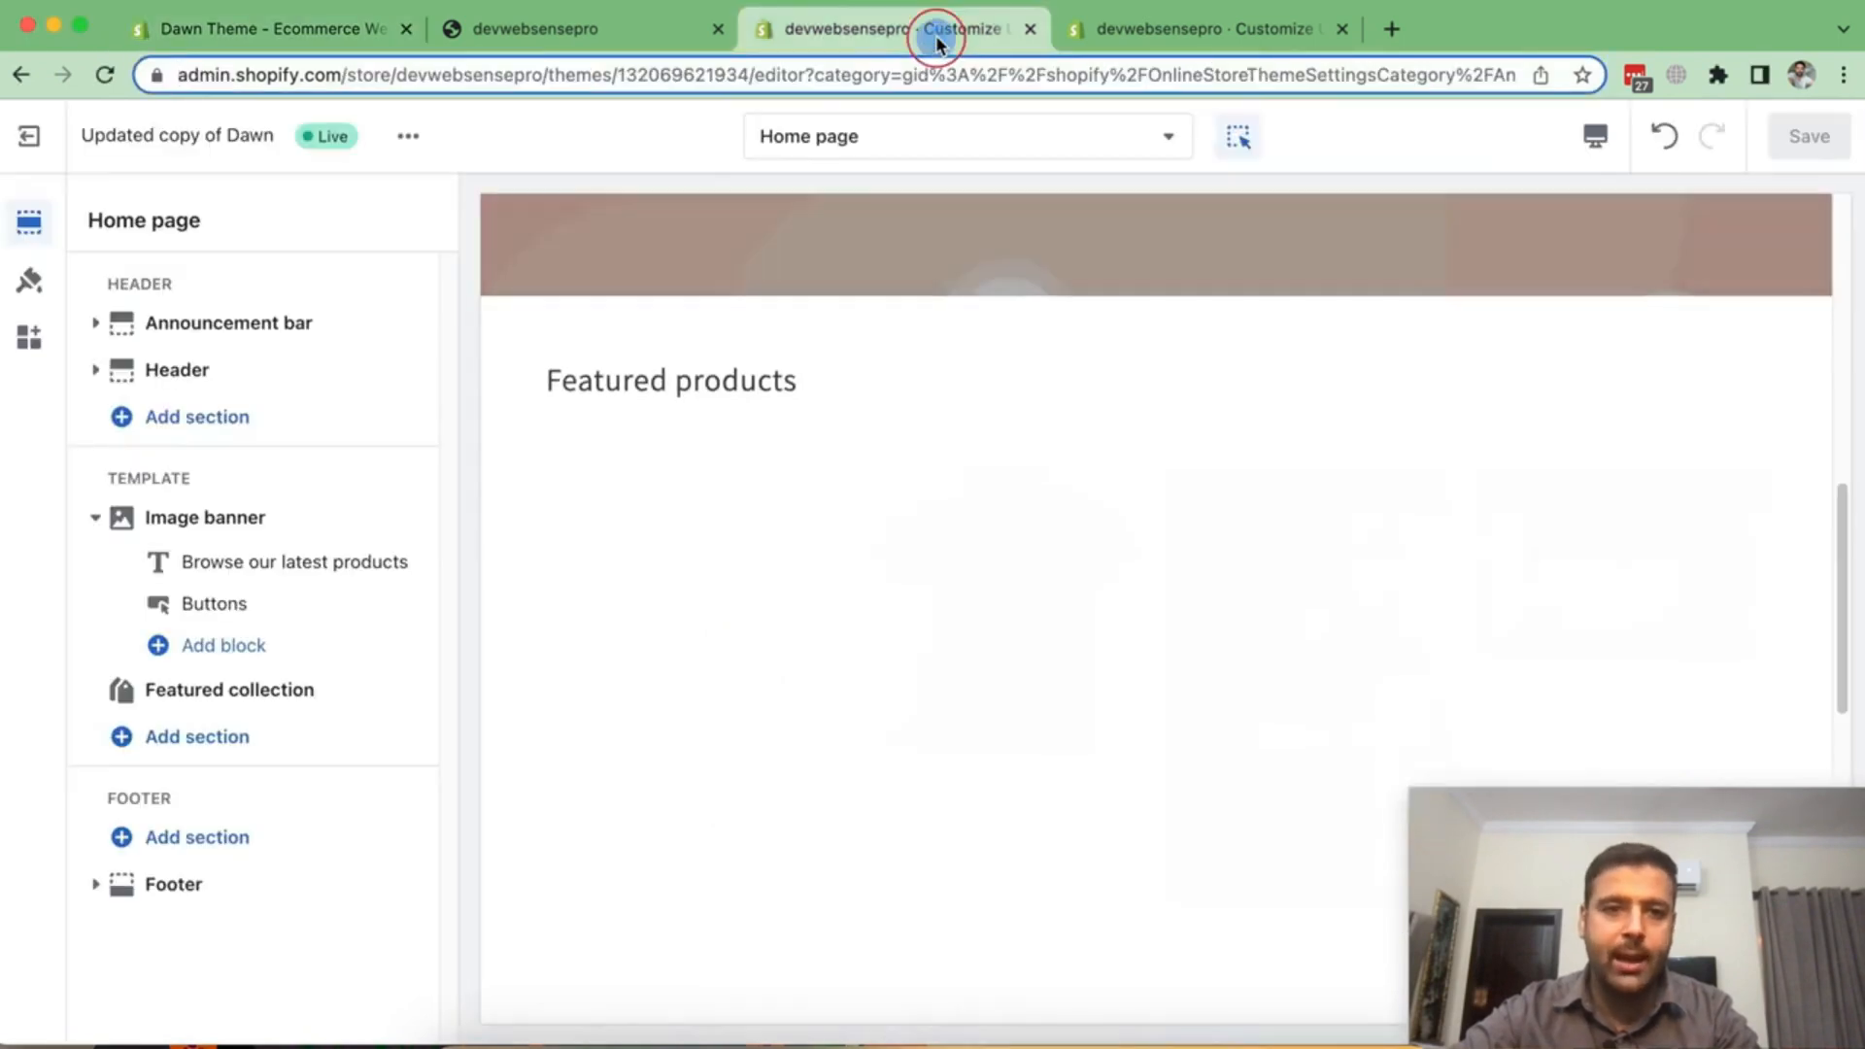
{"action": "left_click", "coordinate": [229, 689]}
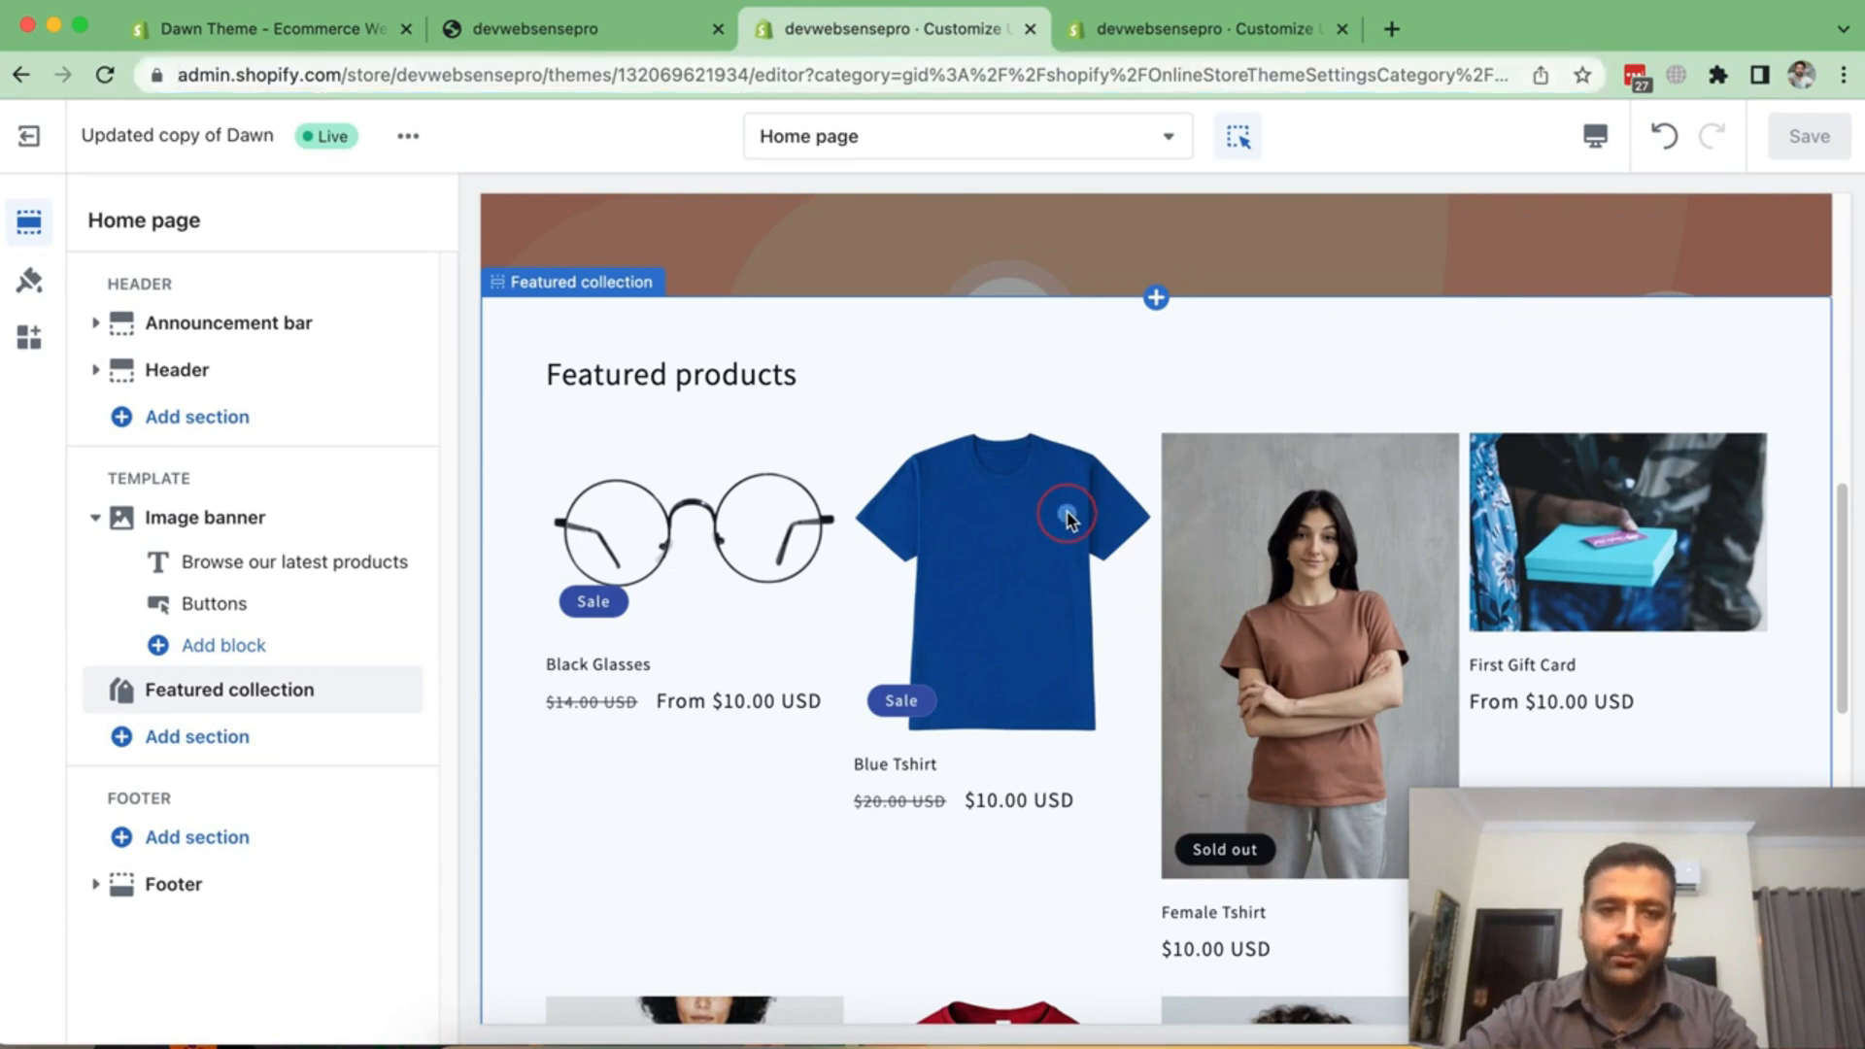
{"action": "left_click", "coordinate": [229, 690]}
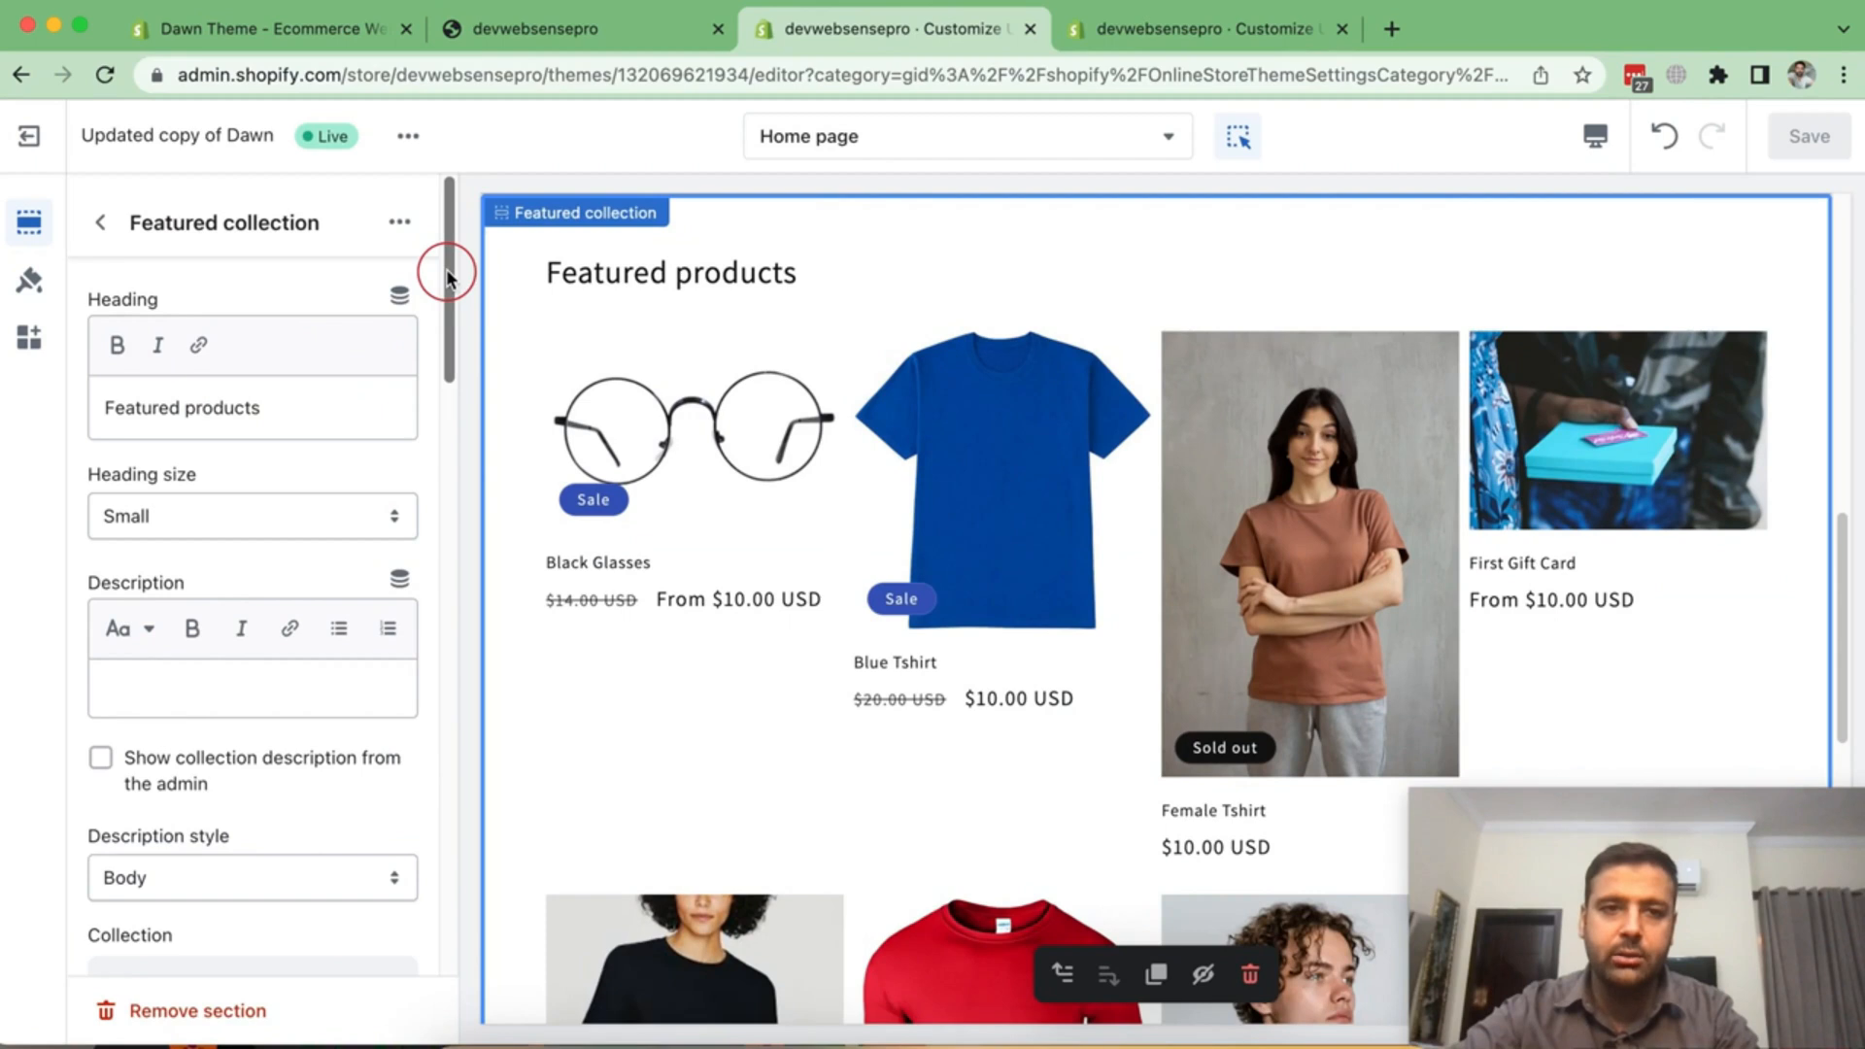
{"action": "scroll", "scroll_direction": "down", "scroll_amount": 3}
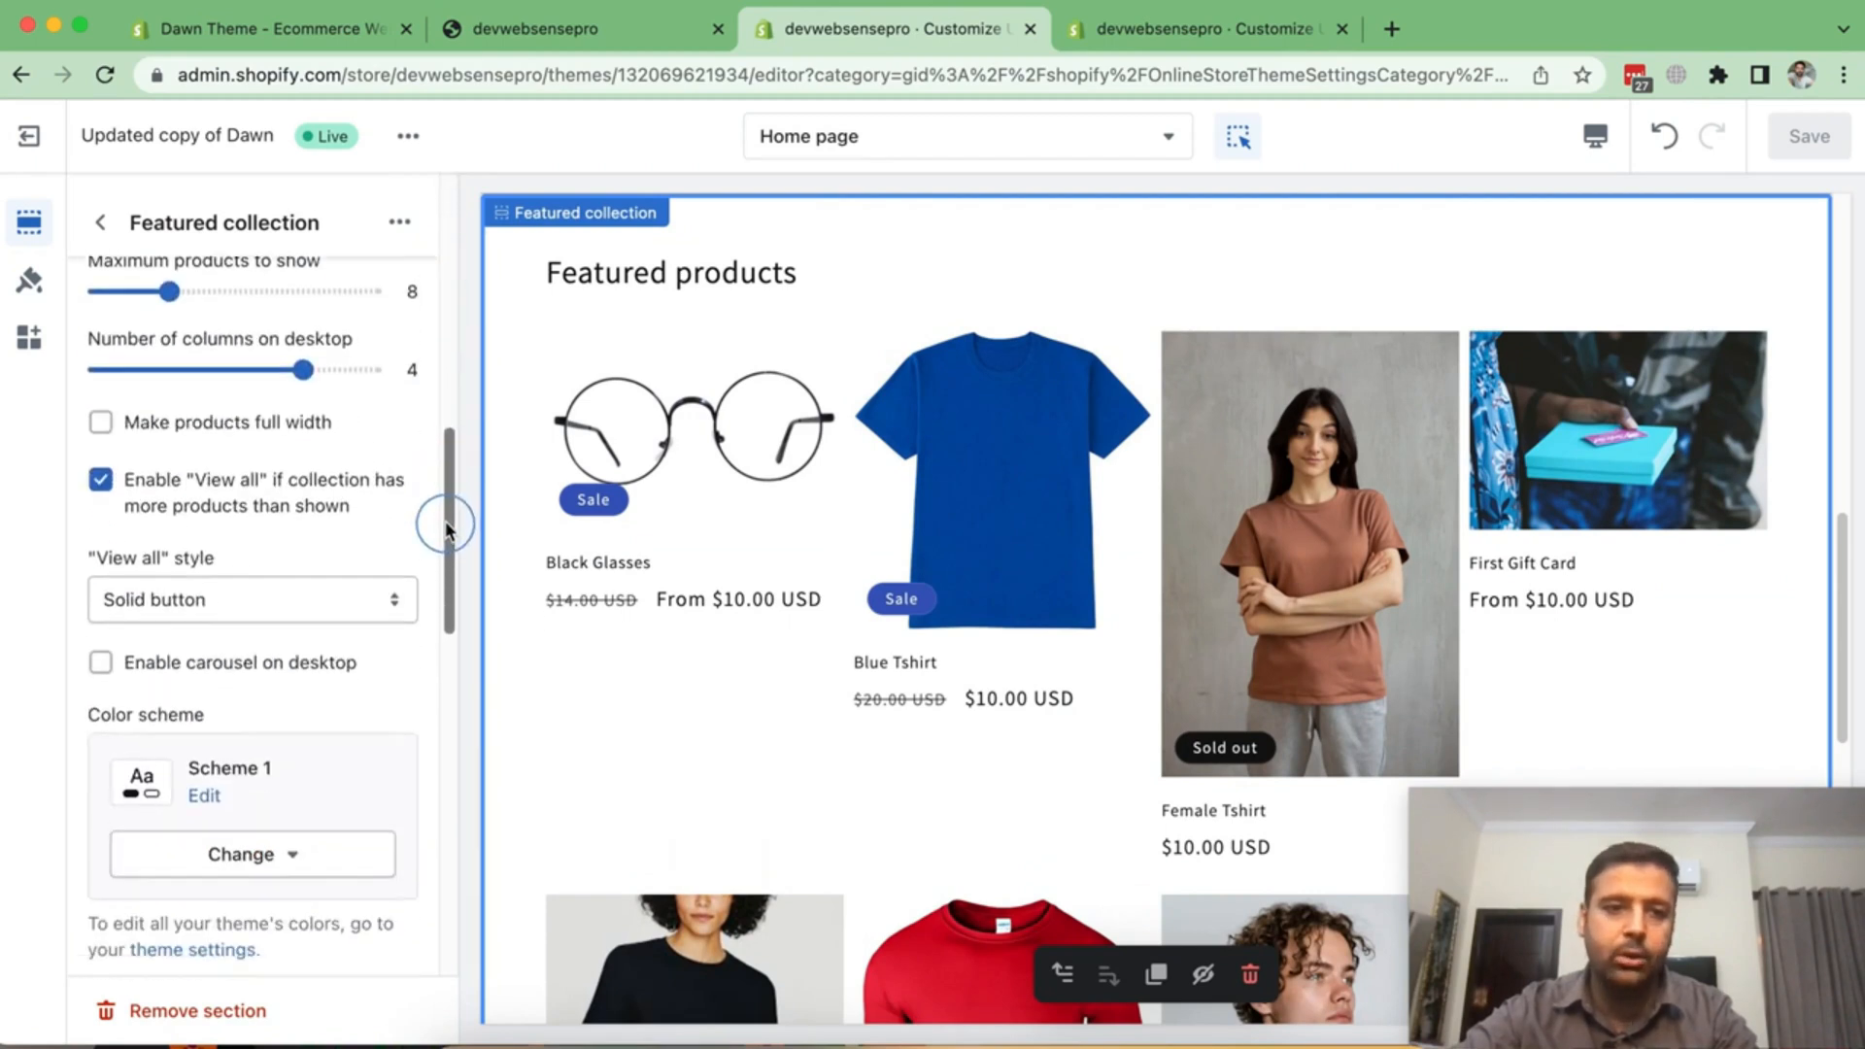
{"action": "scroll", "scroll_direction": "down", "scroll_amount": 3}
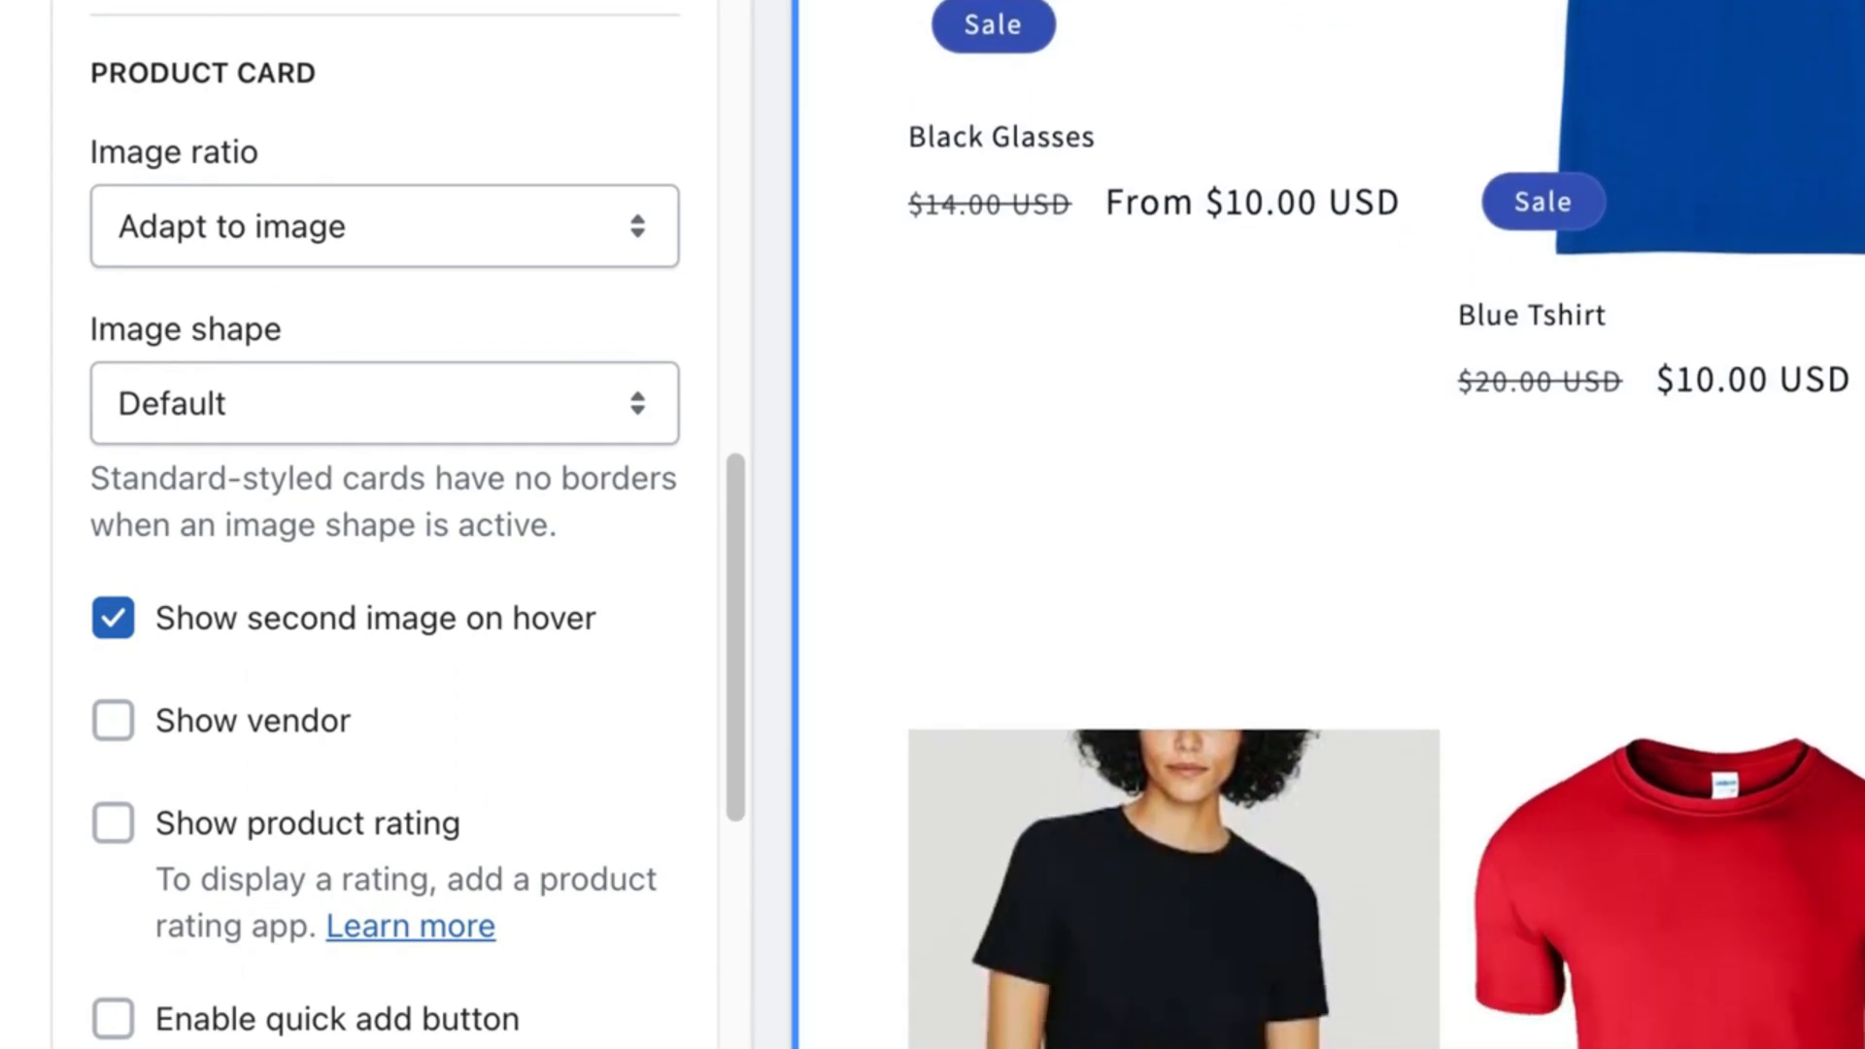
{"action": "left_click", "coordinate": [385, 404]}
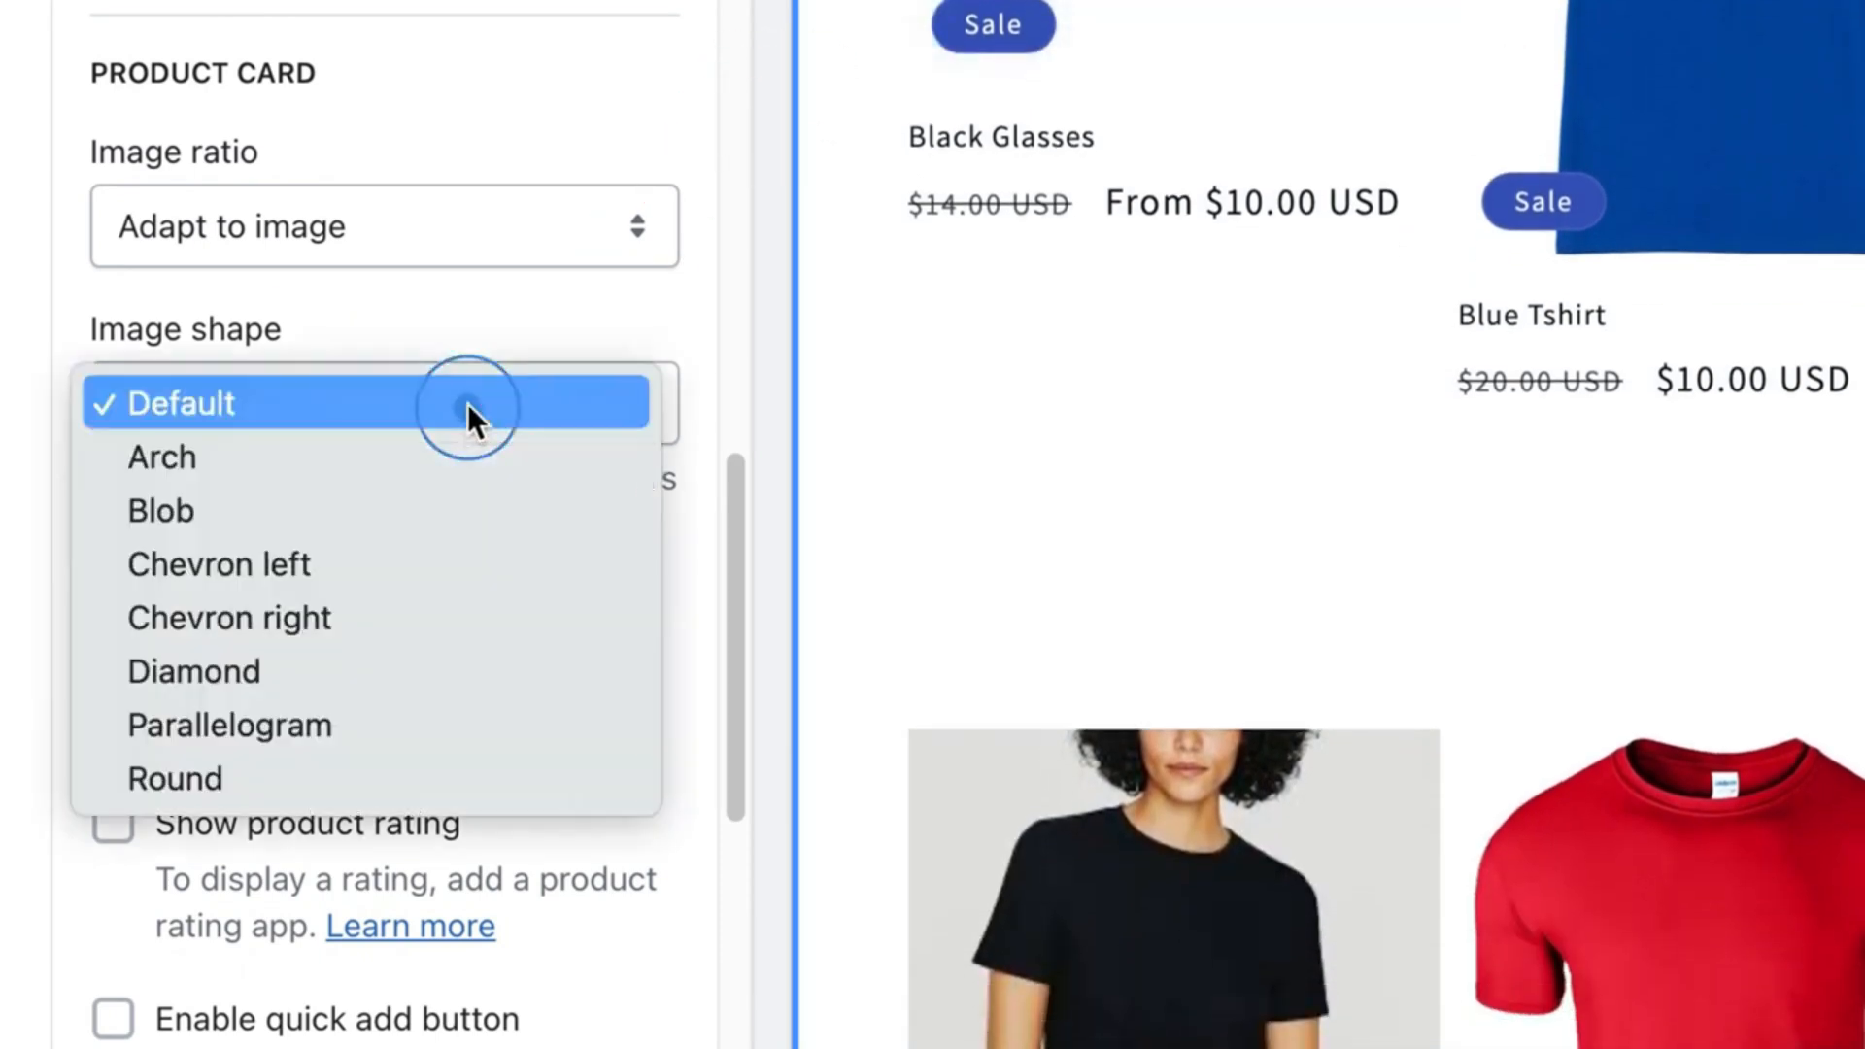
{"action": "mouse_move", "coordinate": [465, 456]}
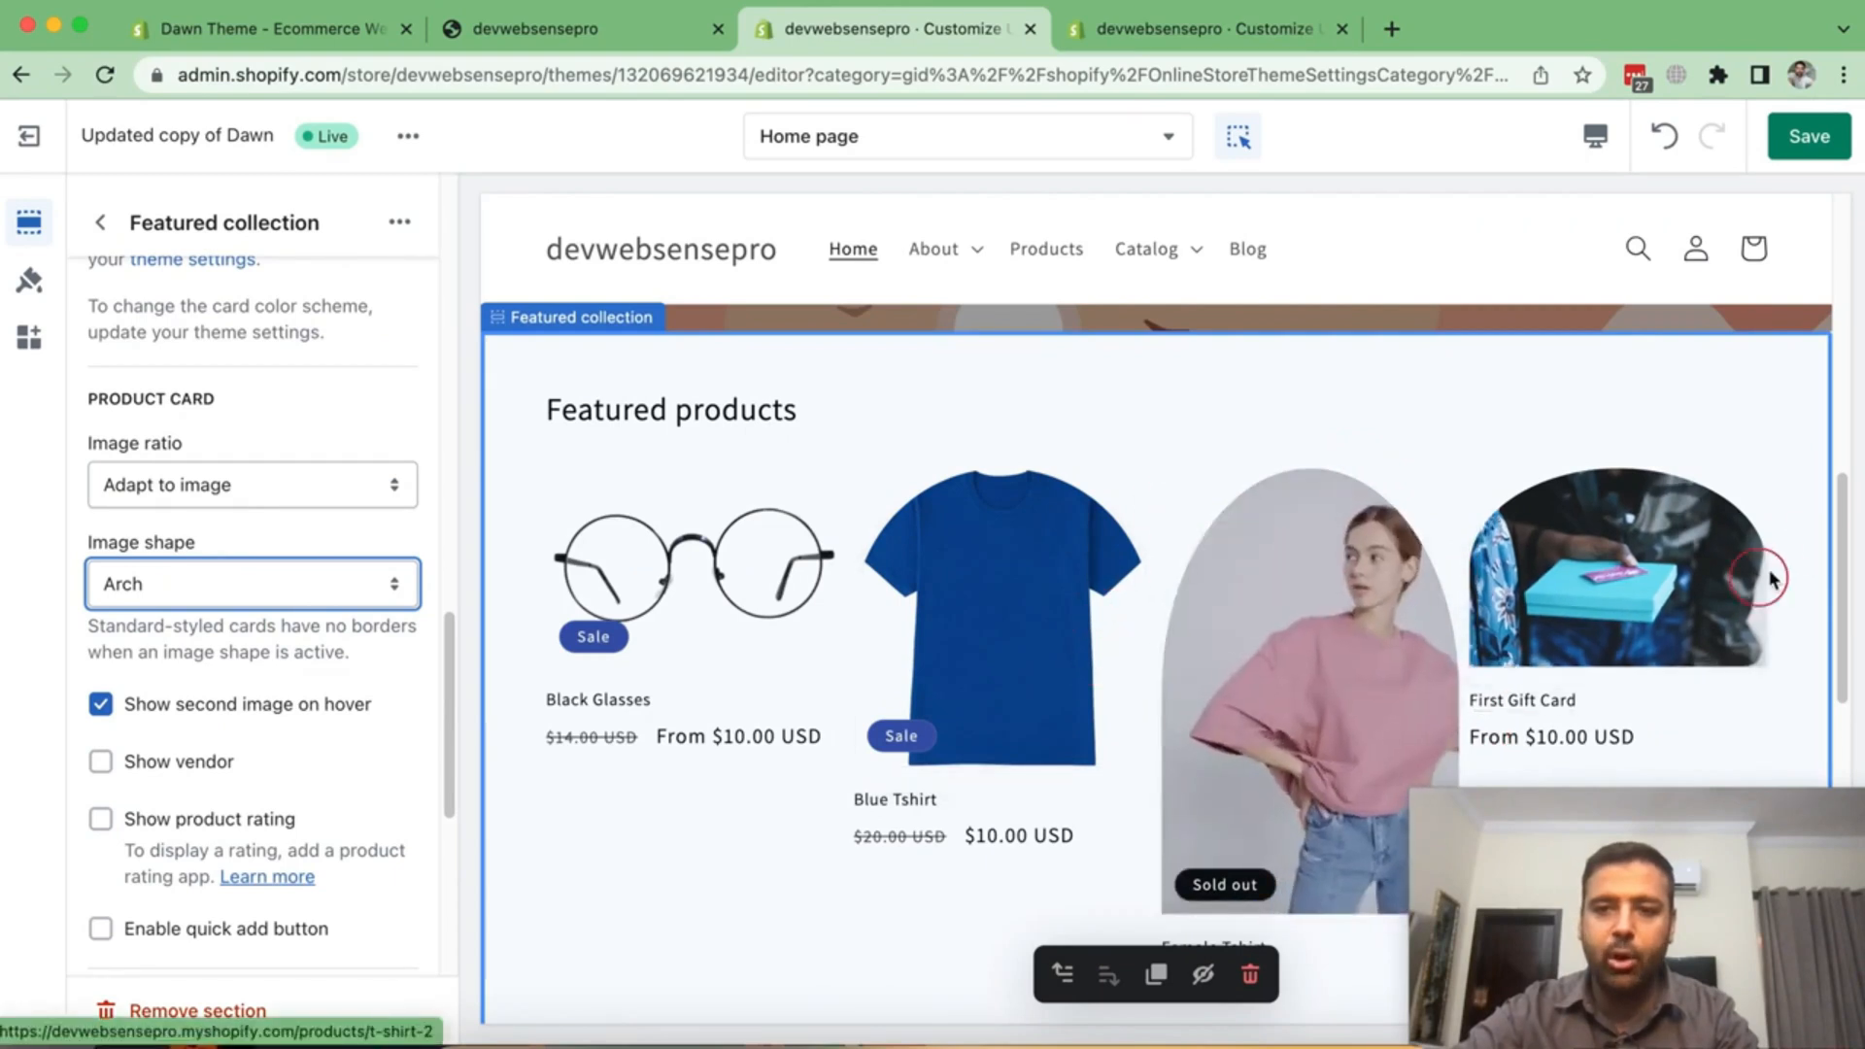
{"action": "scroll", "scroll_direction": "down", "scroll_amount": 3}
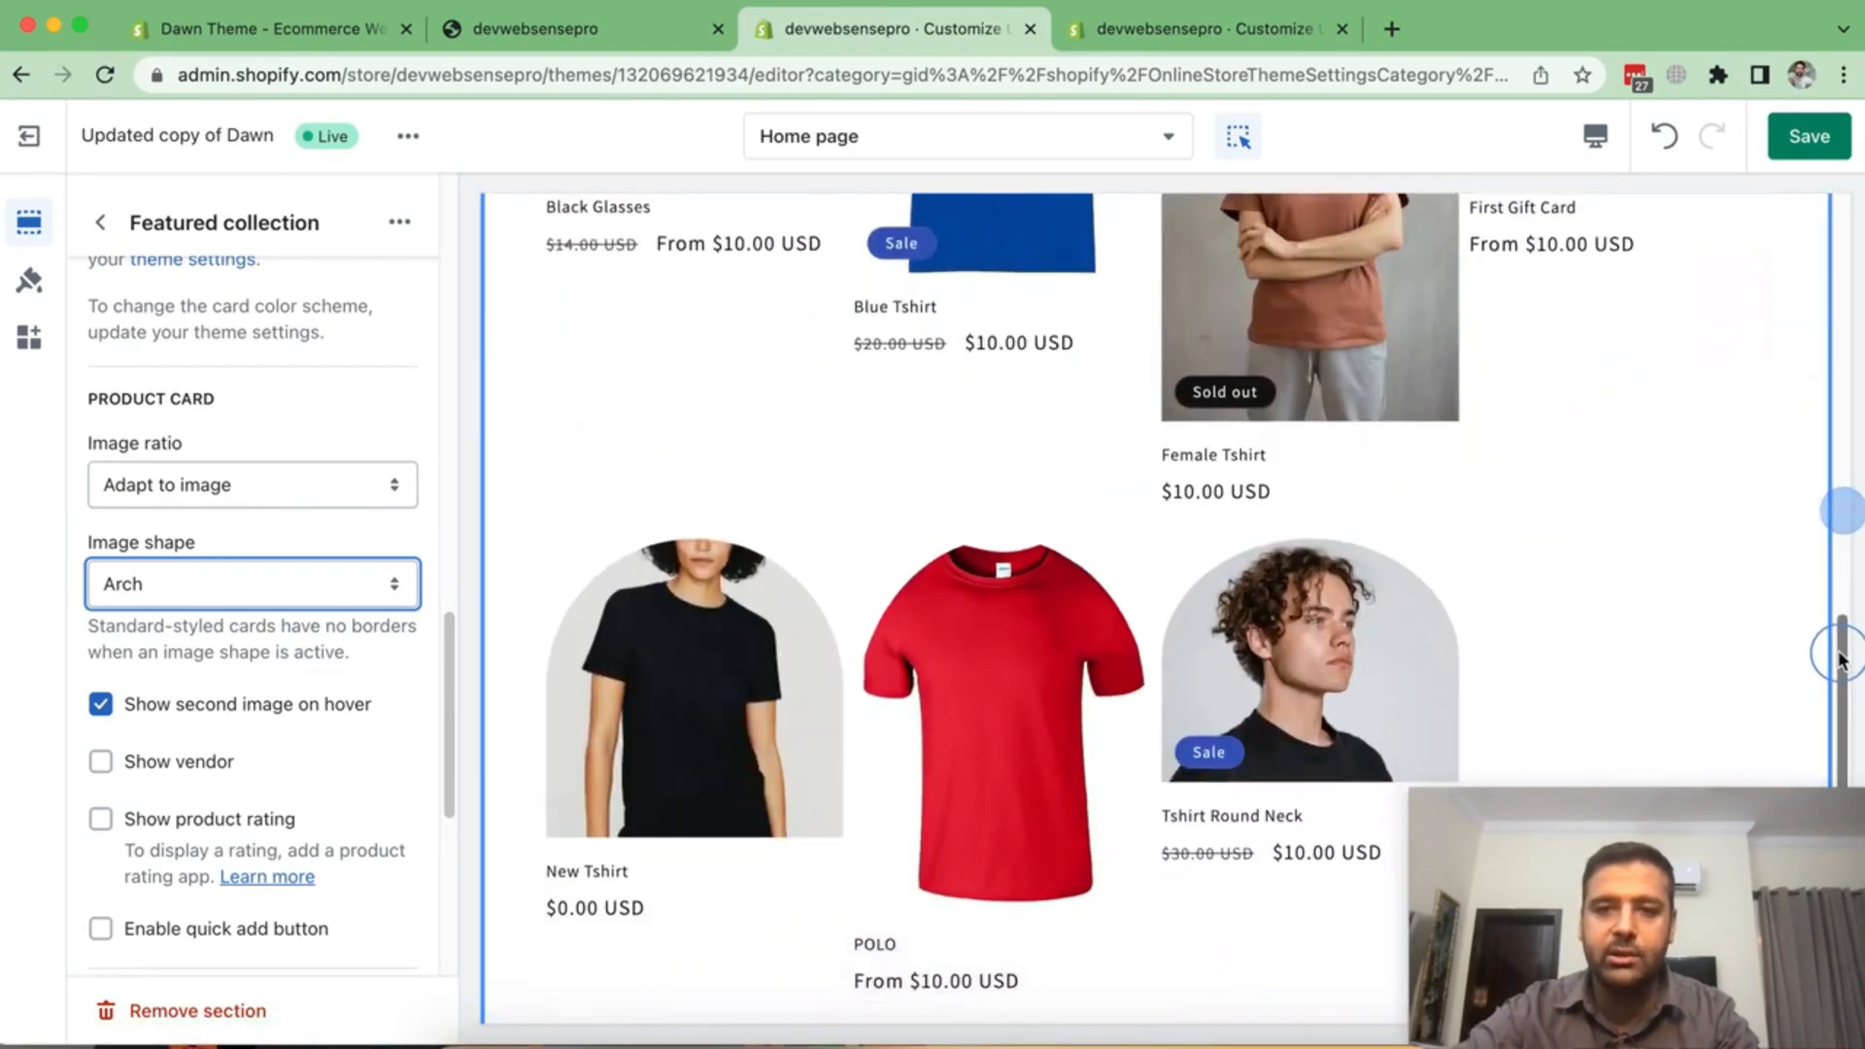
{"action": "scroll", "scroll_direction": "up", "scroll_amount": 3}
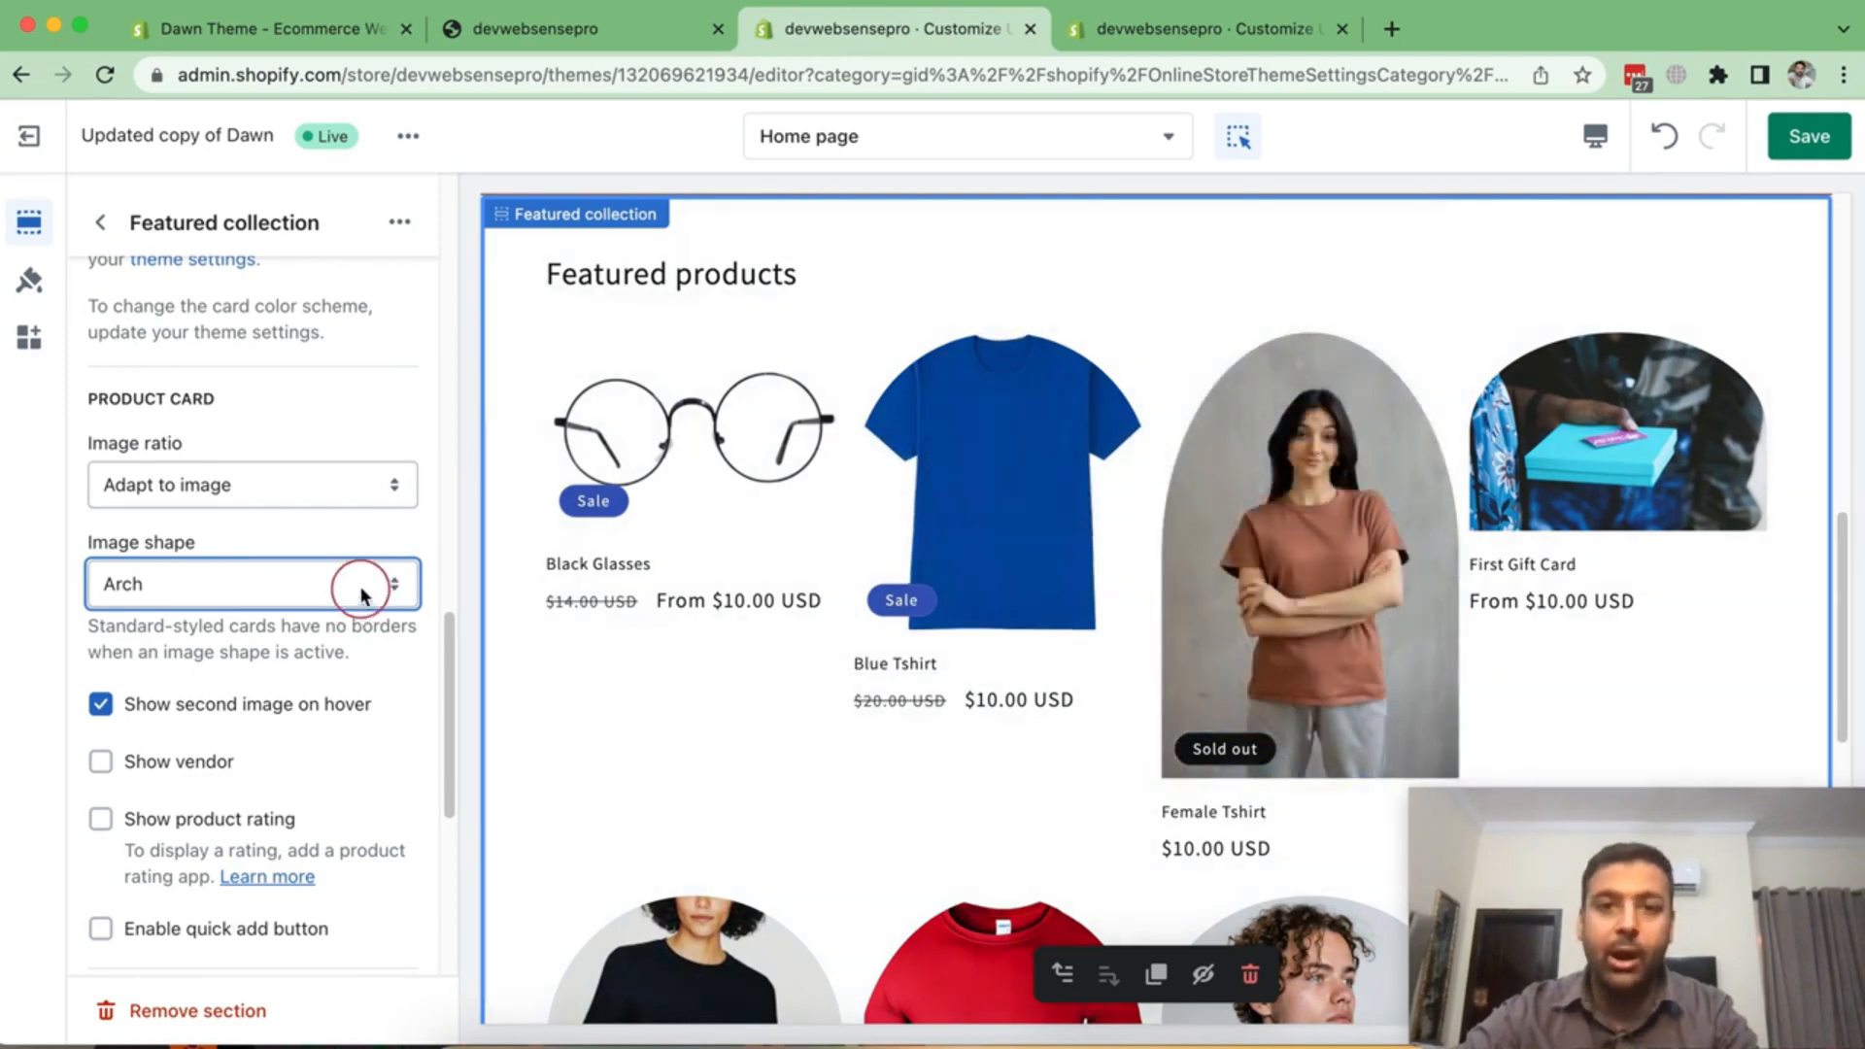
Step: Change the Featured collection's Image shape to Blob, then to Round
{"action": "left_click", "coordinate": [253, 583]}
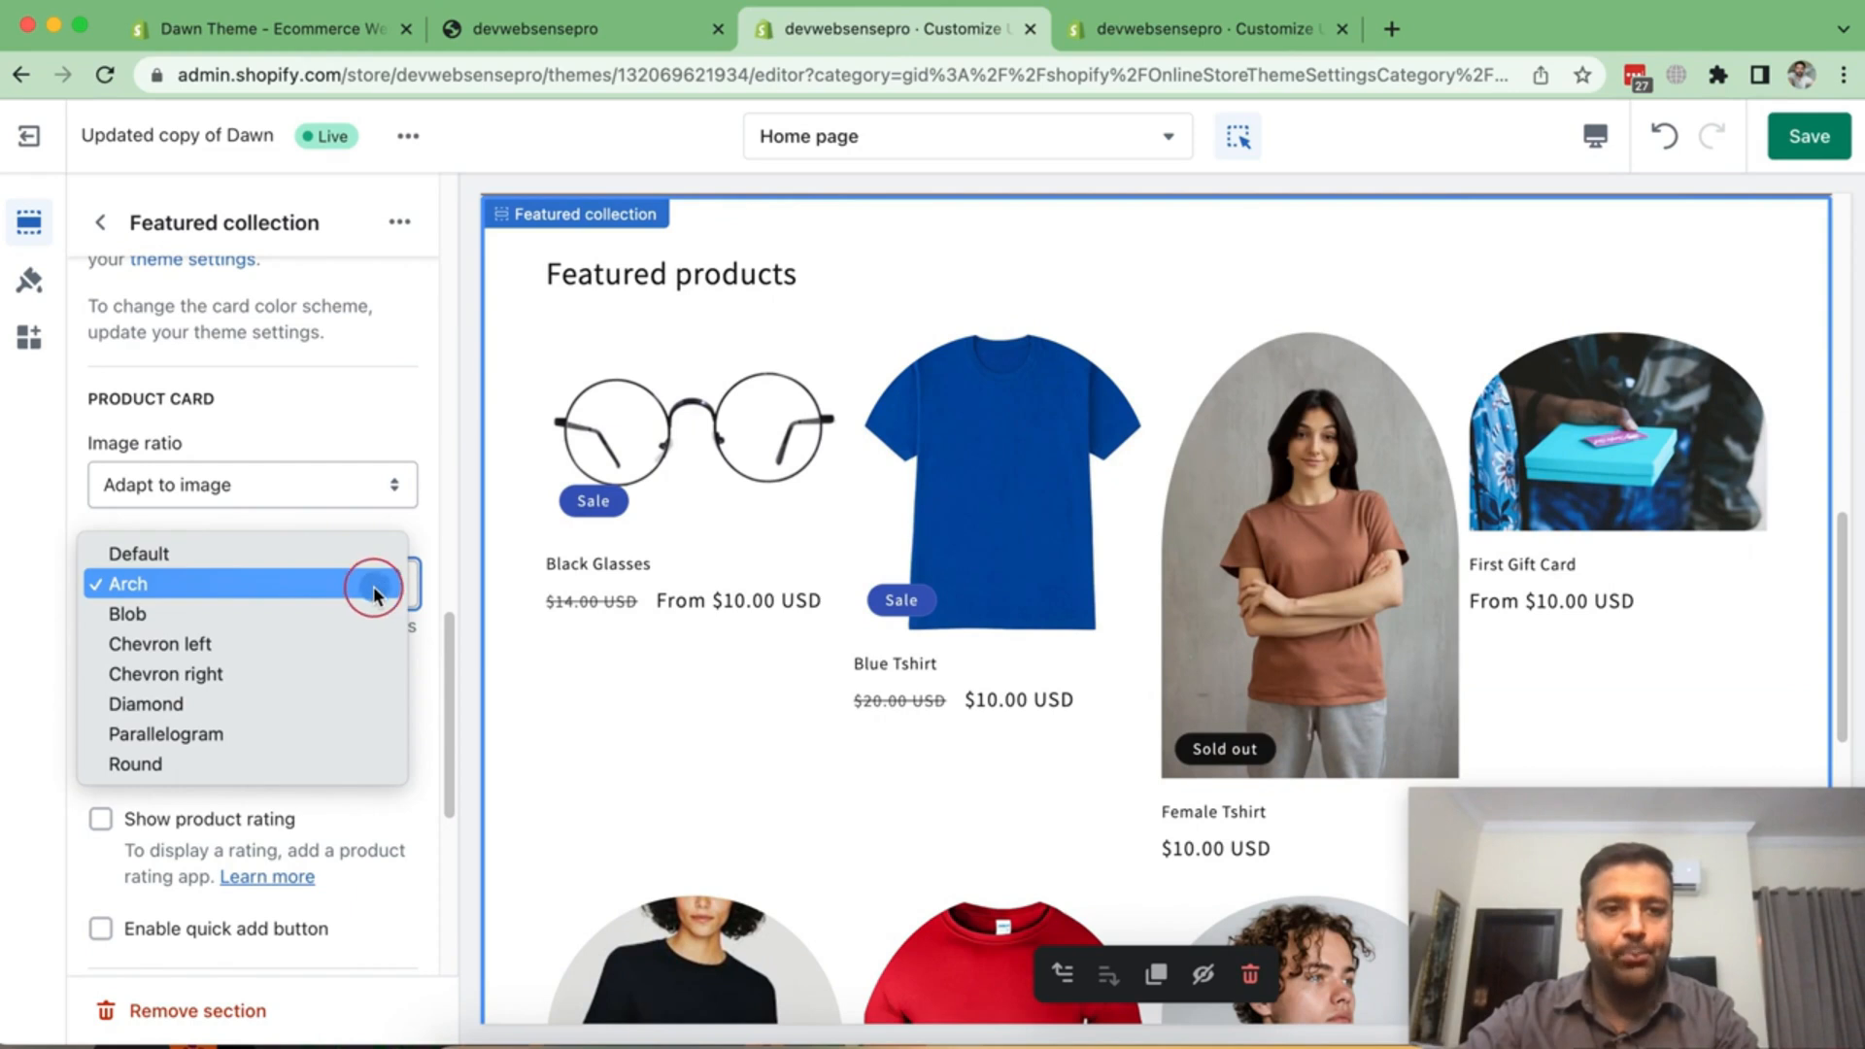
{"action": "left_click", "coordinate": [127, 614]}
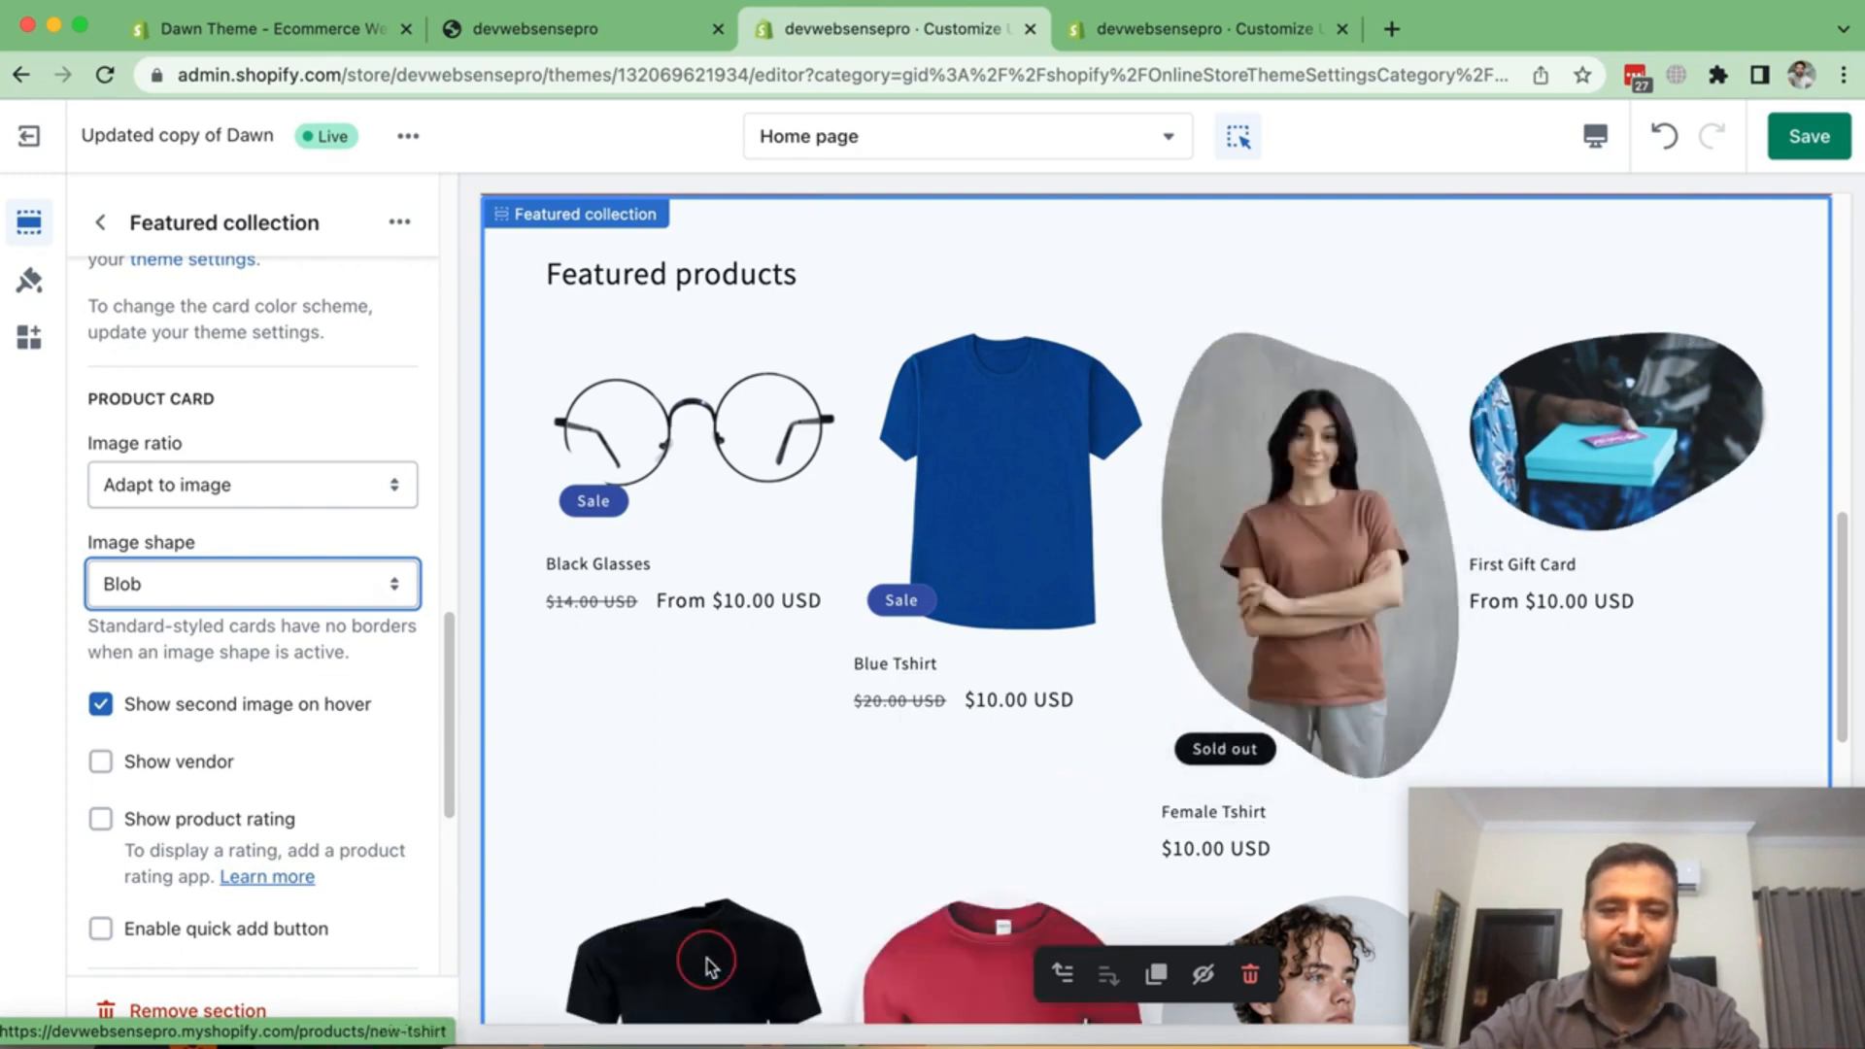
{"action": "left_click", "coordinate": [251, 583]}
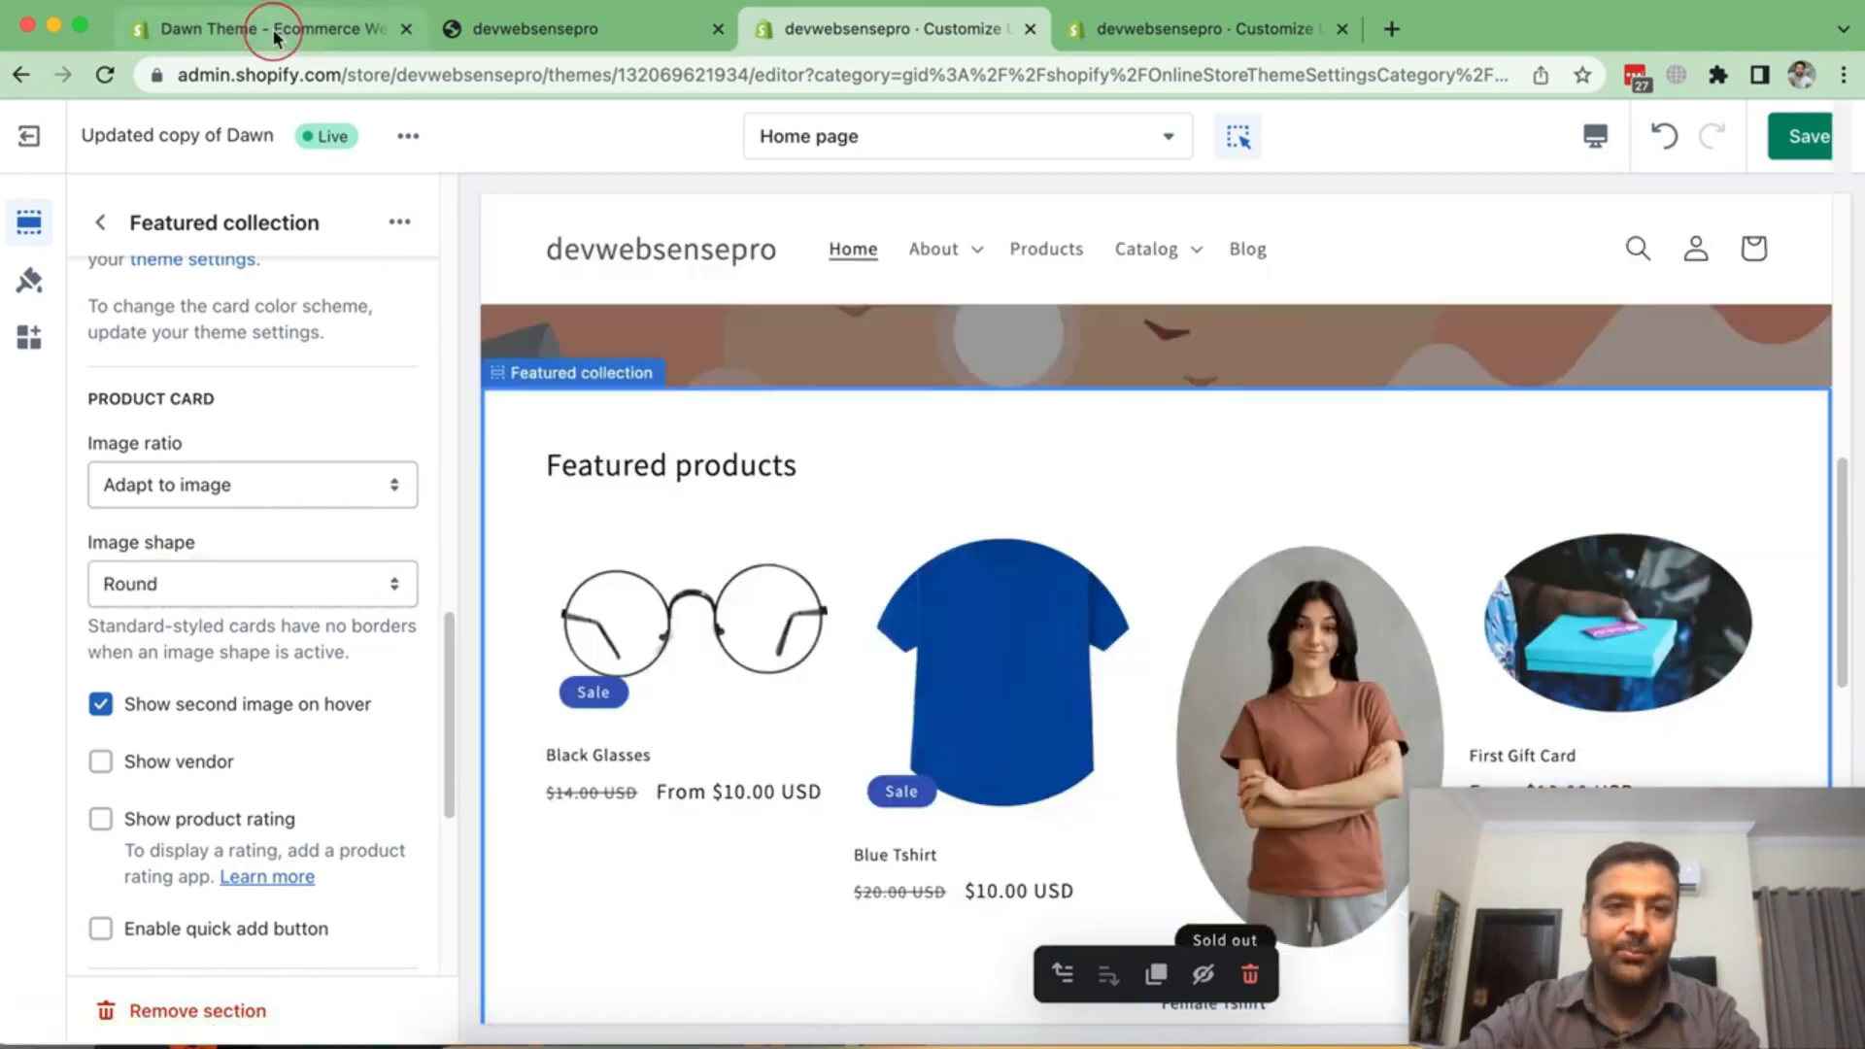
{"action": "left_click", "coordinate": [251, 28]}
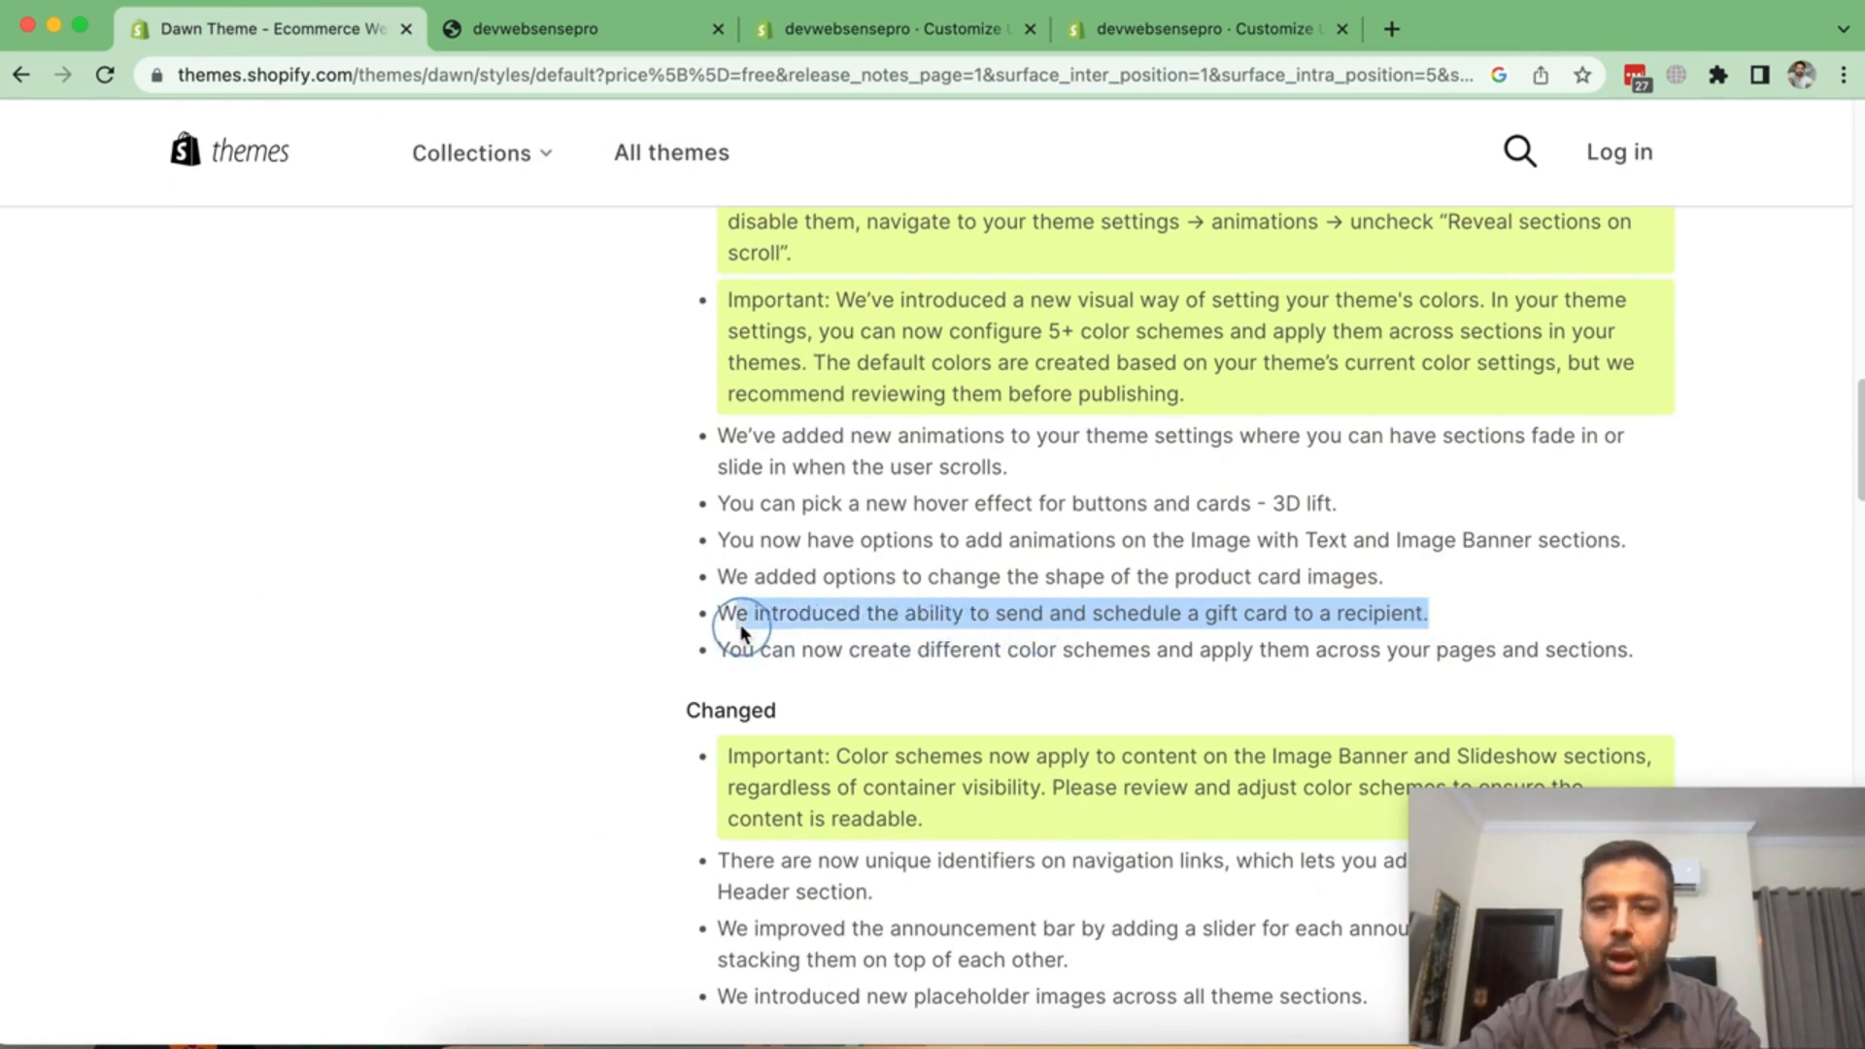
{"action": "mouse_move", "coordinate": [1560, 597]}
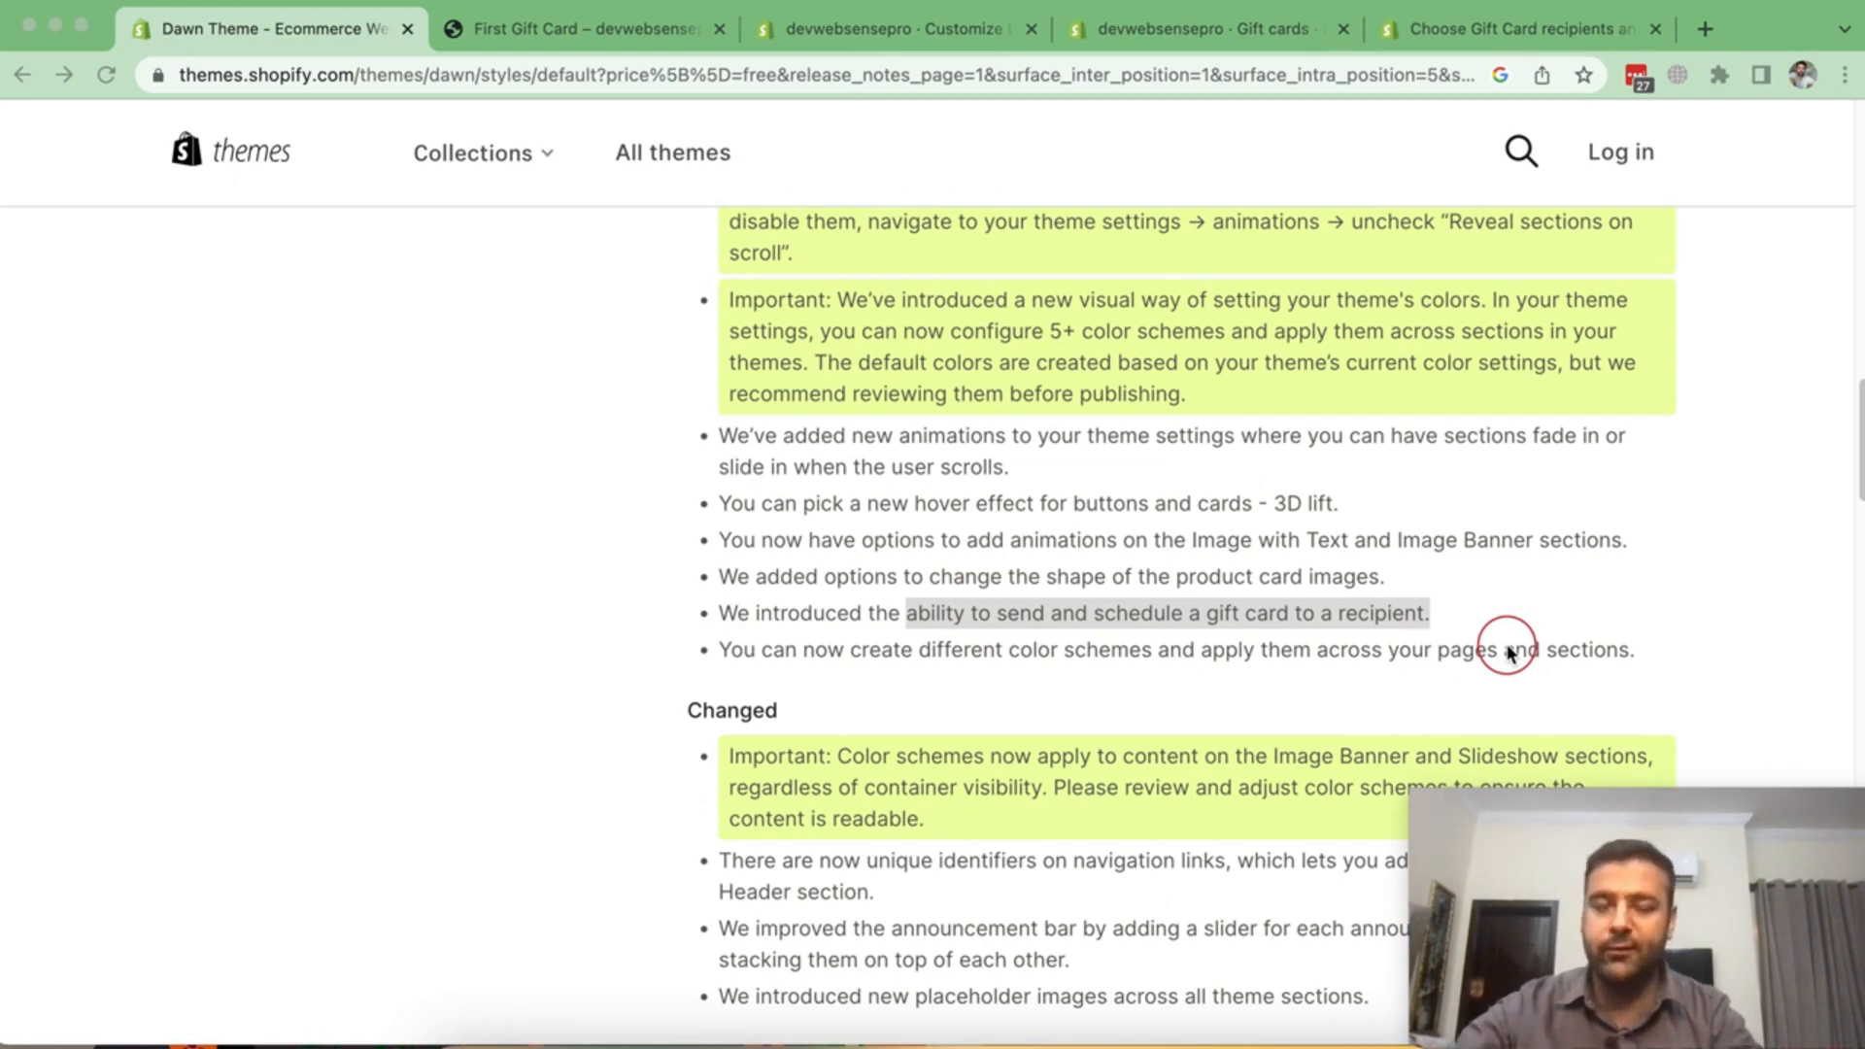
Step: On the First Gift Card storefront page, tick 'I want to send this as a gift' to reveal recipient fields
{"action": "left_click", "coordinate": [559, 29]}
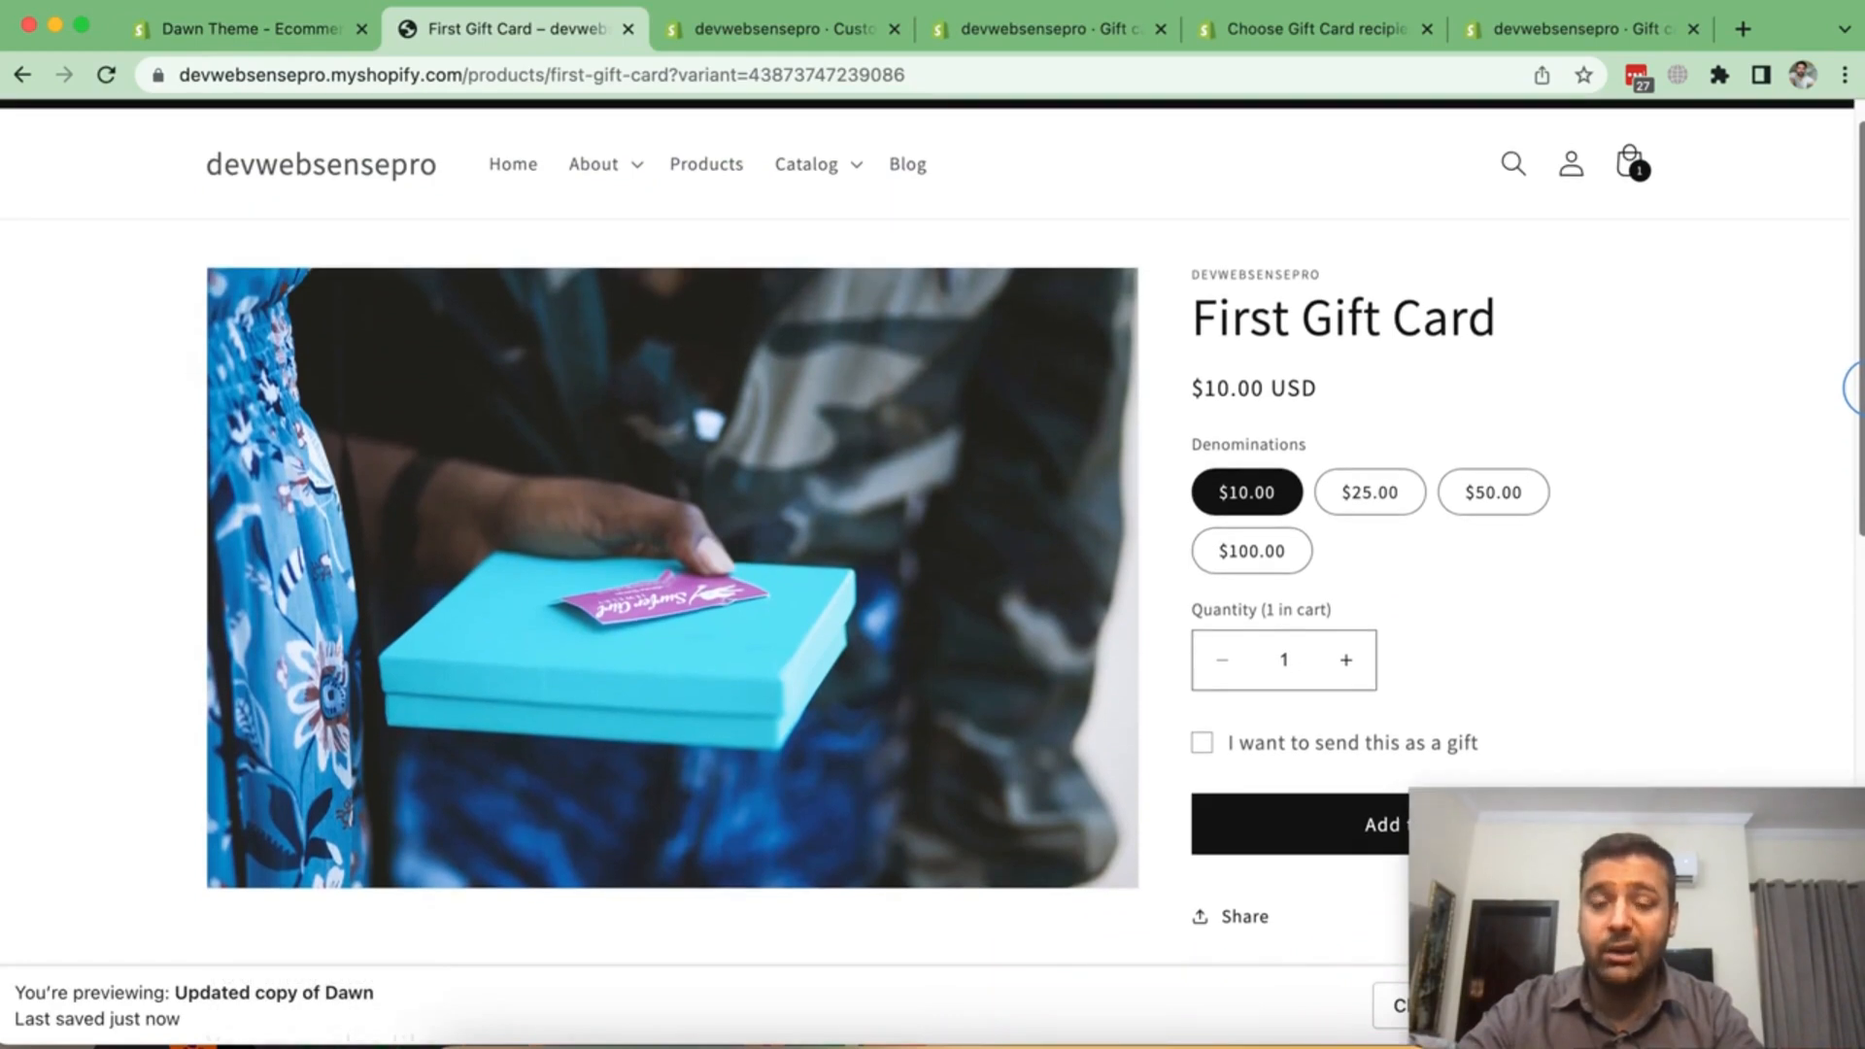
{"action": "scroll", "scroll_direction": "down", "scroll_amount": 3}
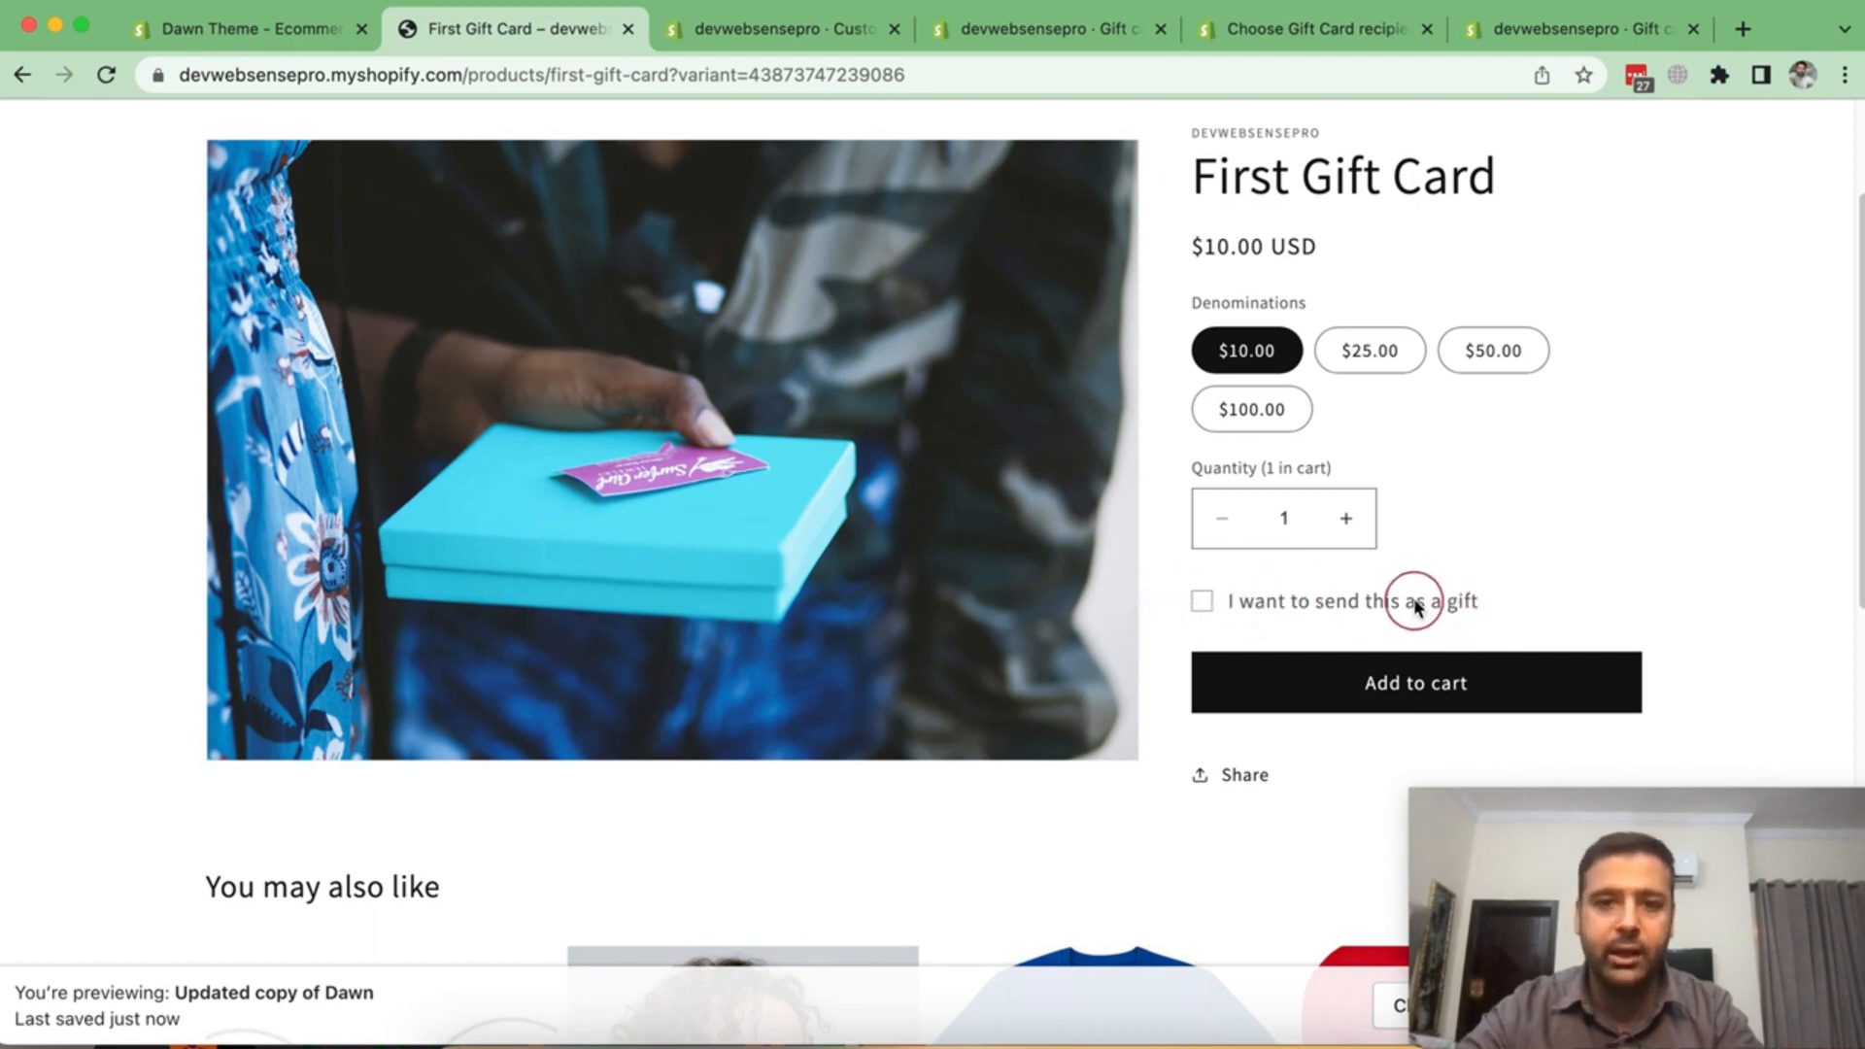
{"action": "mouse_move", "coordinate": [1383, 612]}
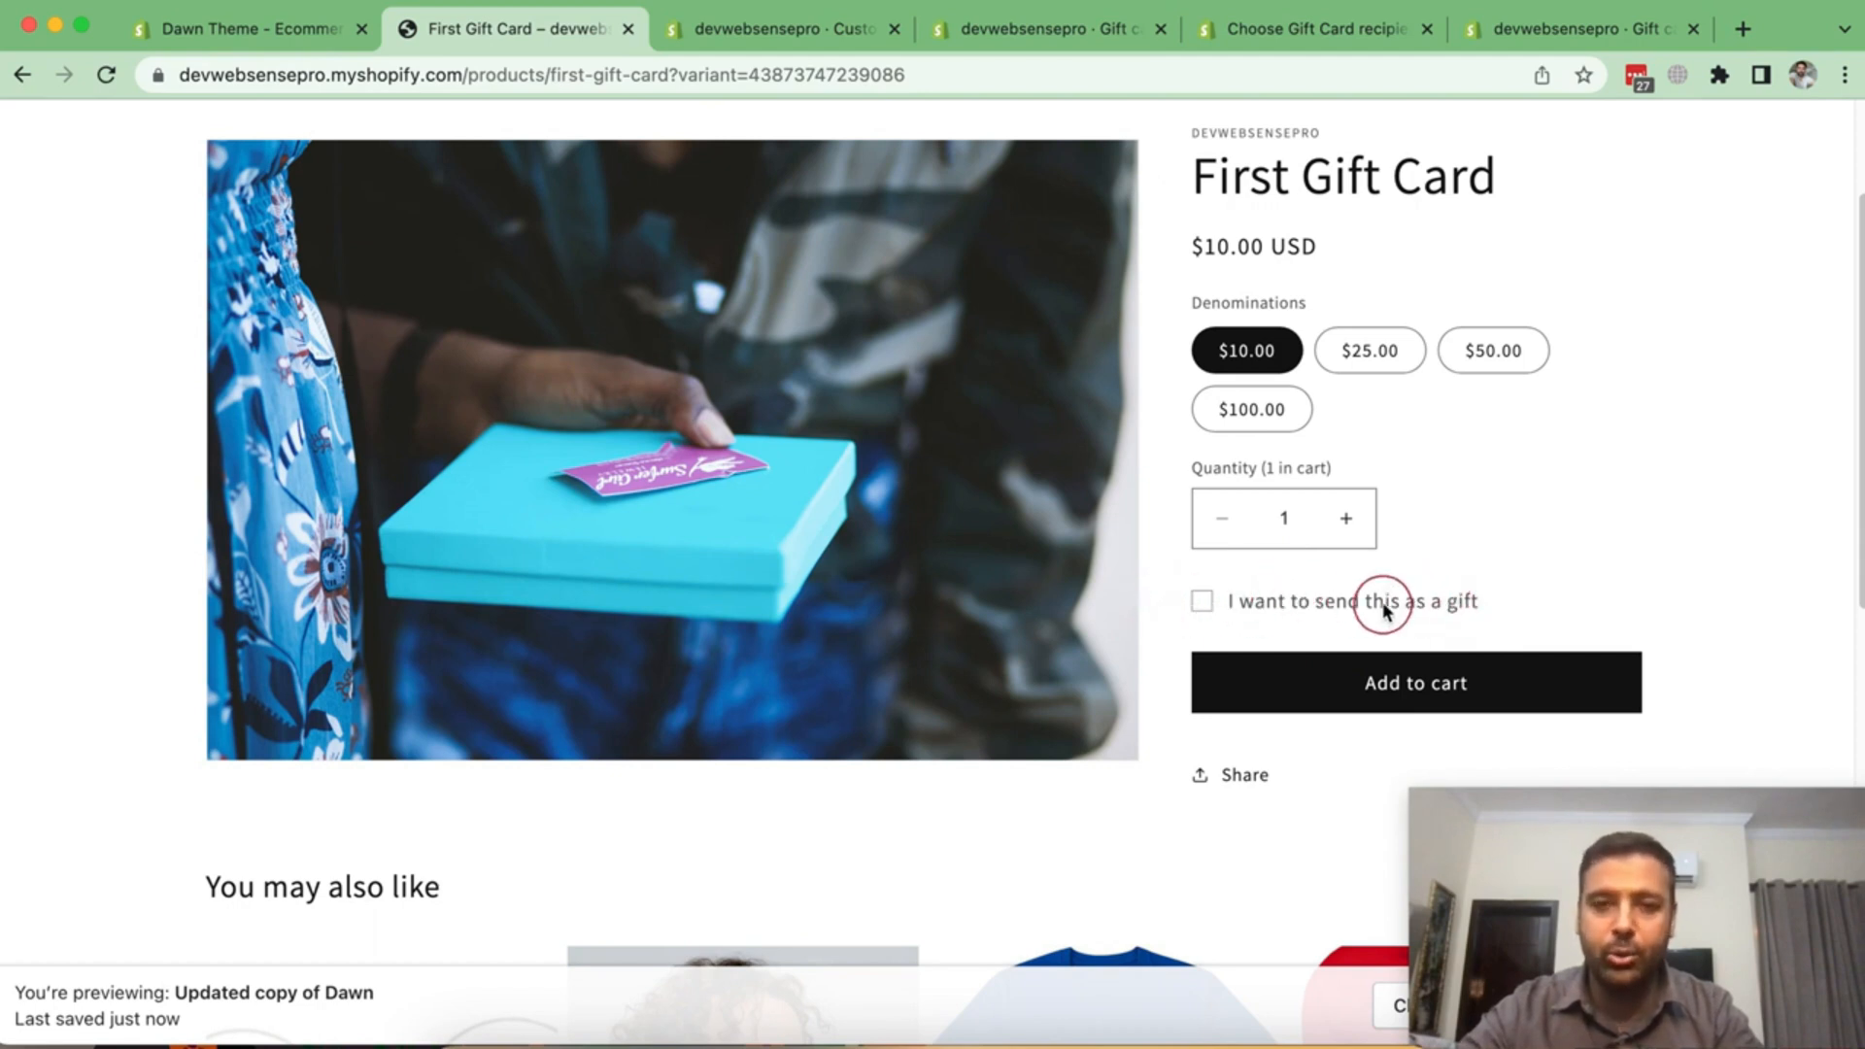
{"action": "left_click", "coordinate": [1201, 601]}
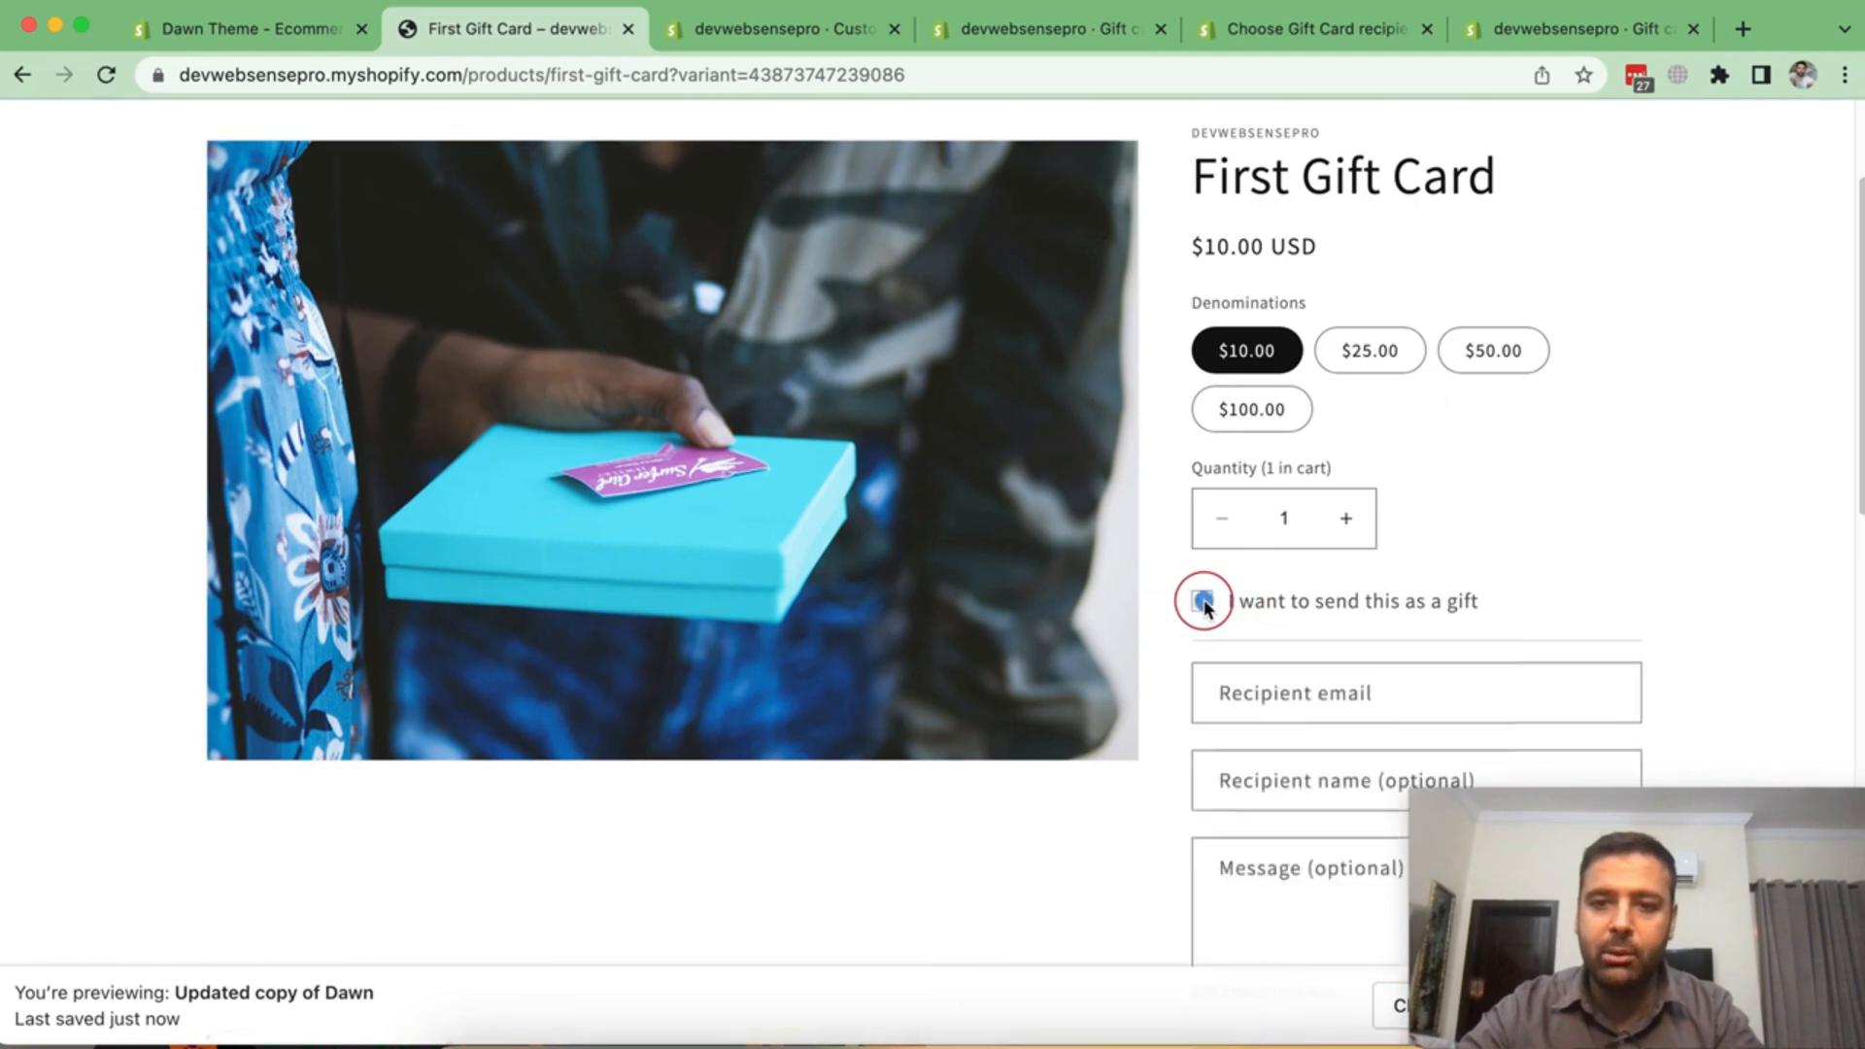
{"action": "scroll", "scroll_direction": "down", "scroll_amount": 3}
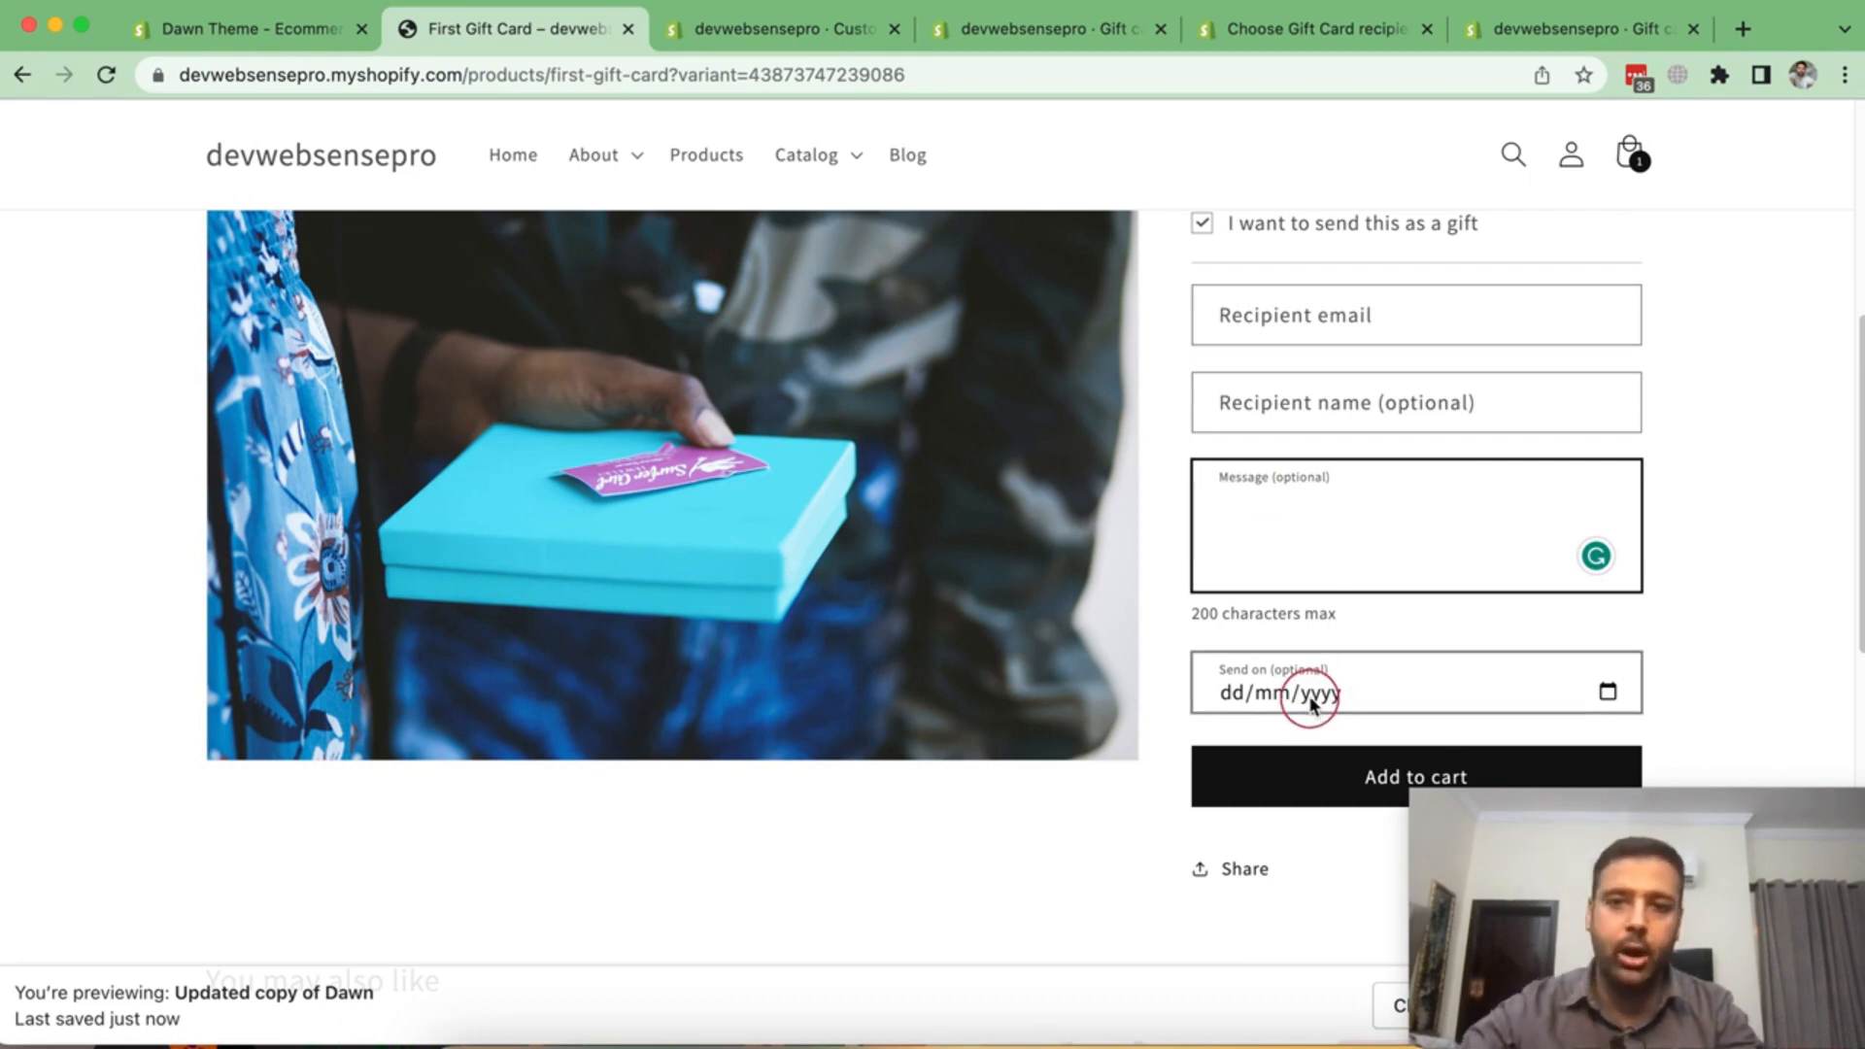
{"action": "mouse_move", "coordinate": [1337, 367]}
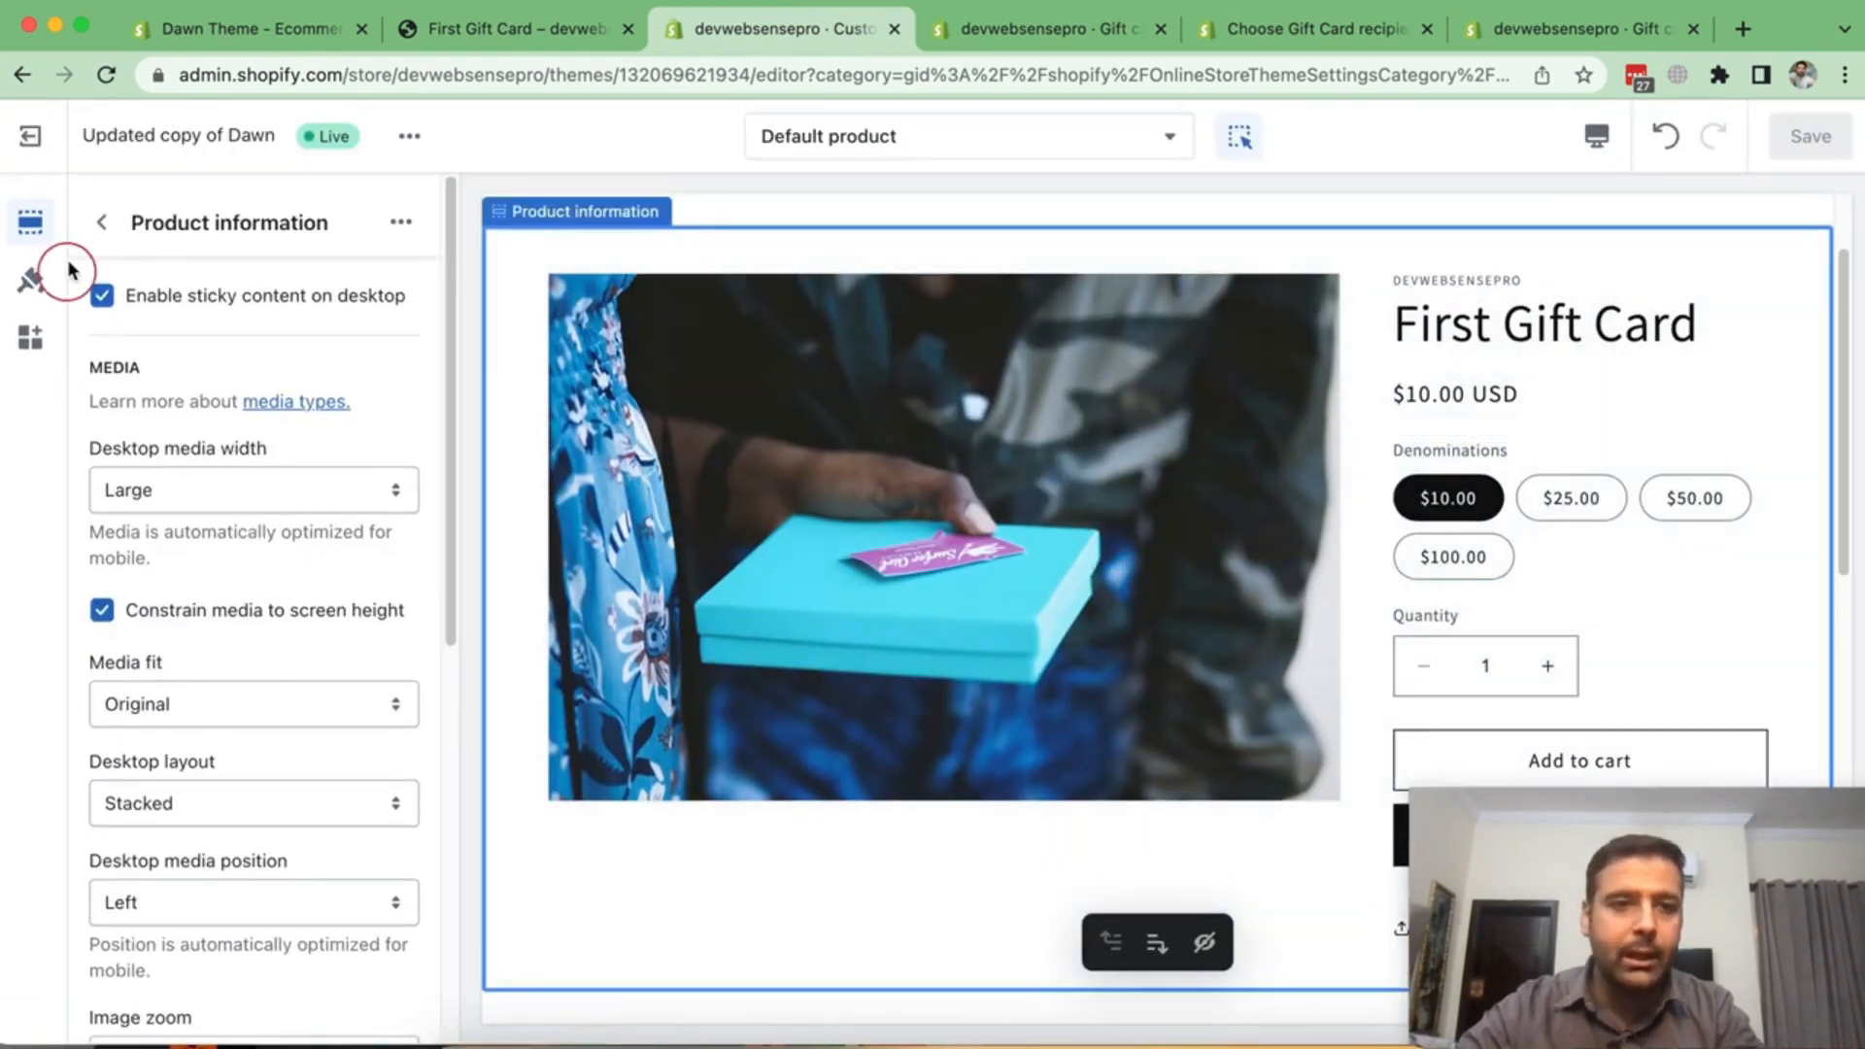
Step: Open the Buy buttons block settings in the Default product template's section list
{"action": "left_click", "coordinate": [103, 222]}
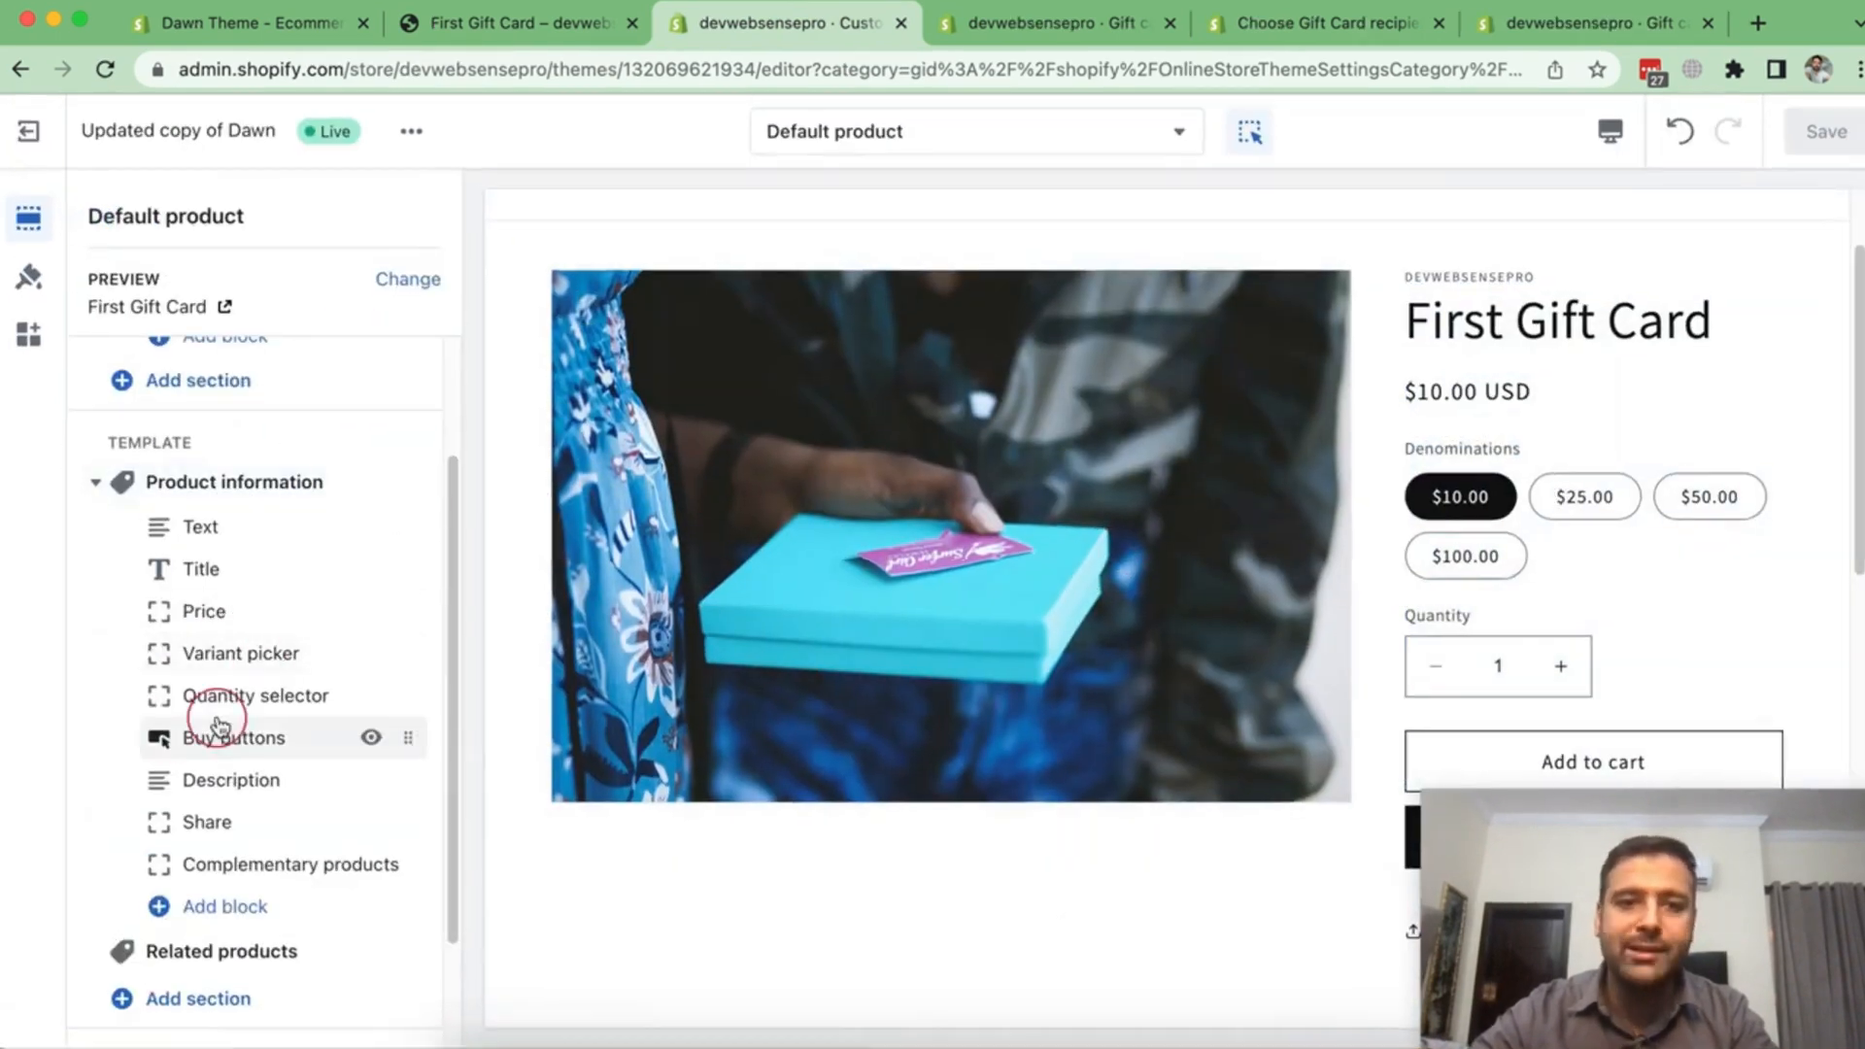
{"action": "left_click", "coordinate": [200, 569]}
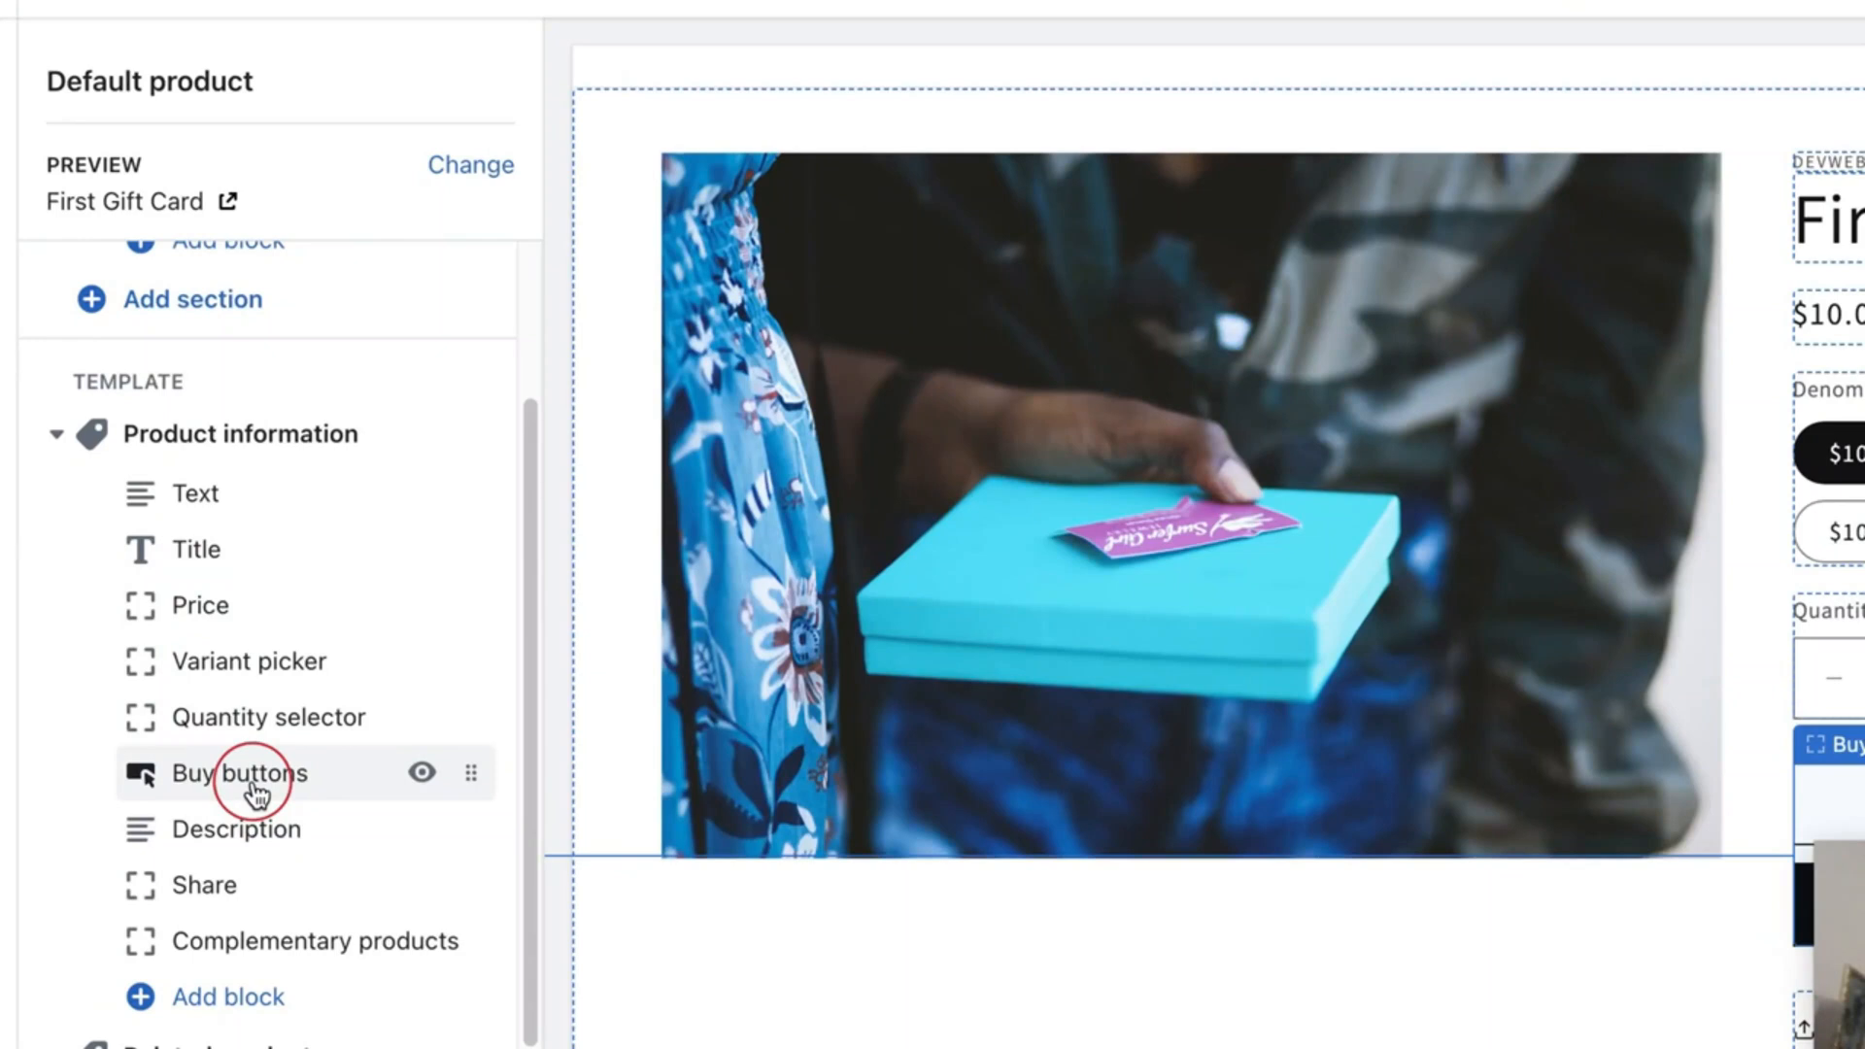
{"action": "left_click", "coordinate": [237, 774]}
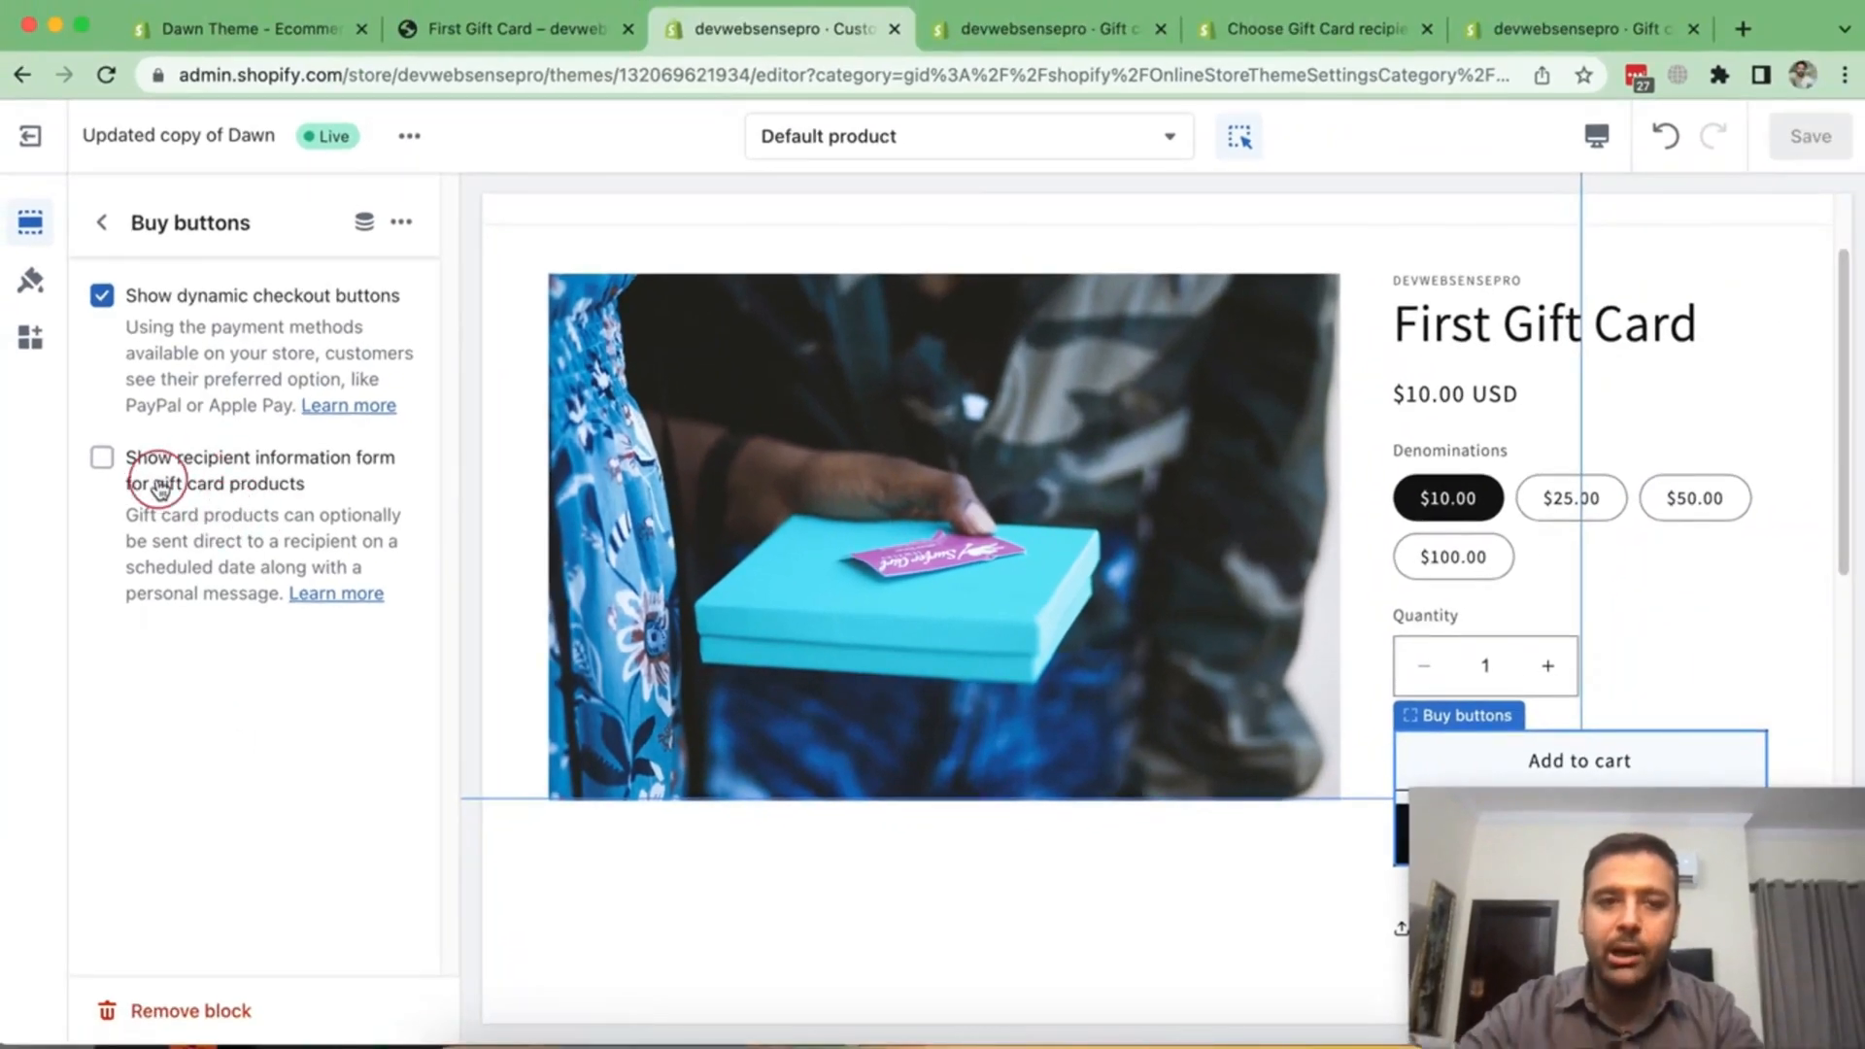
{"action": "left_click", "coordinate": [513, 29]}
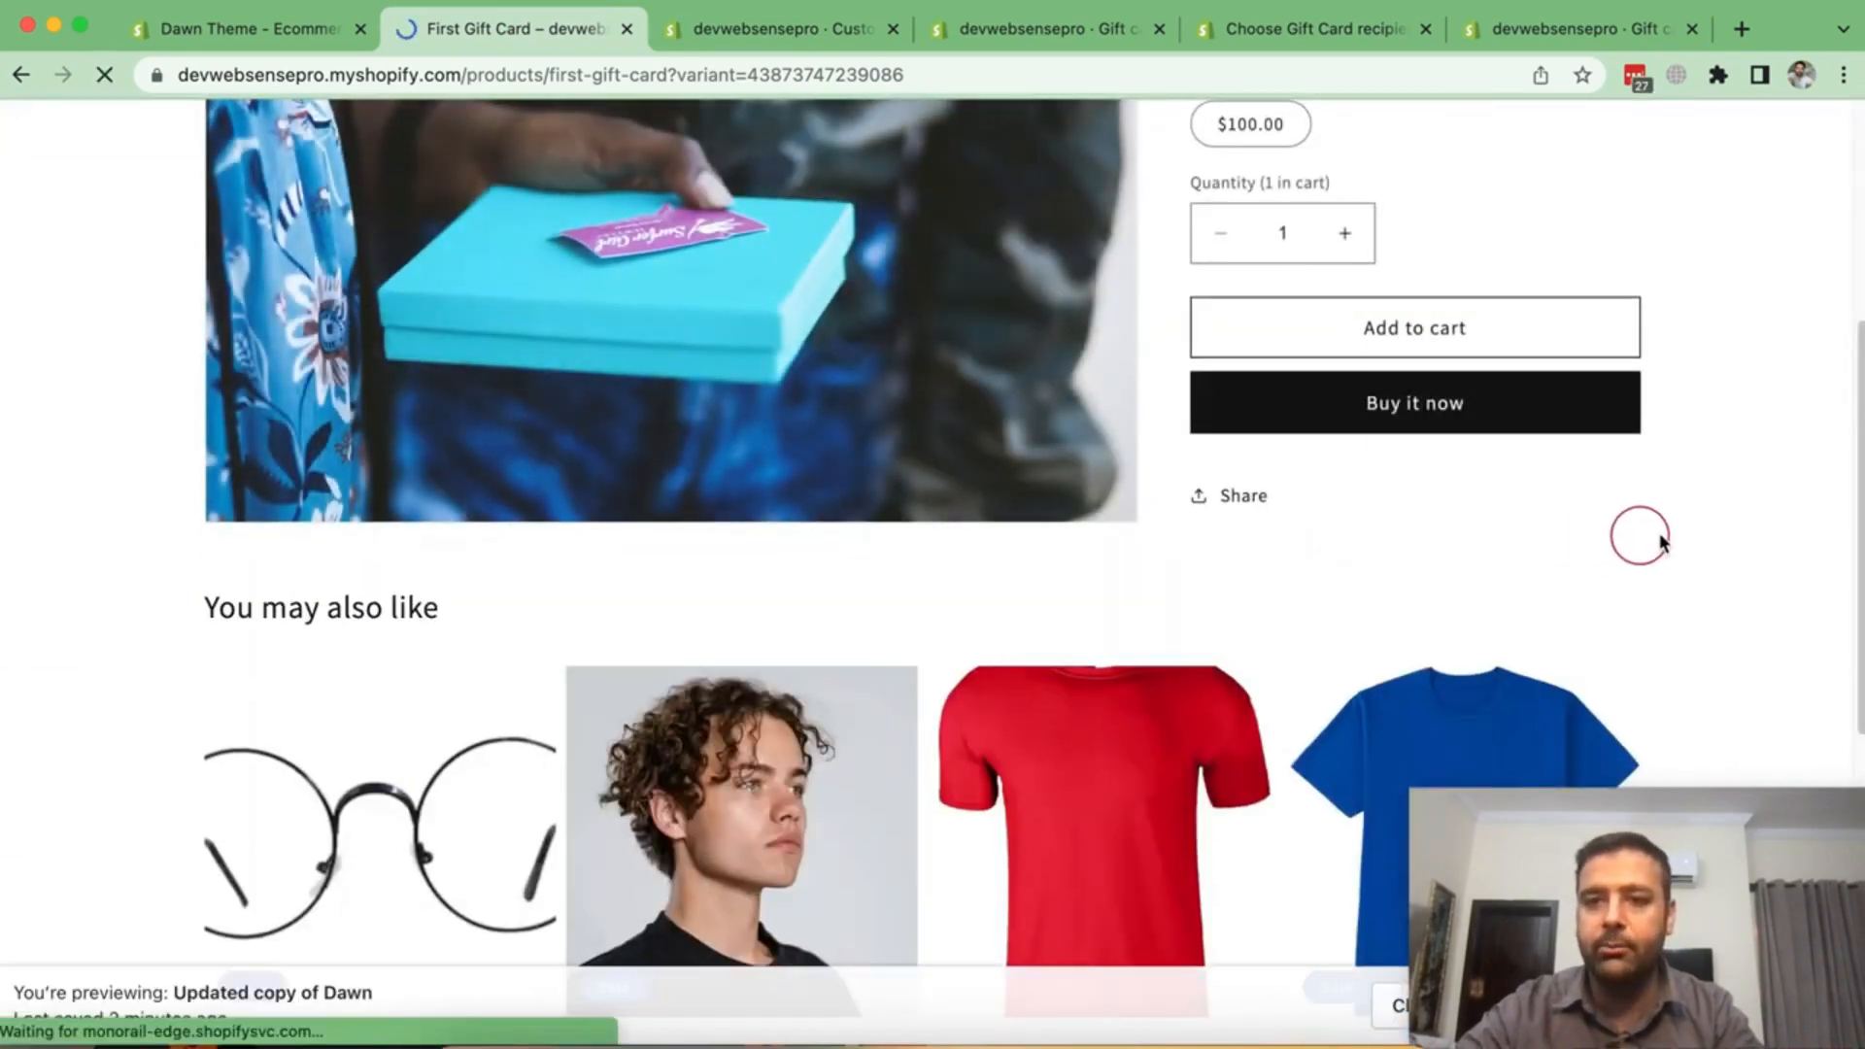
Step: Enable 'Show recipient information form for gift card products' in Buy buttons and save the theme
{"action": "left_click", "coordinate": [103, 74]}
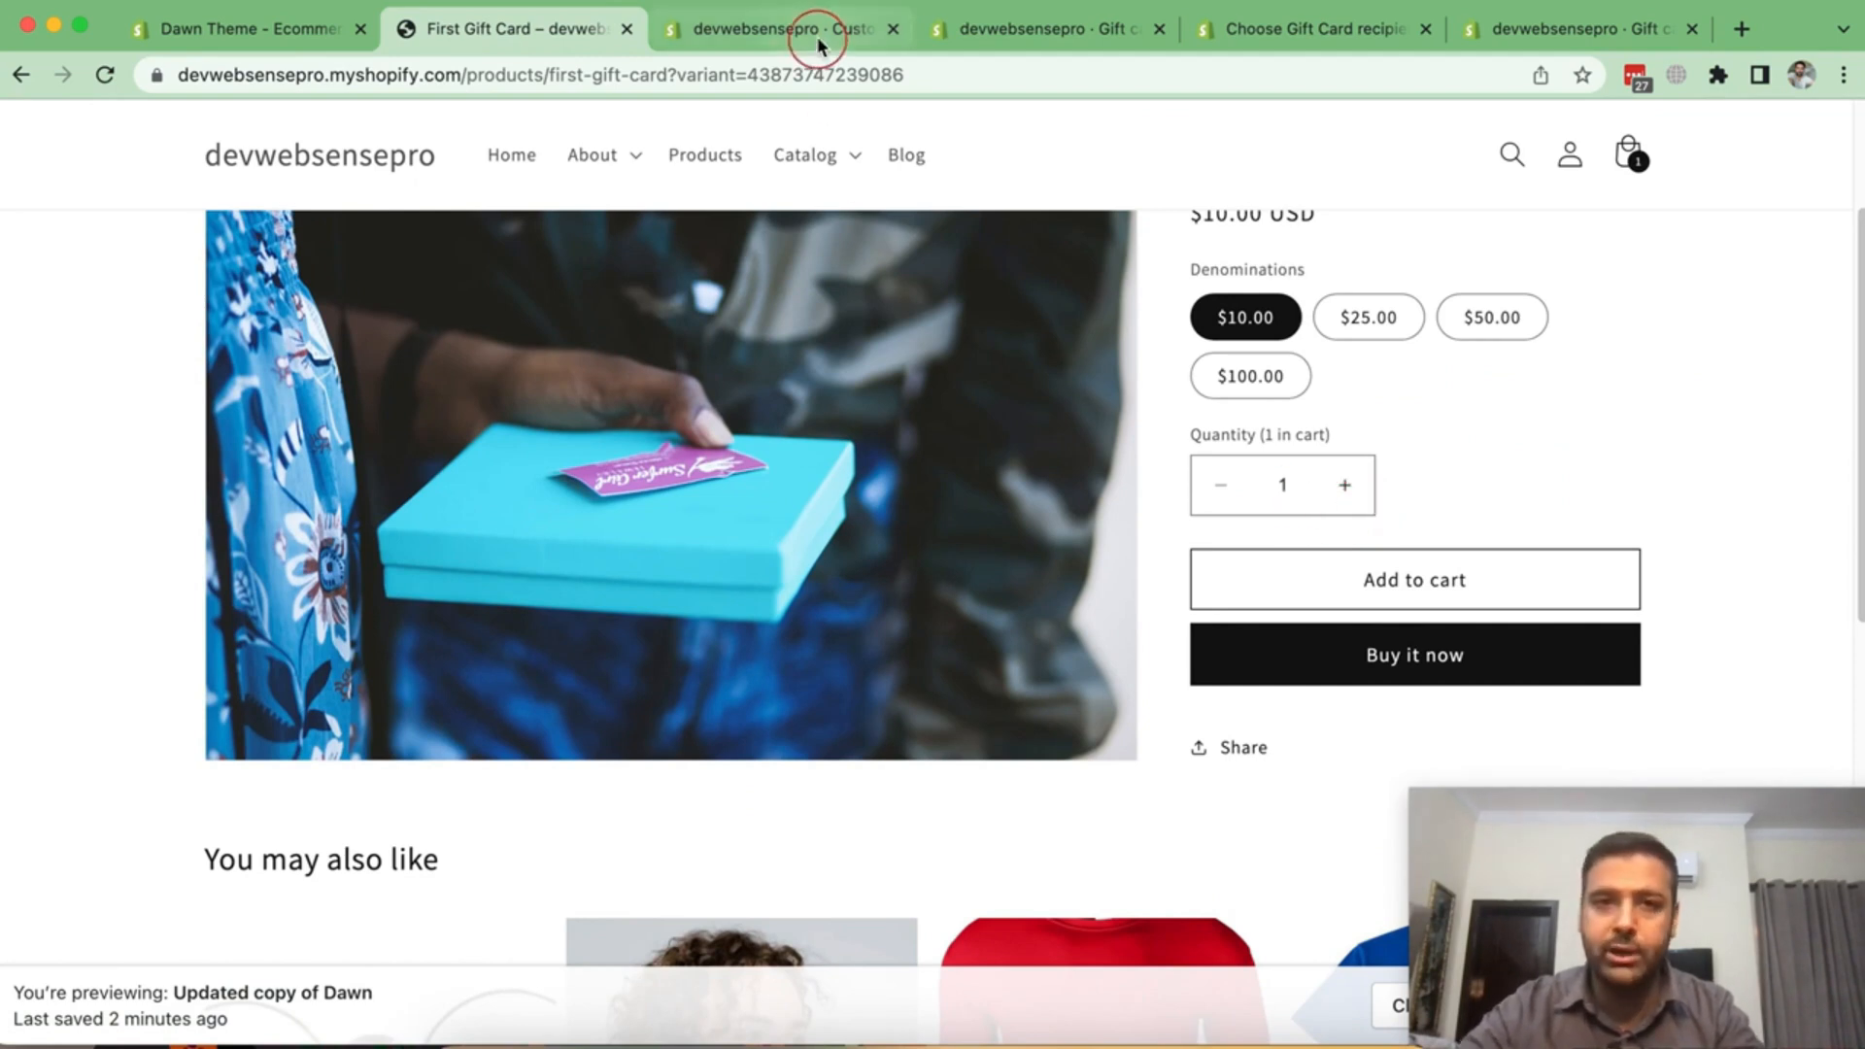
{"action": "left_click", "coordinate": [777, 27]}
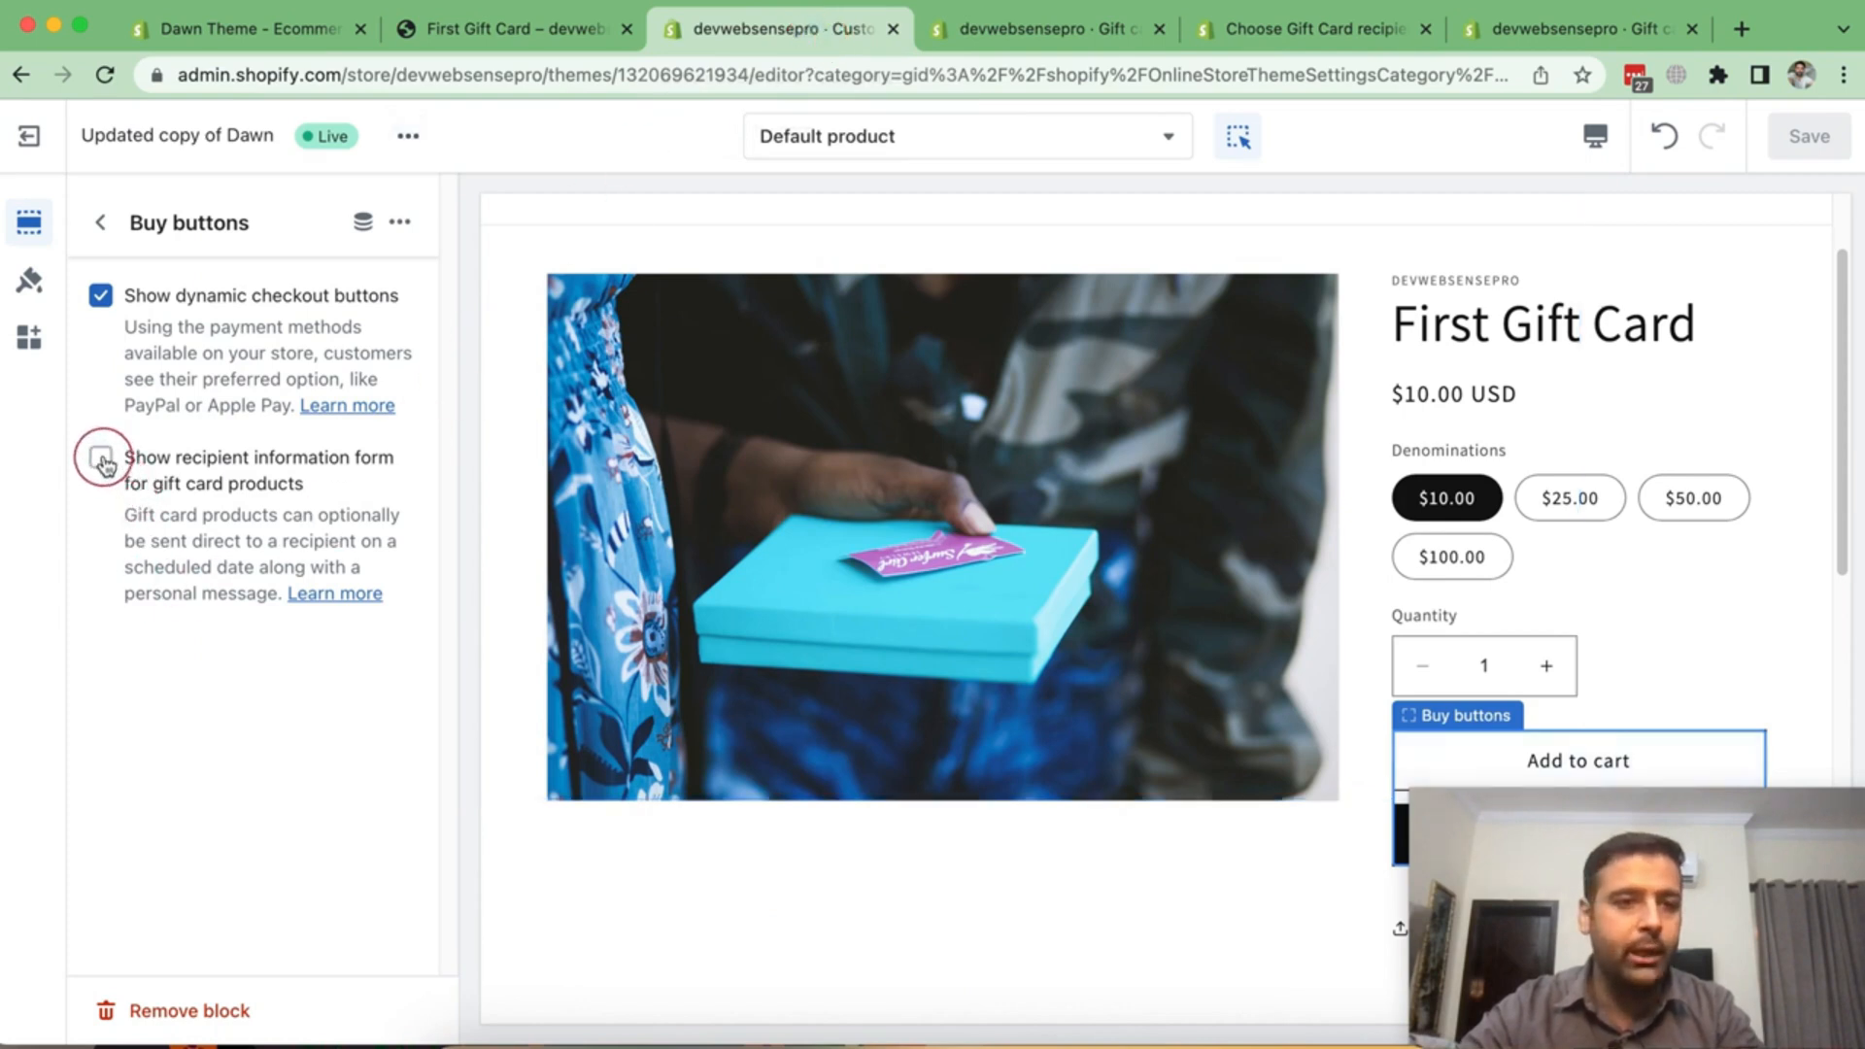
{"action": "left_click", "coordinate": [99, 463]}
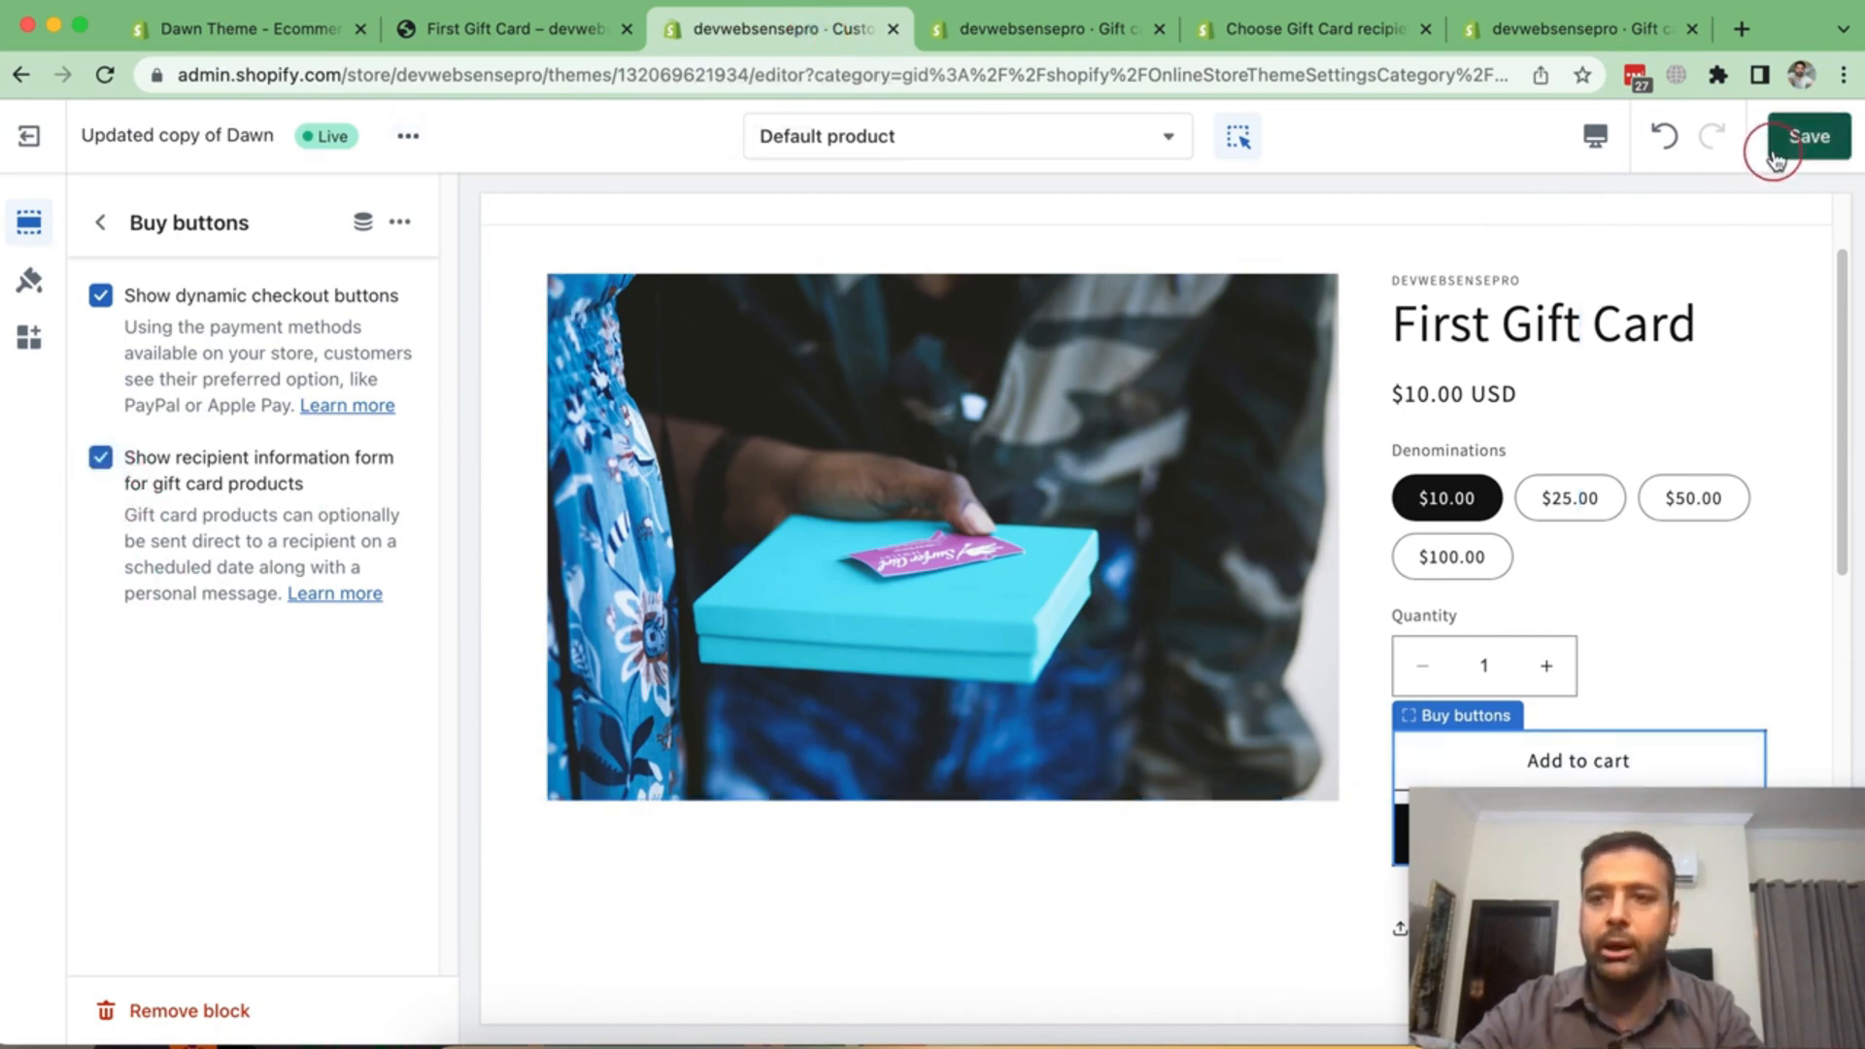
{"action": "left_click", "coordinate": [511, 27]}
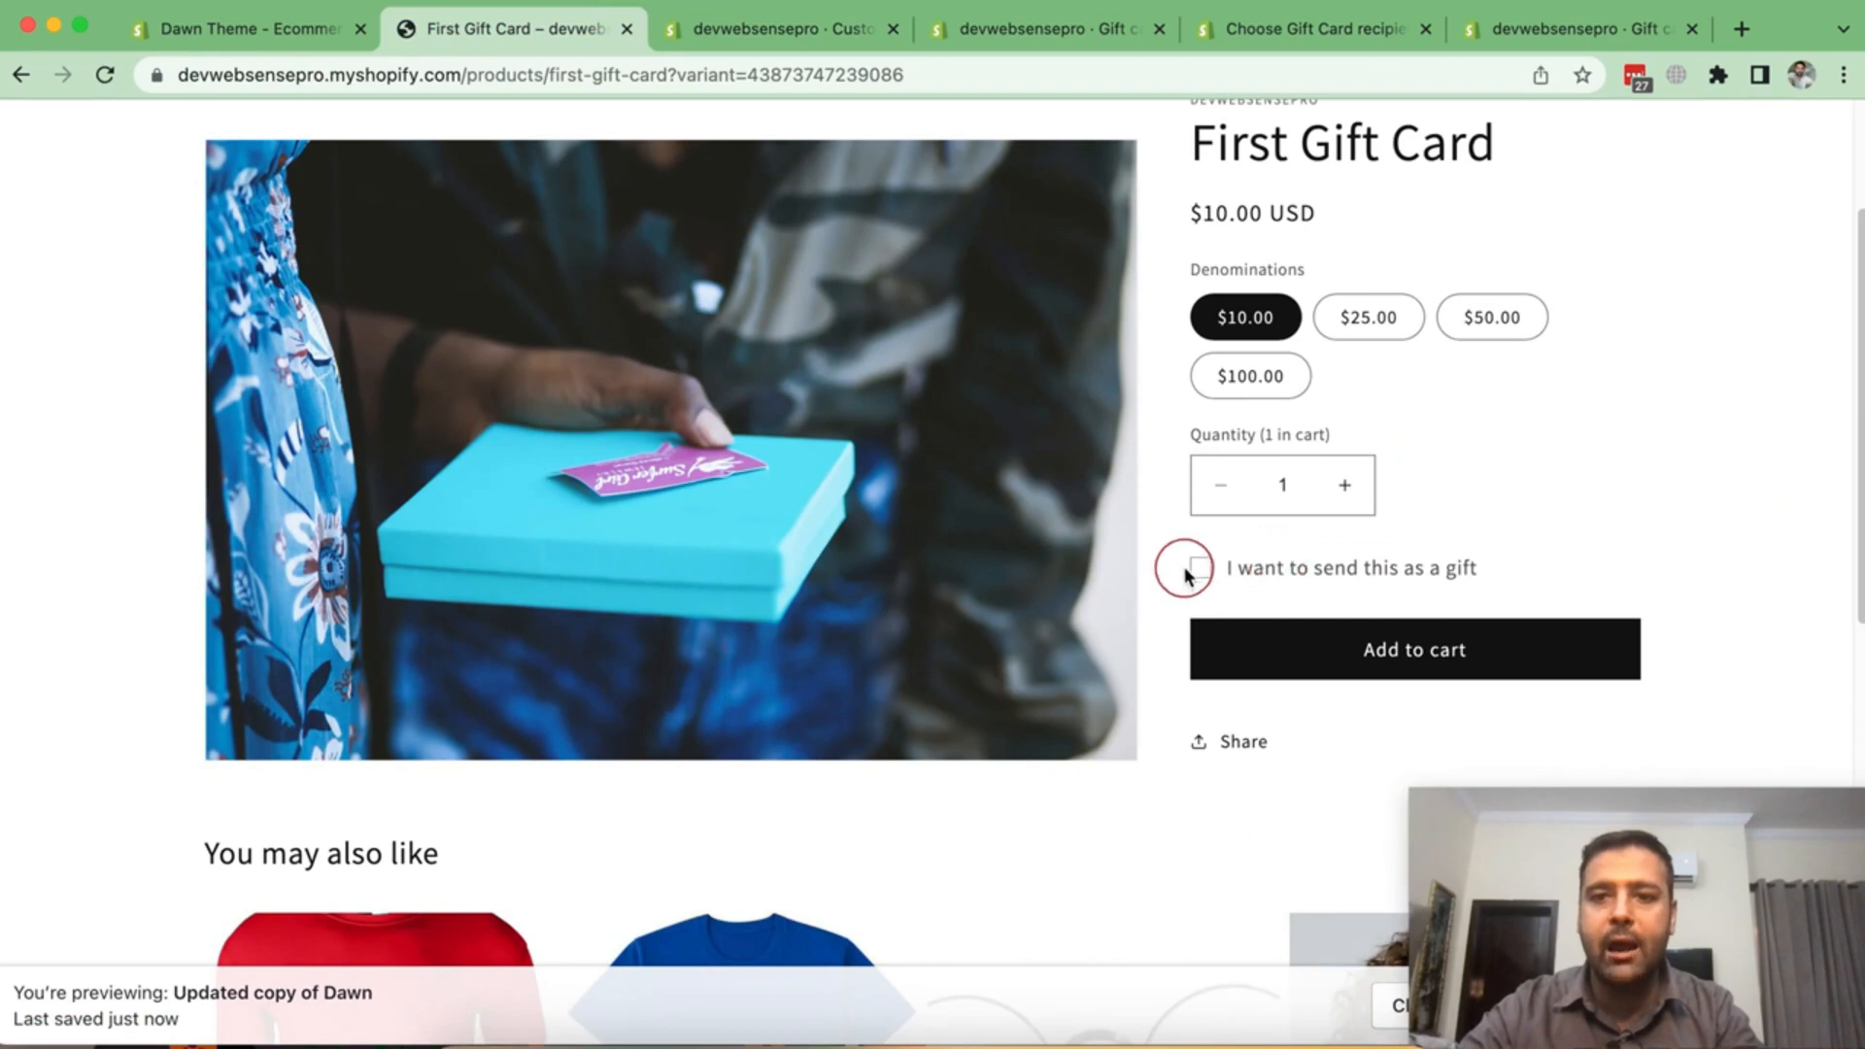
{"action": "mouse_move", "coordinate": [1306, 581]}
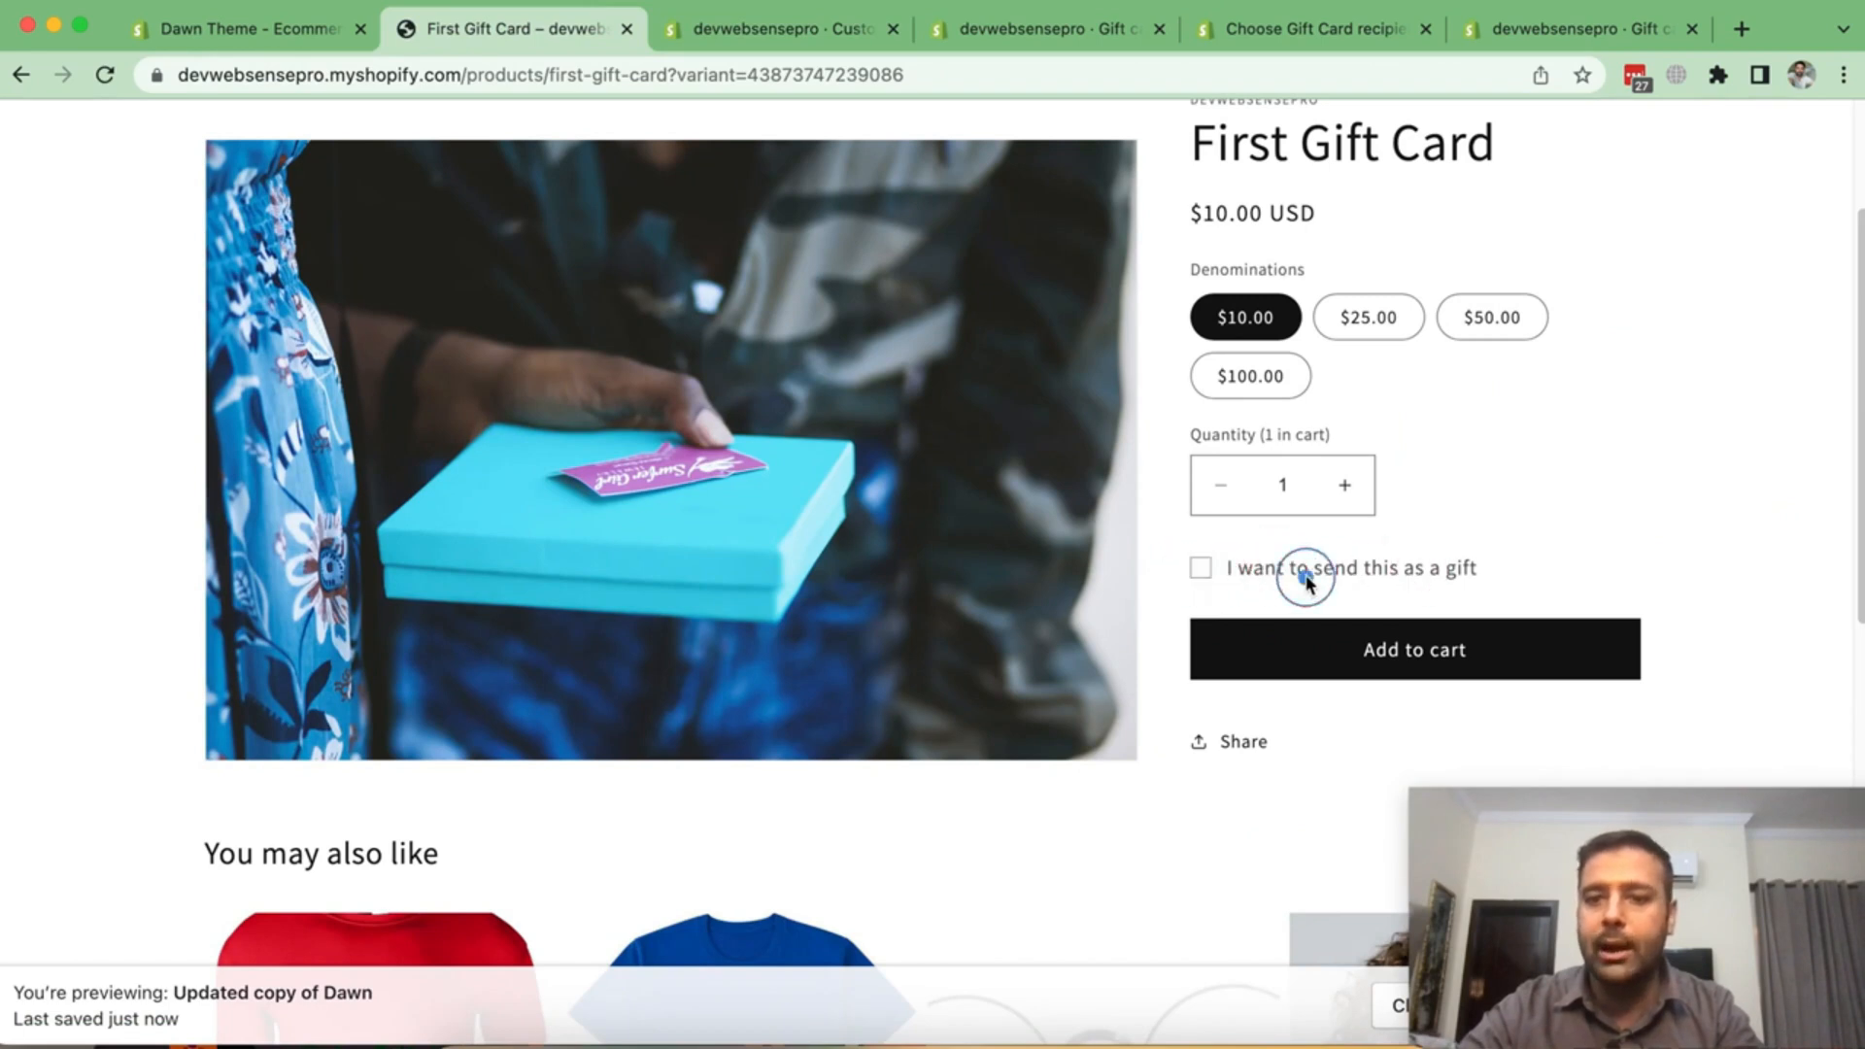
Step: Tick 'I want to send this as a gift' on First Gift Card to show email, name, message and send-date fields
{"action": "left_click", "coordinate": [1201, 568]}
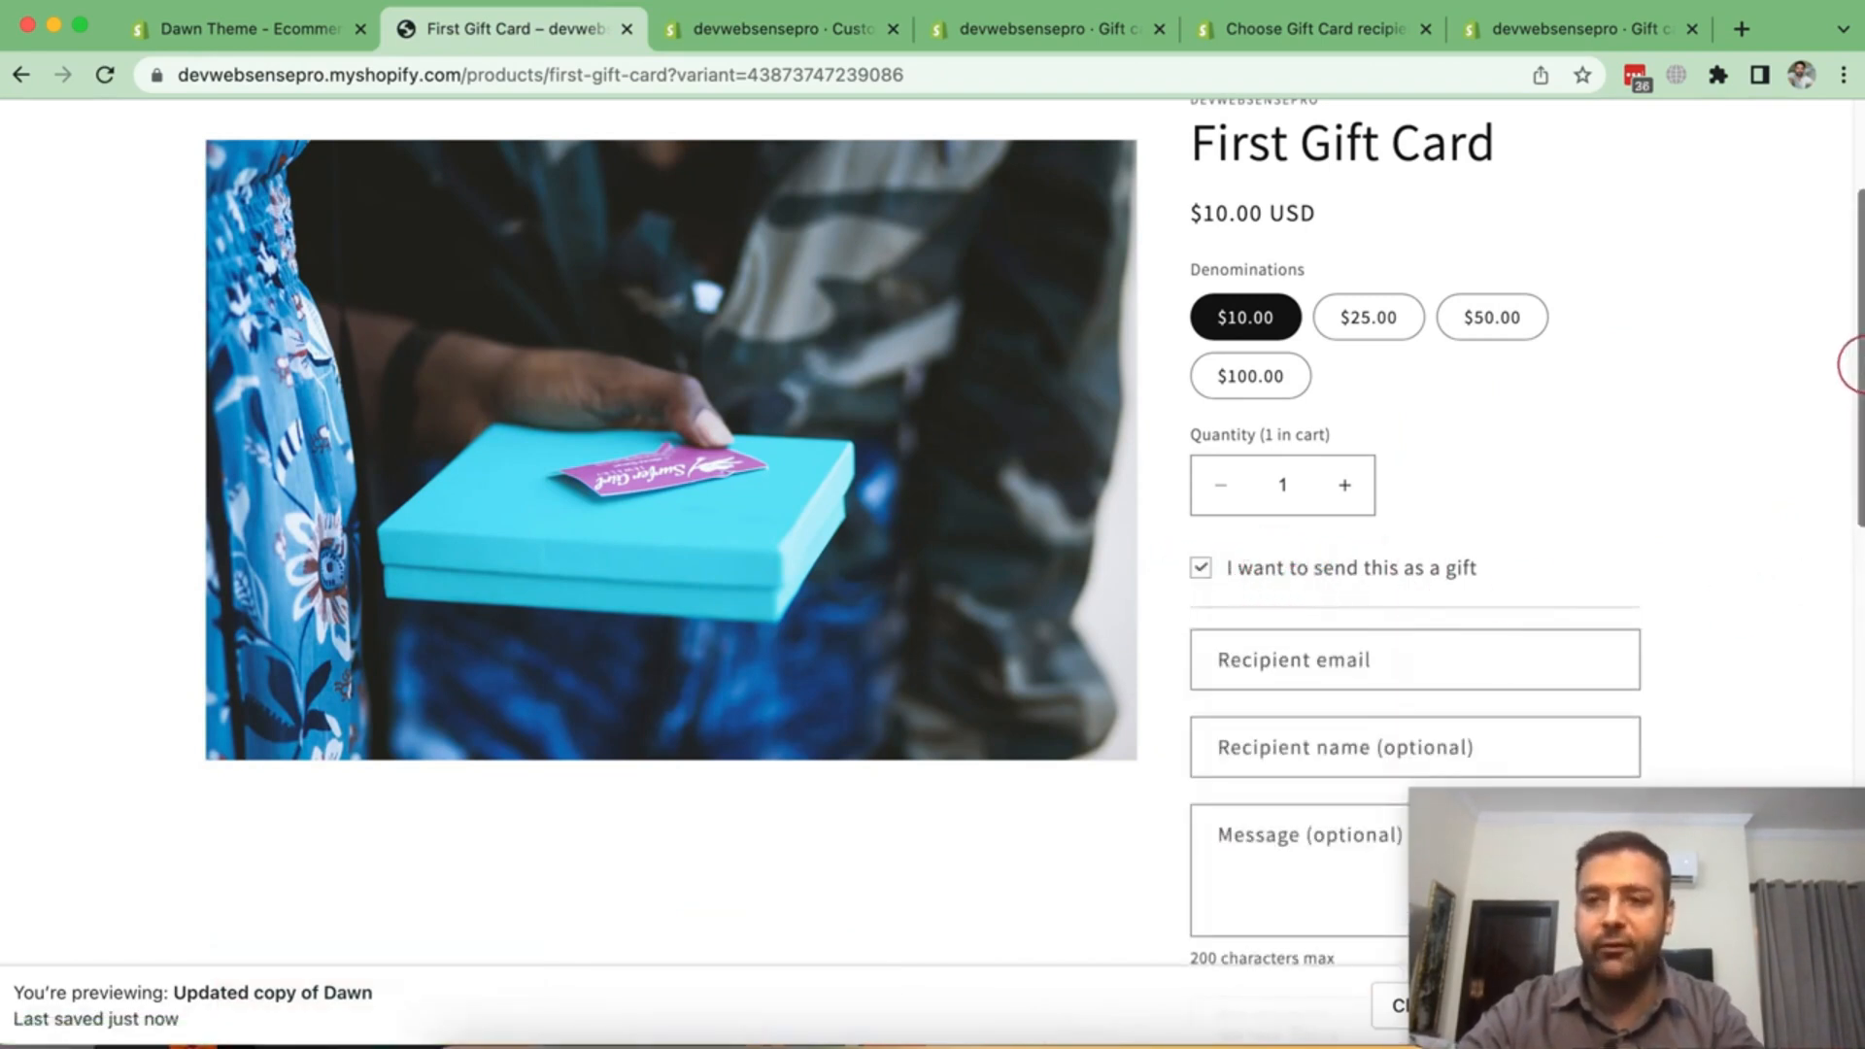
{"action": "scroll", "scroll_direction": "down", "scroll_amount": 3}
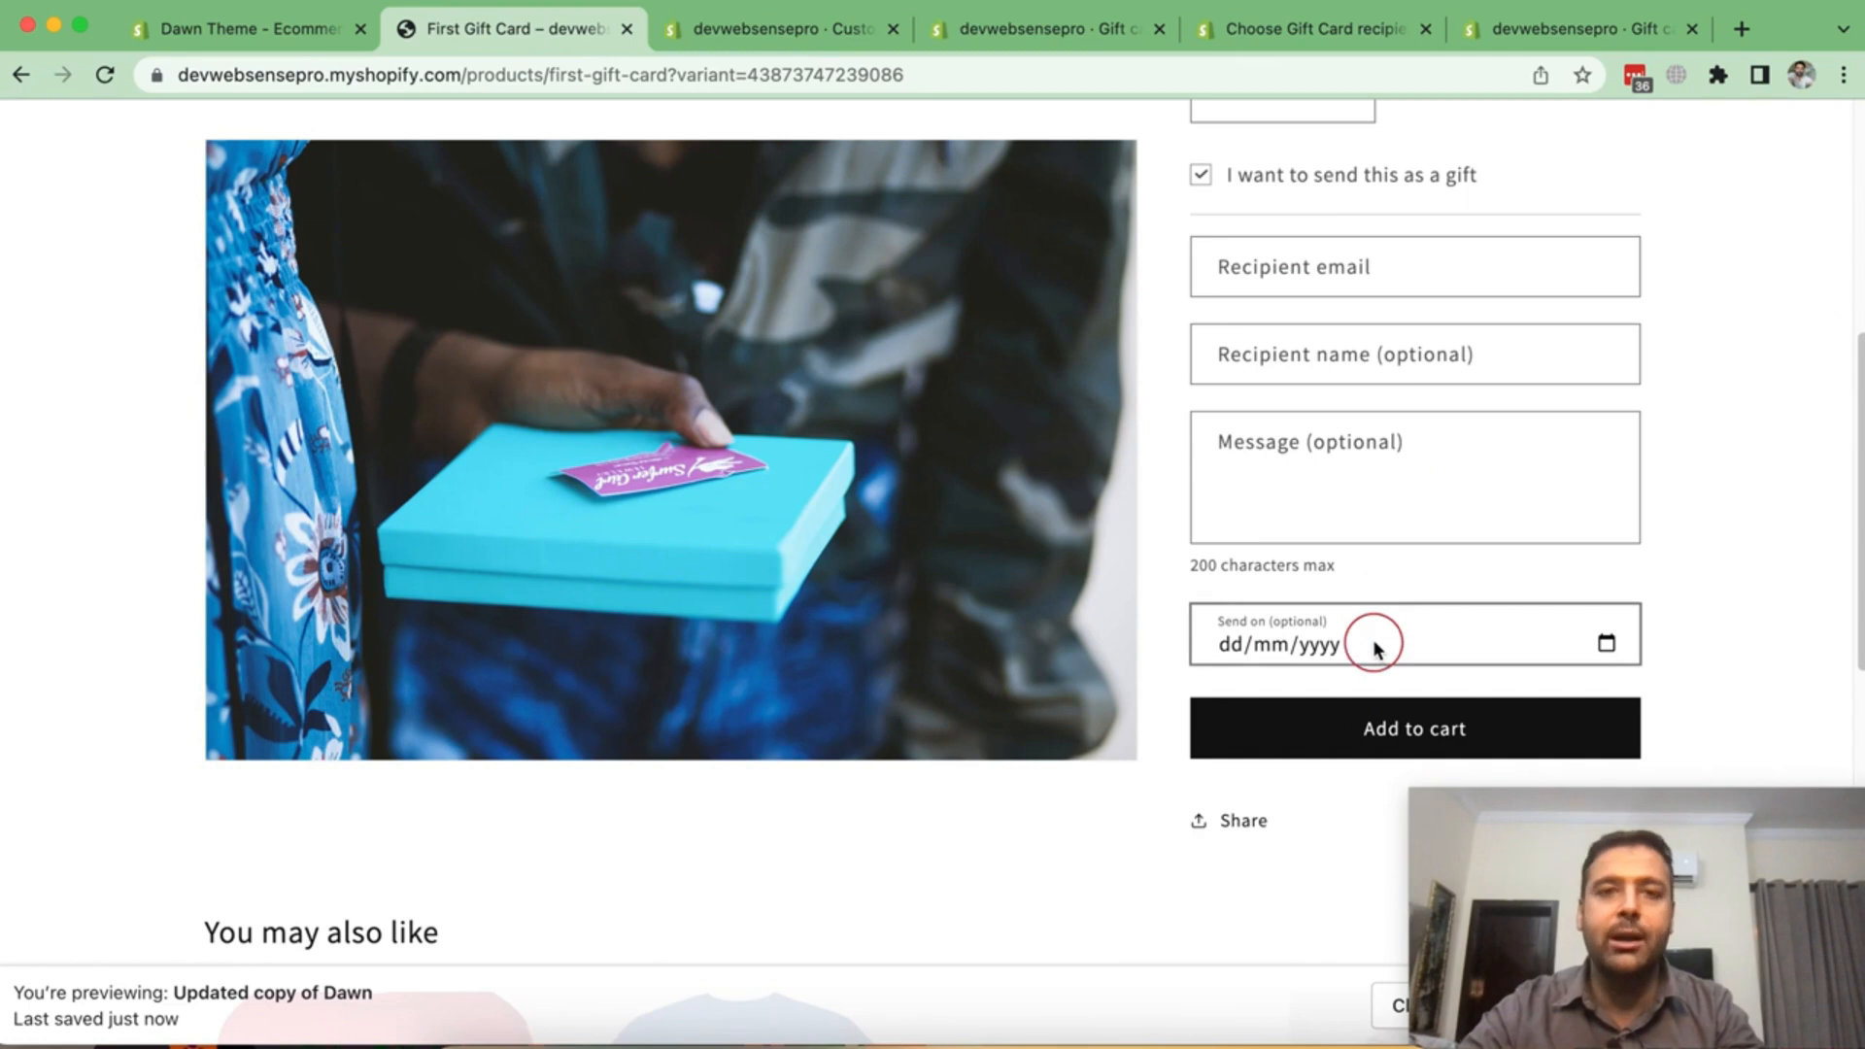
{"action": "mouse_move", "coordinate": [1351, 651]}
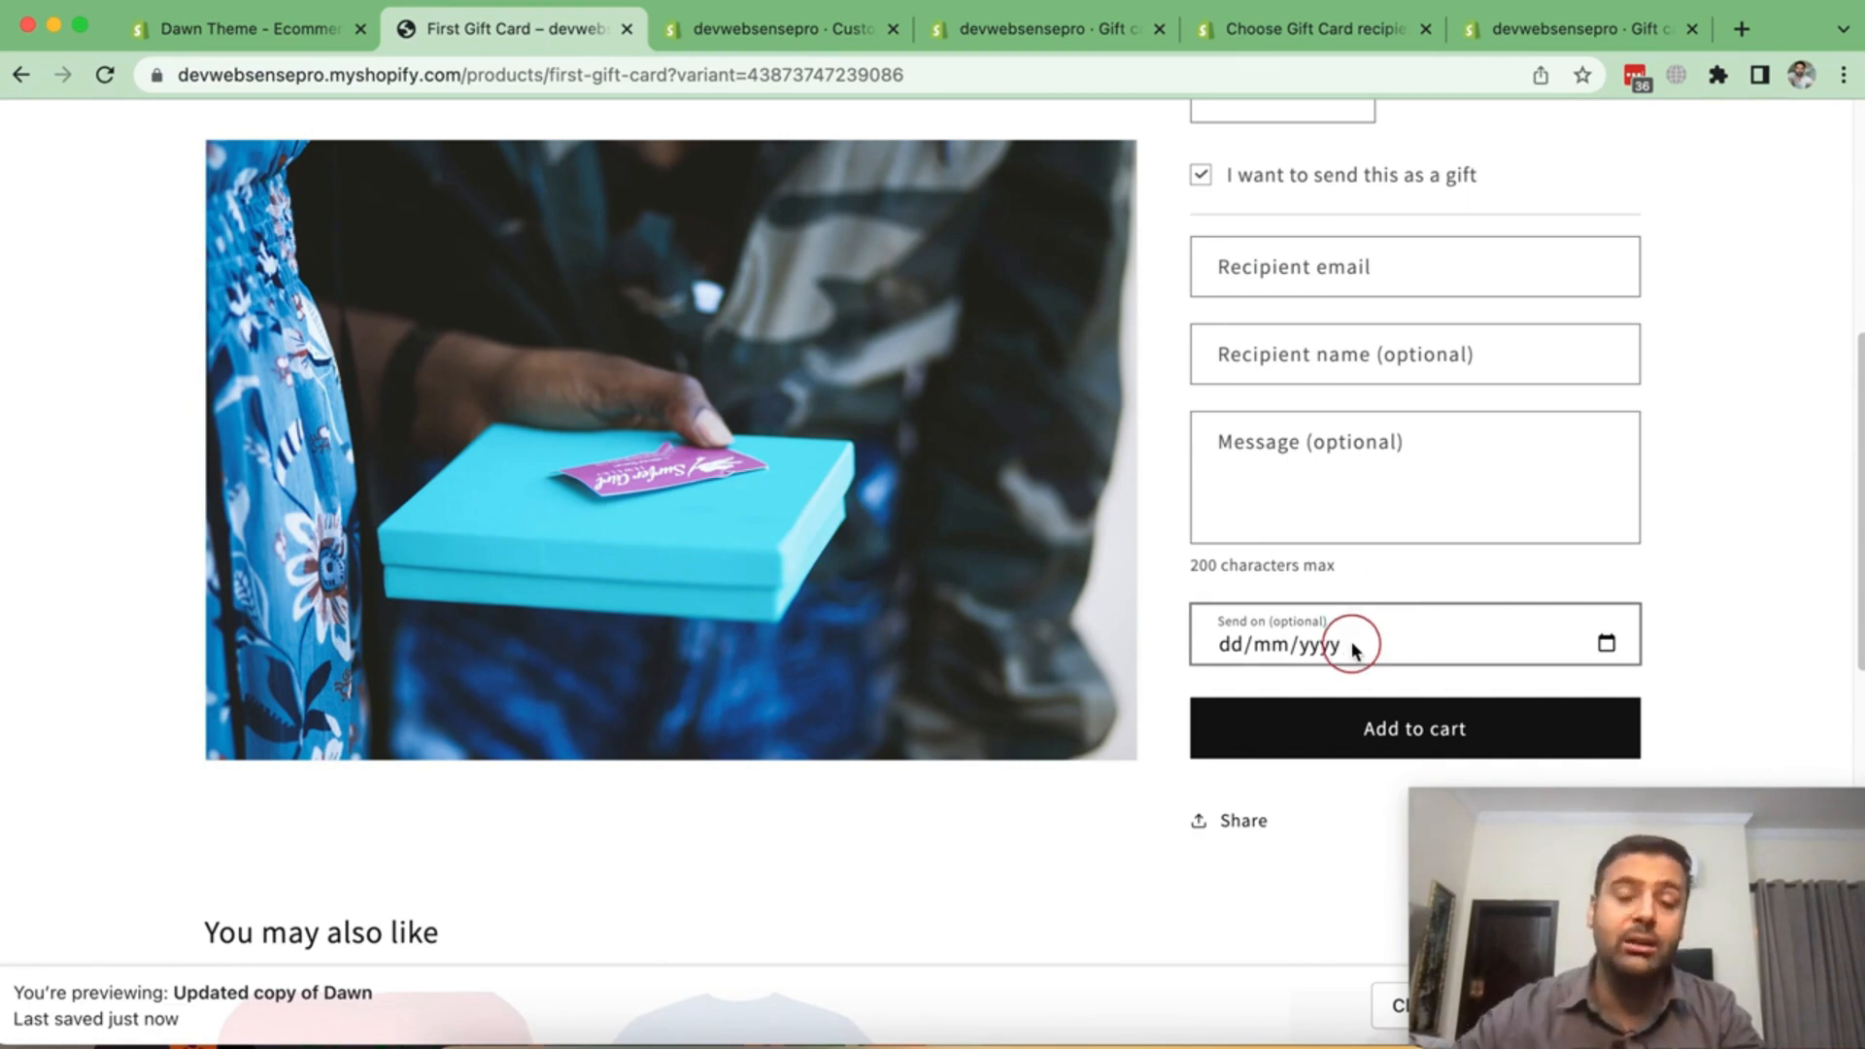
{"action": "mouse_move", "coordinate": [1366, 694]}
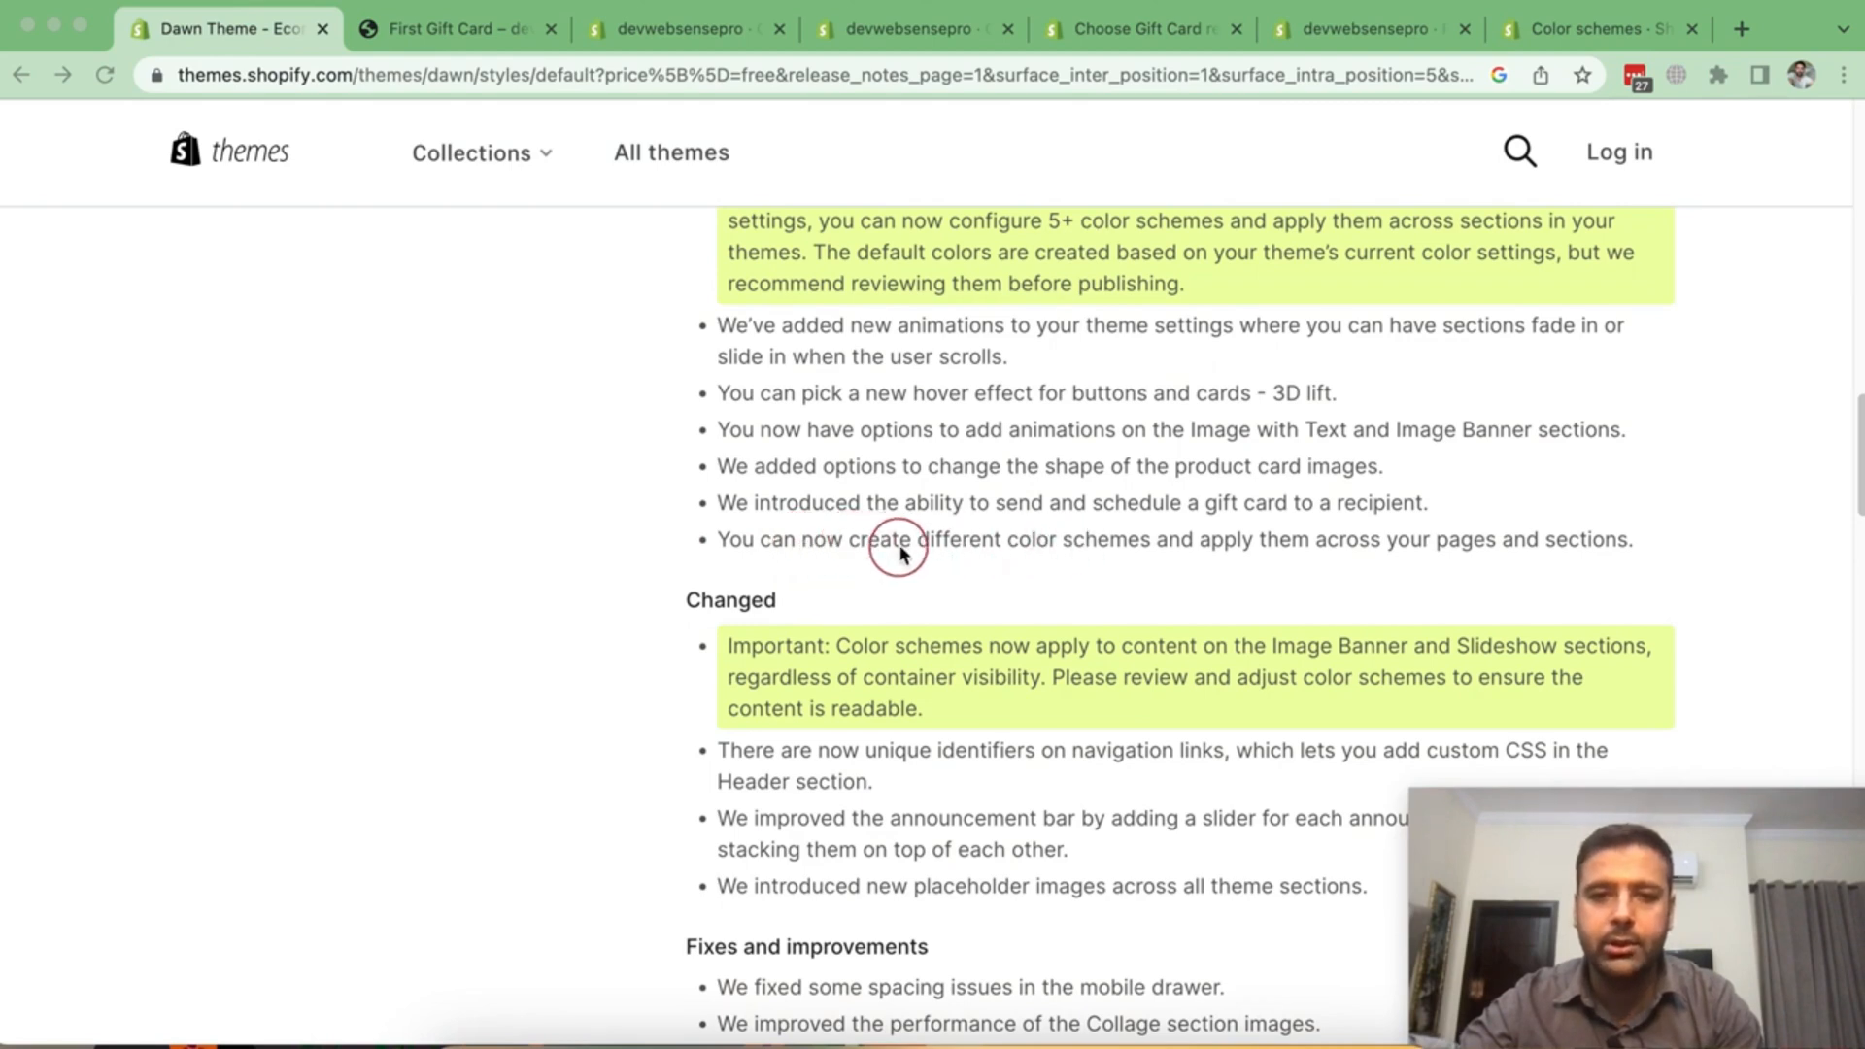
{"action": "mouse_move", "coordinate": [1308, 554]}
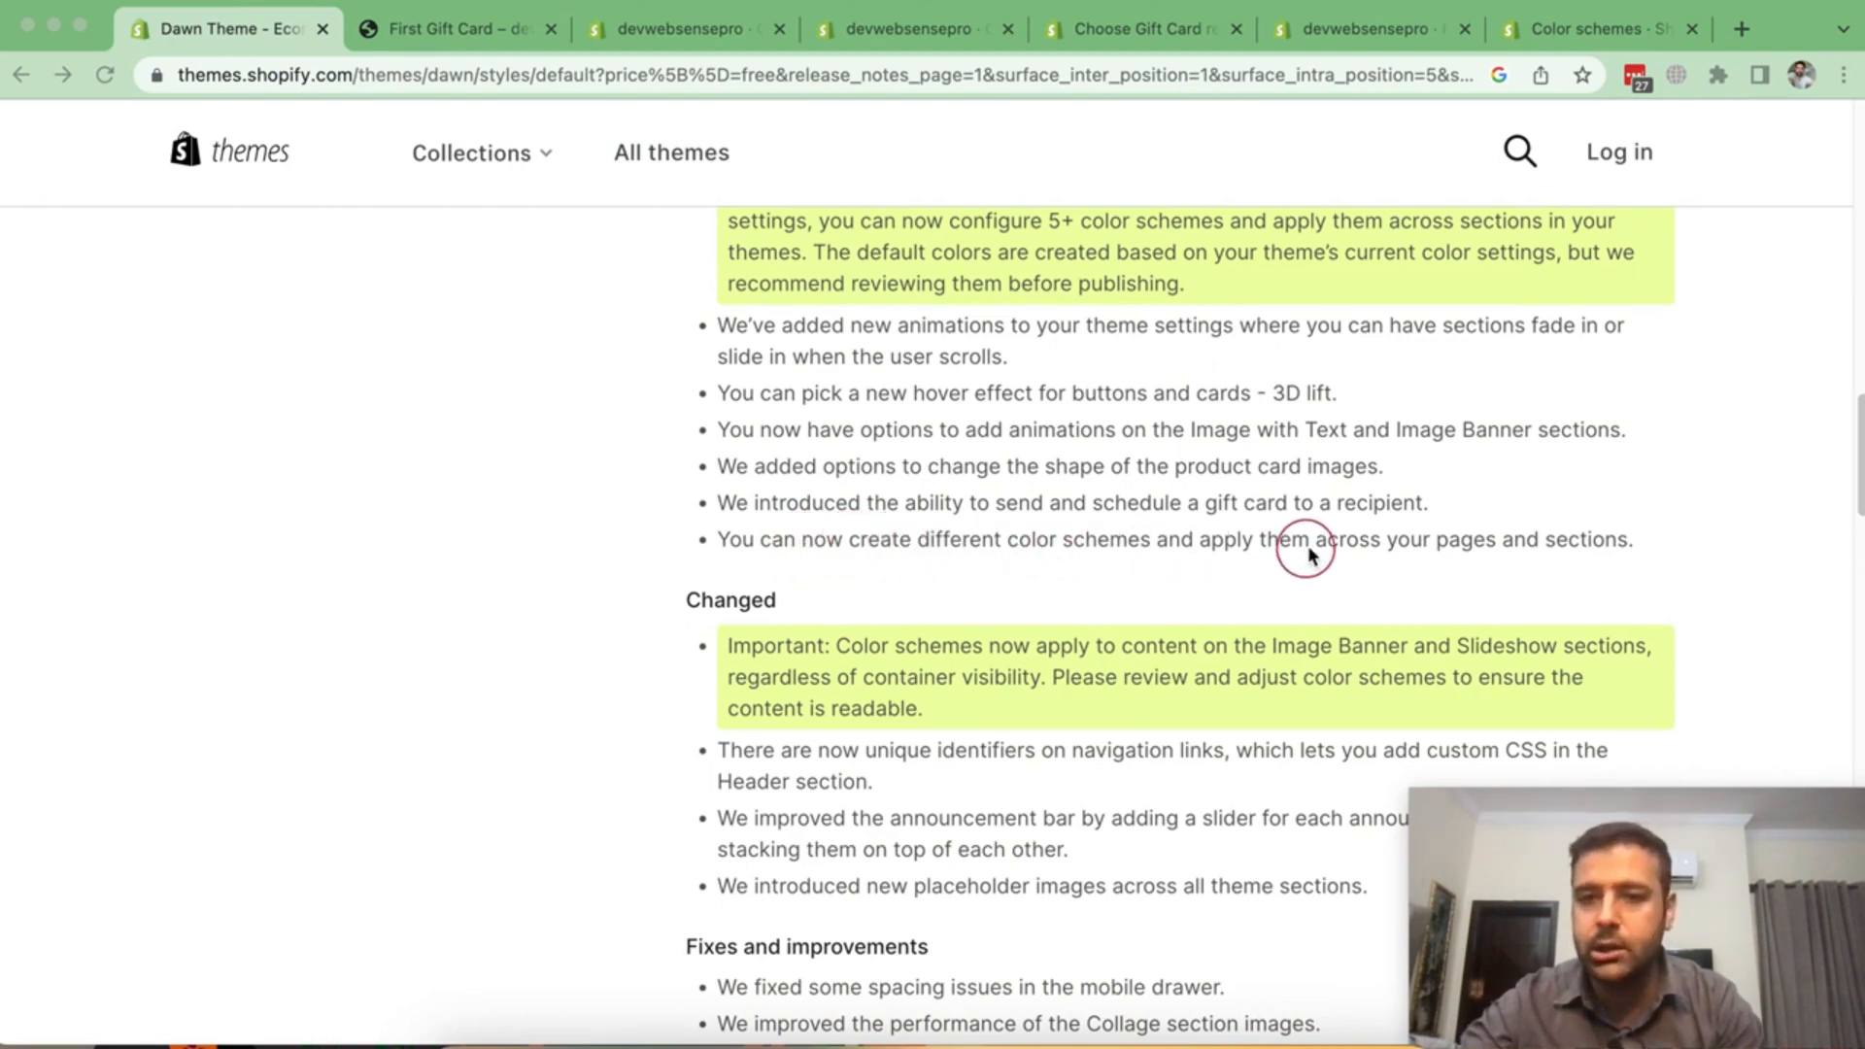
{"action": "mouse_move", "coordinate": [1453, 550]}
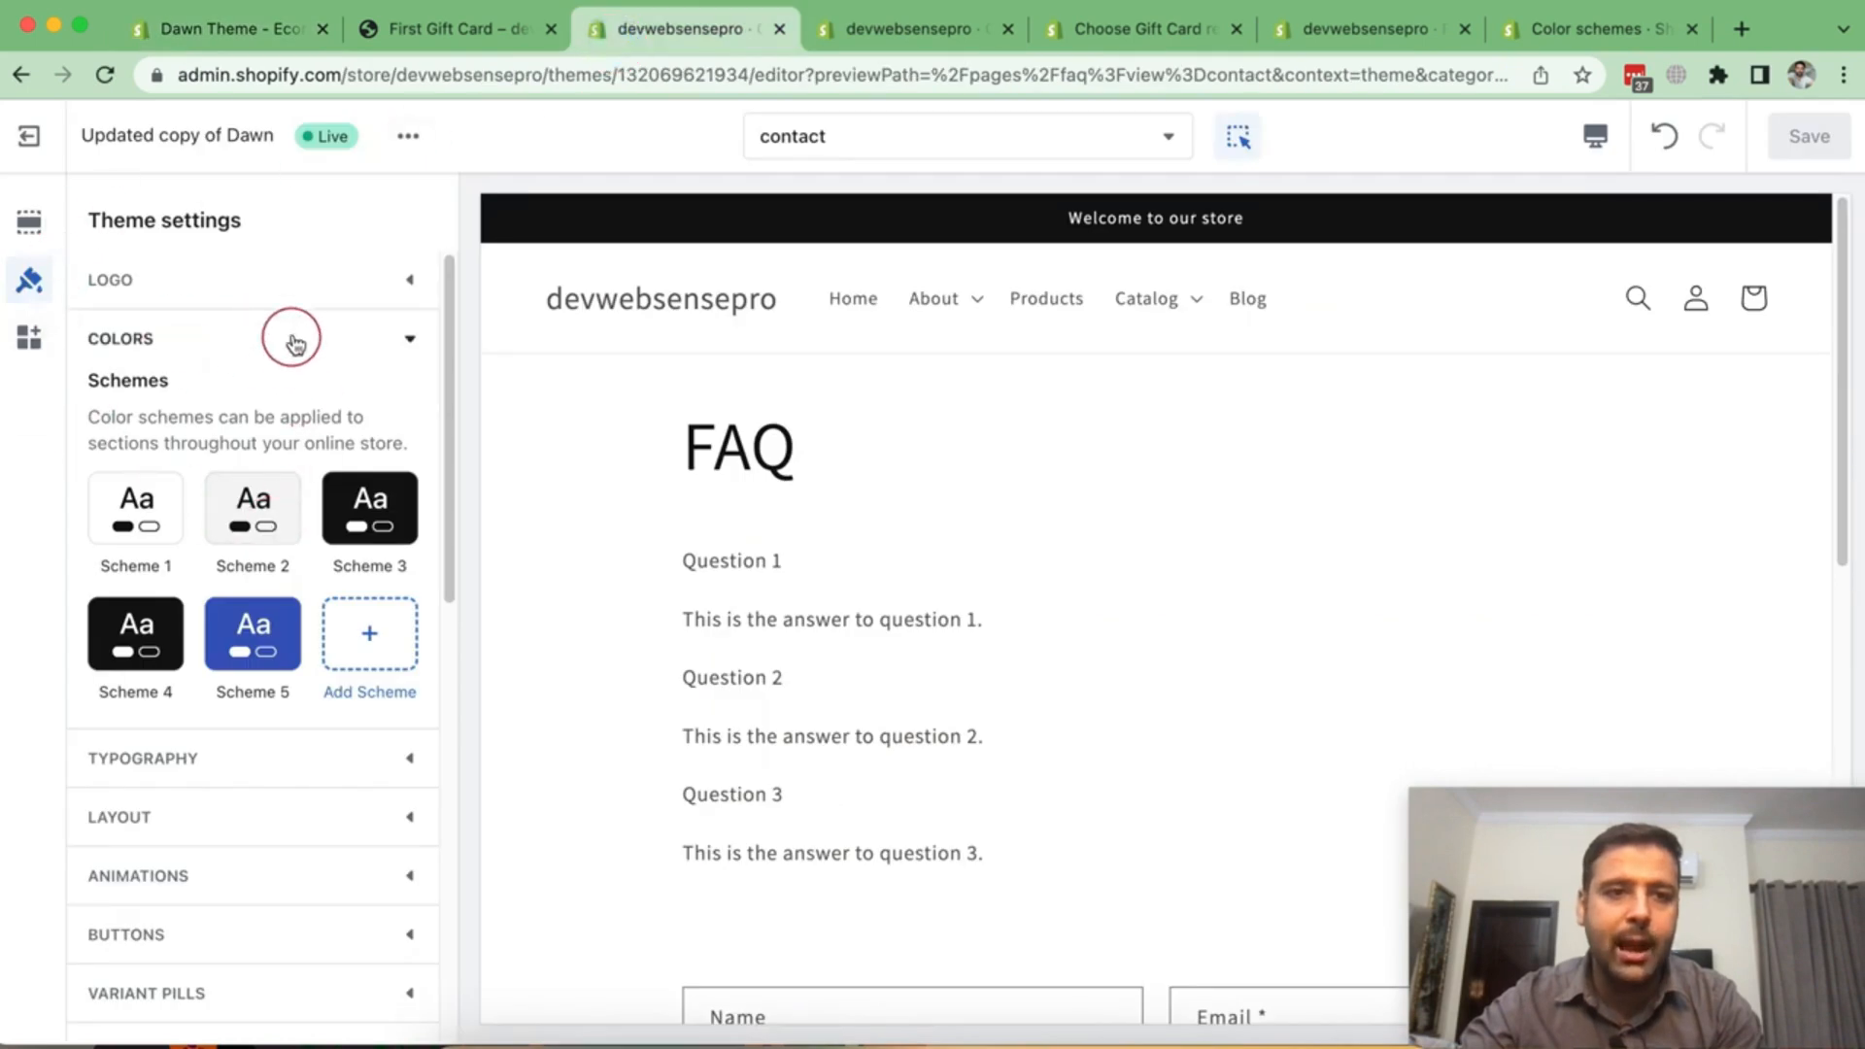
{"action": "mouse_move", "coordinate": [290, 496]}
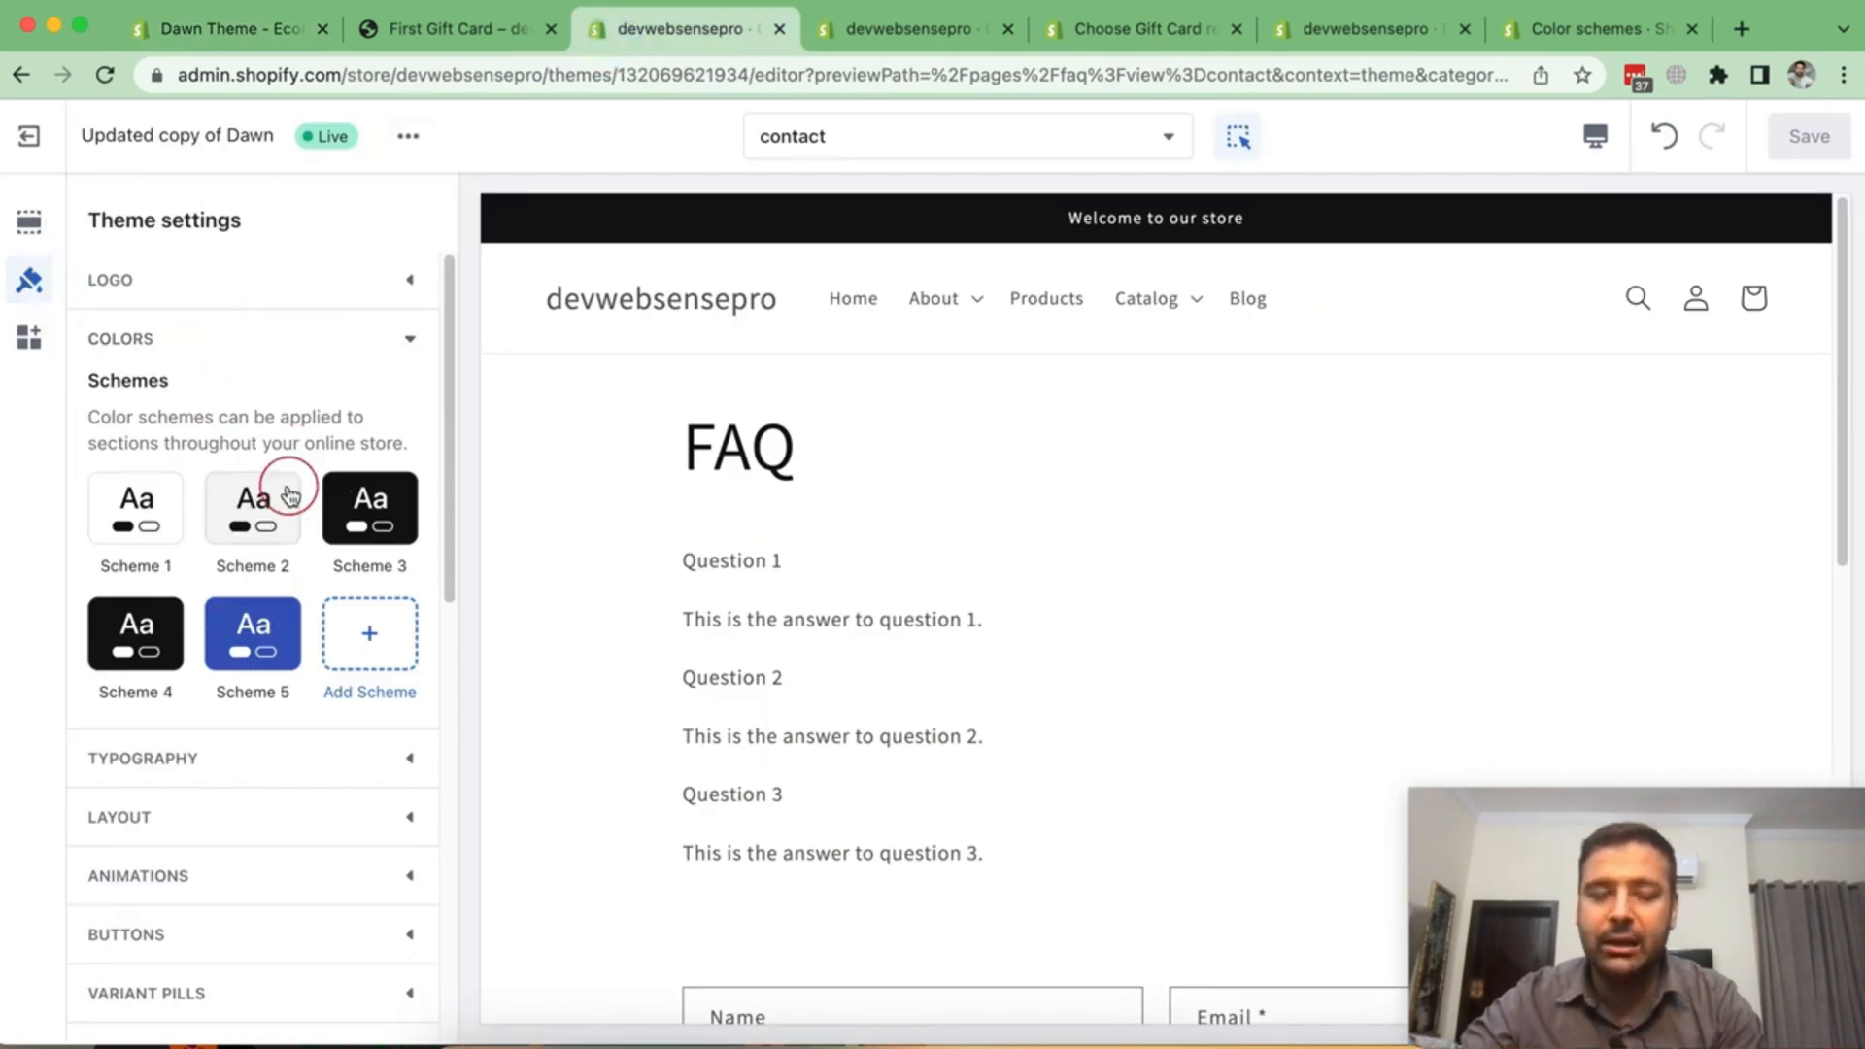
Step: Apply the dark Scheme 3 colour scheme to the contact page's Contact Form section, then return to the Dawn release notes
{"action": "left_click", "coordinate": [29, 222]}
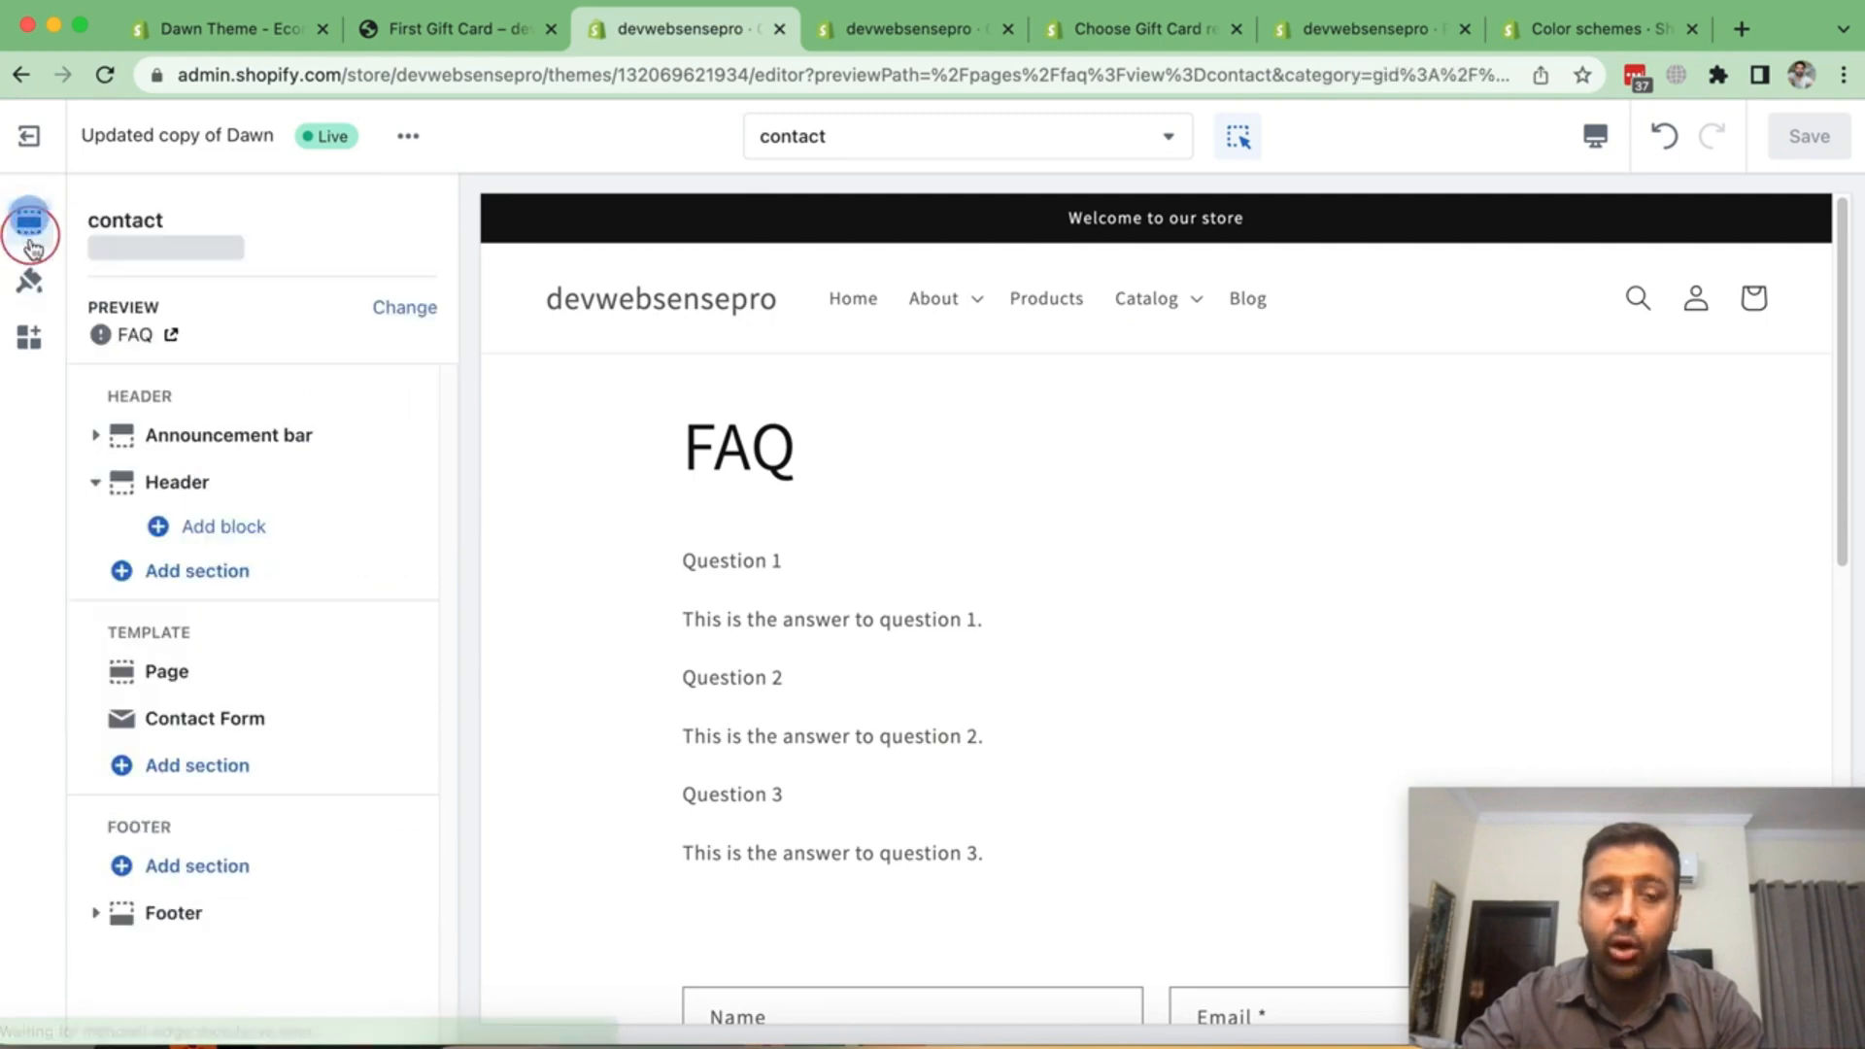
{"action": "left_click", "coordinate": [204, 719]}
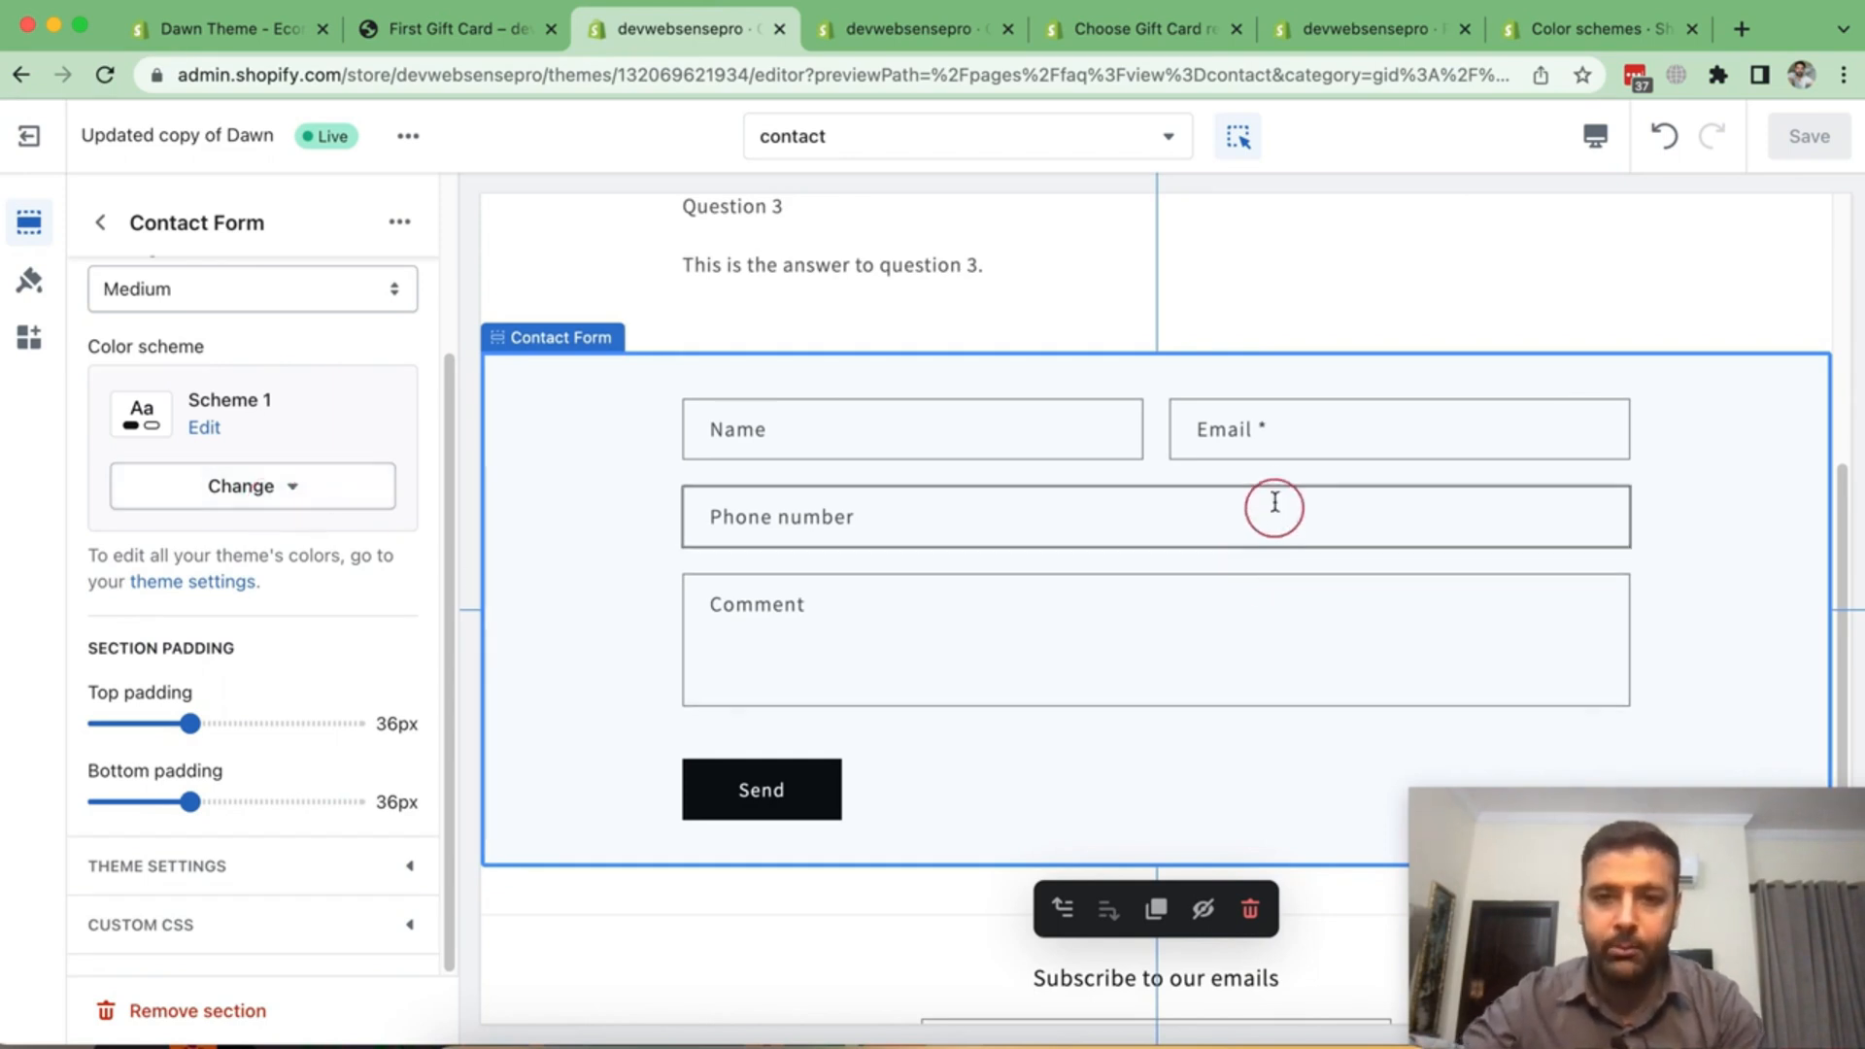
{"action": "mouse_move", "coordinate": [243, 441]}
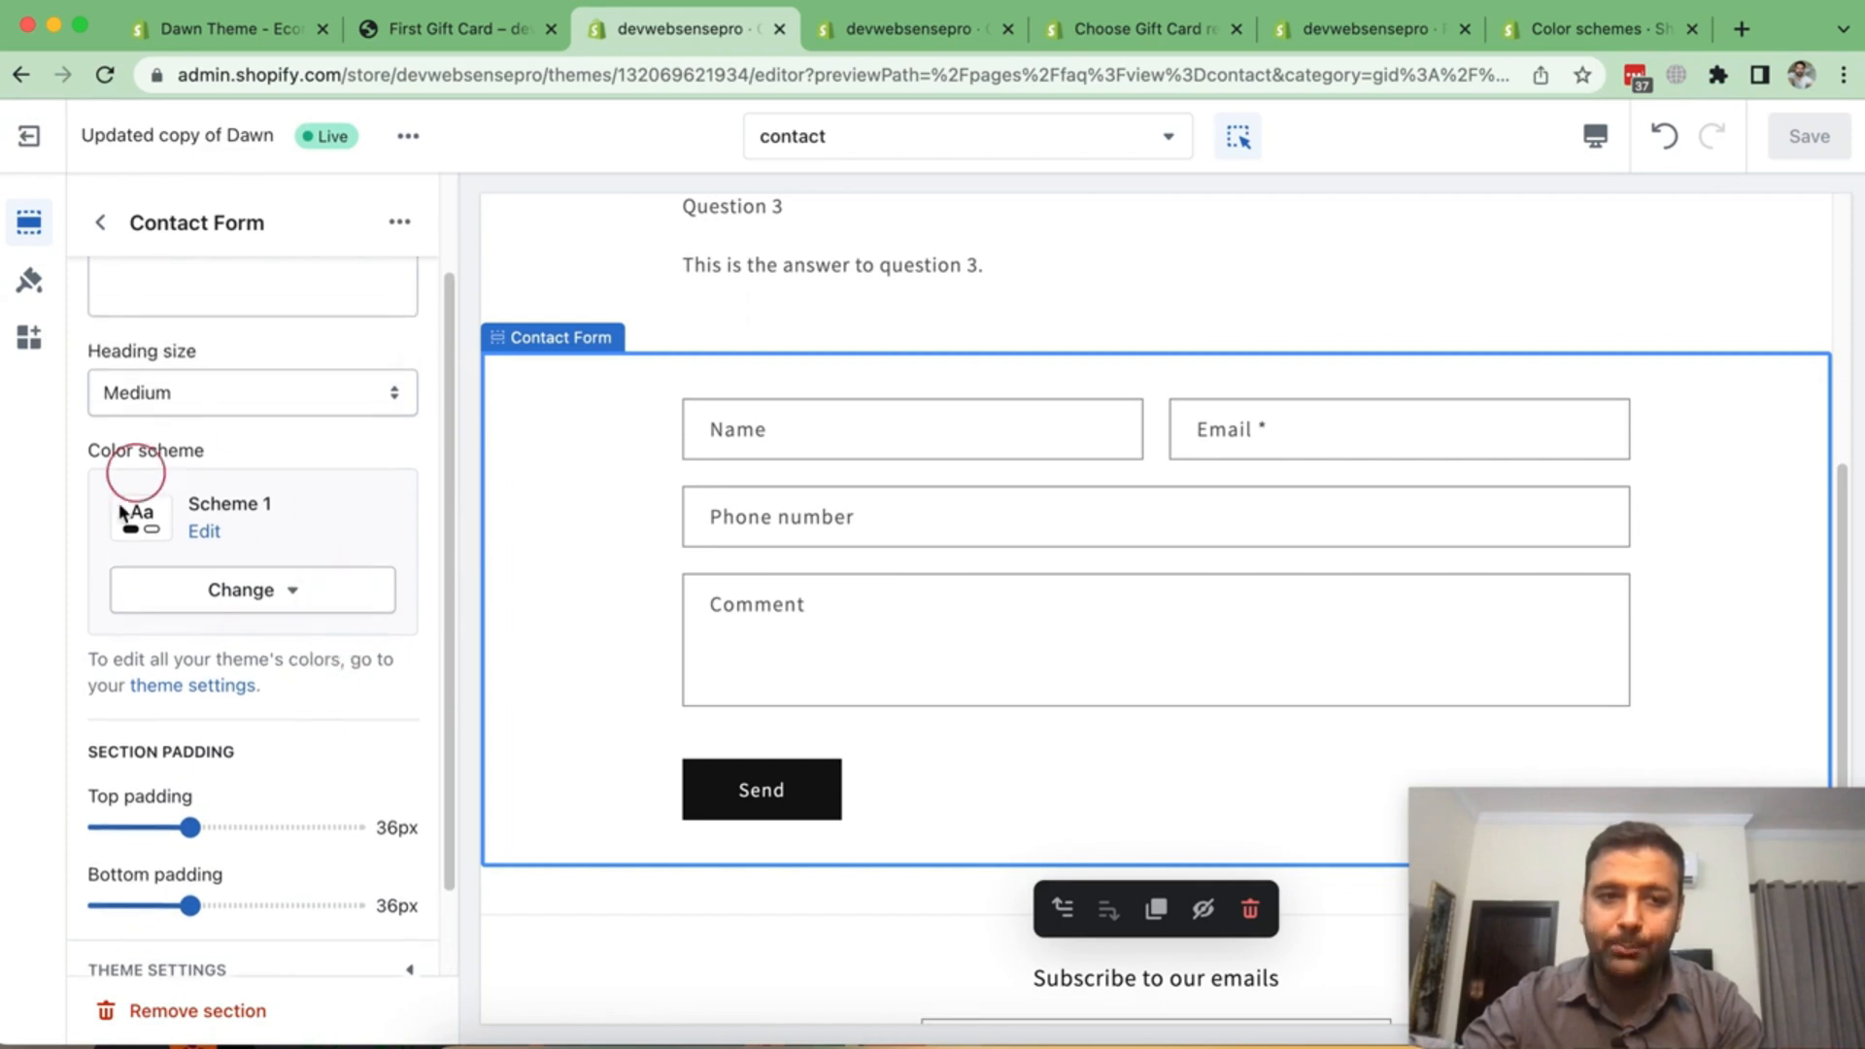
{"action": "mouse_move", "coordinate": [244, 542]}
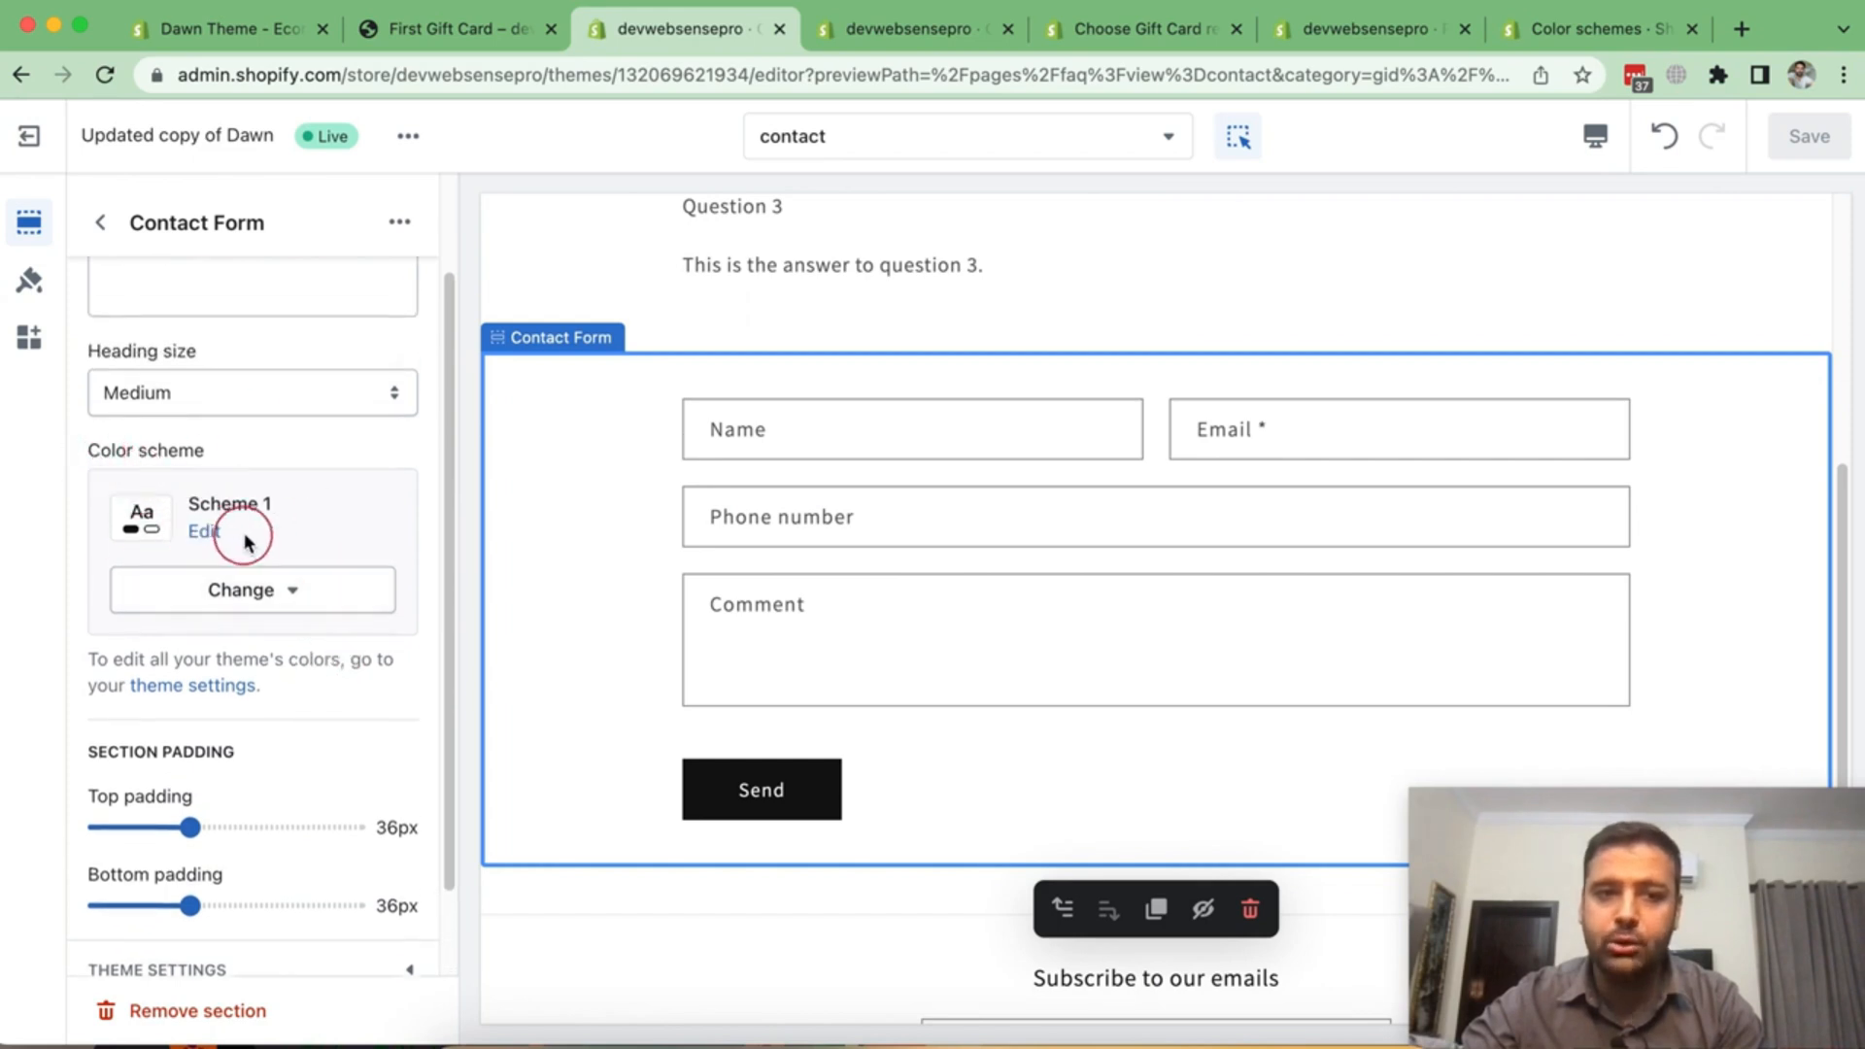
{"action": "left_click", "coordinate": [251, 591]}
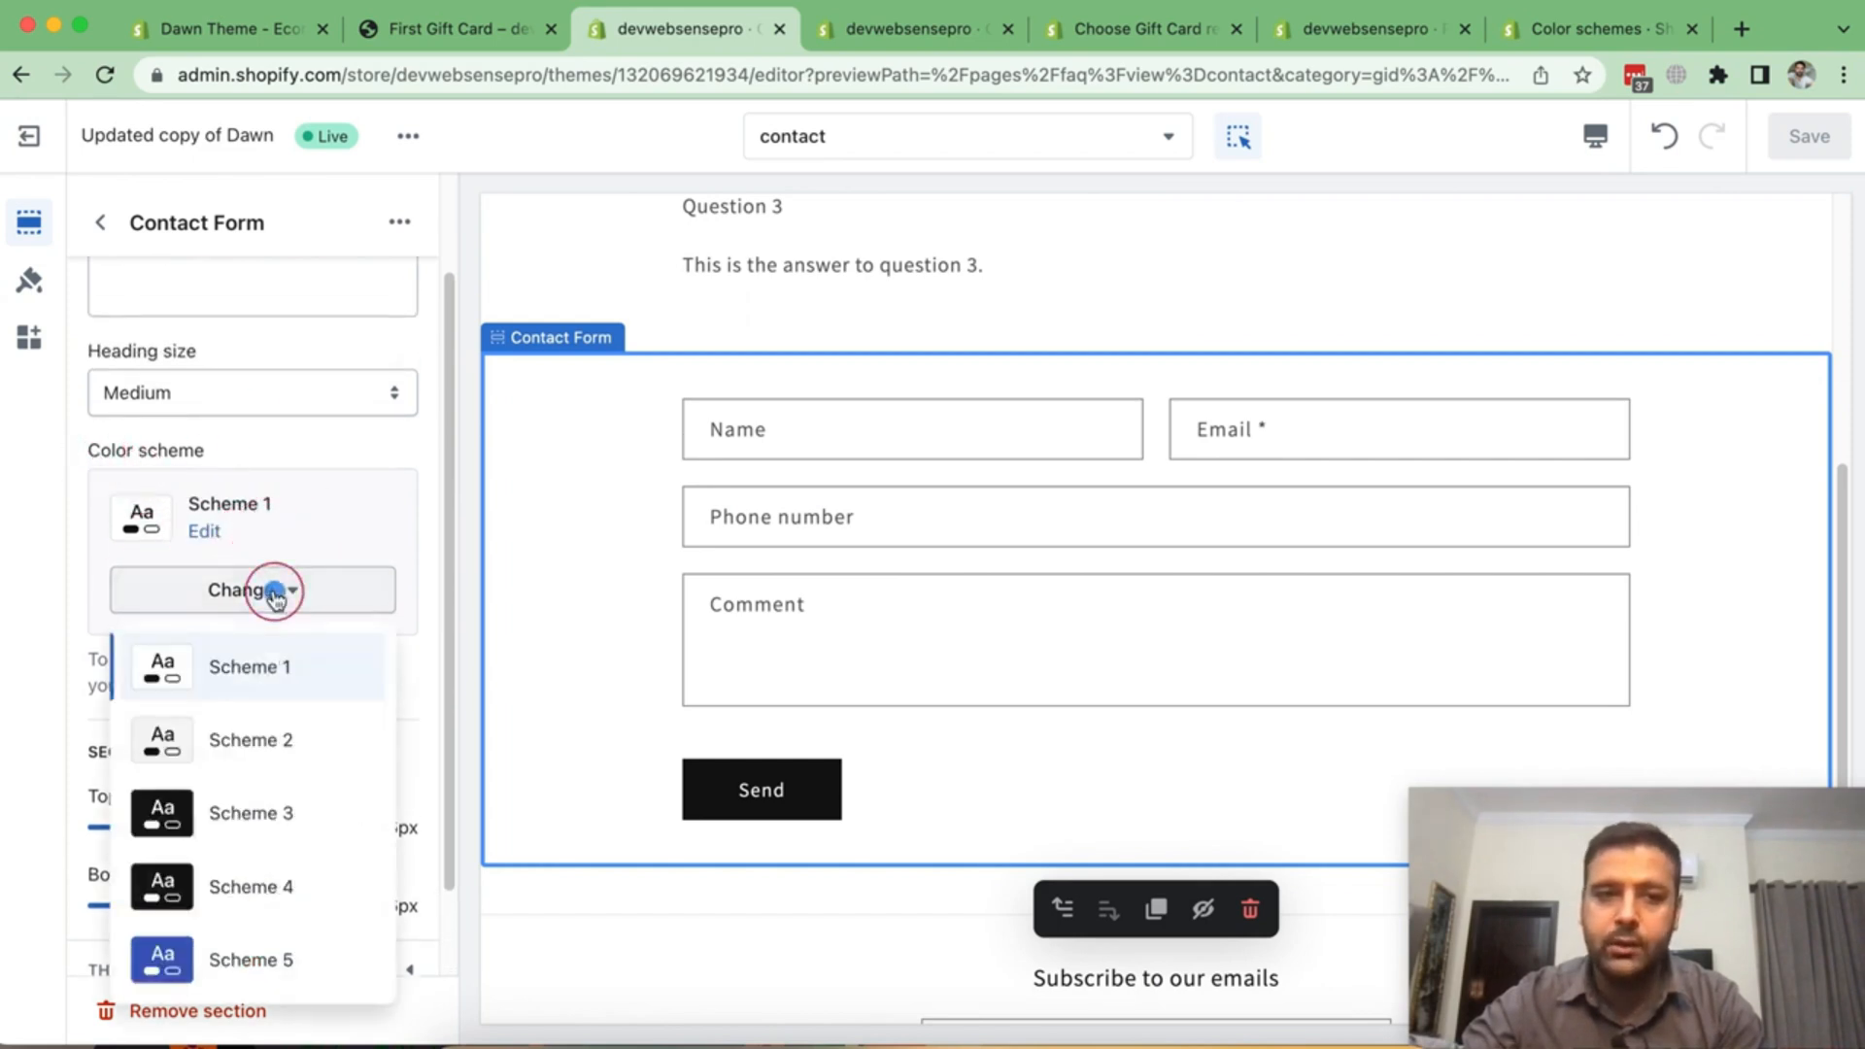
{"action": "left_click", "coordinate": [251, 812]}
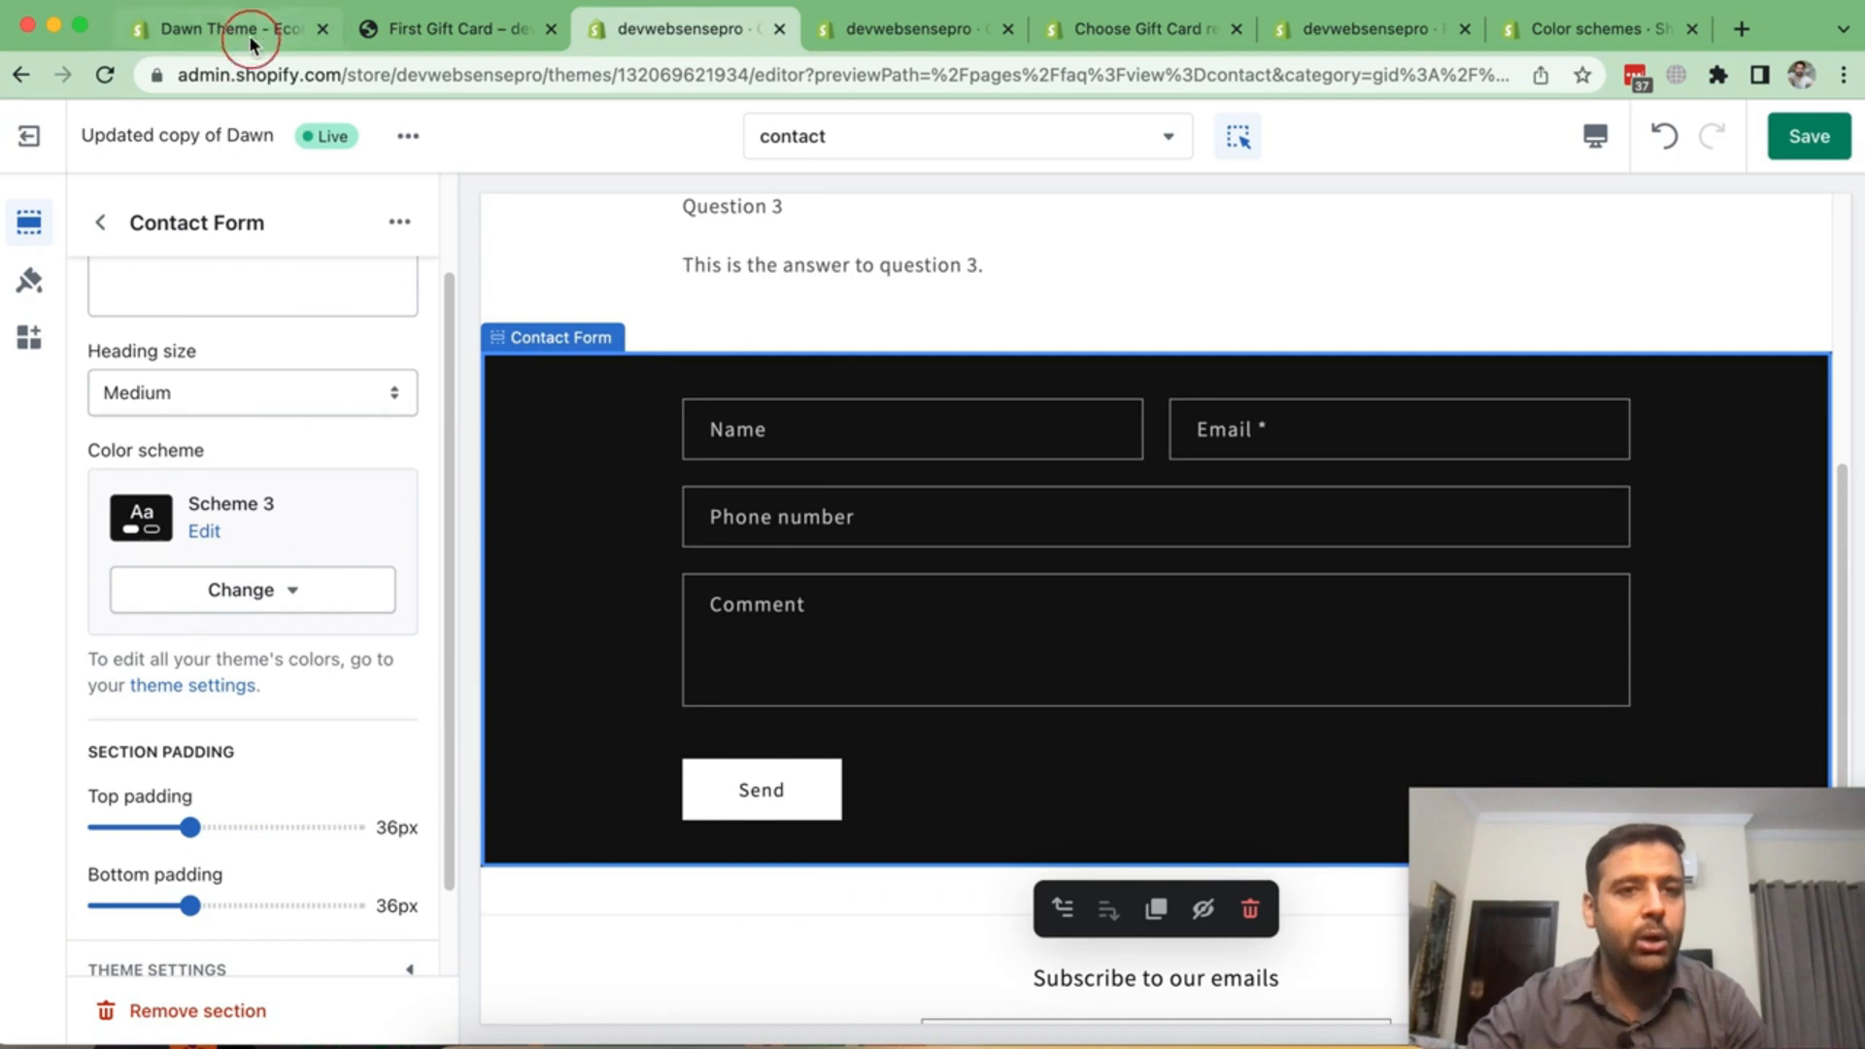
{"action": "left_click", "coordinate": [220, 29]}
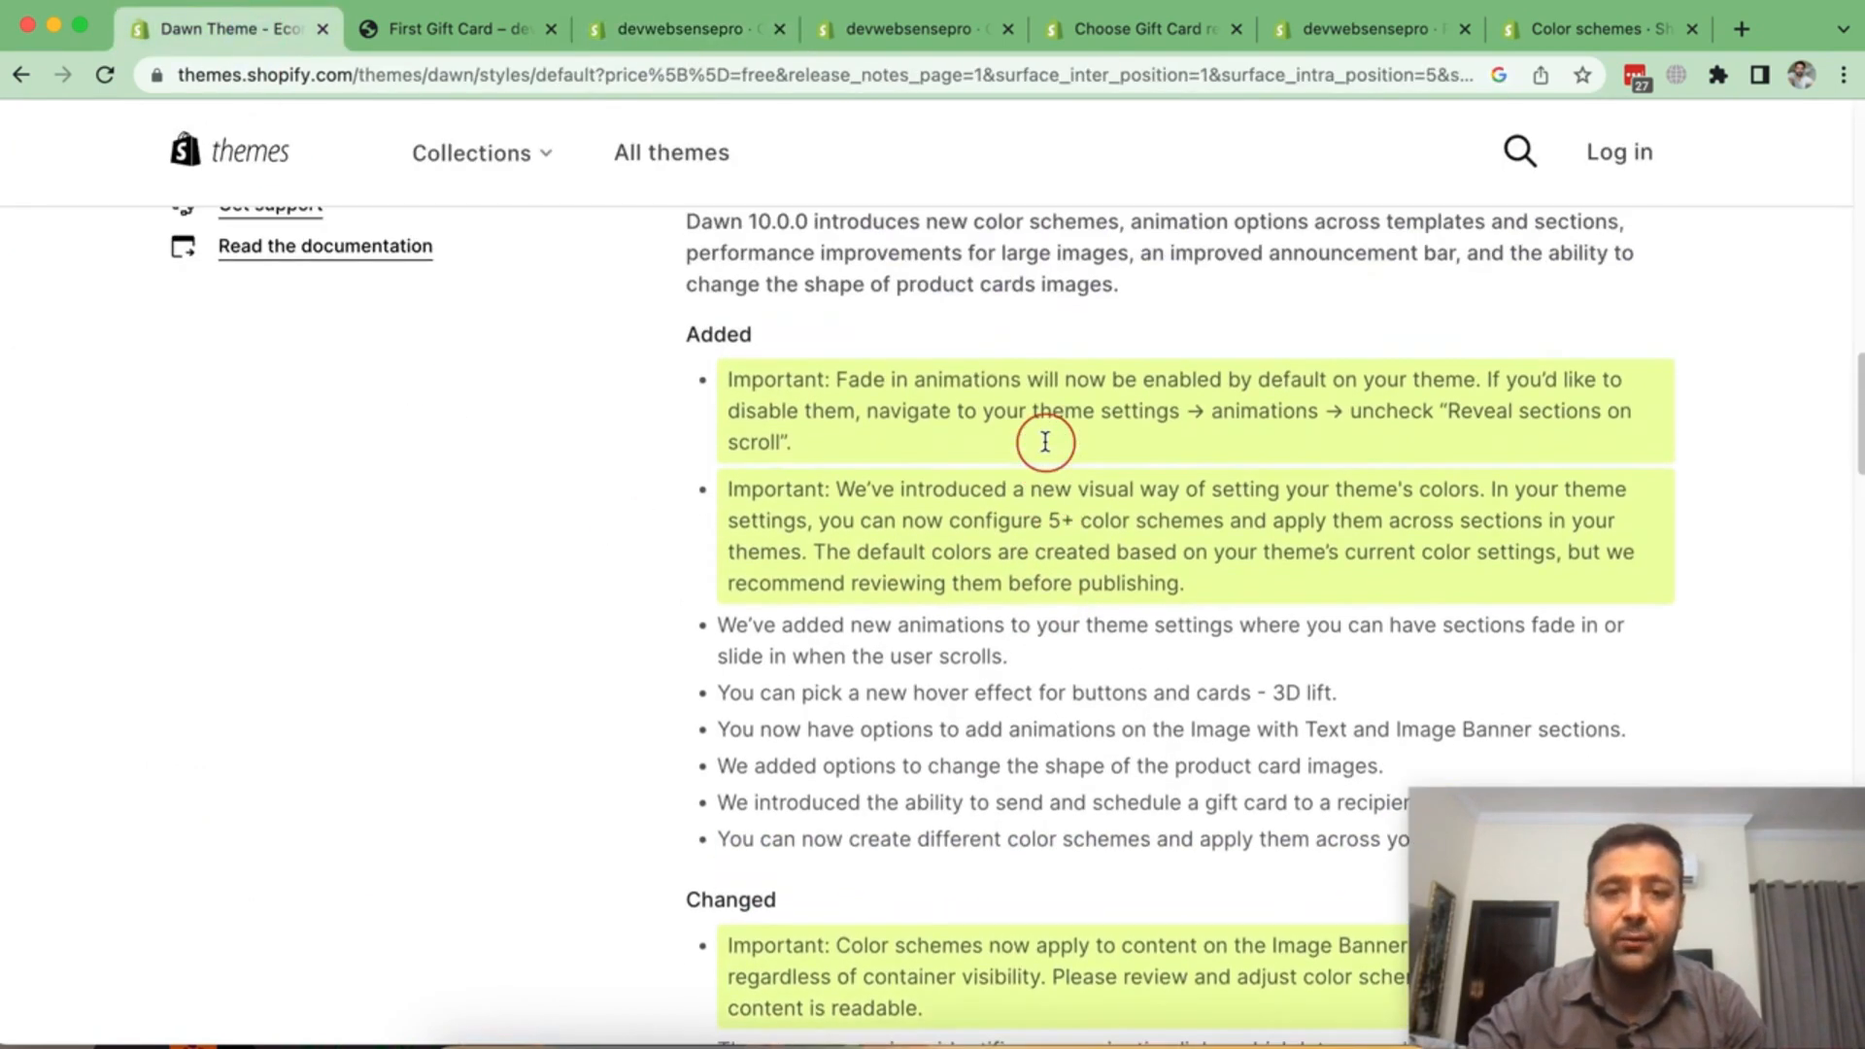